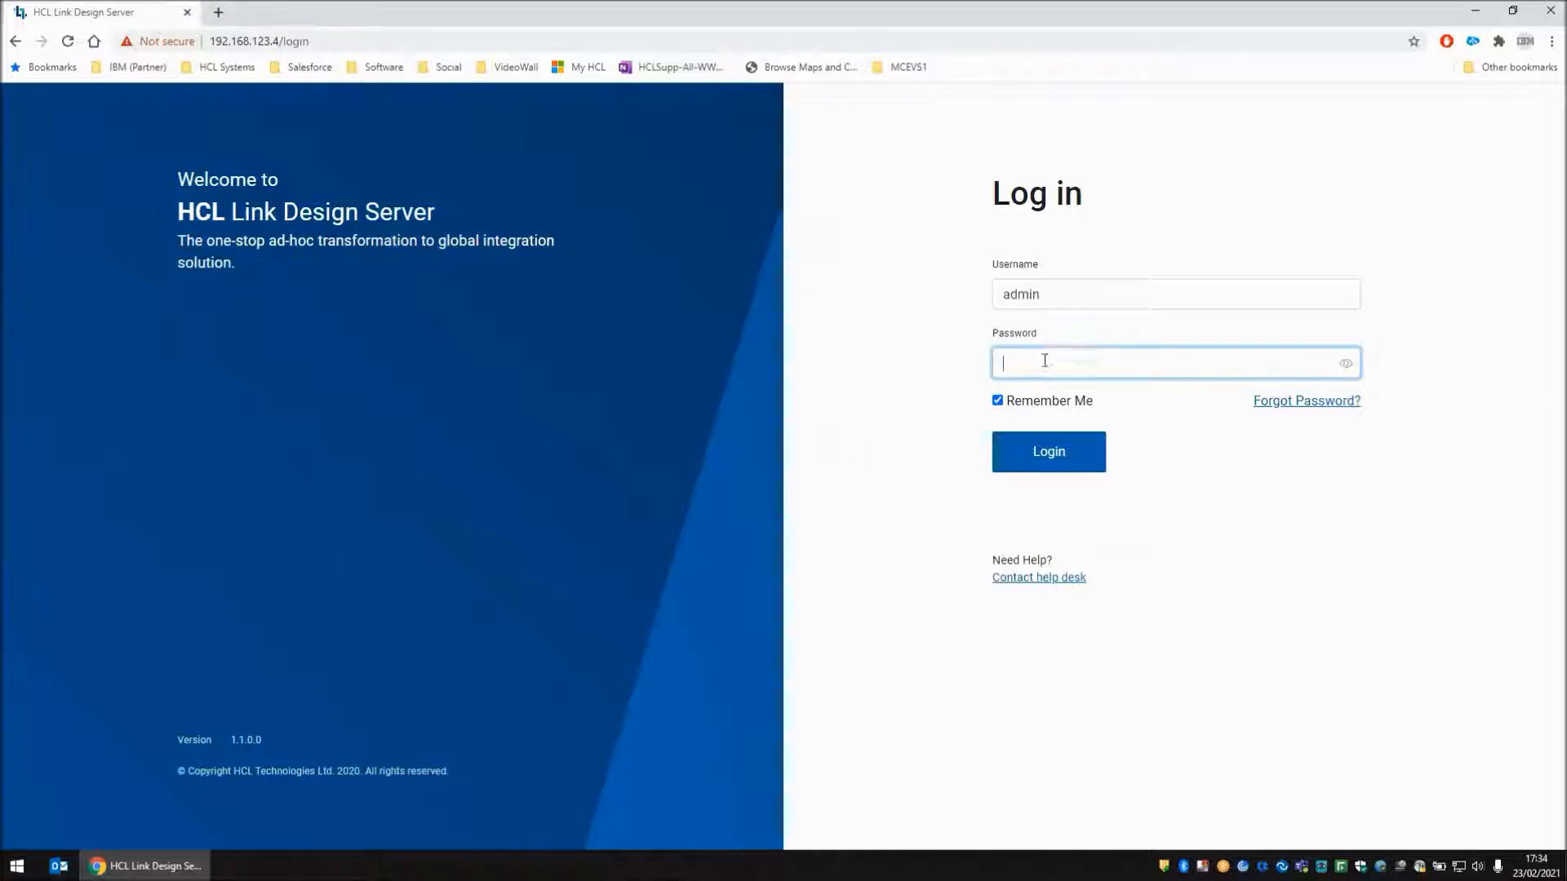
# Log in to the design server as admin and open the Swift project
pyautogui.click(1048, 451)
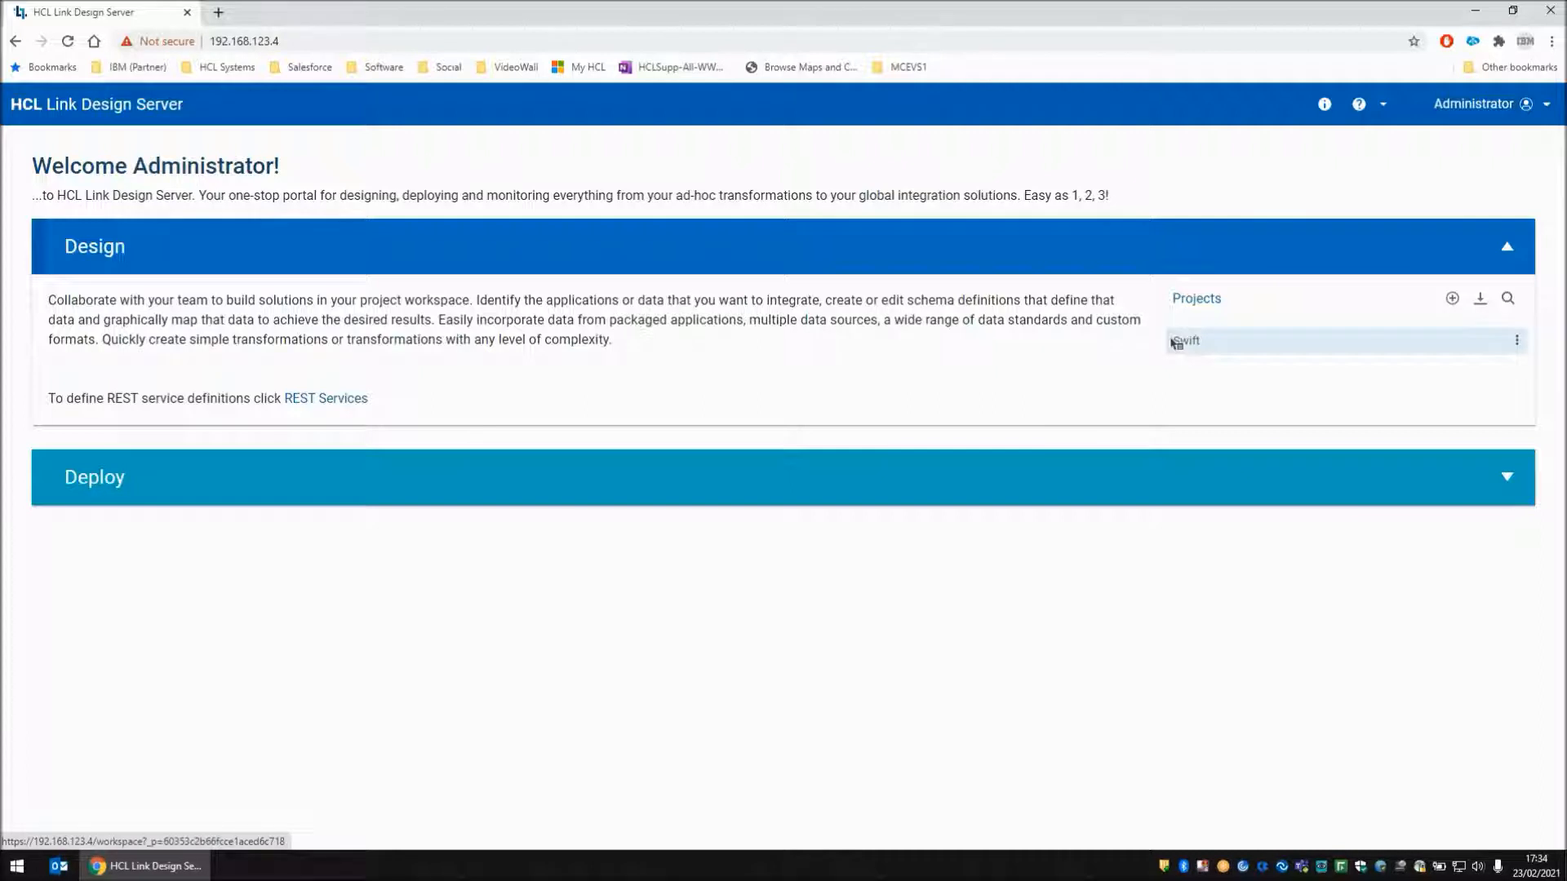
pyautogui.click(1184, 341)
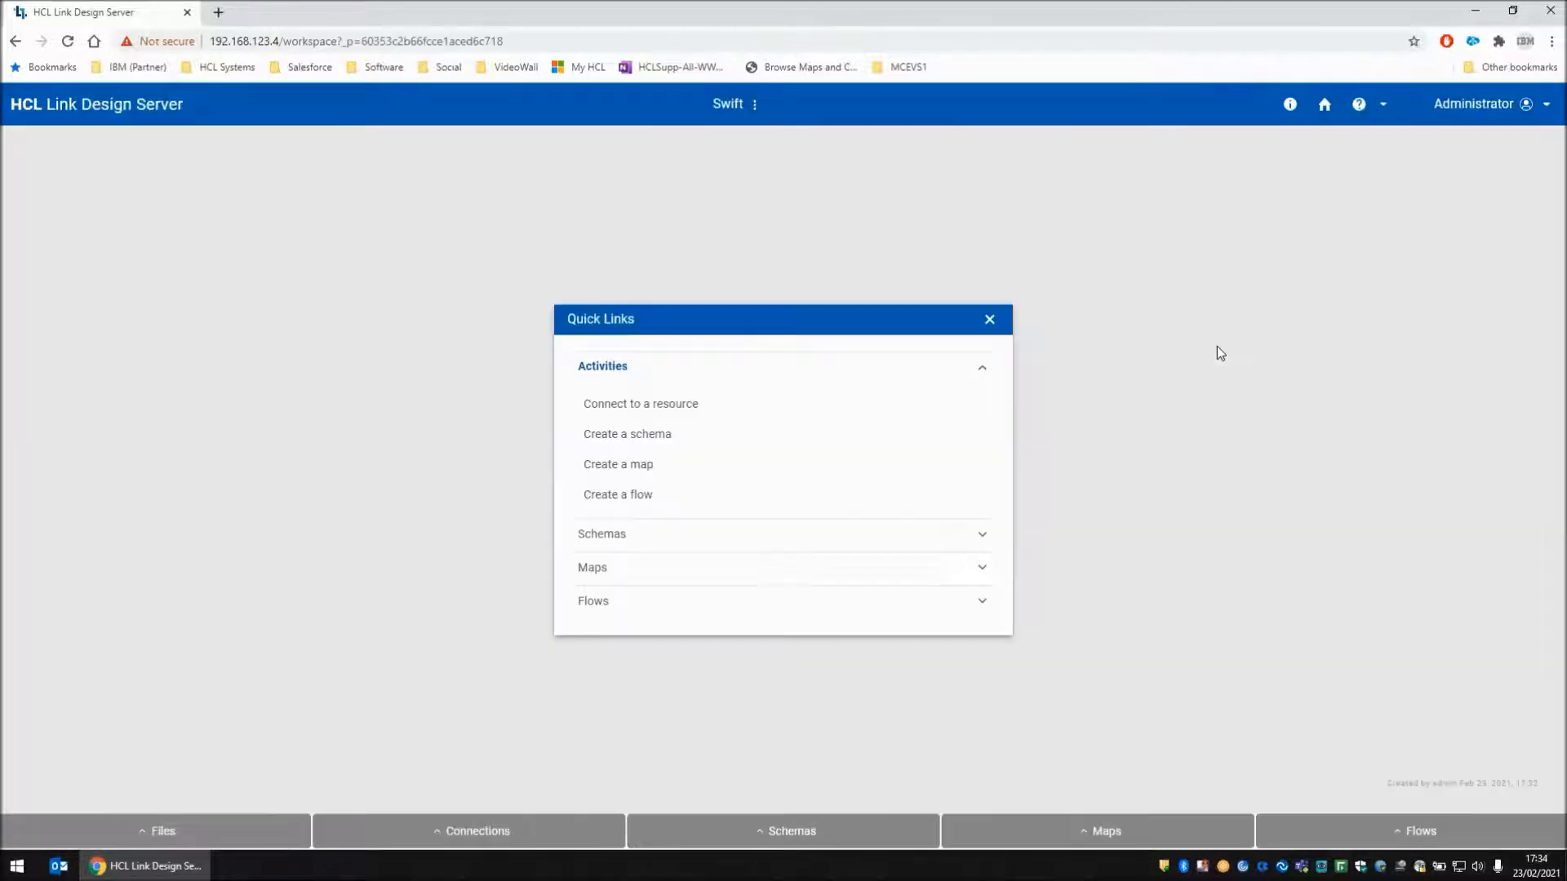
# Check the project files mt950.good.txt and mt950.bad.txt, then return to the schema list
pyautogui.click(783, 830)
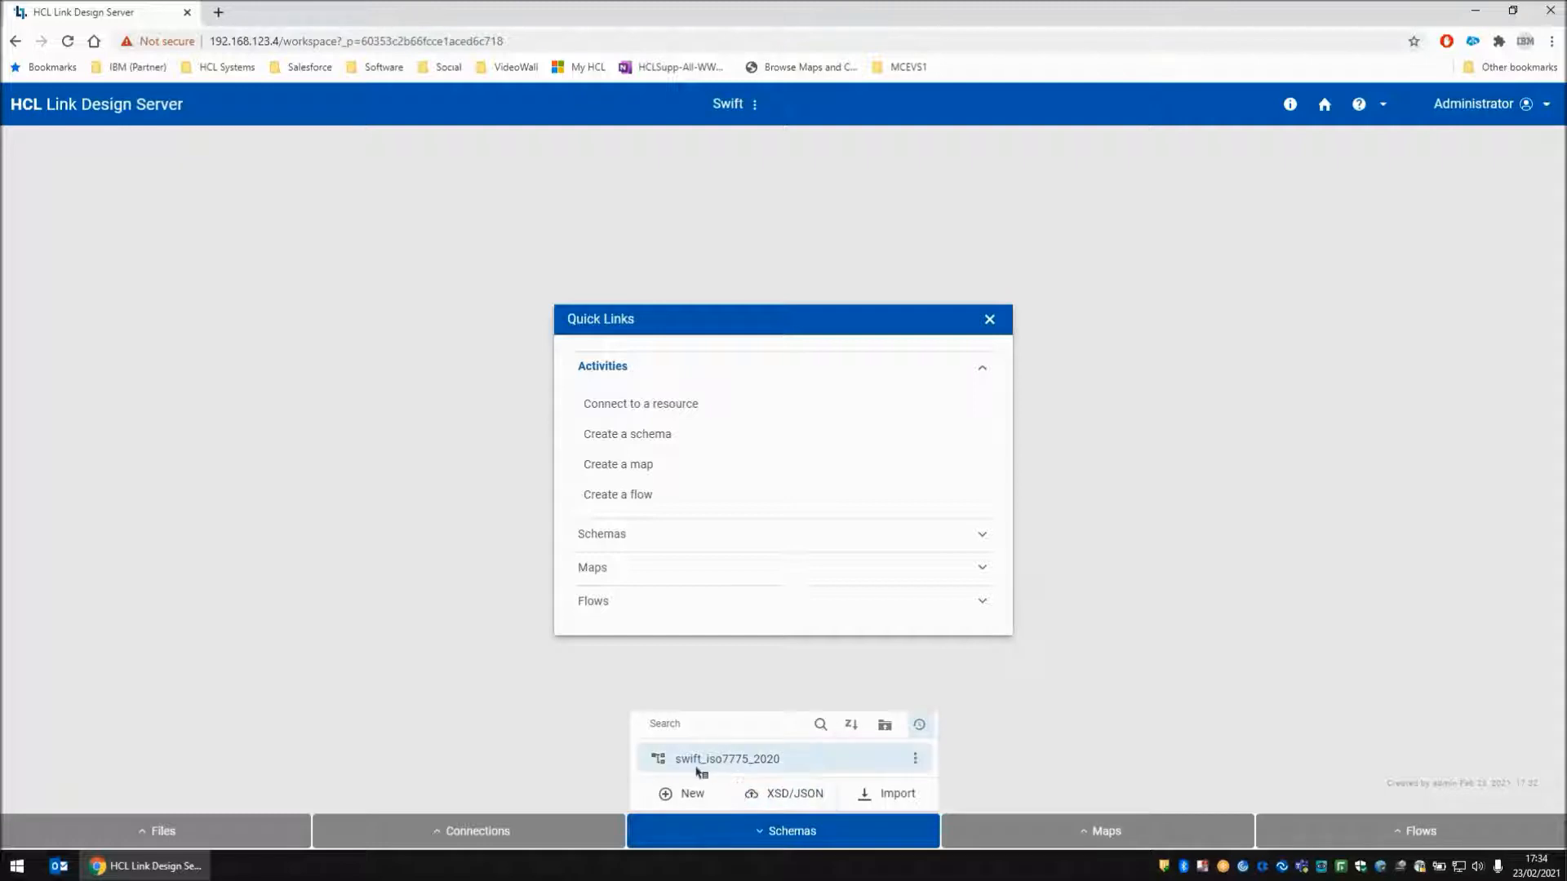
pyautogui.moveTo(726, 758)
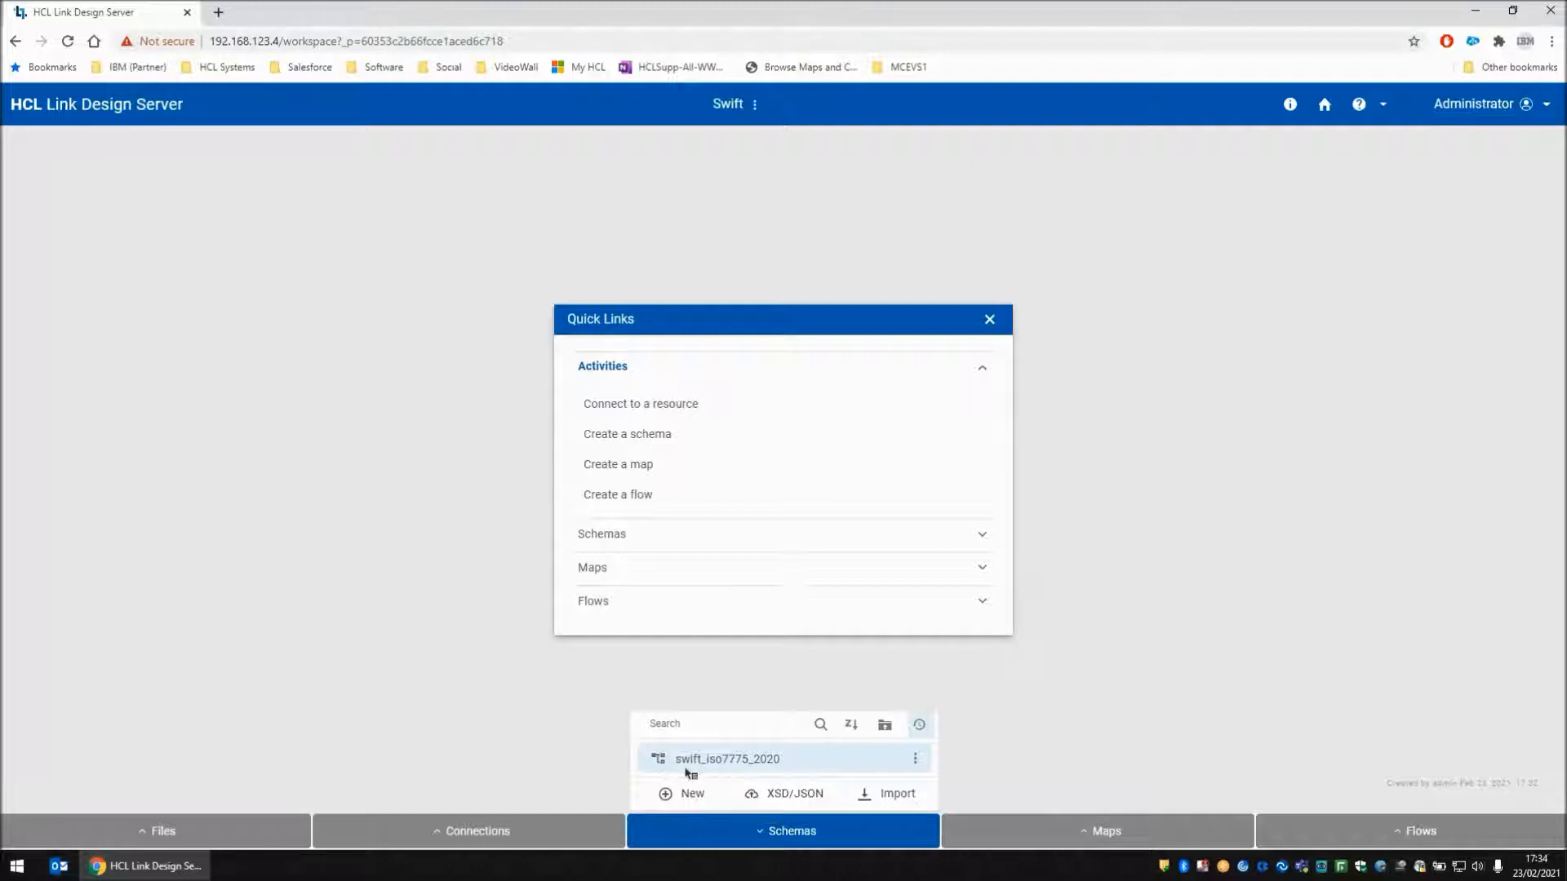
pyautogui.moveTo(726, 758)
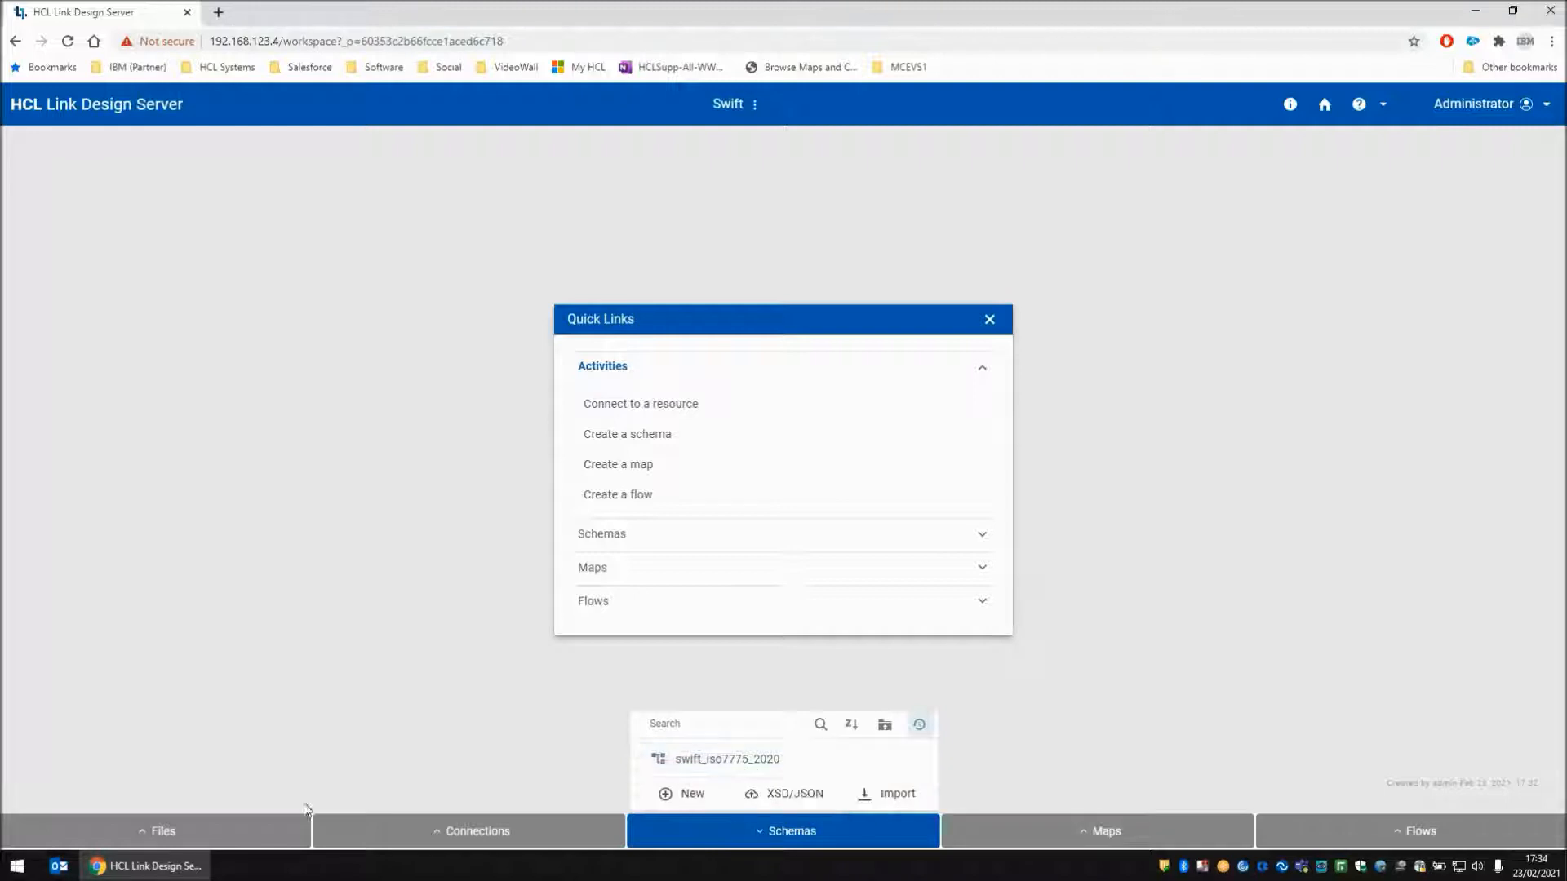
pyautogui.click(161, 831)
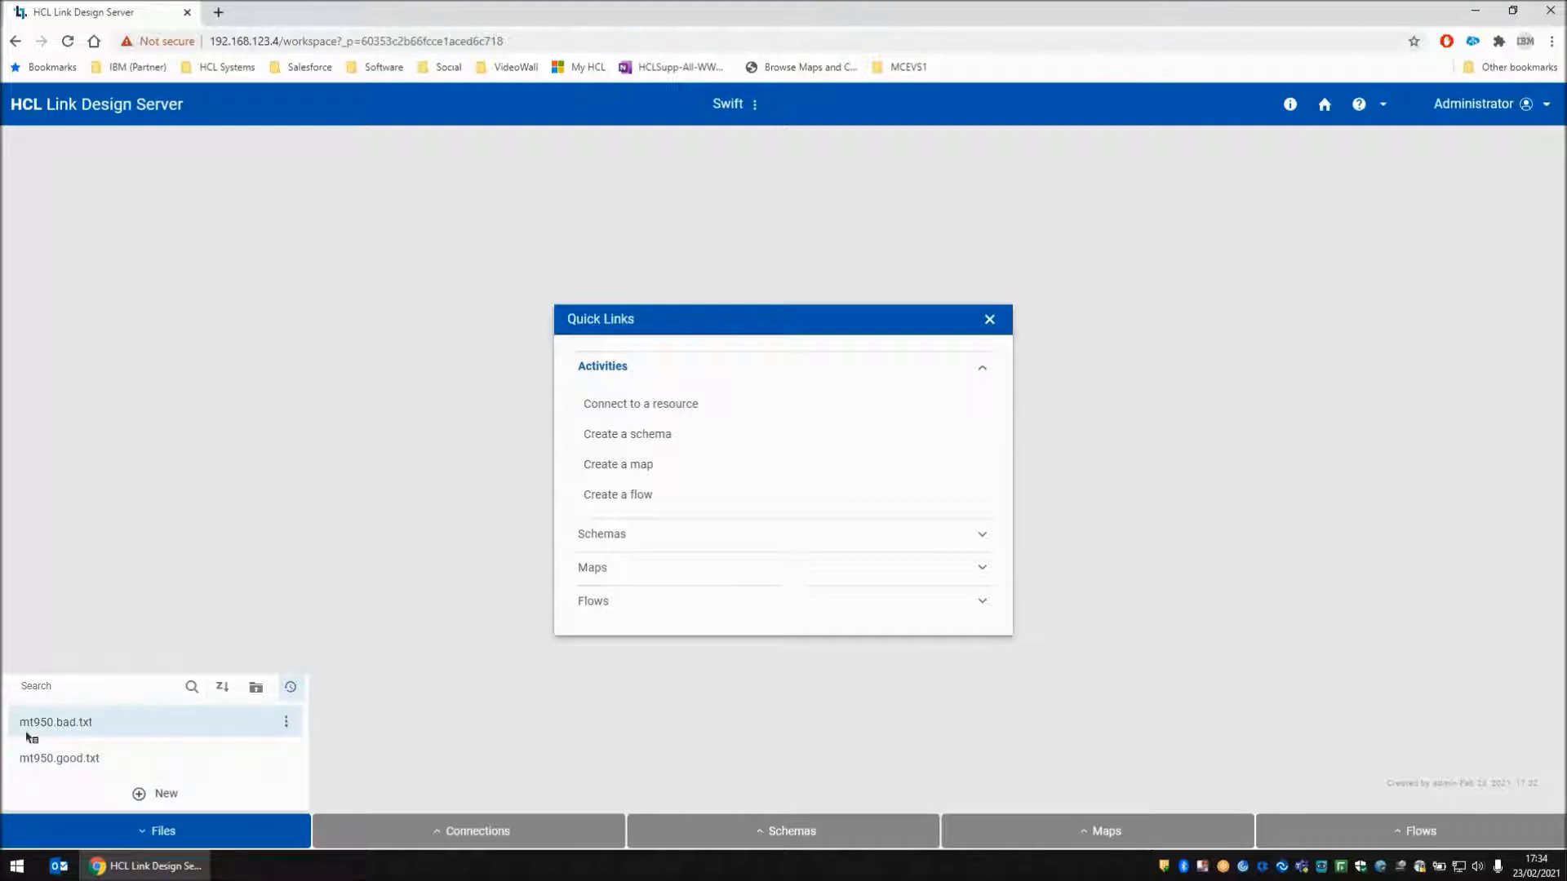
pyautogui.moveTo(54, 722)
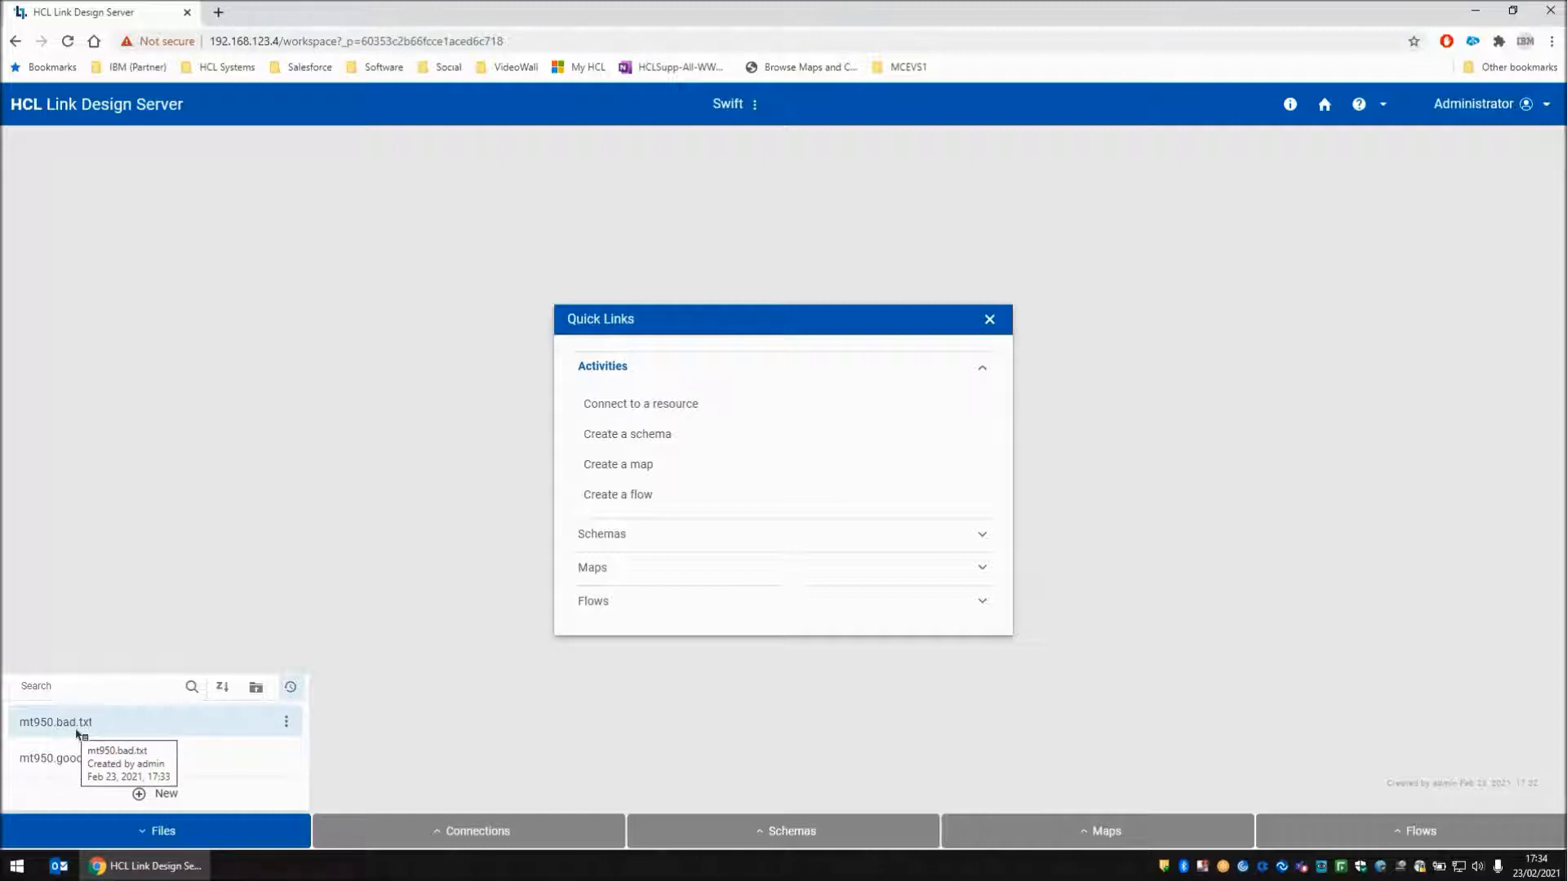
pyautogui.click(783, 831)
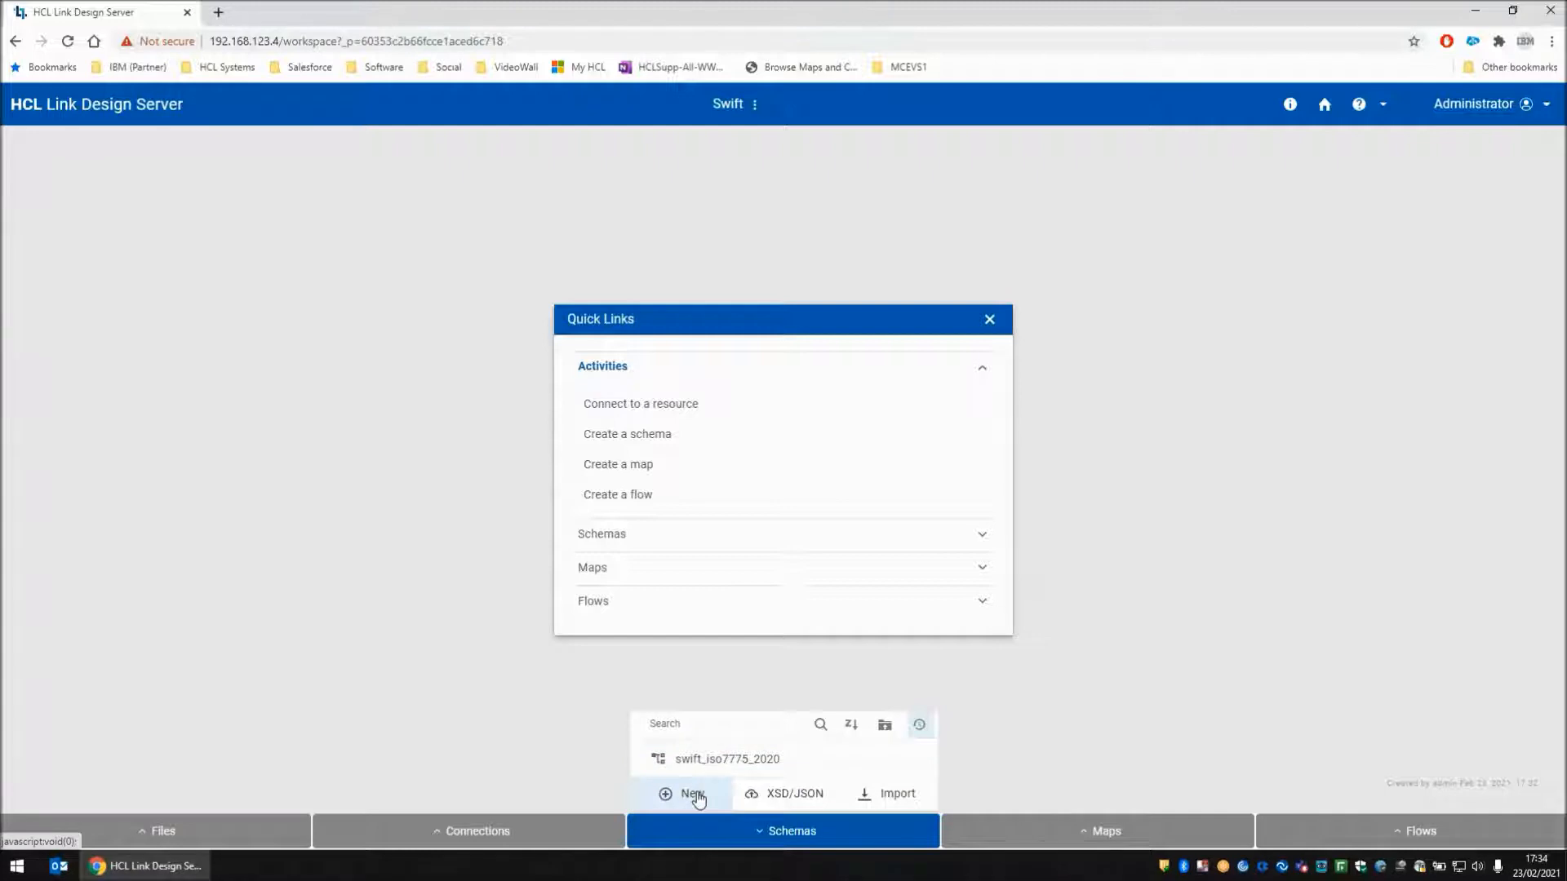
# Create a new schema named Generic with a TextItem item under Root
pyautogui.click(691, 794)
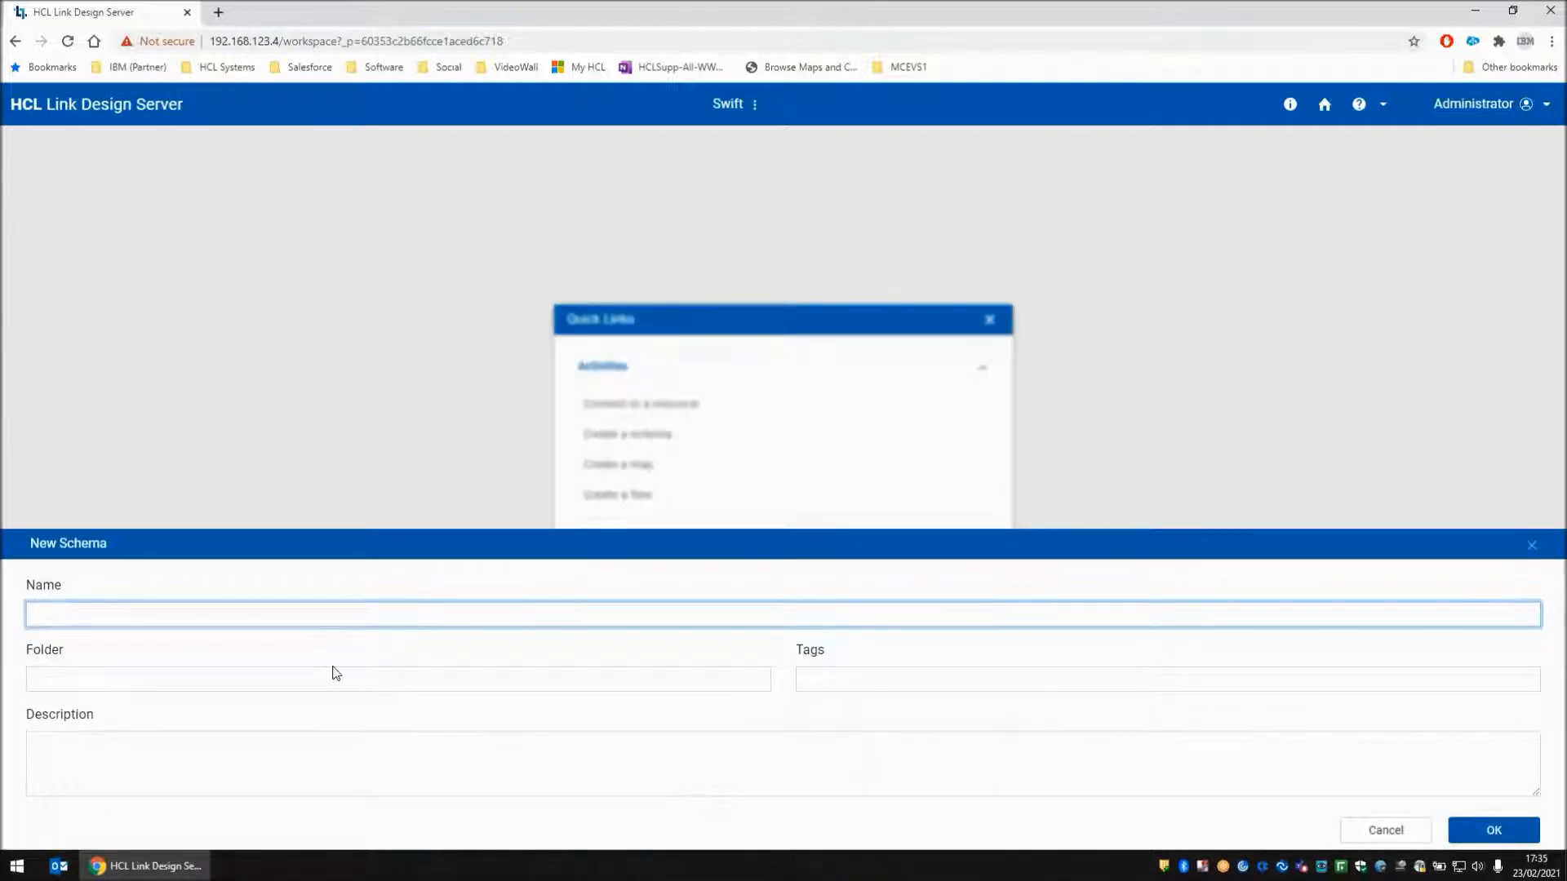
pyautogui.write('Generic')
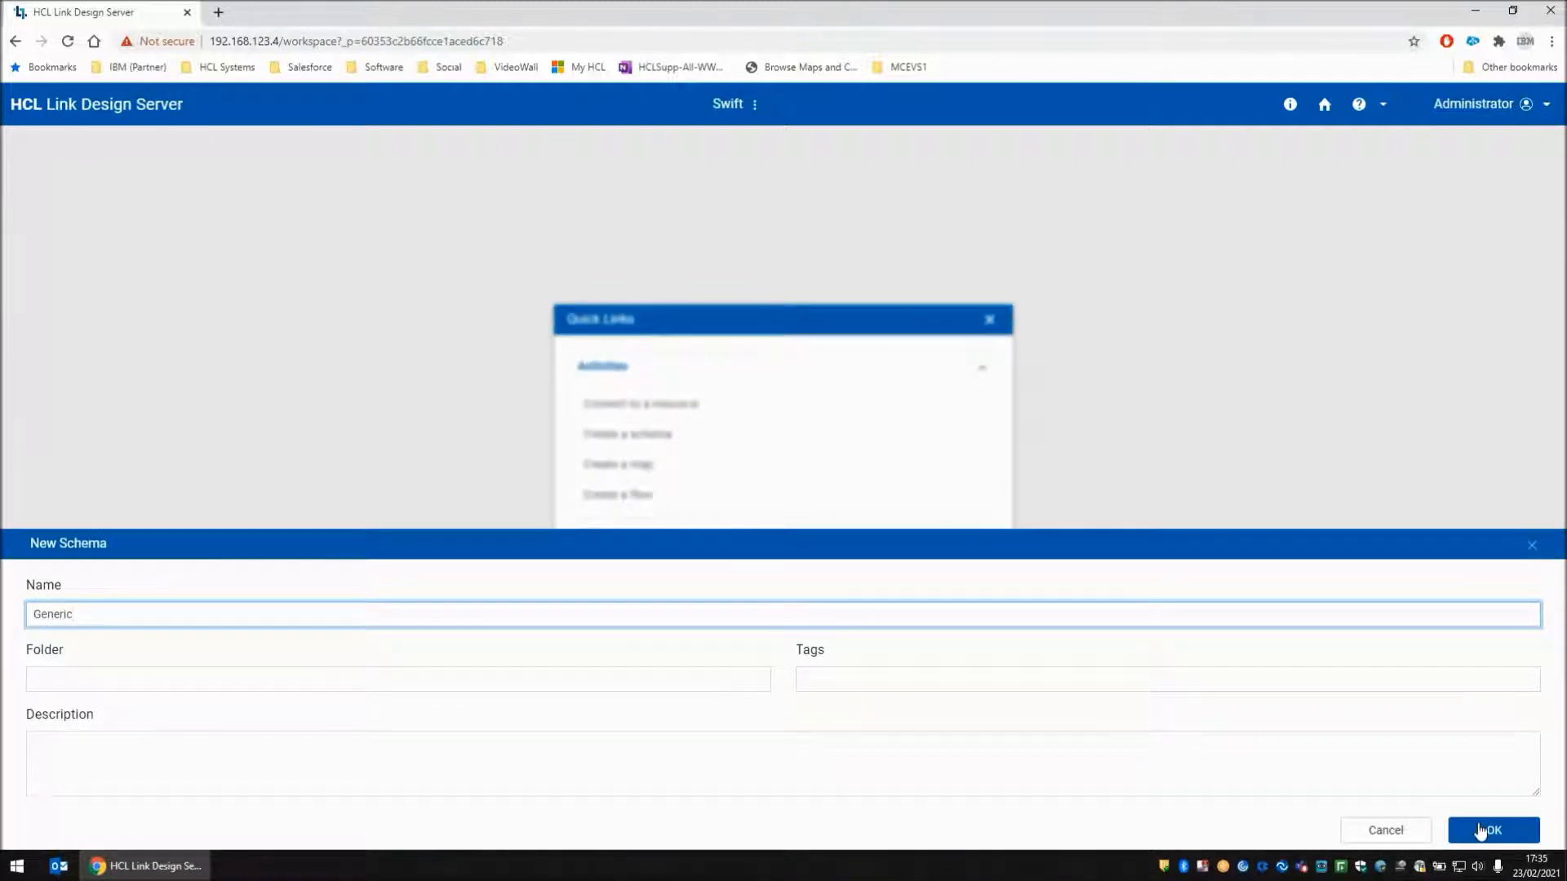
pyautogui.click(1490, 831)
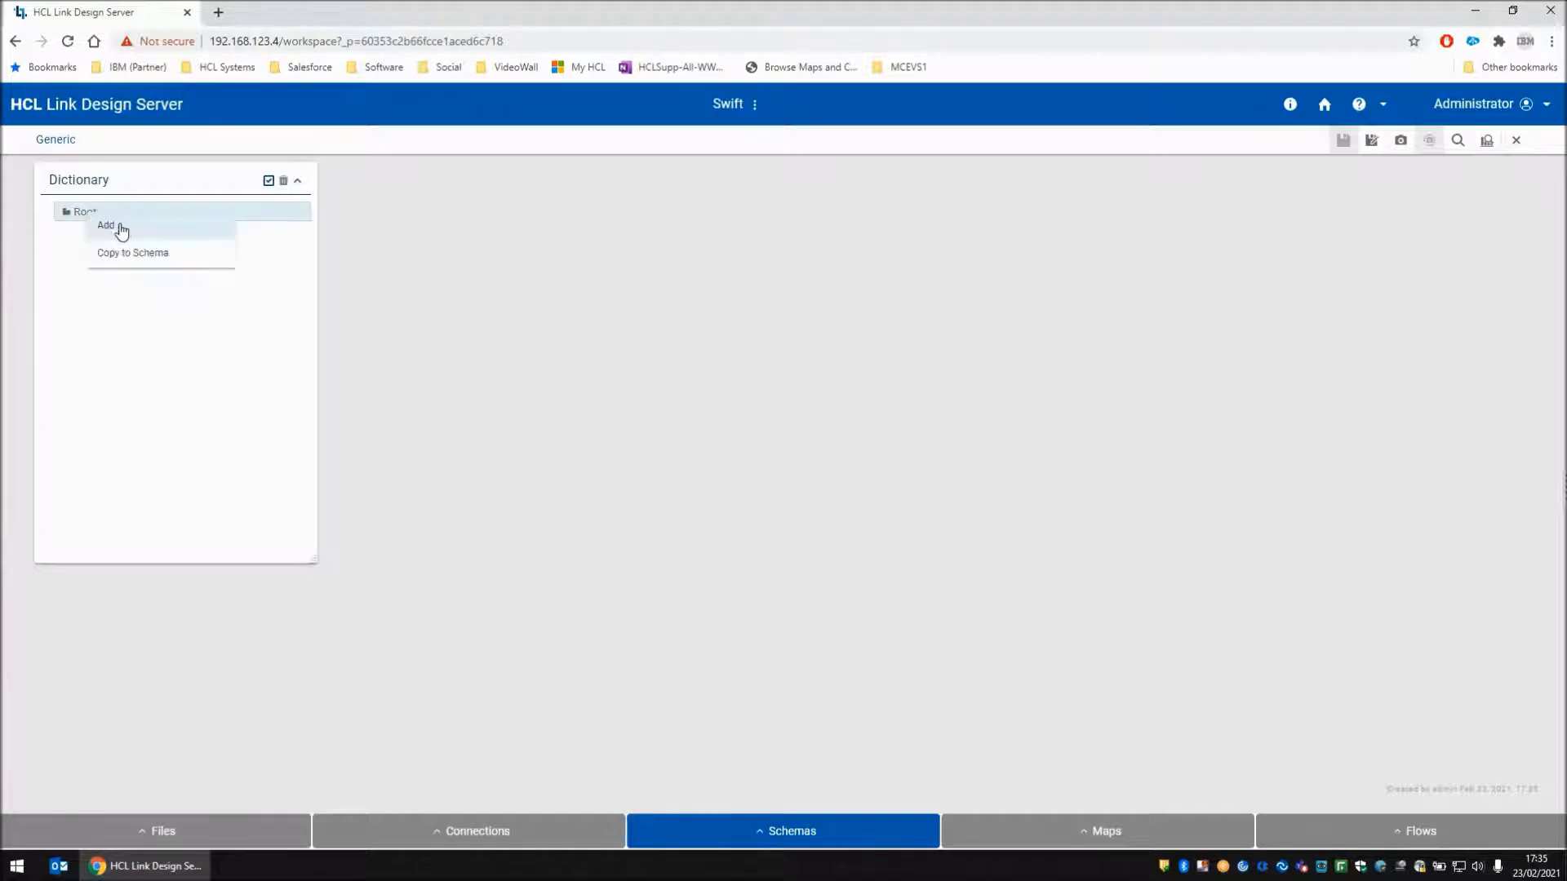
pyautogui.click(106, 226)
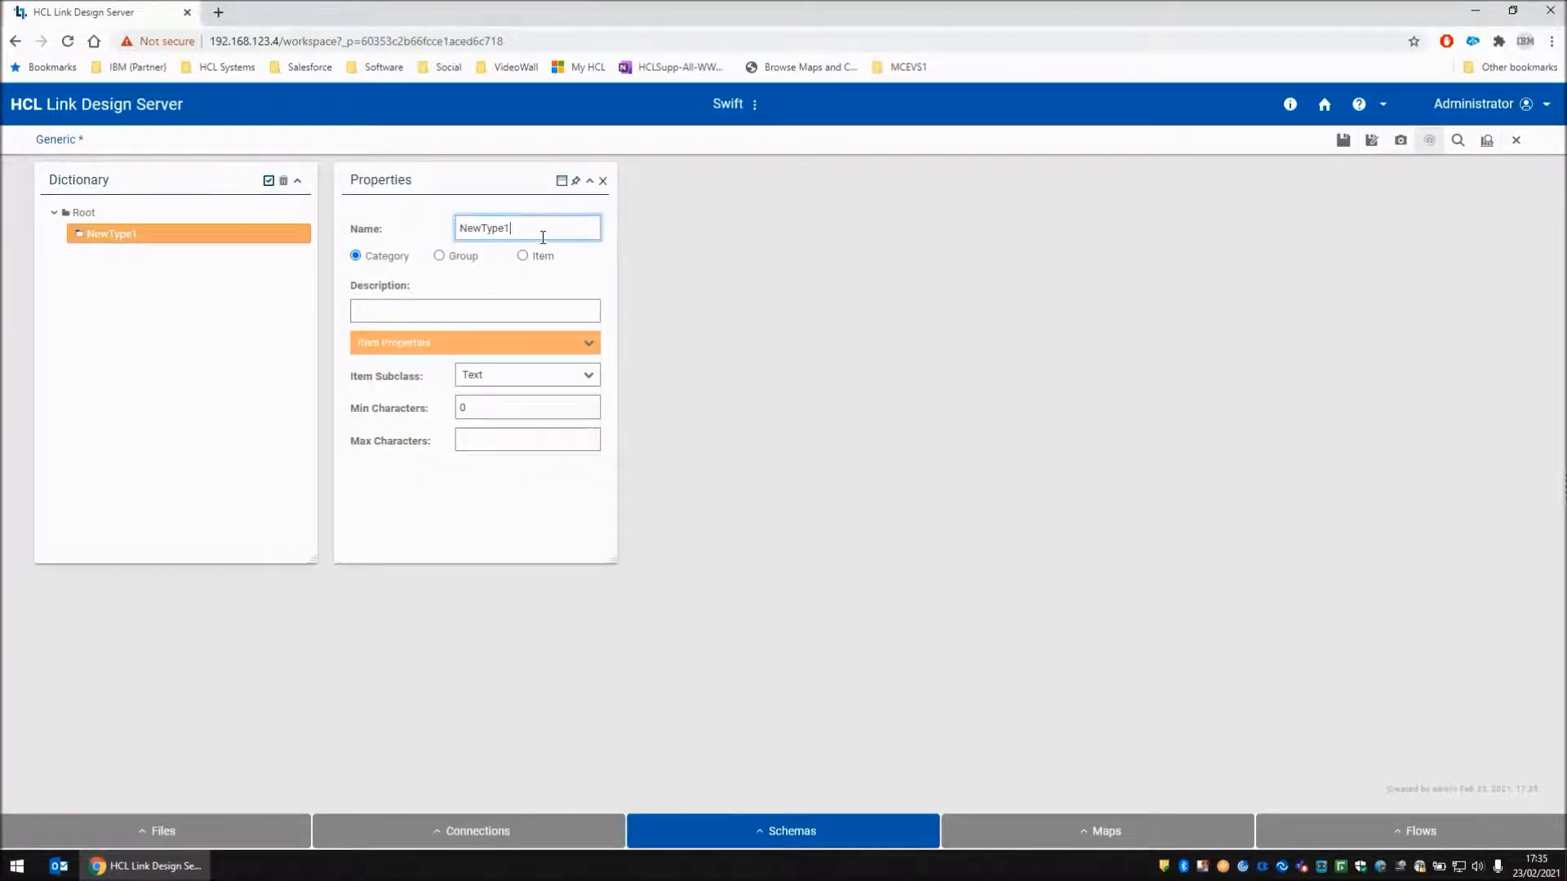
pyautogui.write('Textitem')
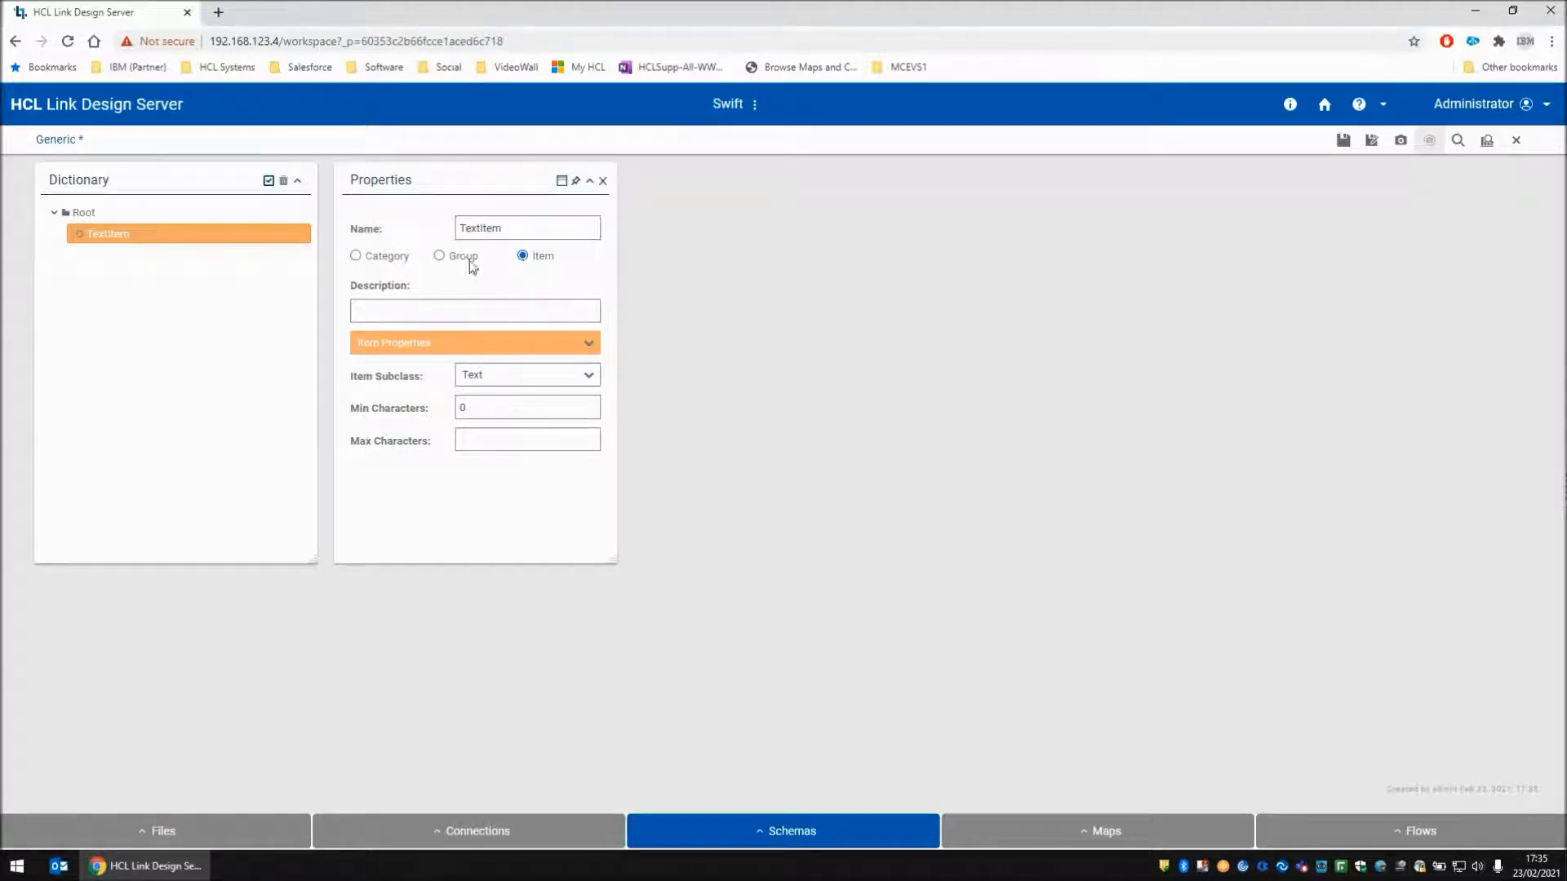
pyautogui.click(603, 180)
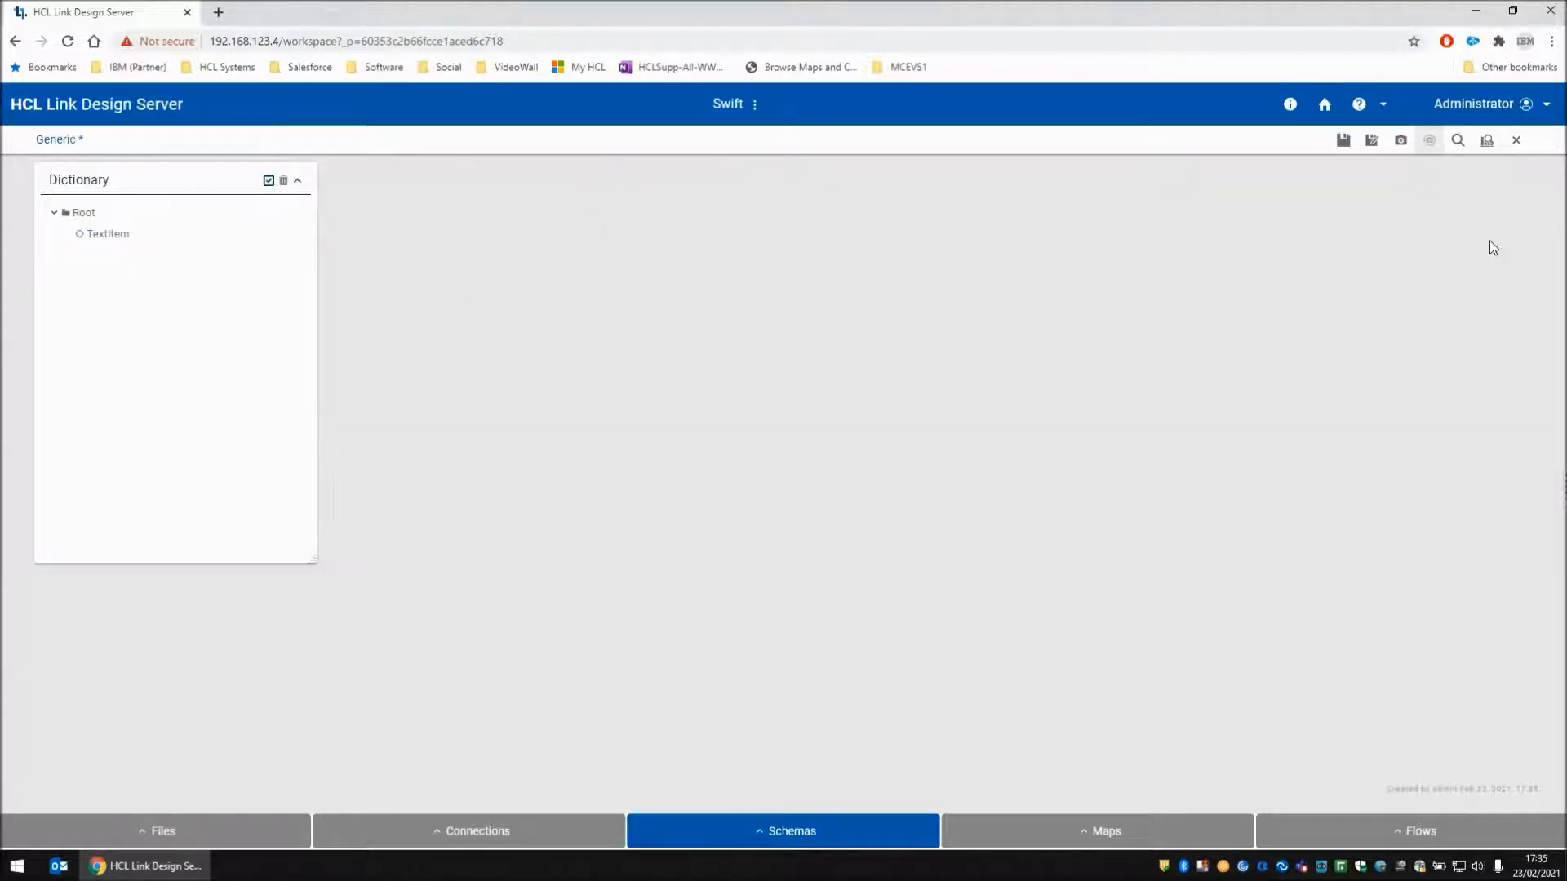
# Analyze the Generic schema, save it, and close it
pyautogui.click(1486, 140)
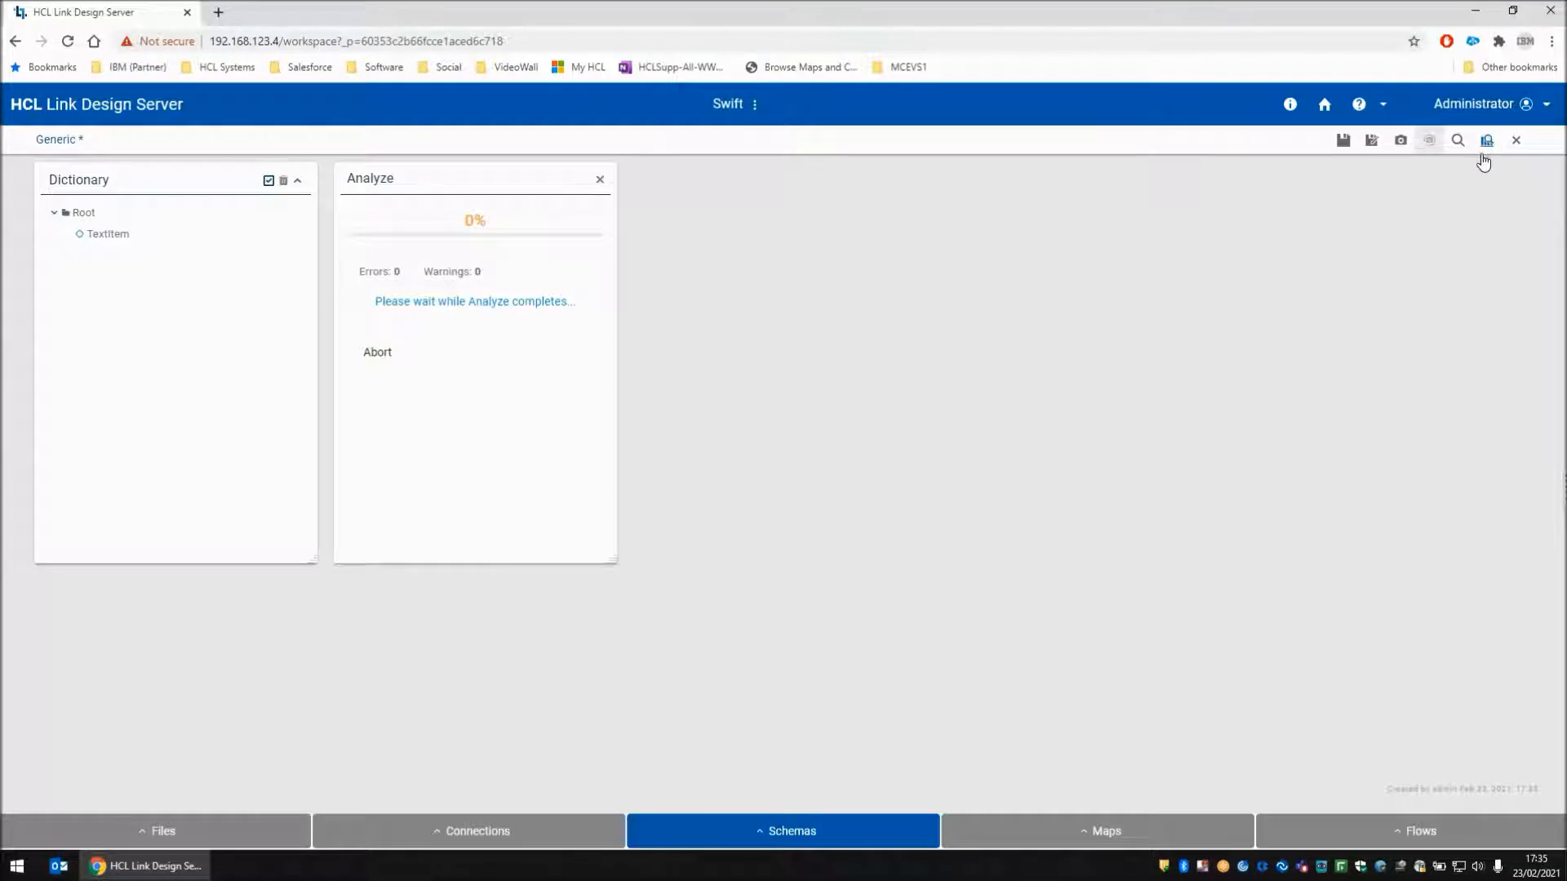
pyautogui.click(600, 179)
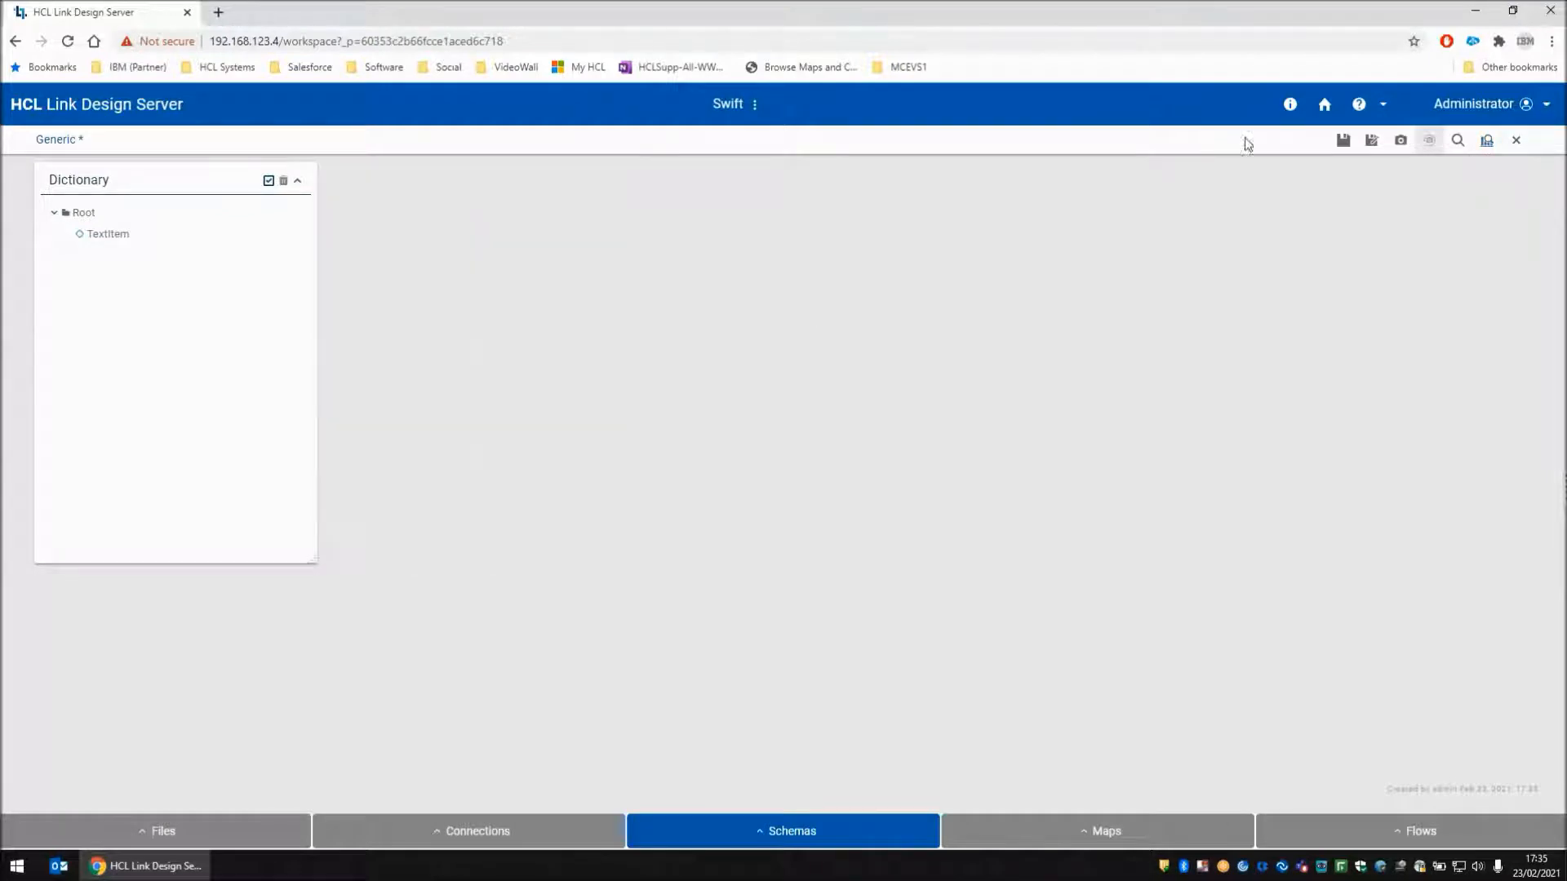
pyautogui.click(1344, 140)
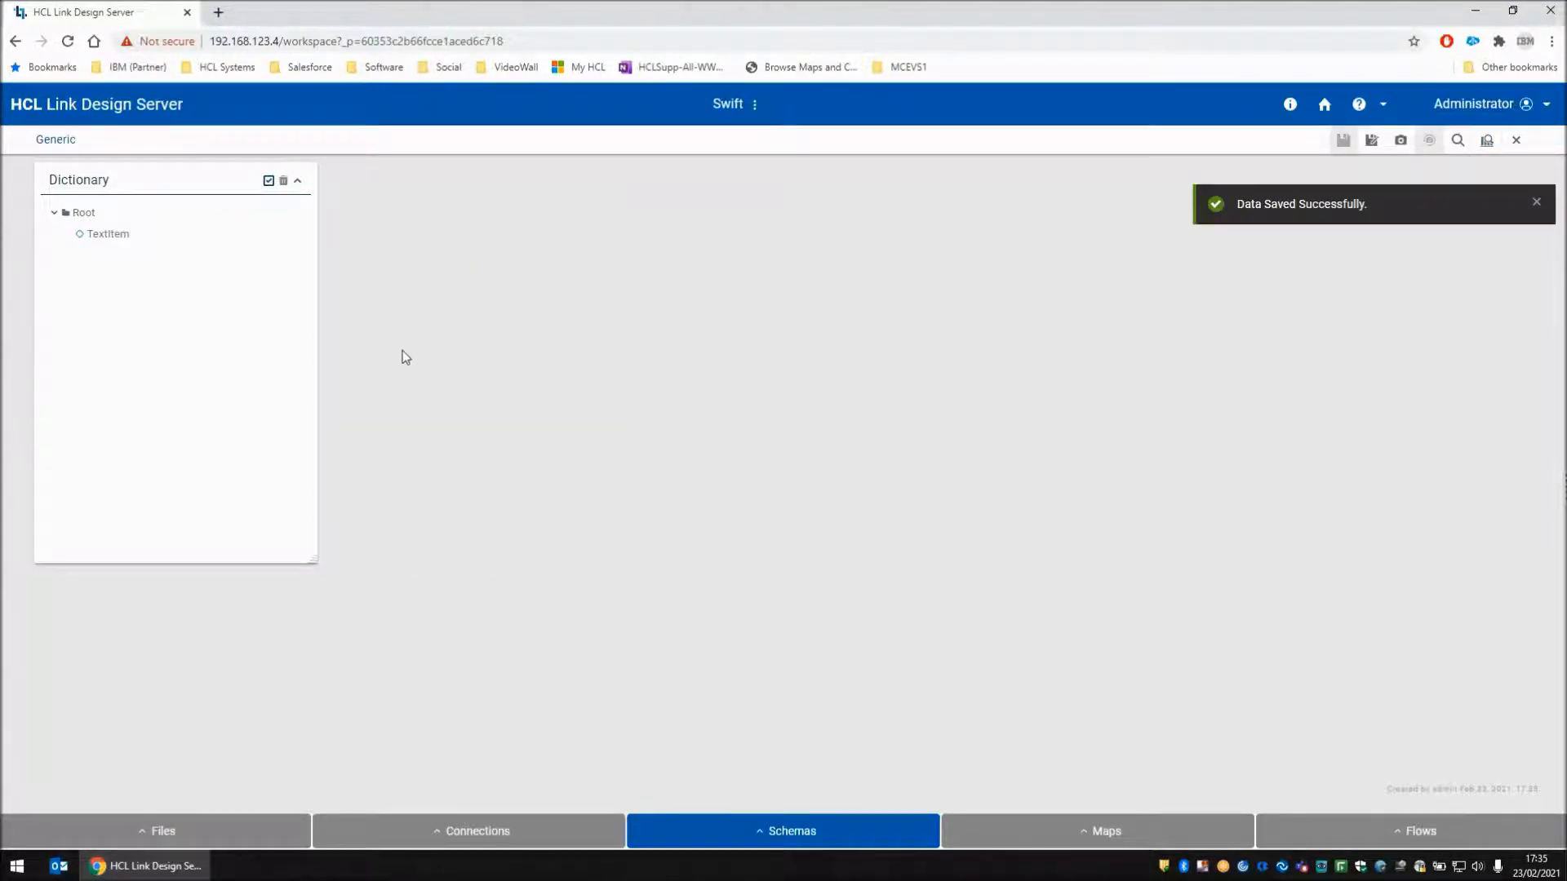
pyautogui.click(1516, 140)
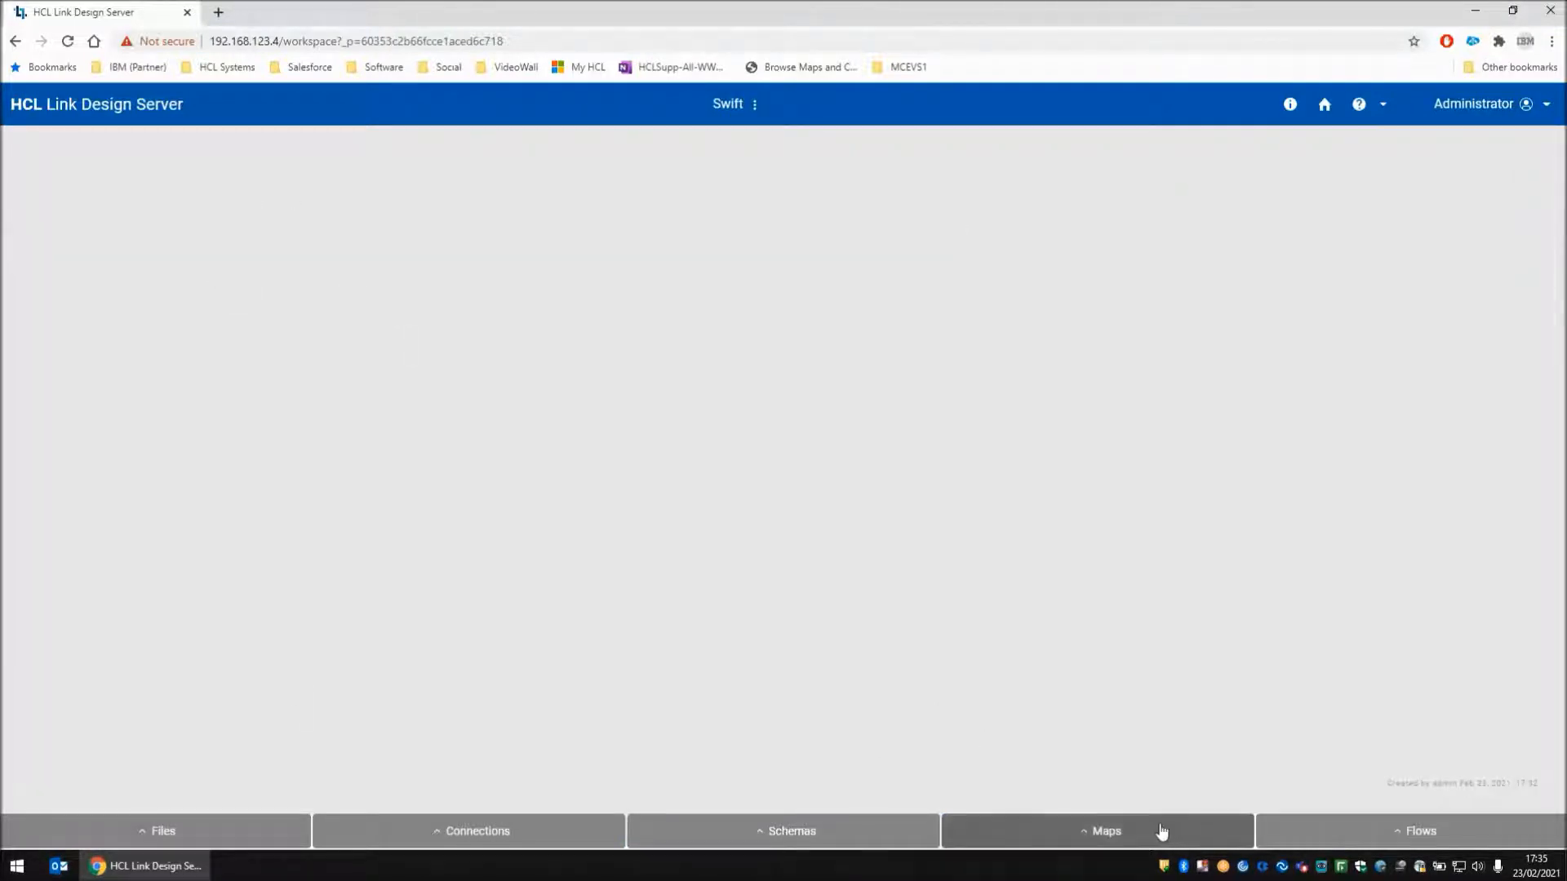
# Create a new map named ValidateMT950 and start adding a source card
pyautogui.click(1105, 831)
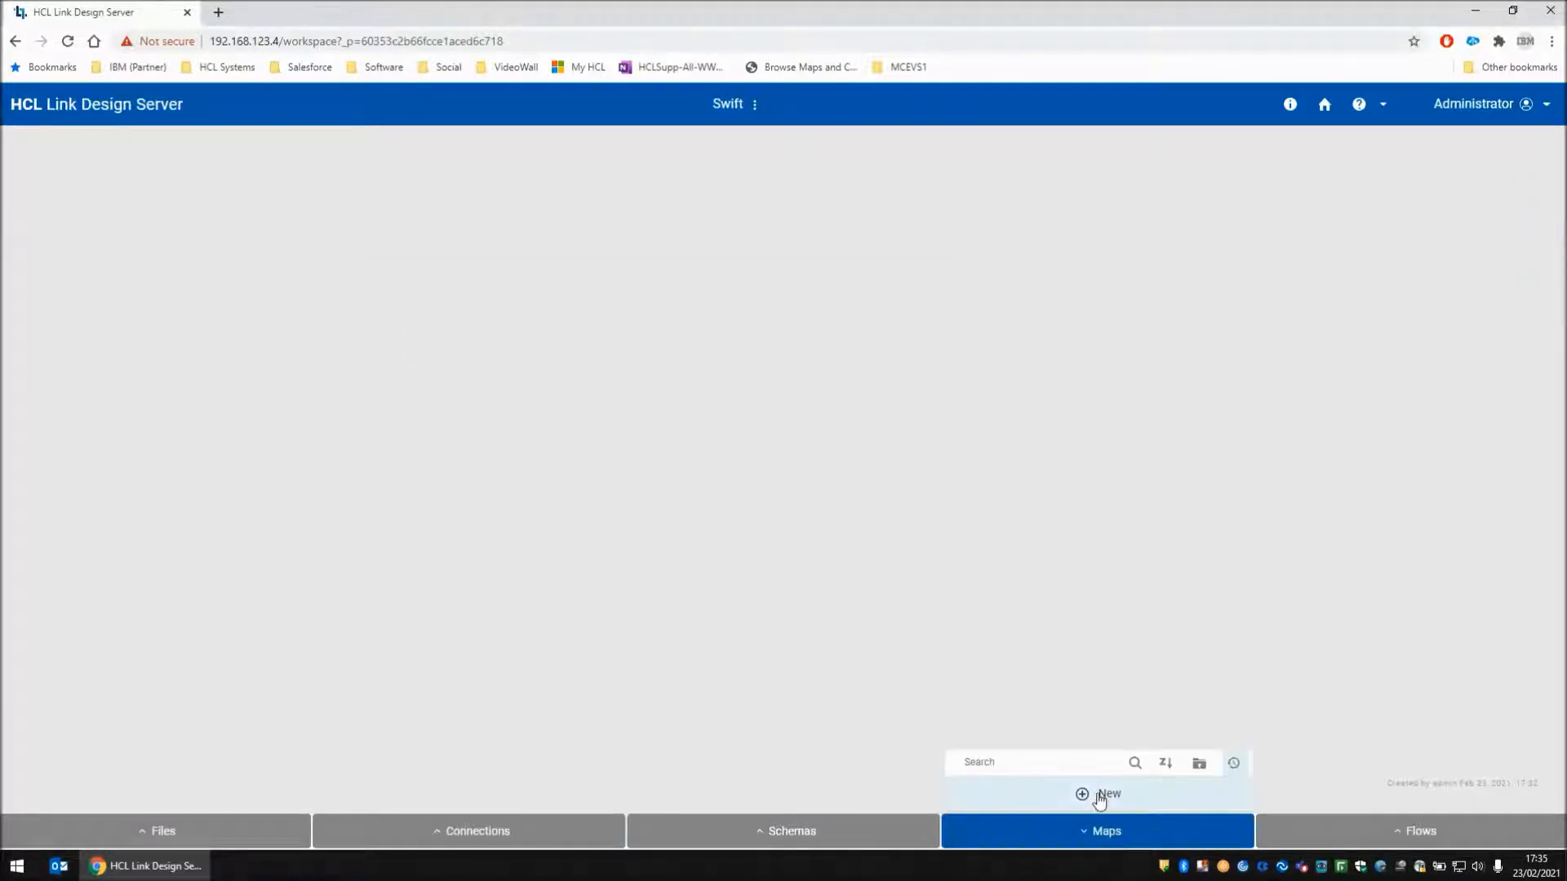
pyautogui.click(1106, 794)
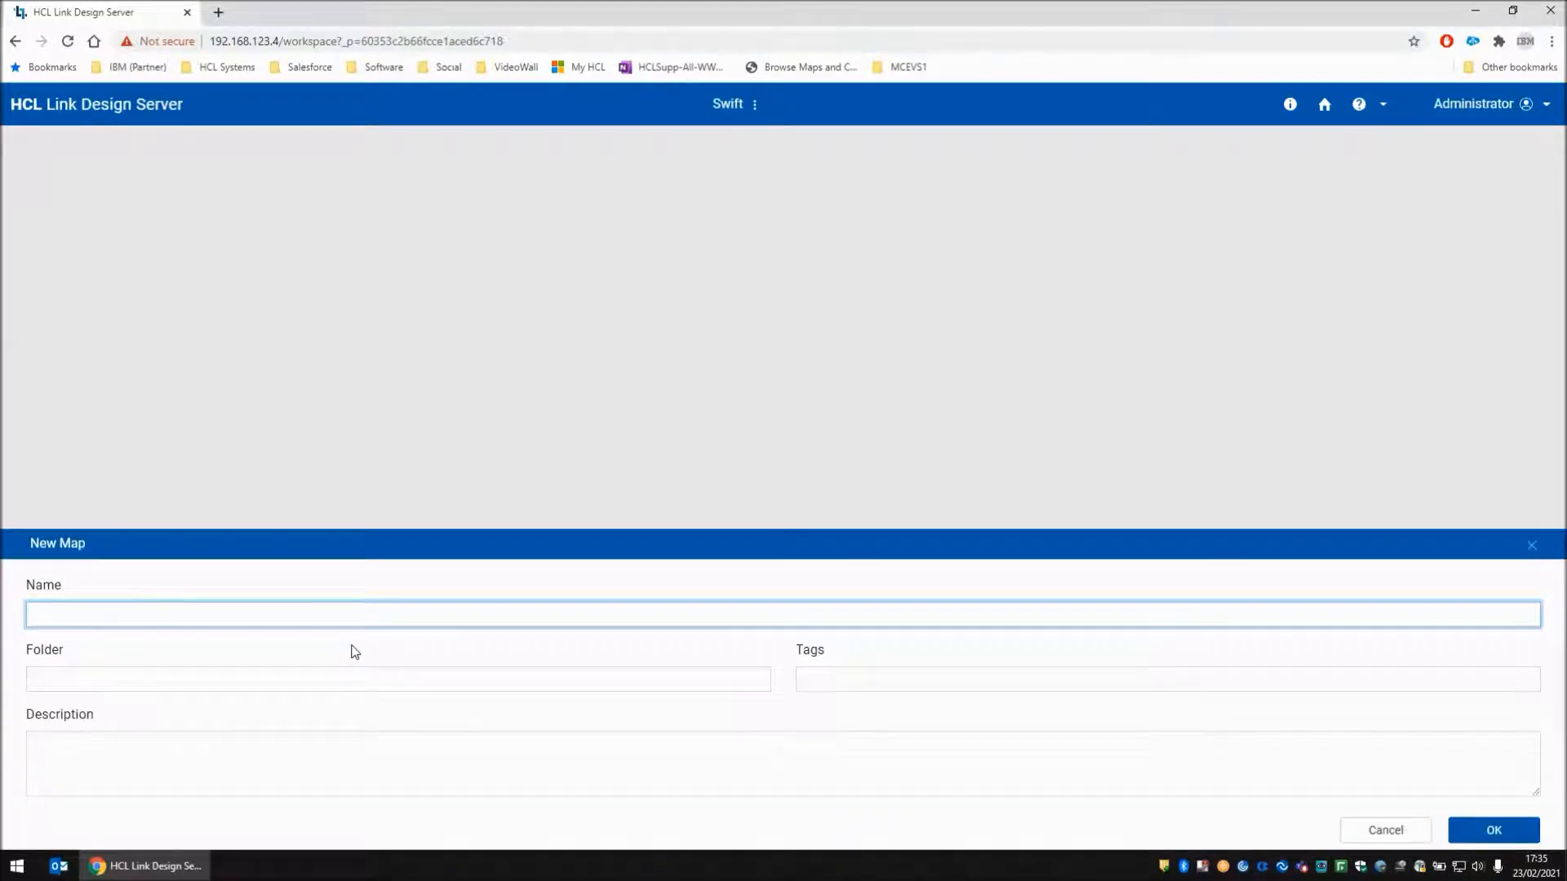
pyautogui.write('ValidateMT950-')
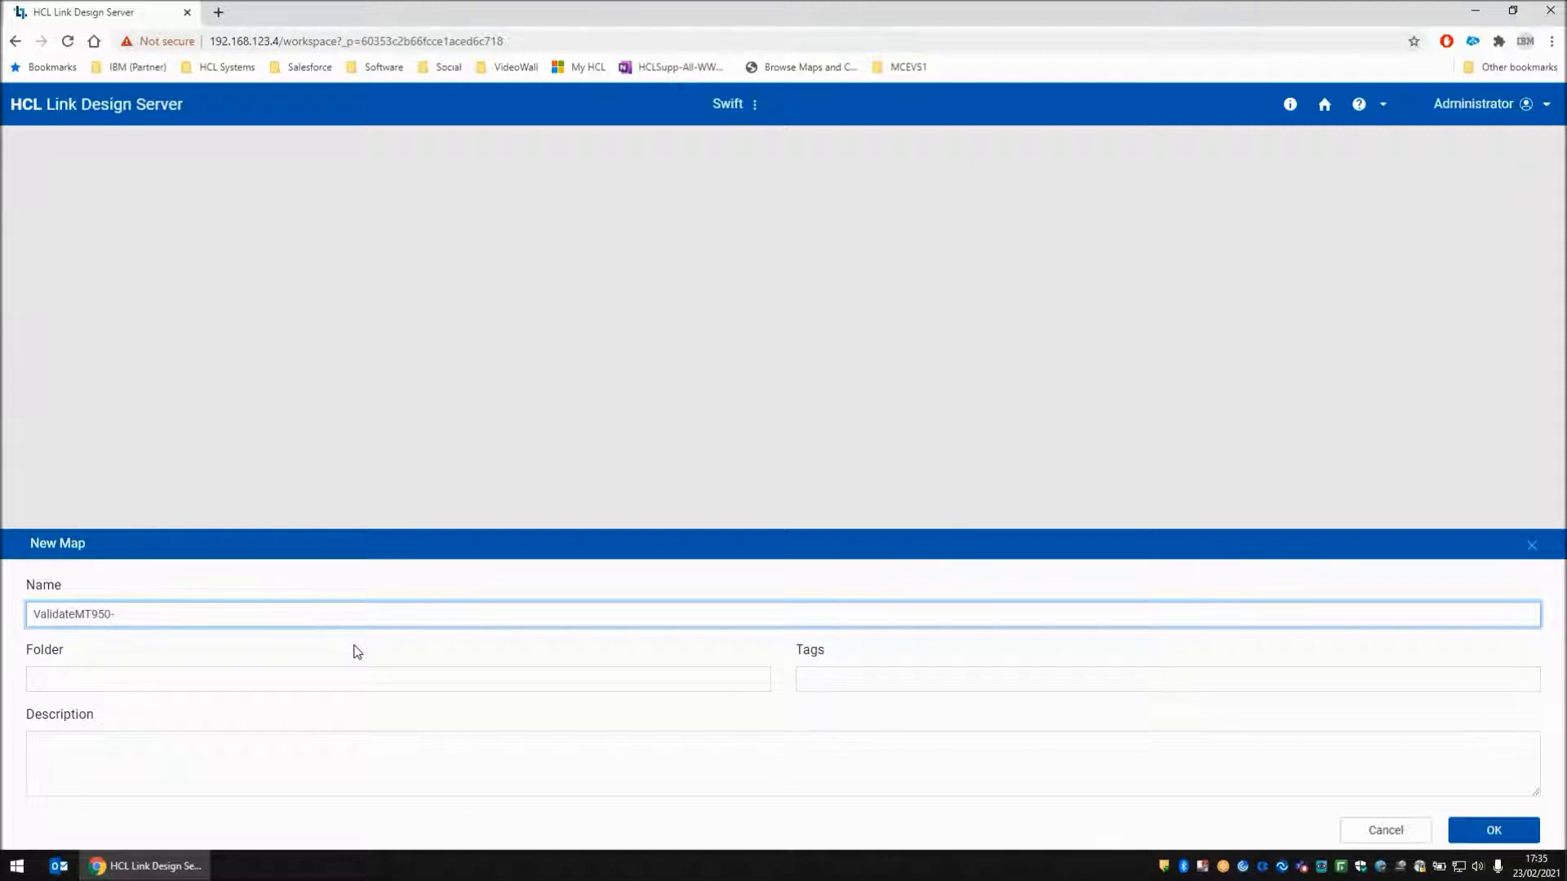
pyautogui.click(1493, 830)
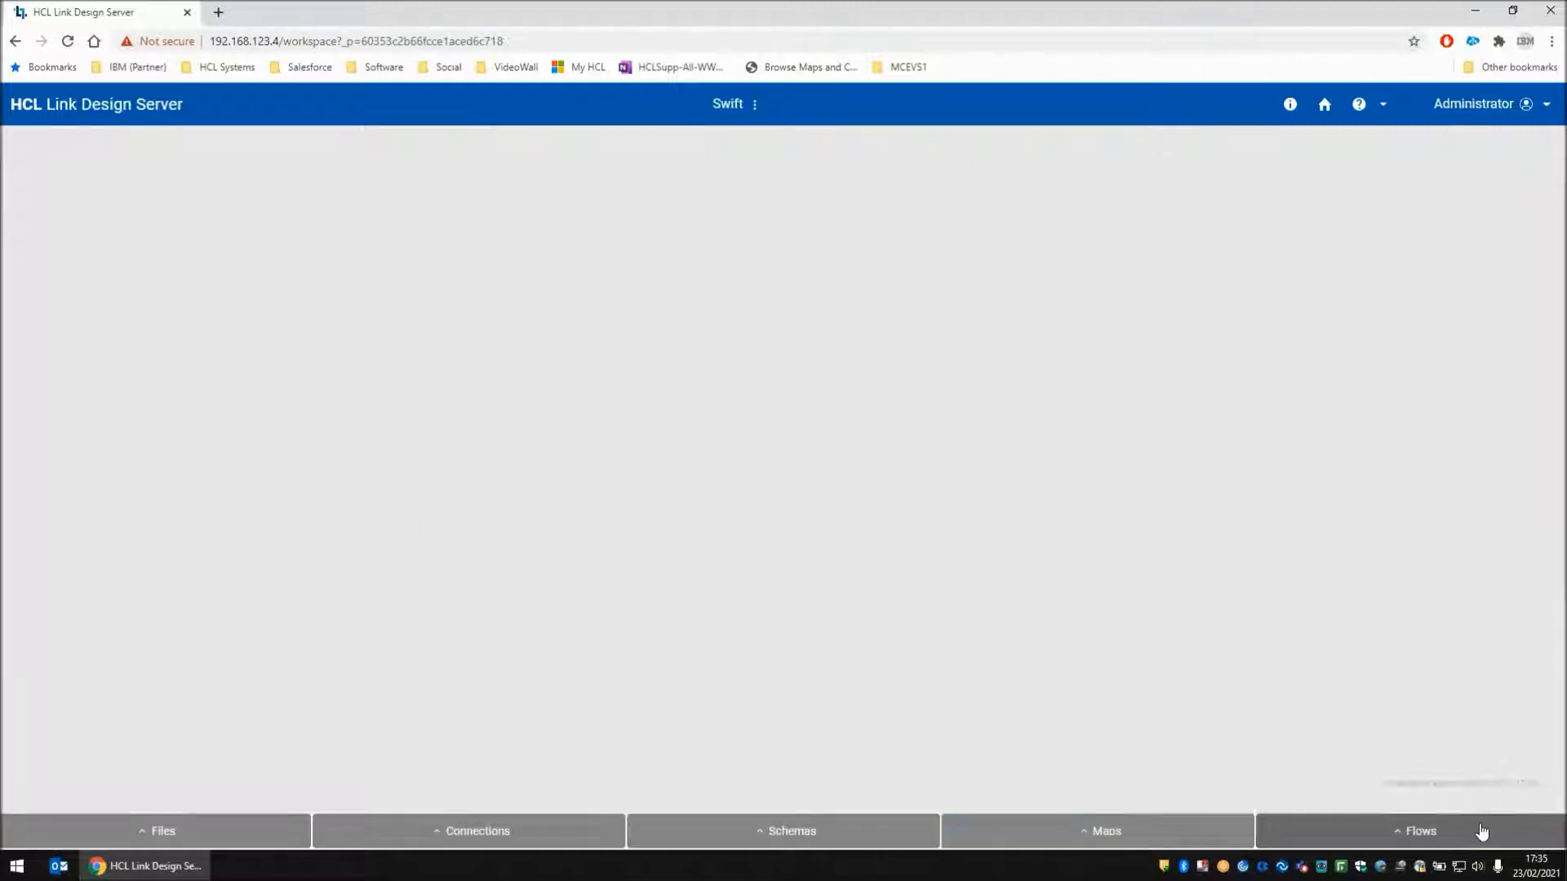
pyautogui.click(1097, 830)
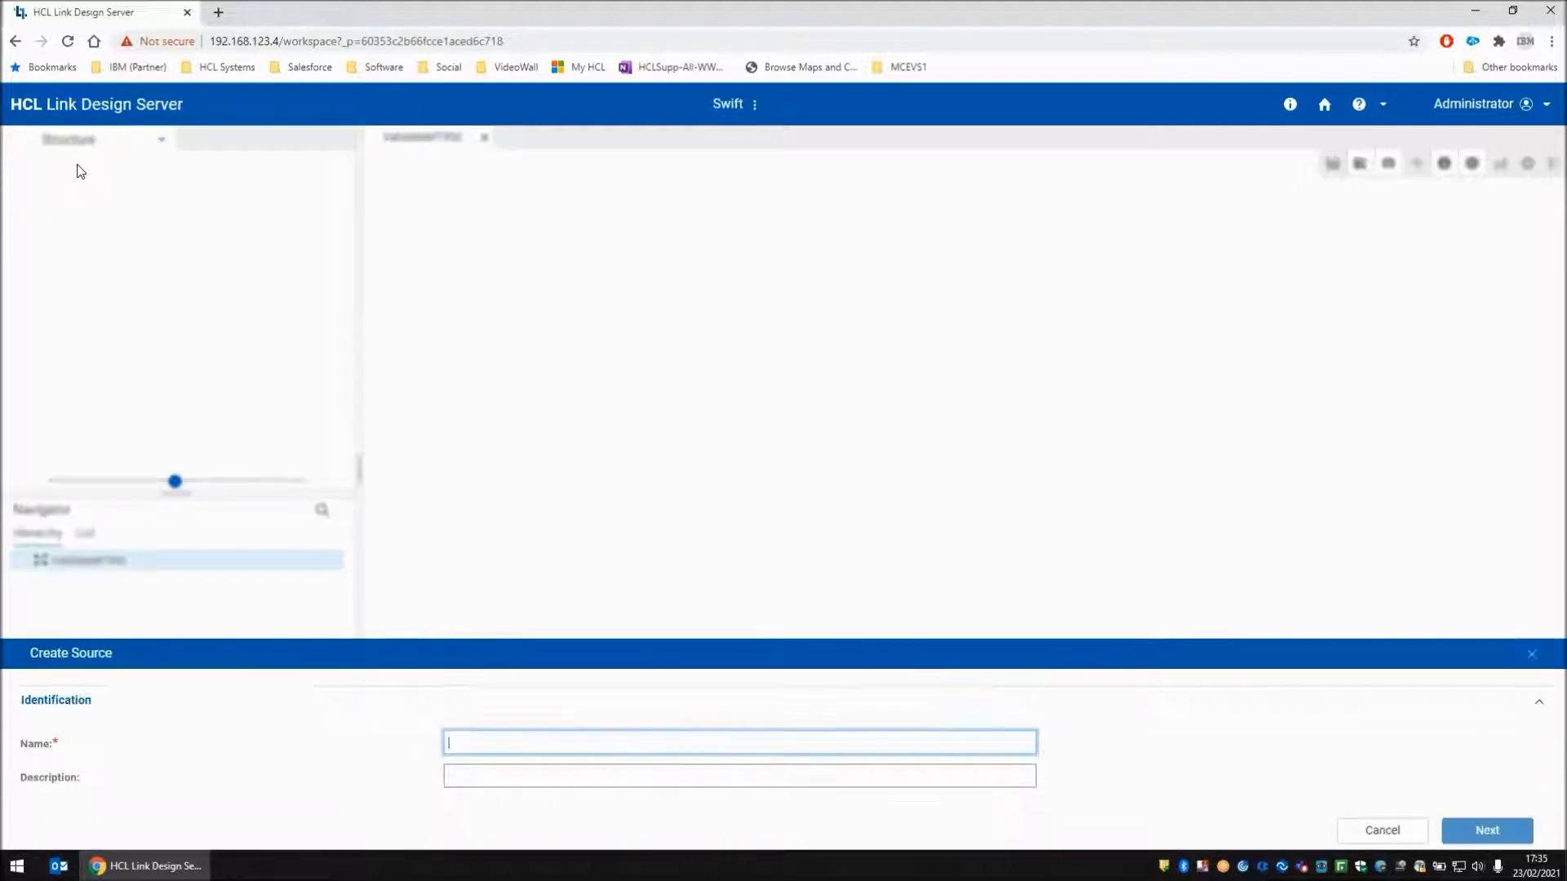
# Name the source In and set it to a File connection reading mt950.bad.txt
pyautogui.write('In')
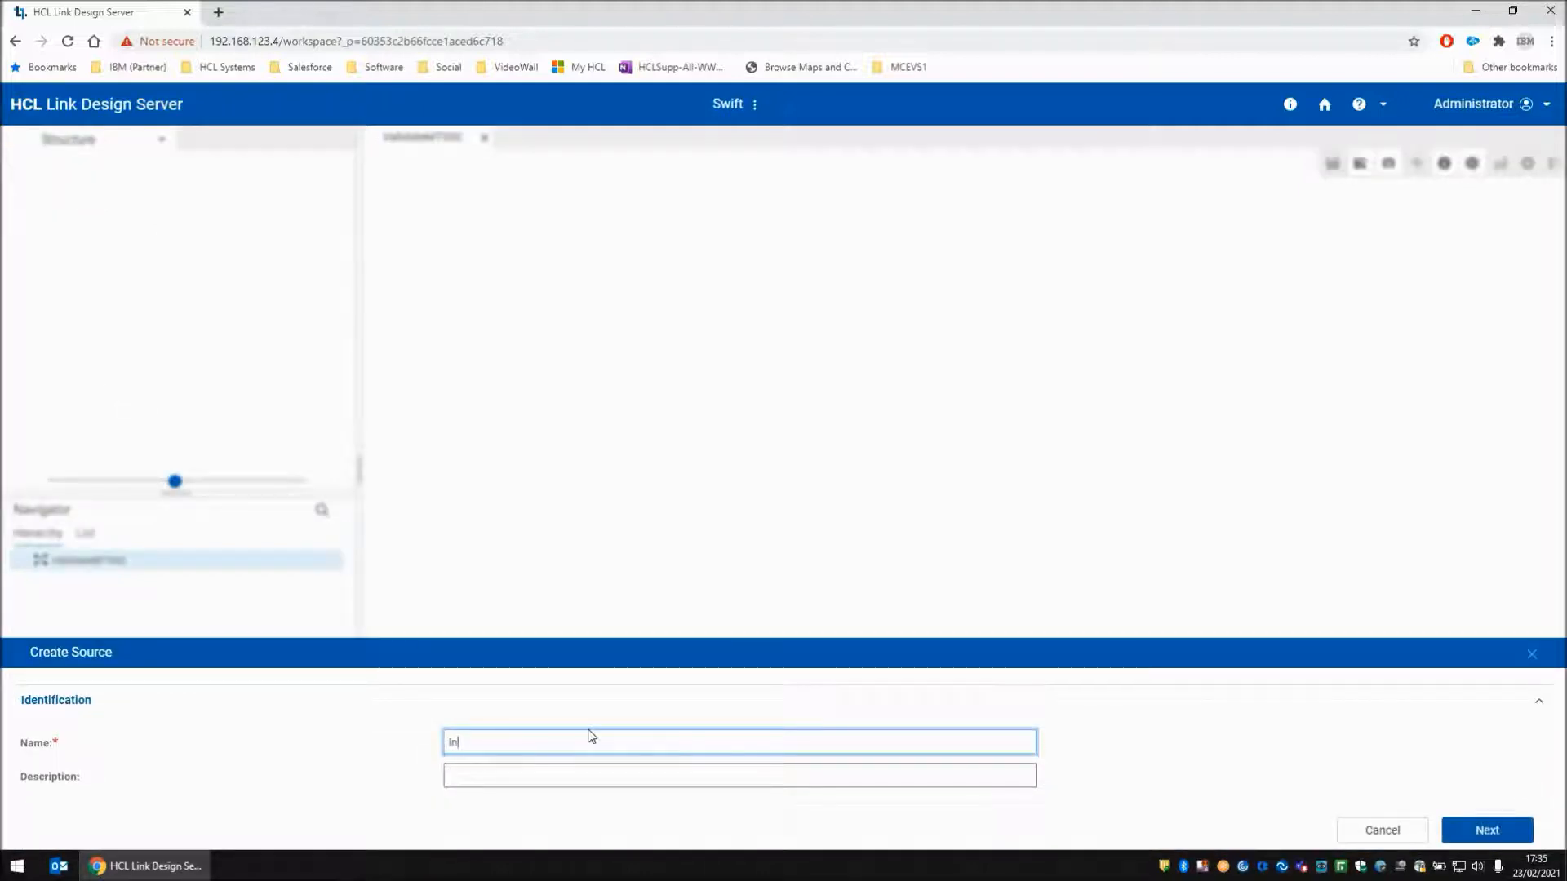
pyautogui.click(1487, 831)
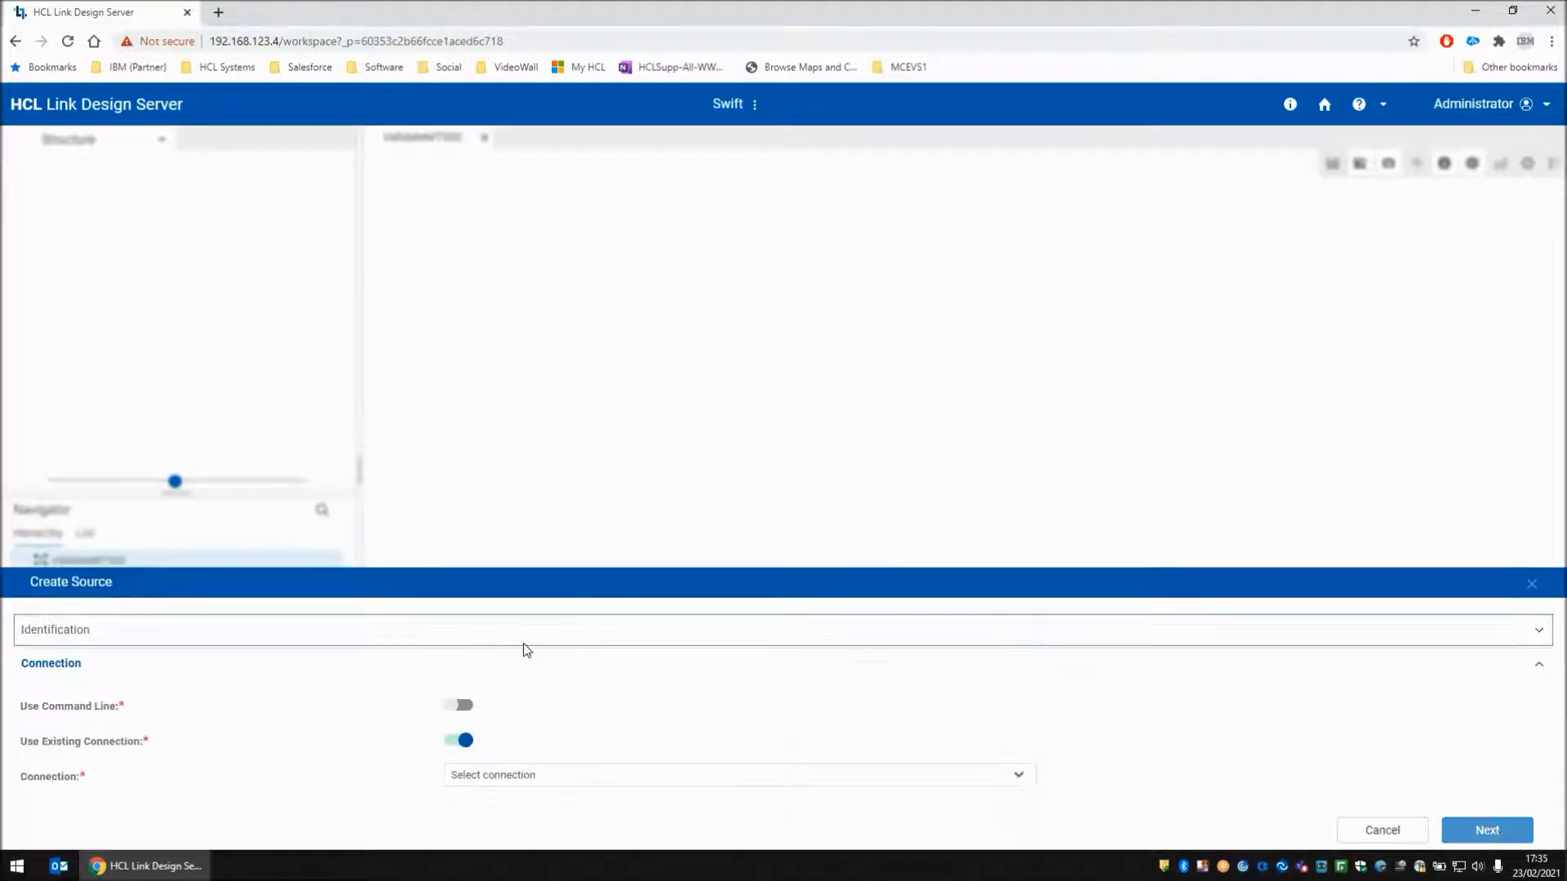
pyautogui.click(459, 741)
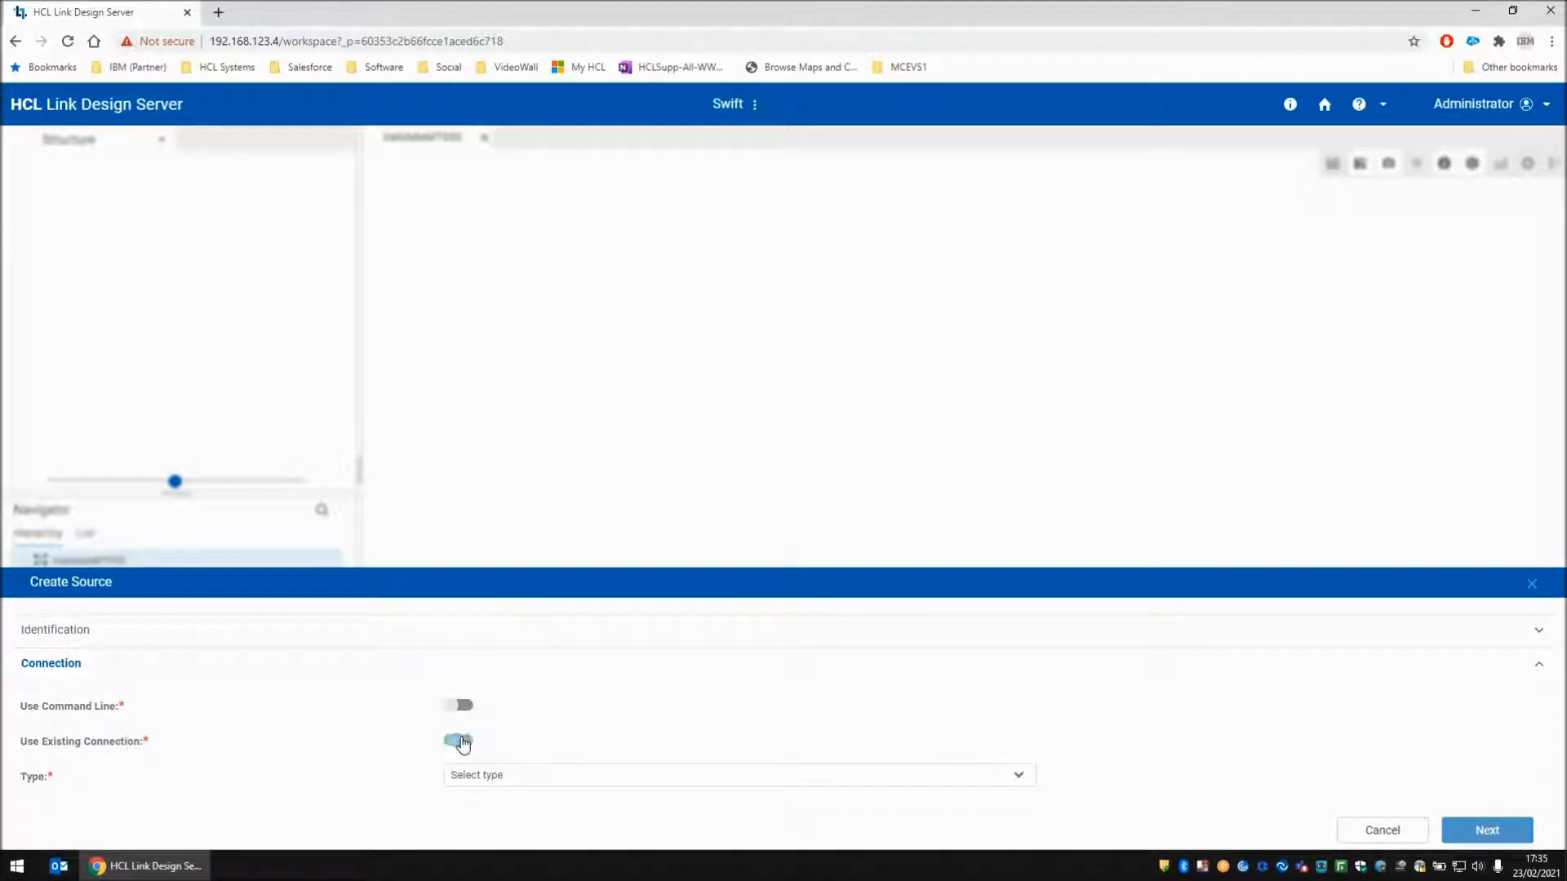
pyautogui.click(739, 774)
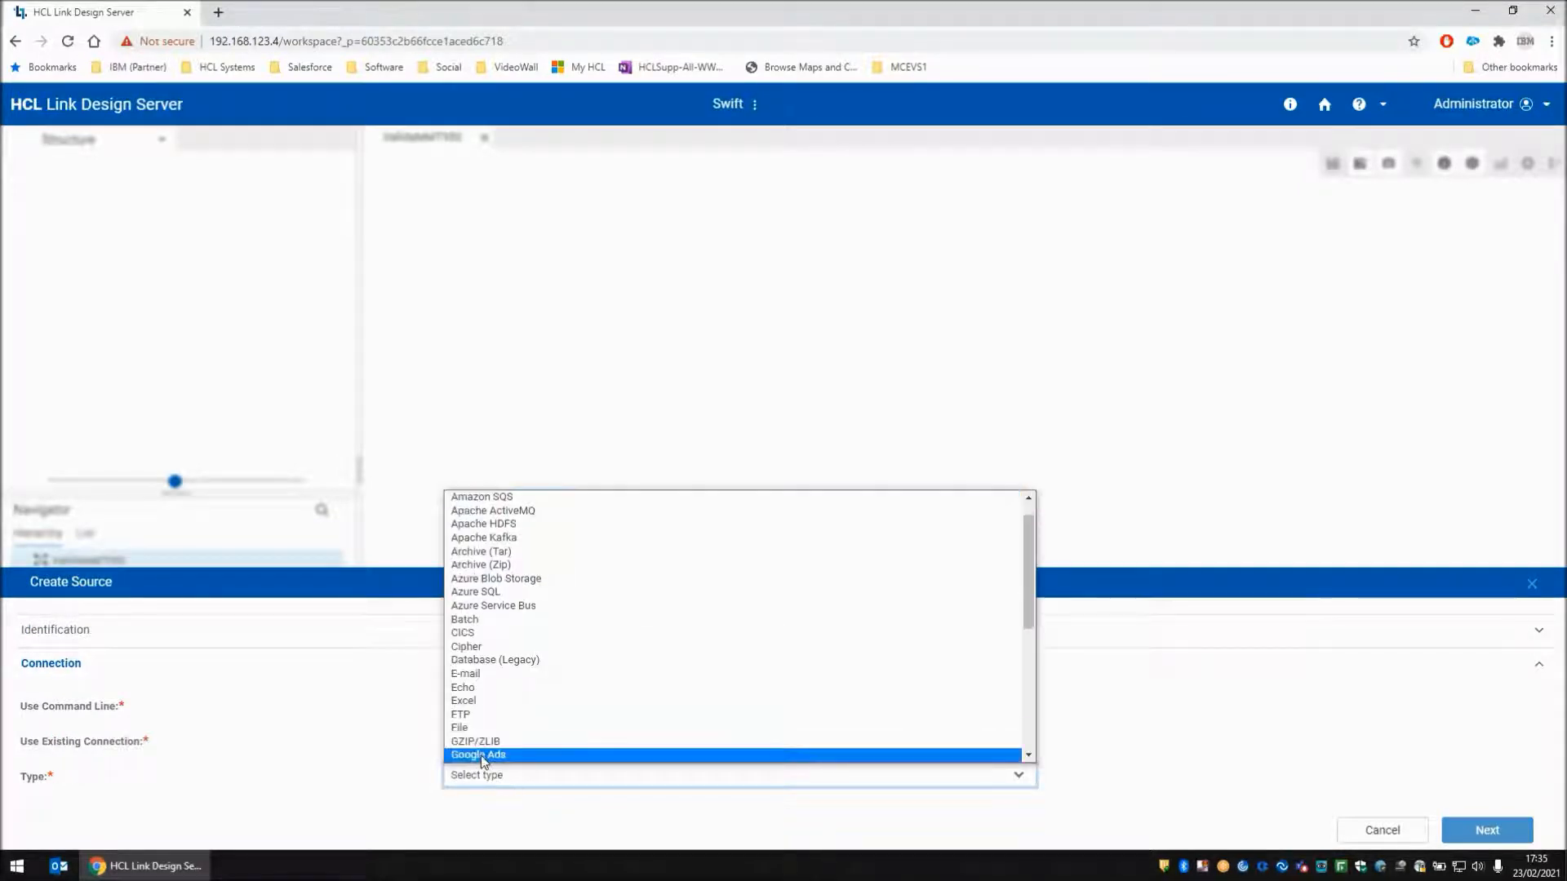
pyautogui.click(459, 727)
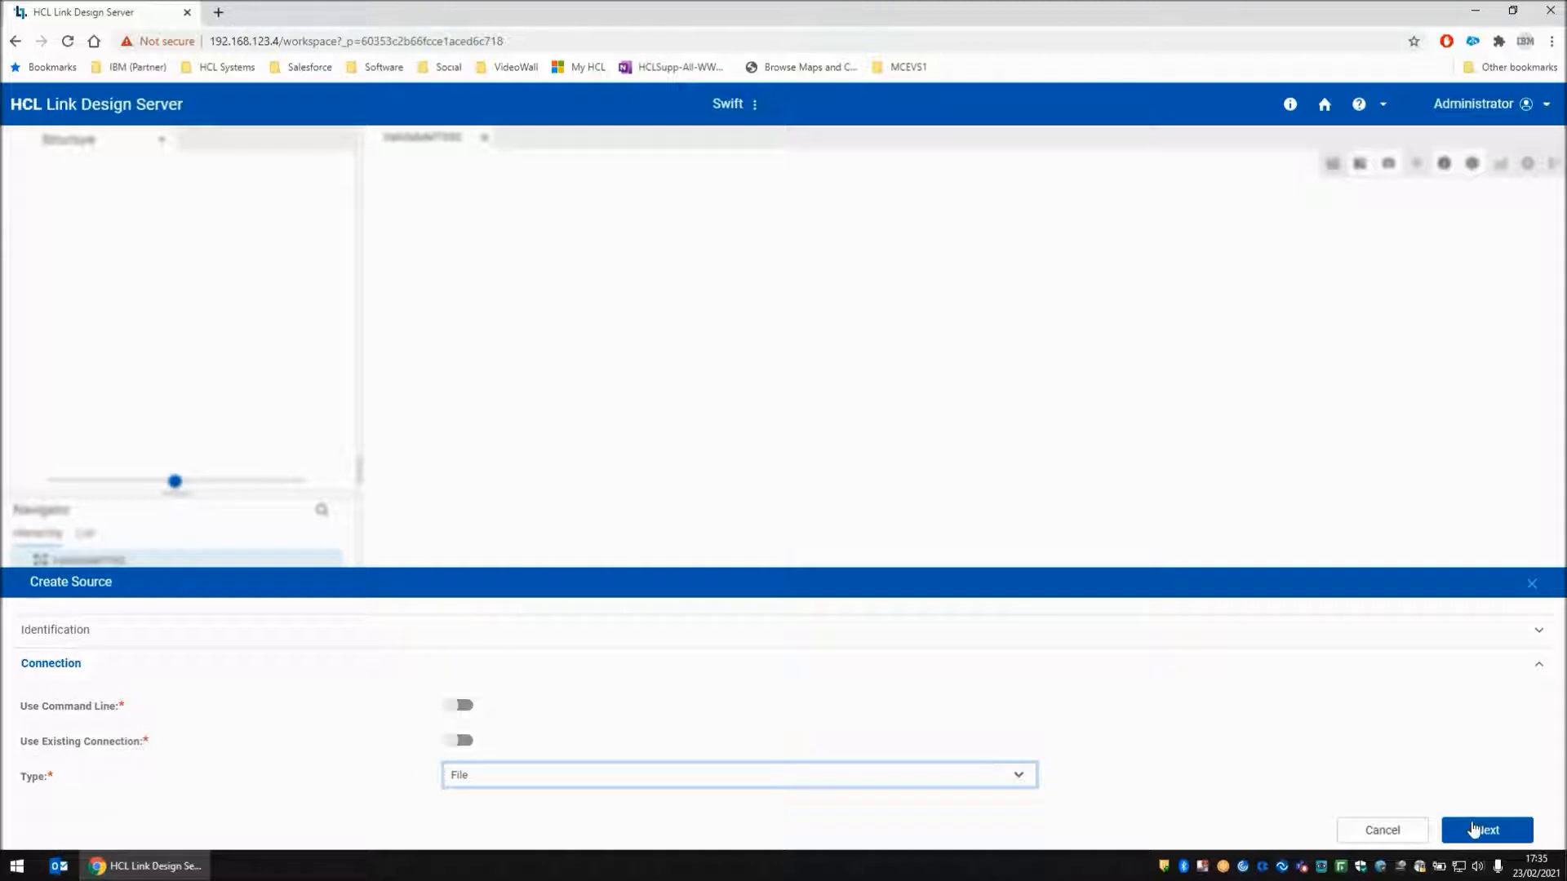
pyautogui.click(1488, 831)
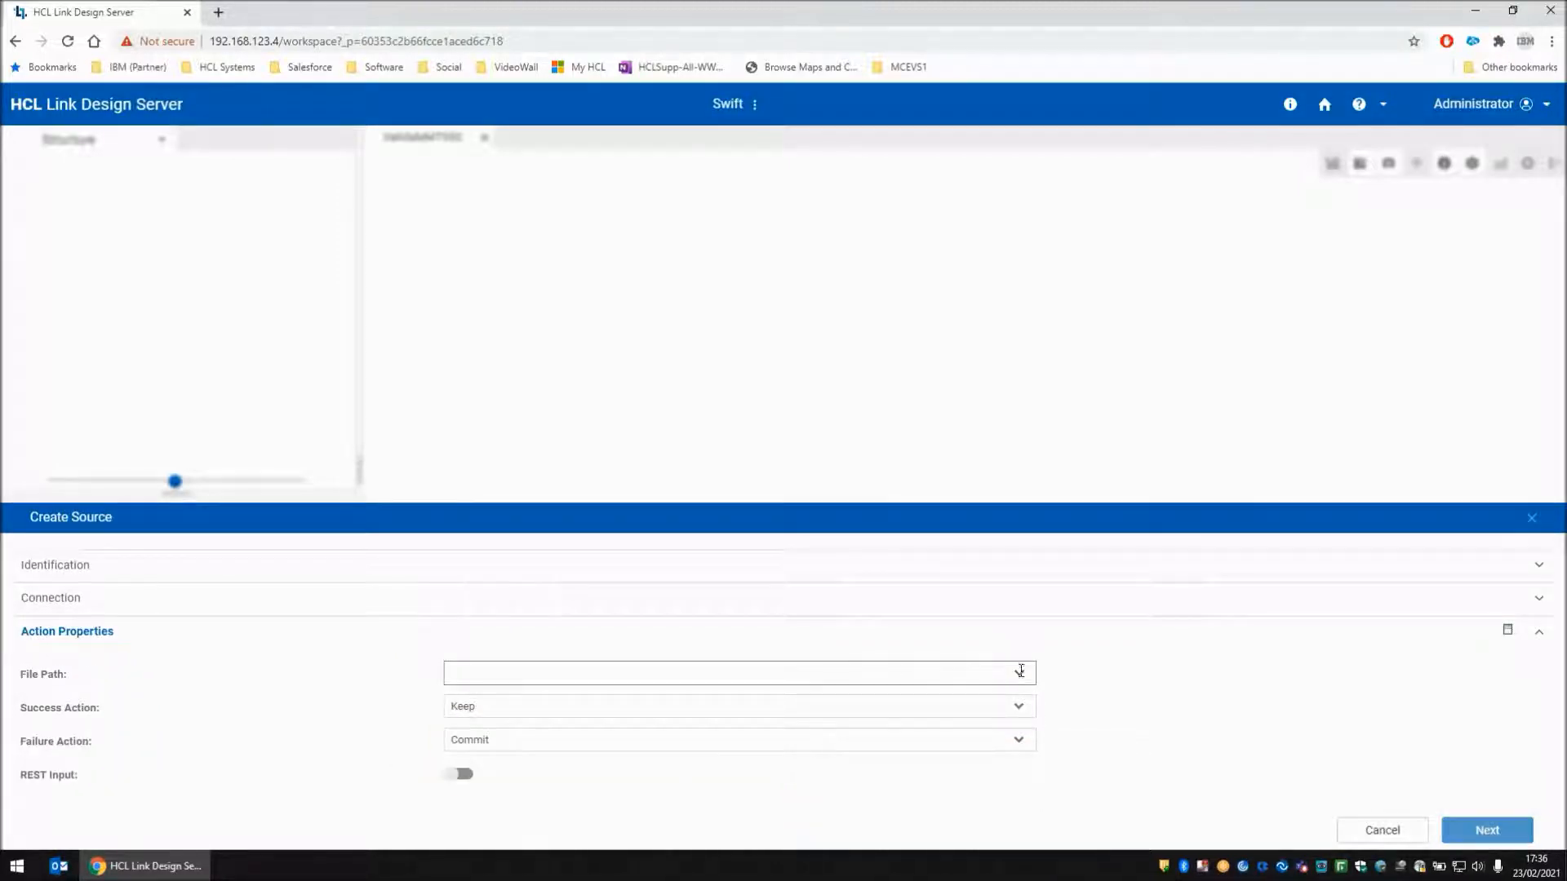
pyautogui.write('mt950.bad.txt')
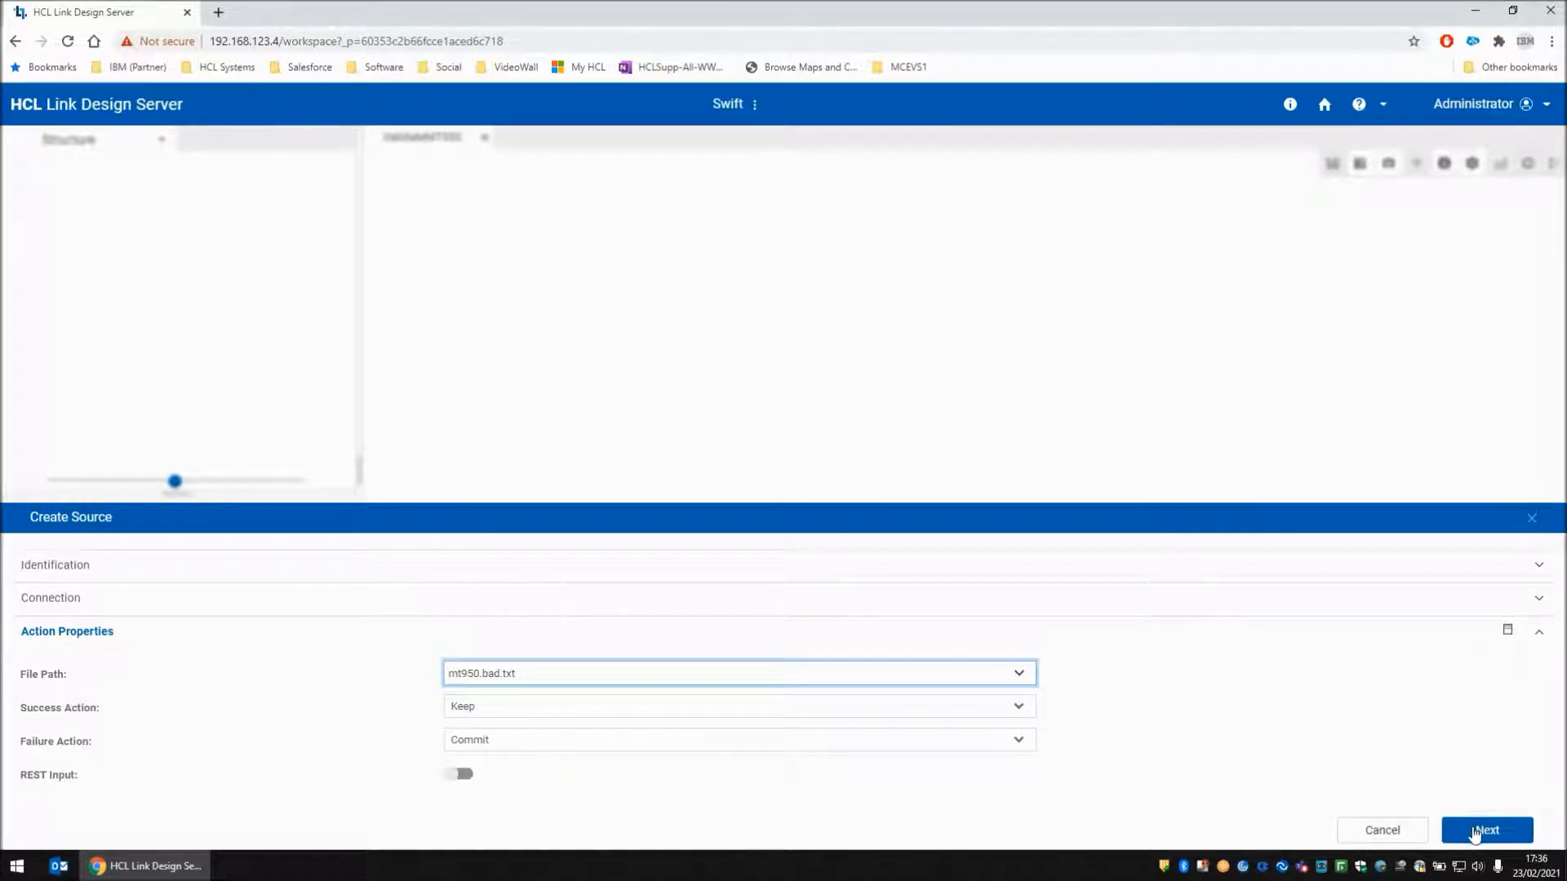
pyautogui.click(1487, 829)
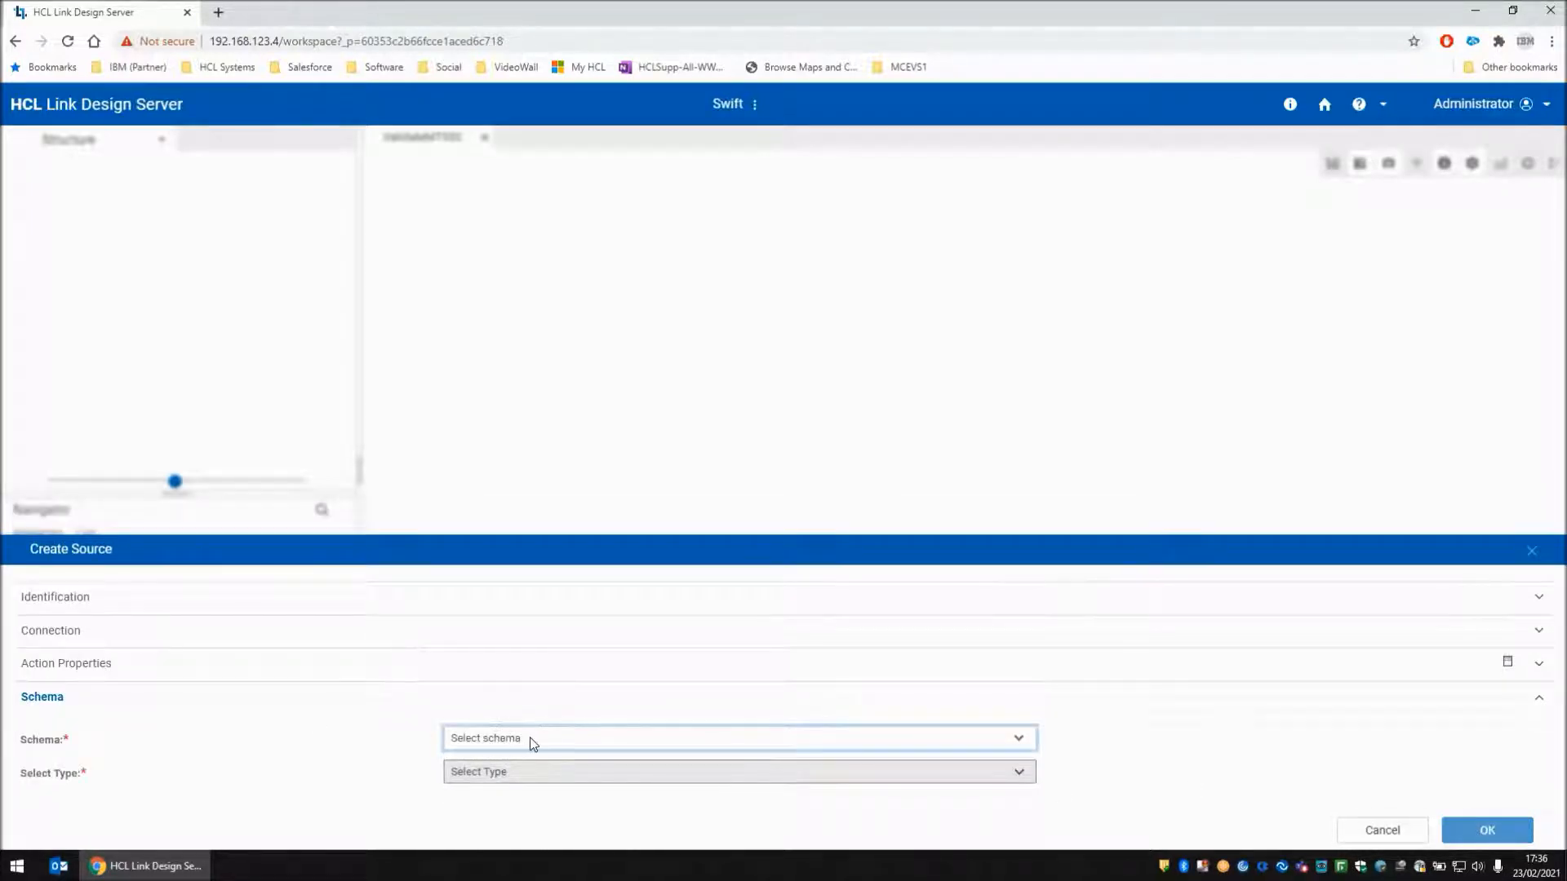
# Assign the swift_iso7775_2020 schema with type MT950 and confirm the source
pyautogui.click(738, 738)
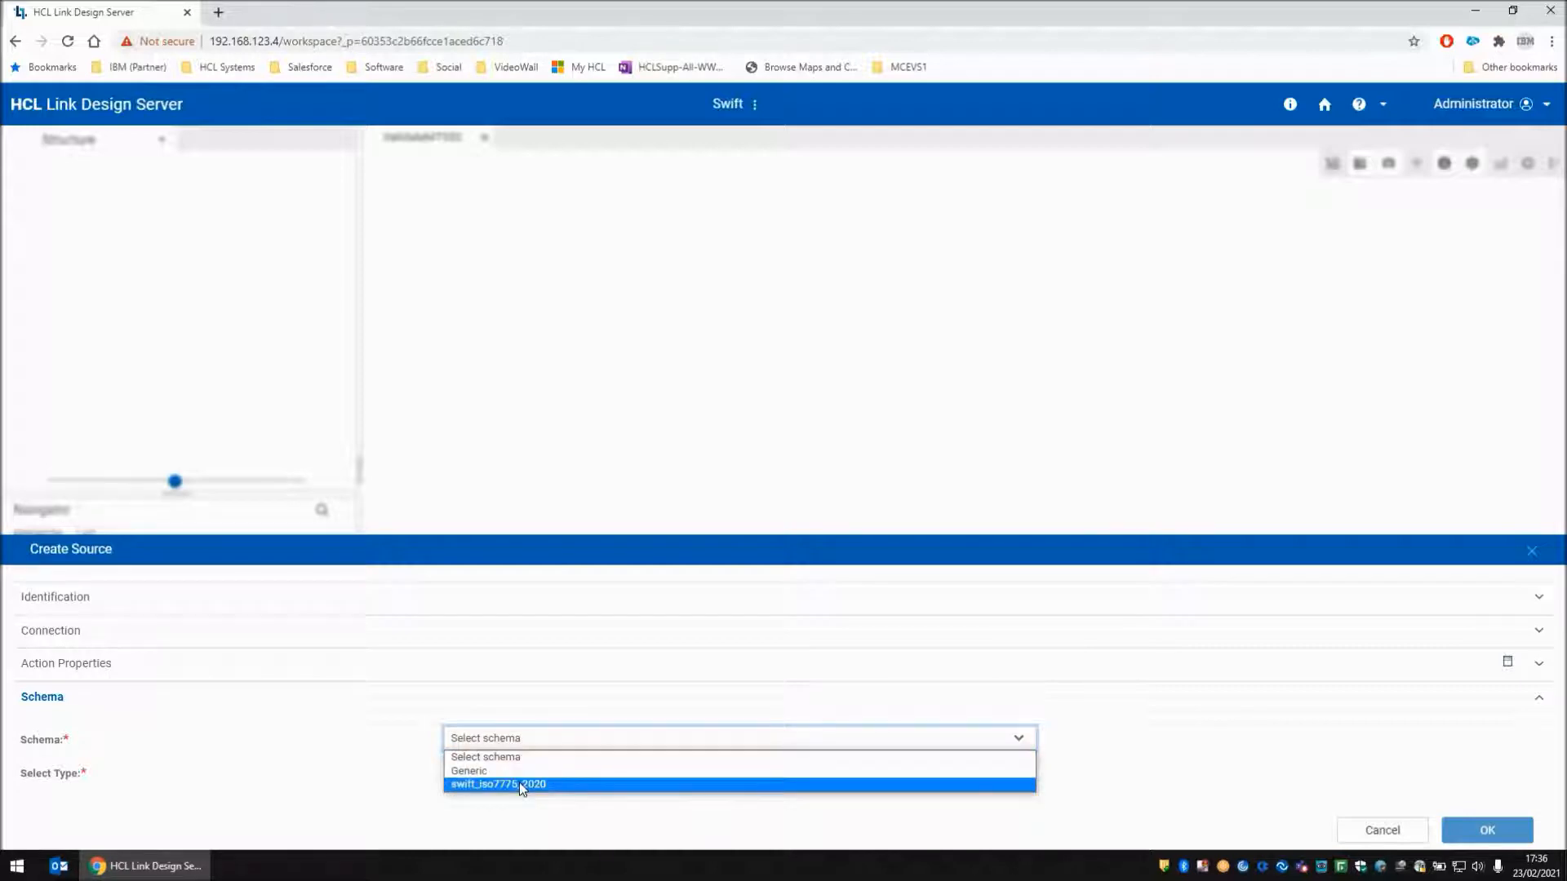
pyautogui.click(497, 783)
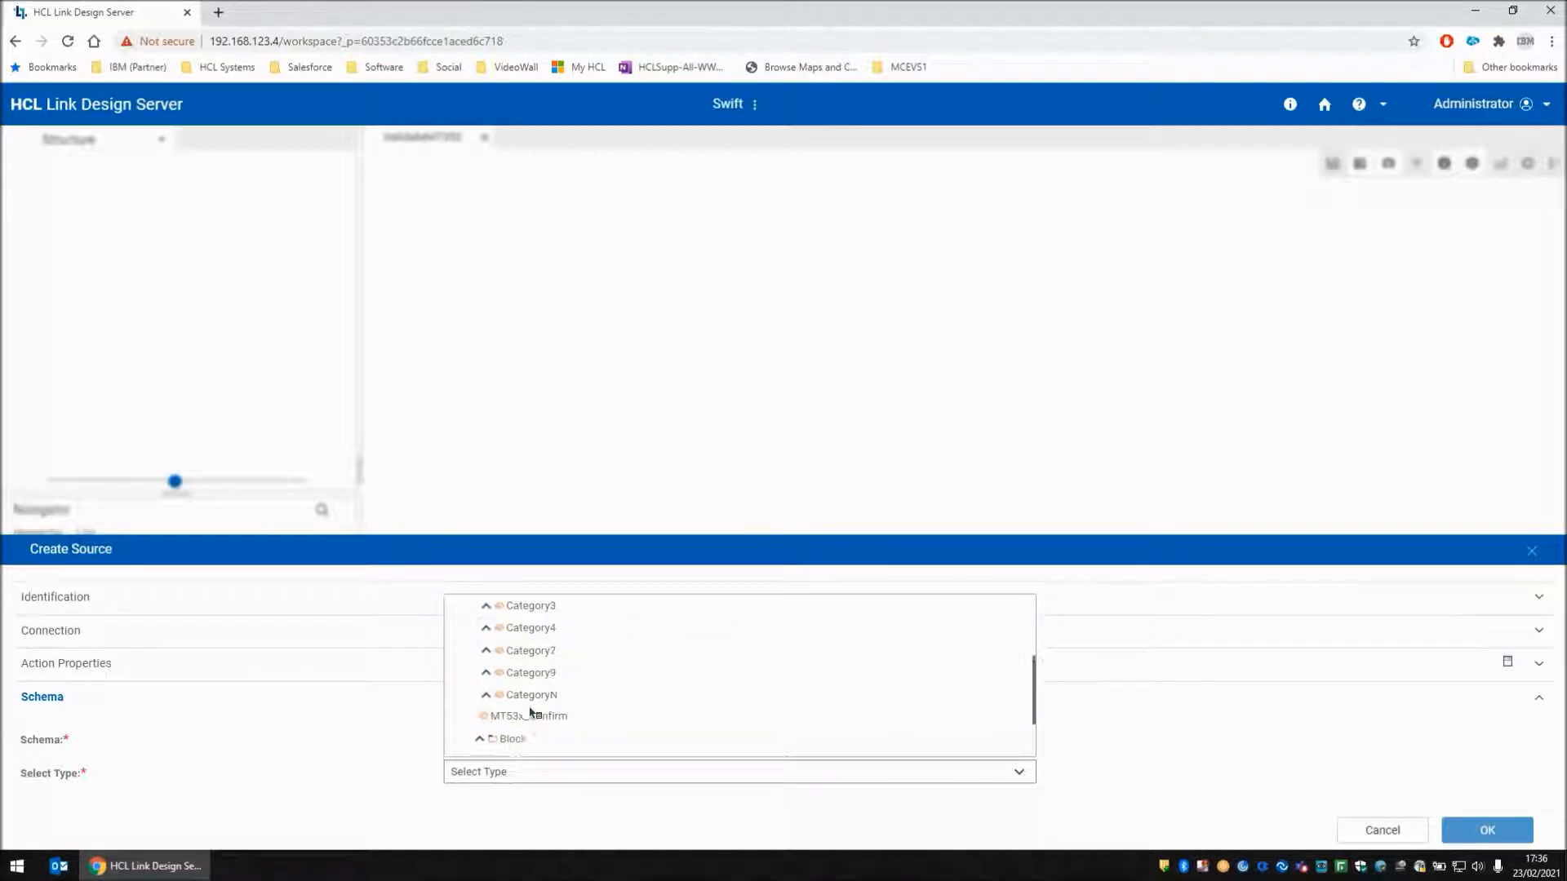
pyautogui.click(486, 655)
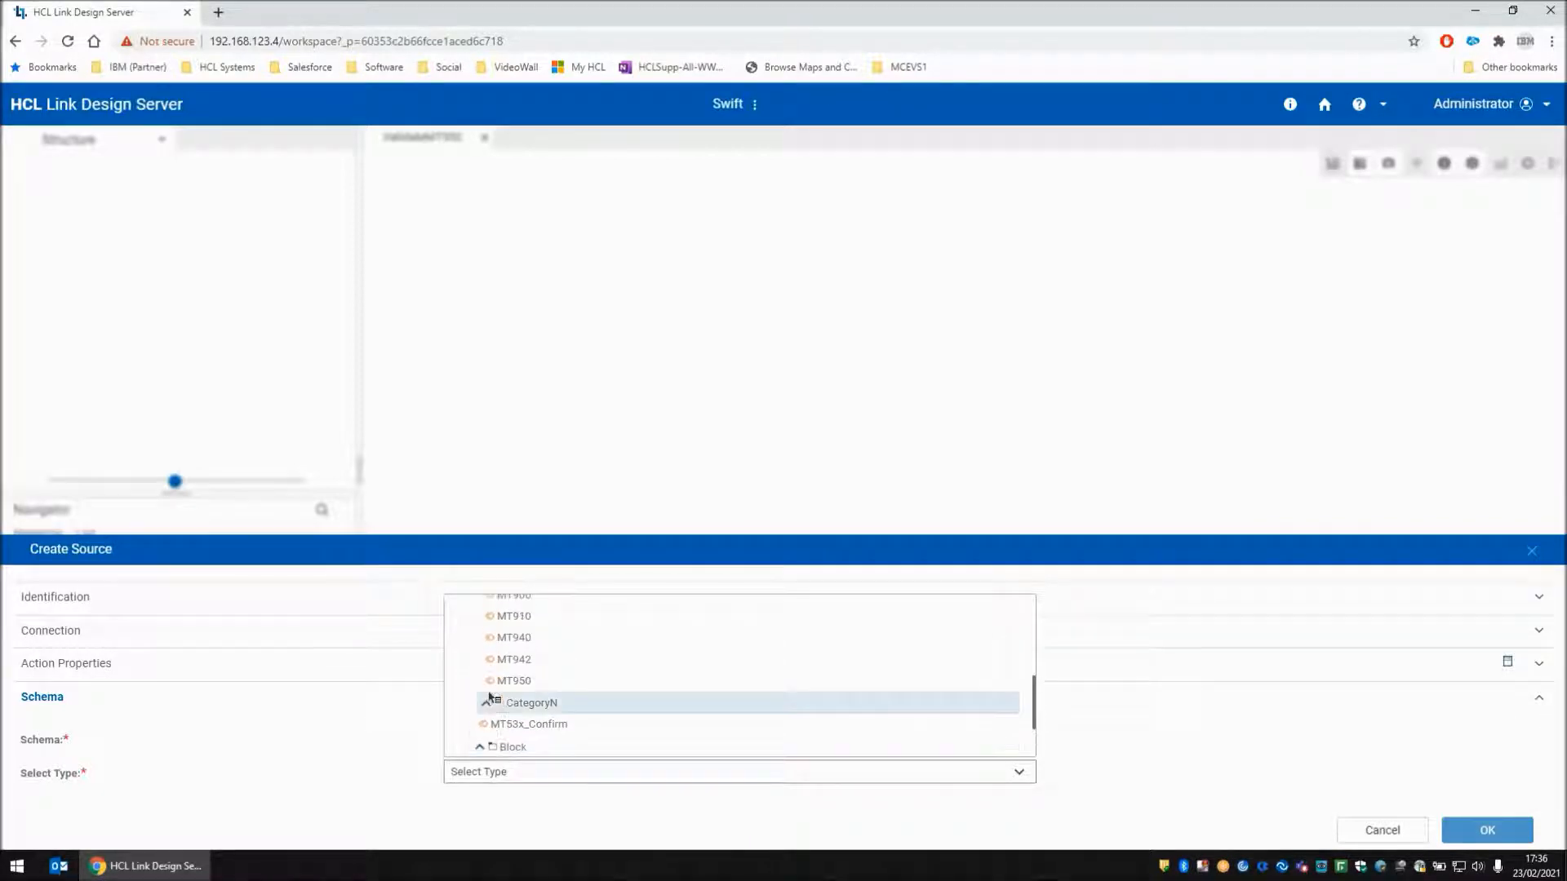
pyautogui.click(514, 681)
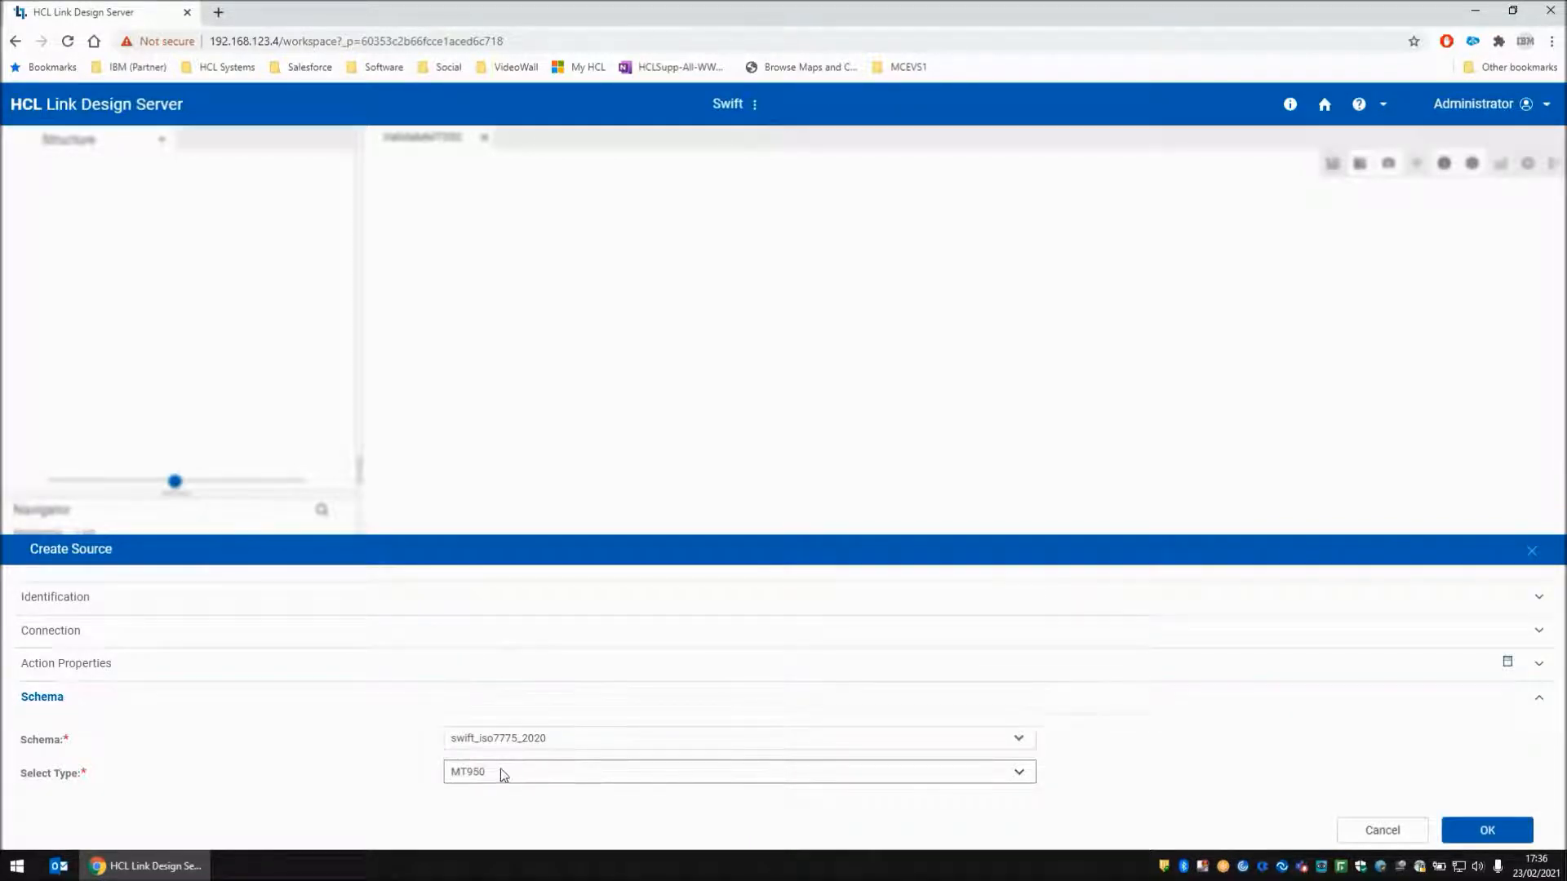
pyautogui.click(1487, 830)
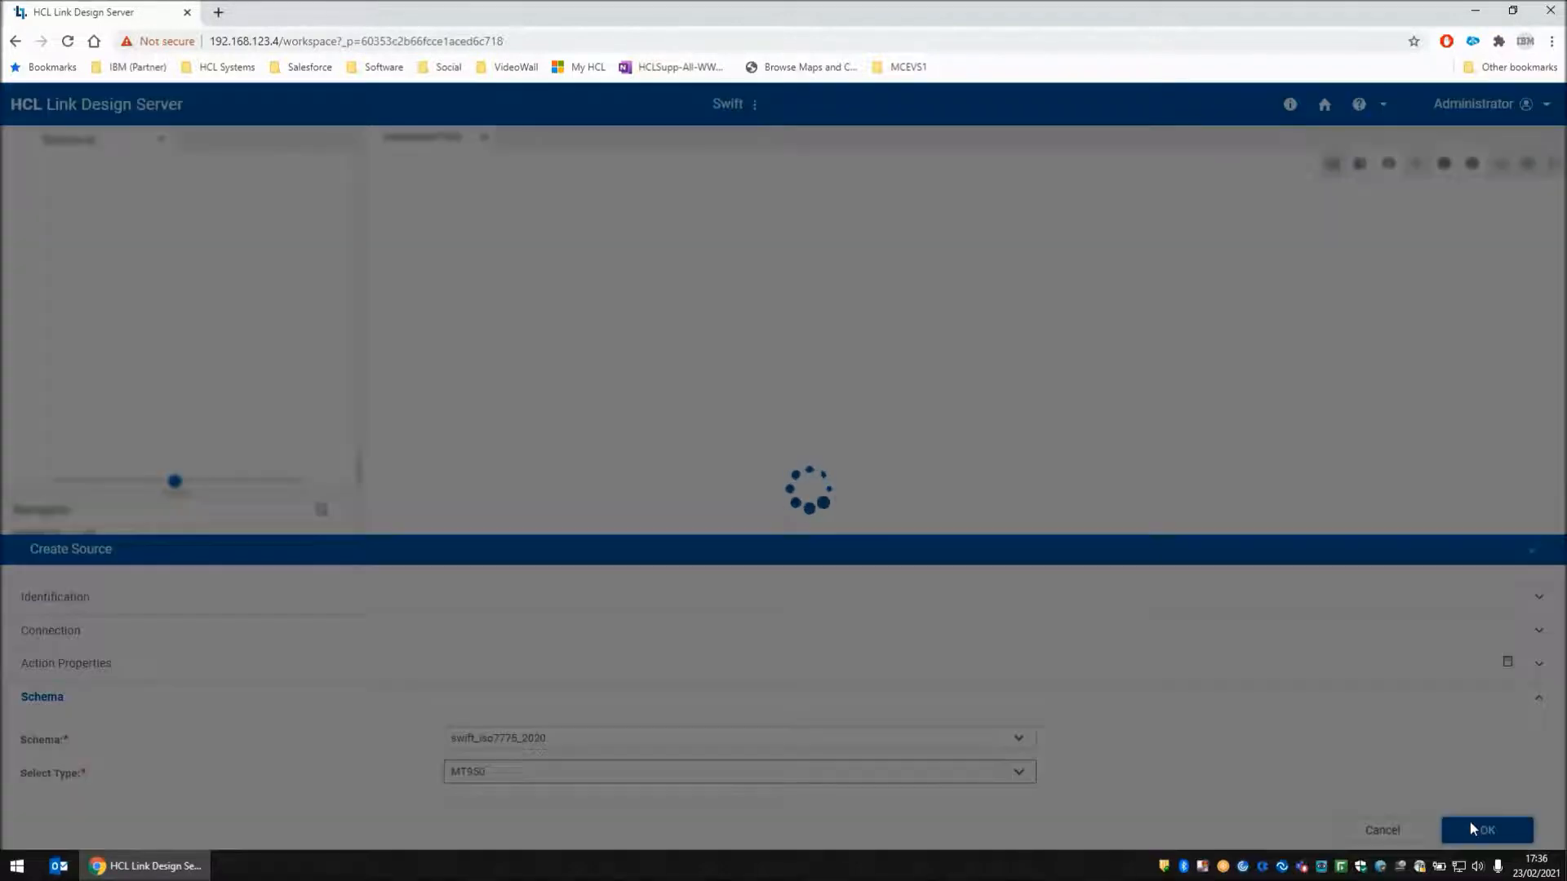
# Expand the In1 MT950 structure, then save, build and run ValidateMT950, getting an invalid-input error
pyautogui.click(1487, 829)
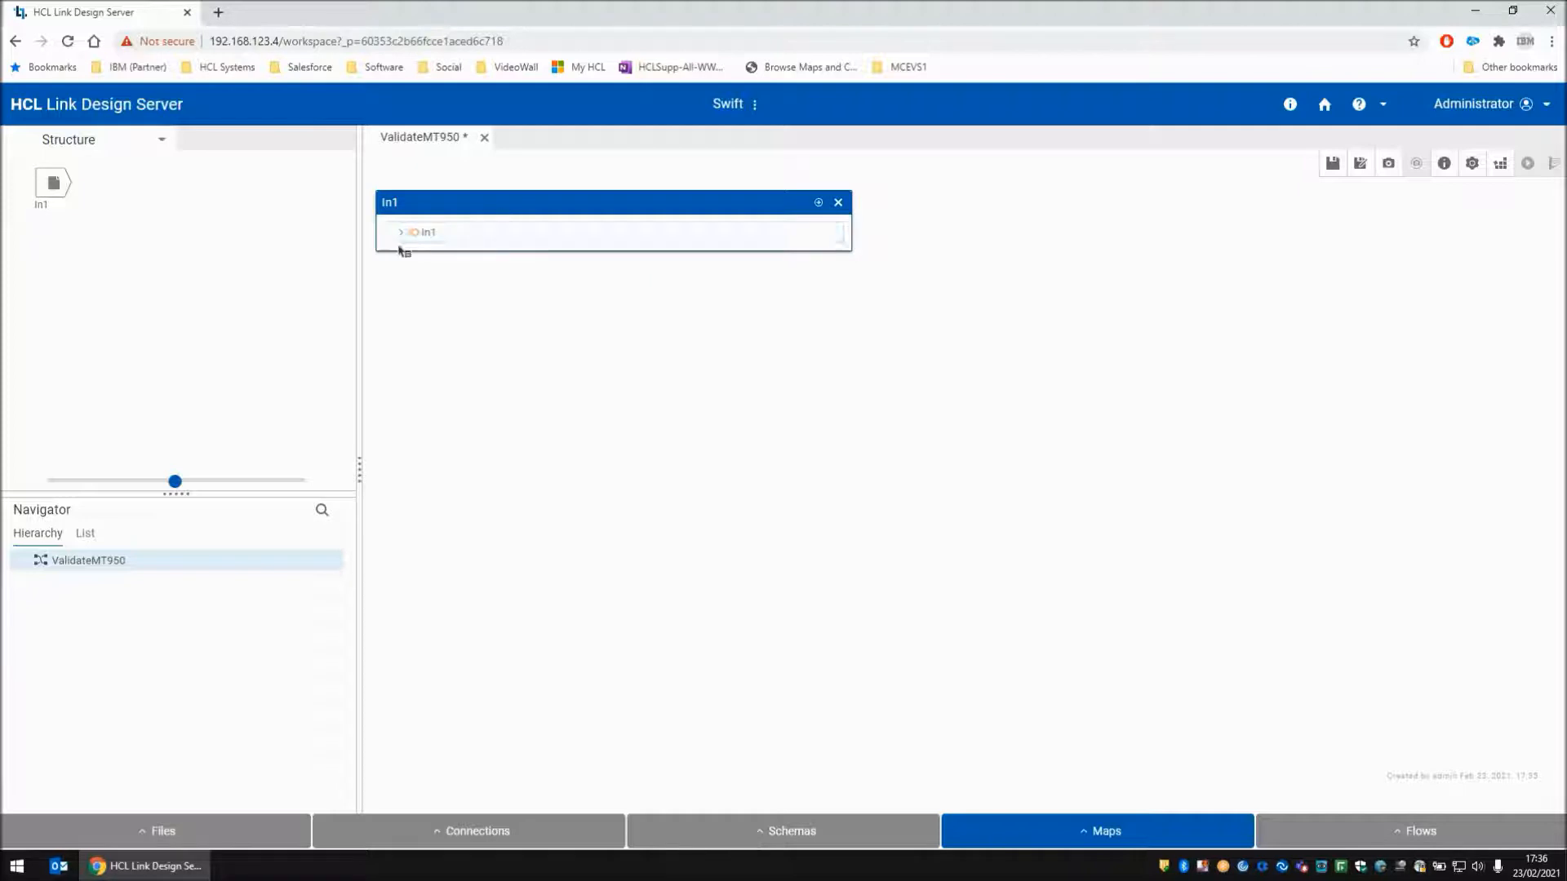
pyautogui.click(401, 232)
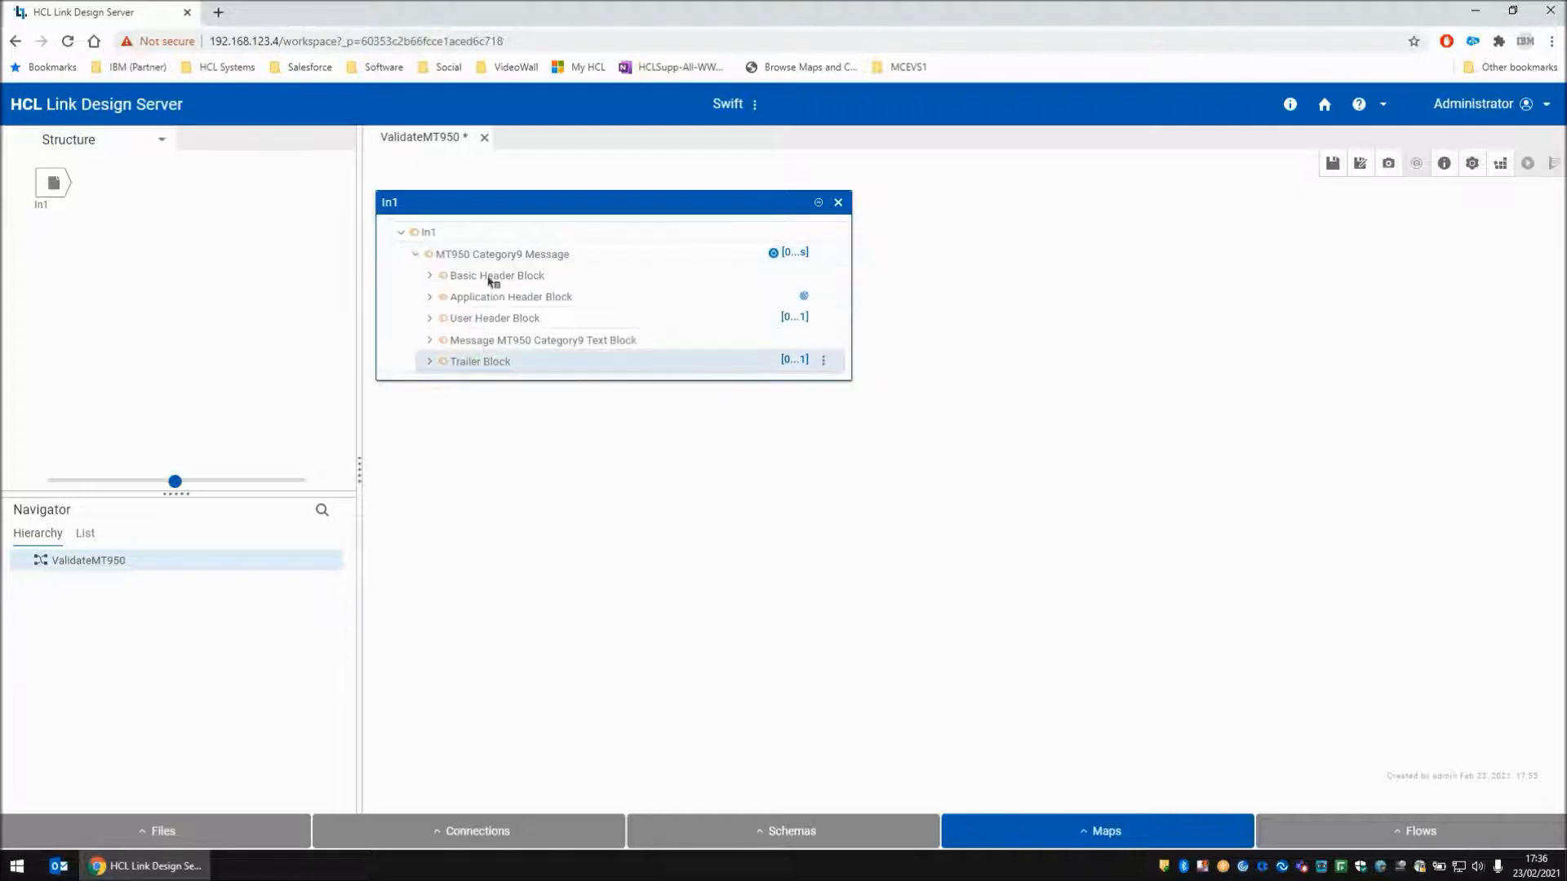
pyautogui.moveTo(539, 374)
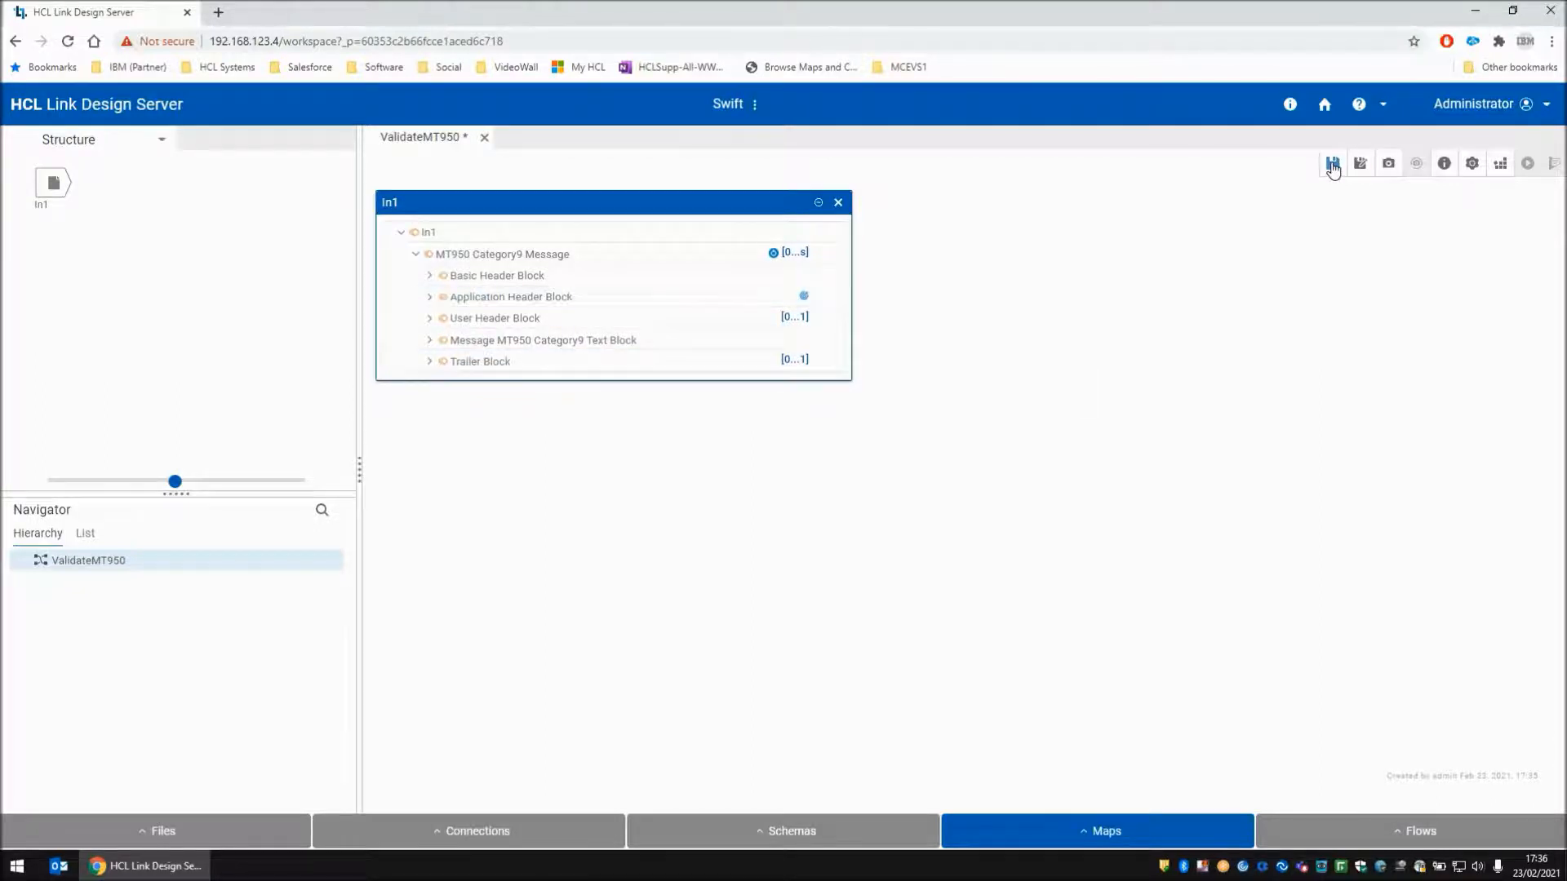
pyautogui.click(1333, 163)
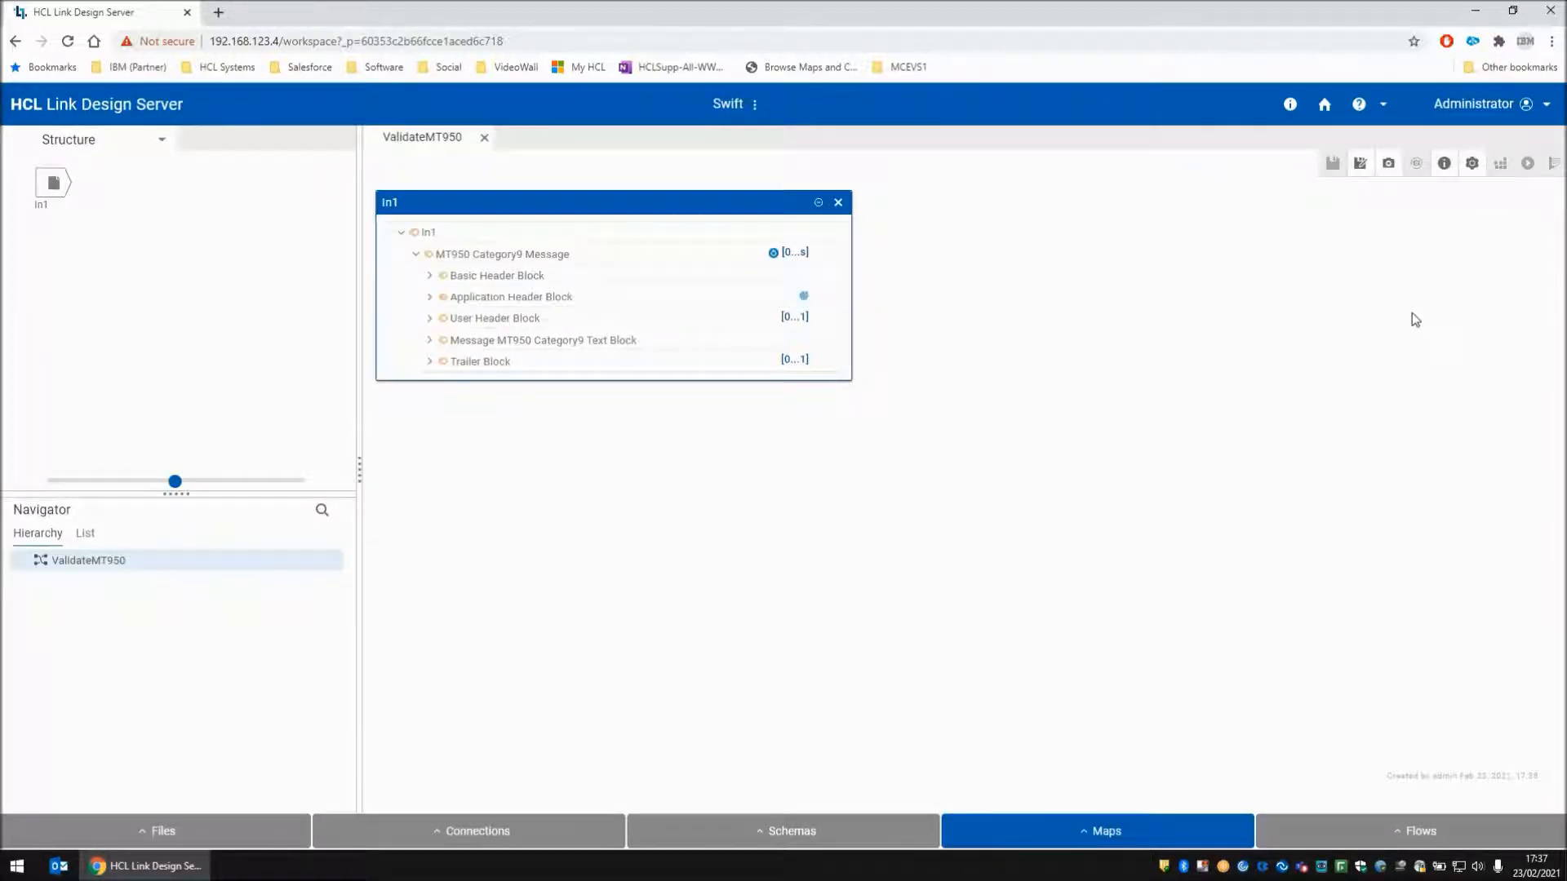
pyautogui.click(1527, 163)
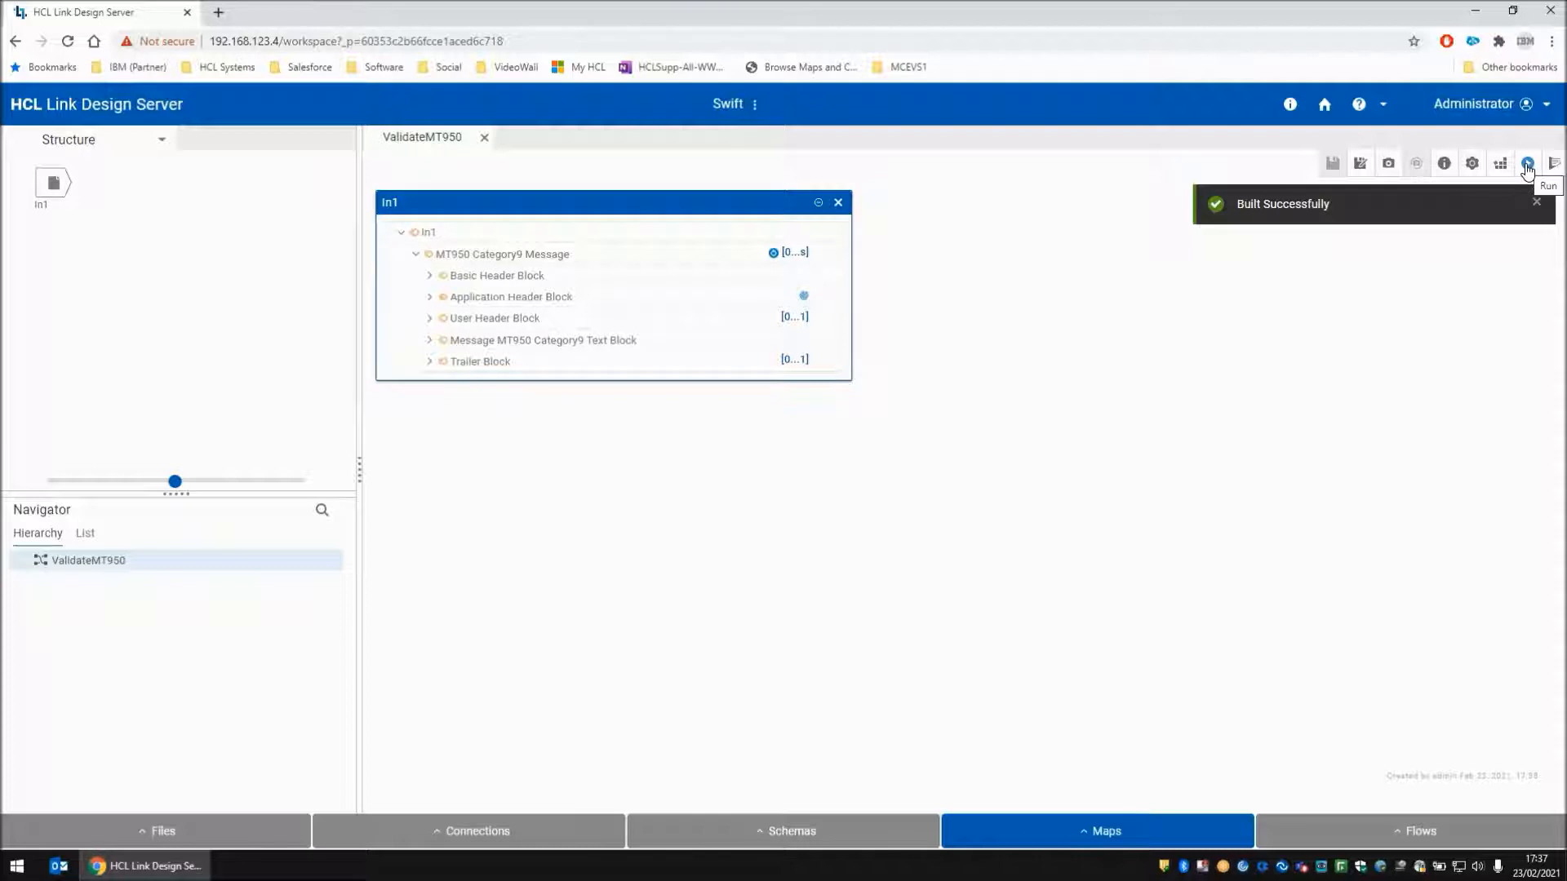
pyautogui.click(1526, 164)
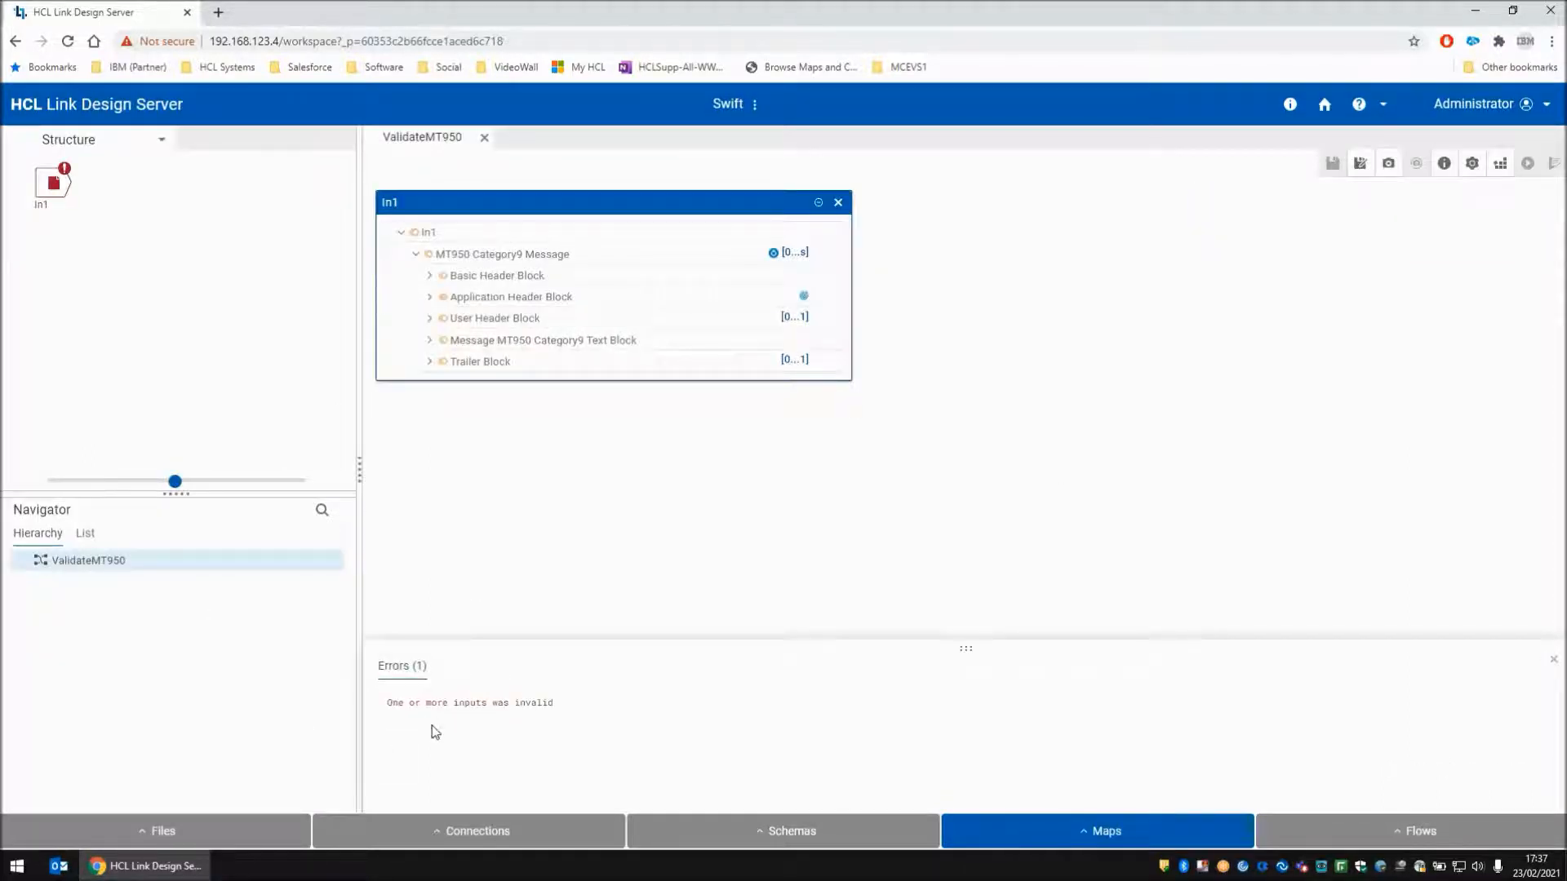
pyautogui.moveTo(390, 709)
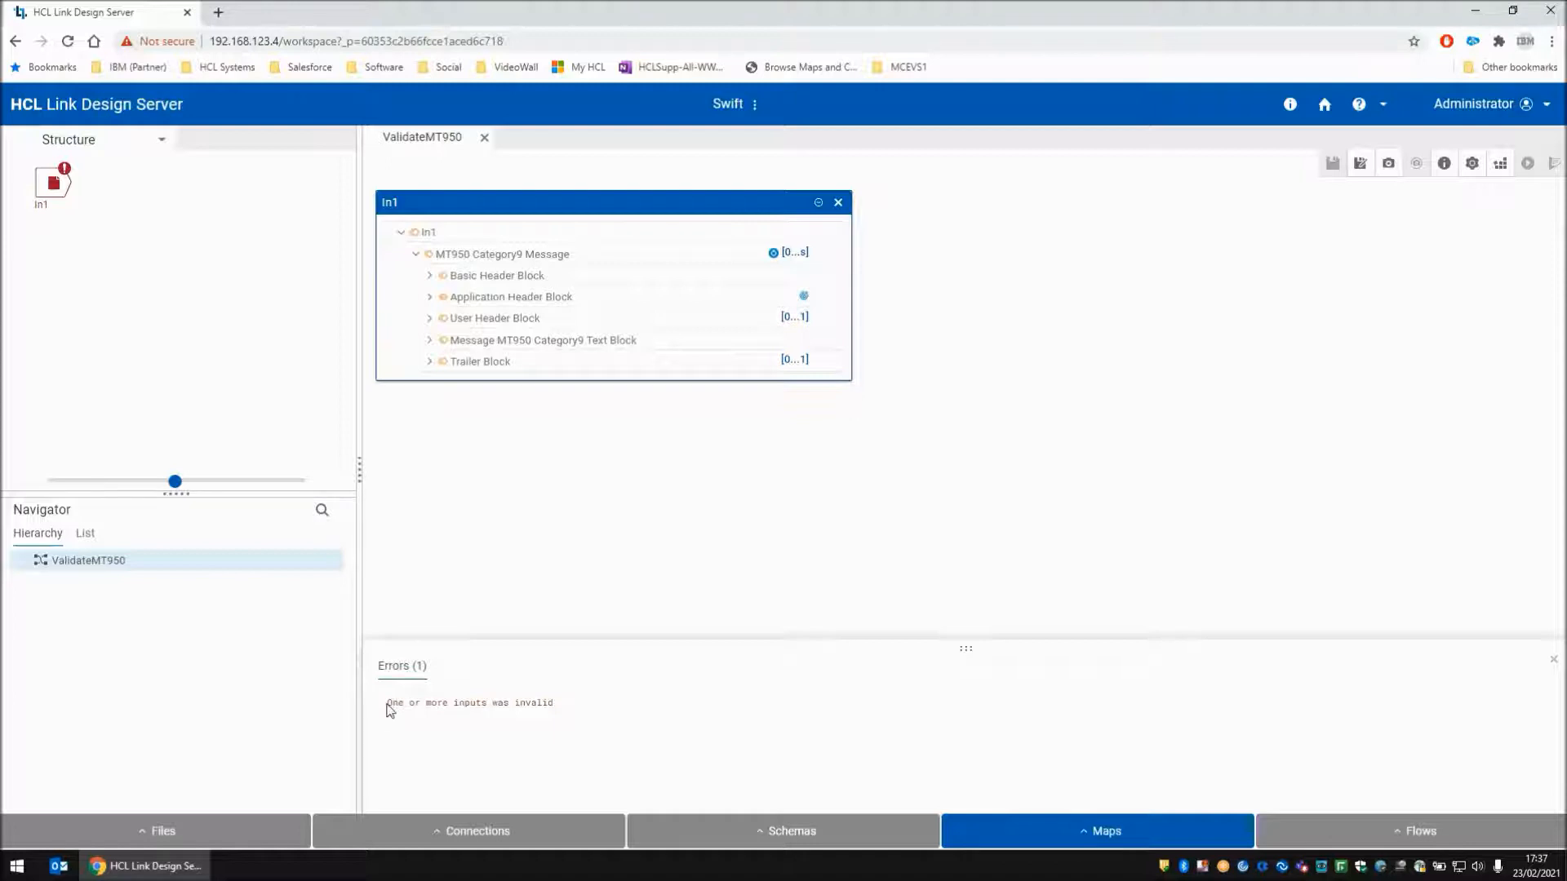
pyautogui.moveTo(573, 708)
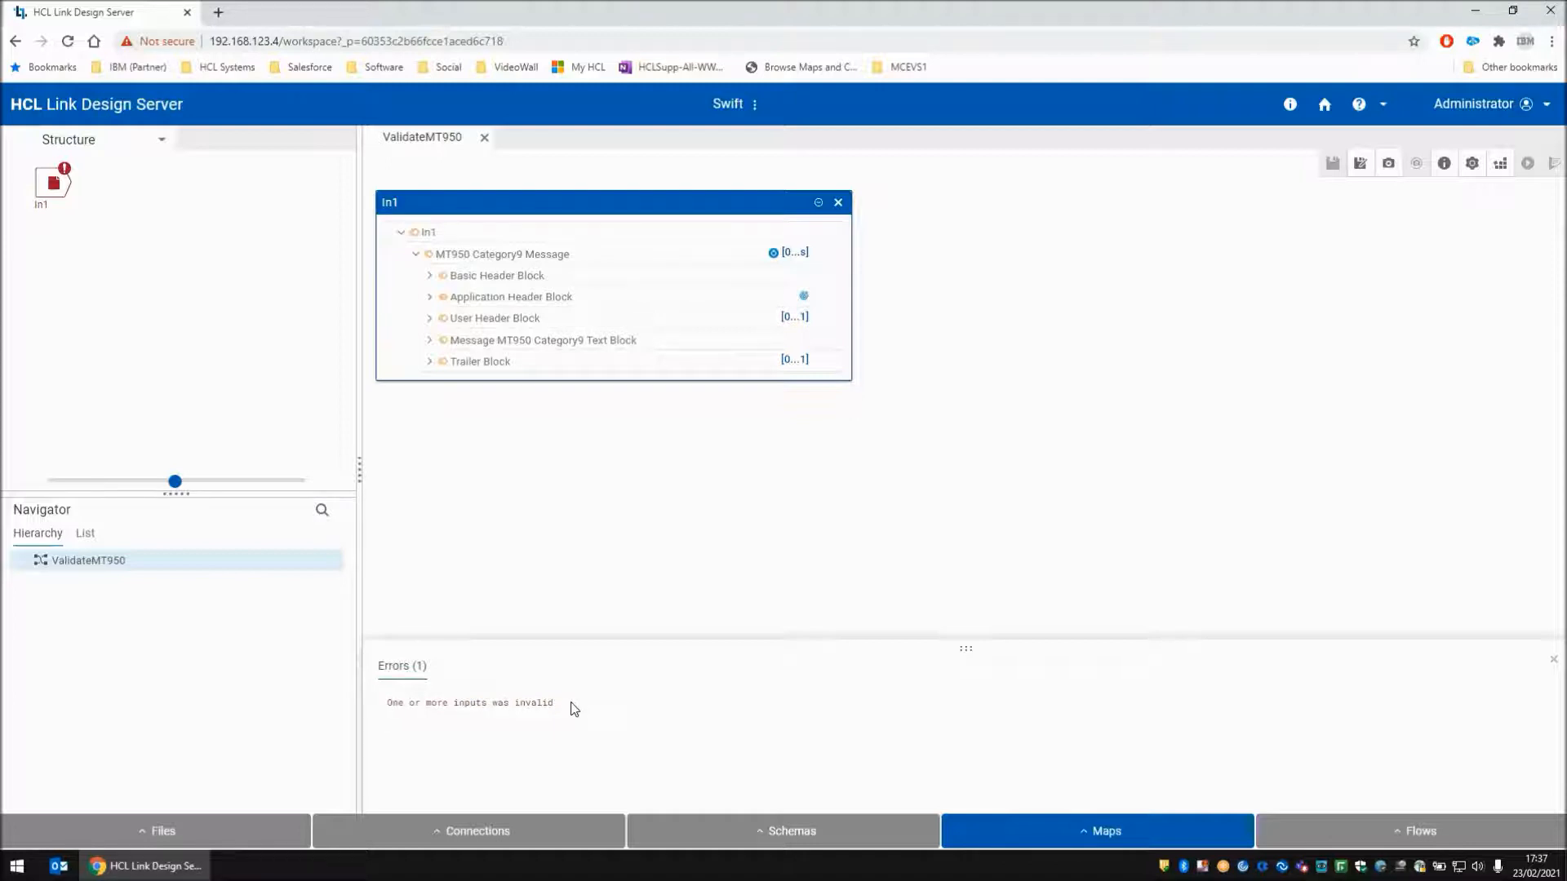
pyautogui.moveTo(1306, 159)
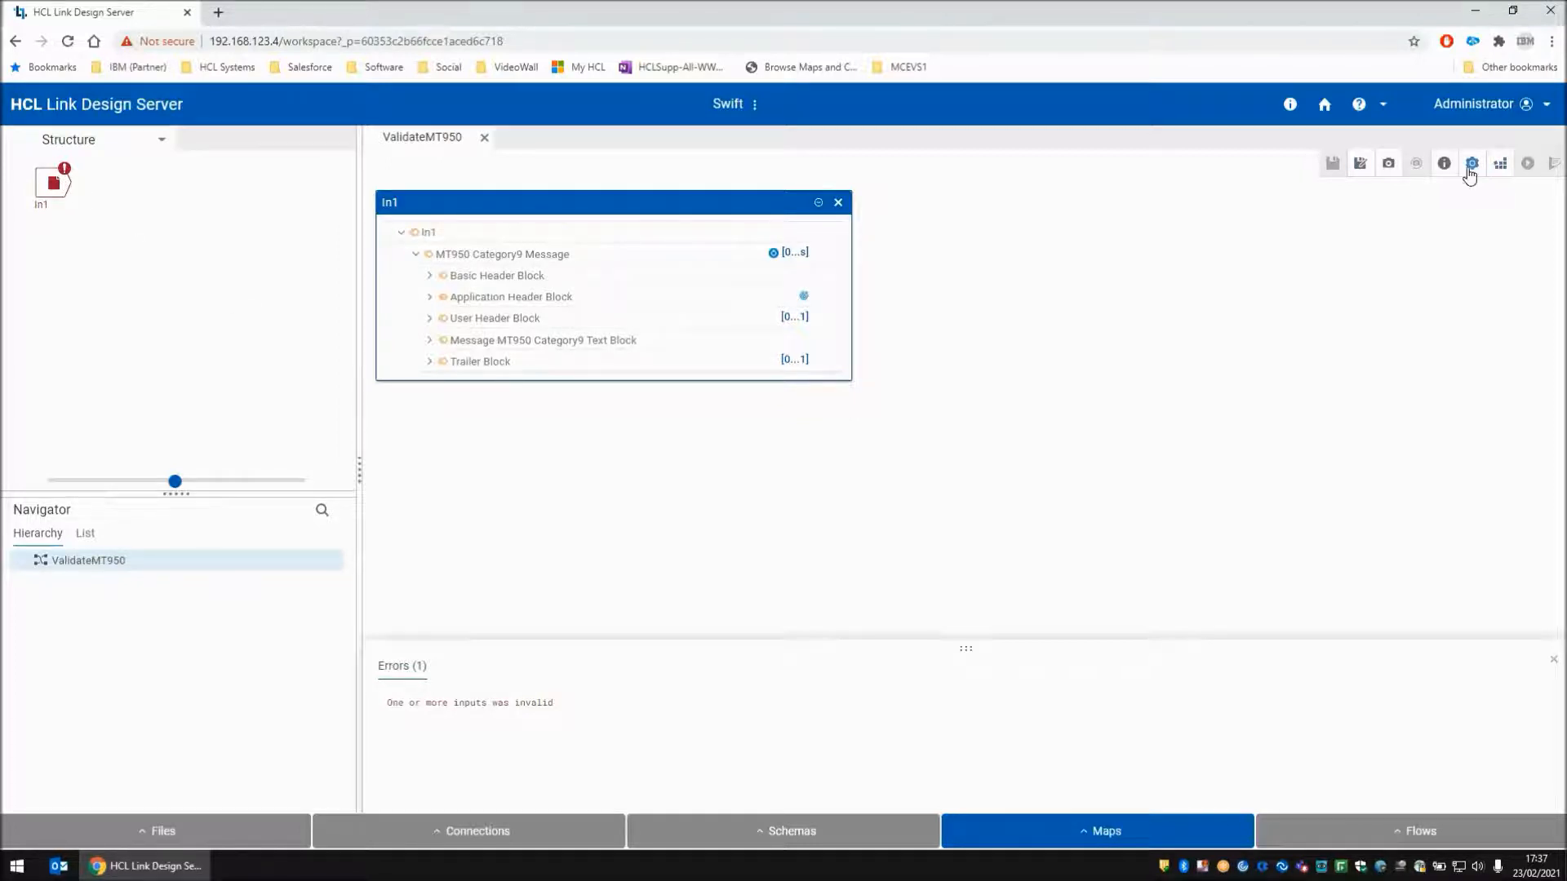
# Enable map warnings with Input Contains Errors and related conditions set to Fail
pyautogui.click(1470, 164)
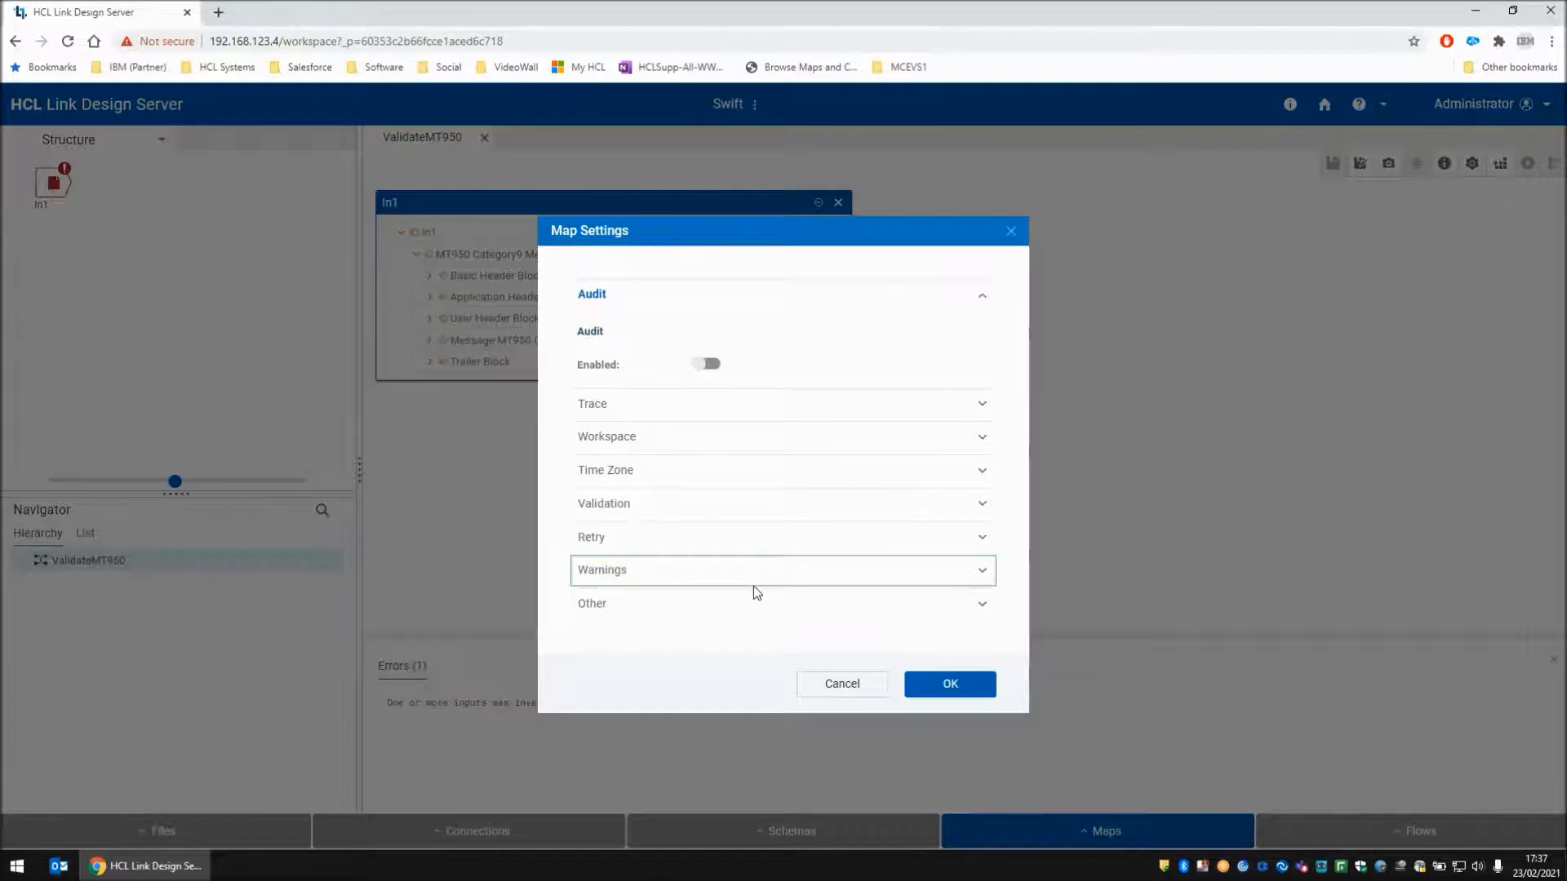
pyautogui.click(782, 570)
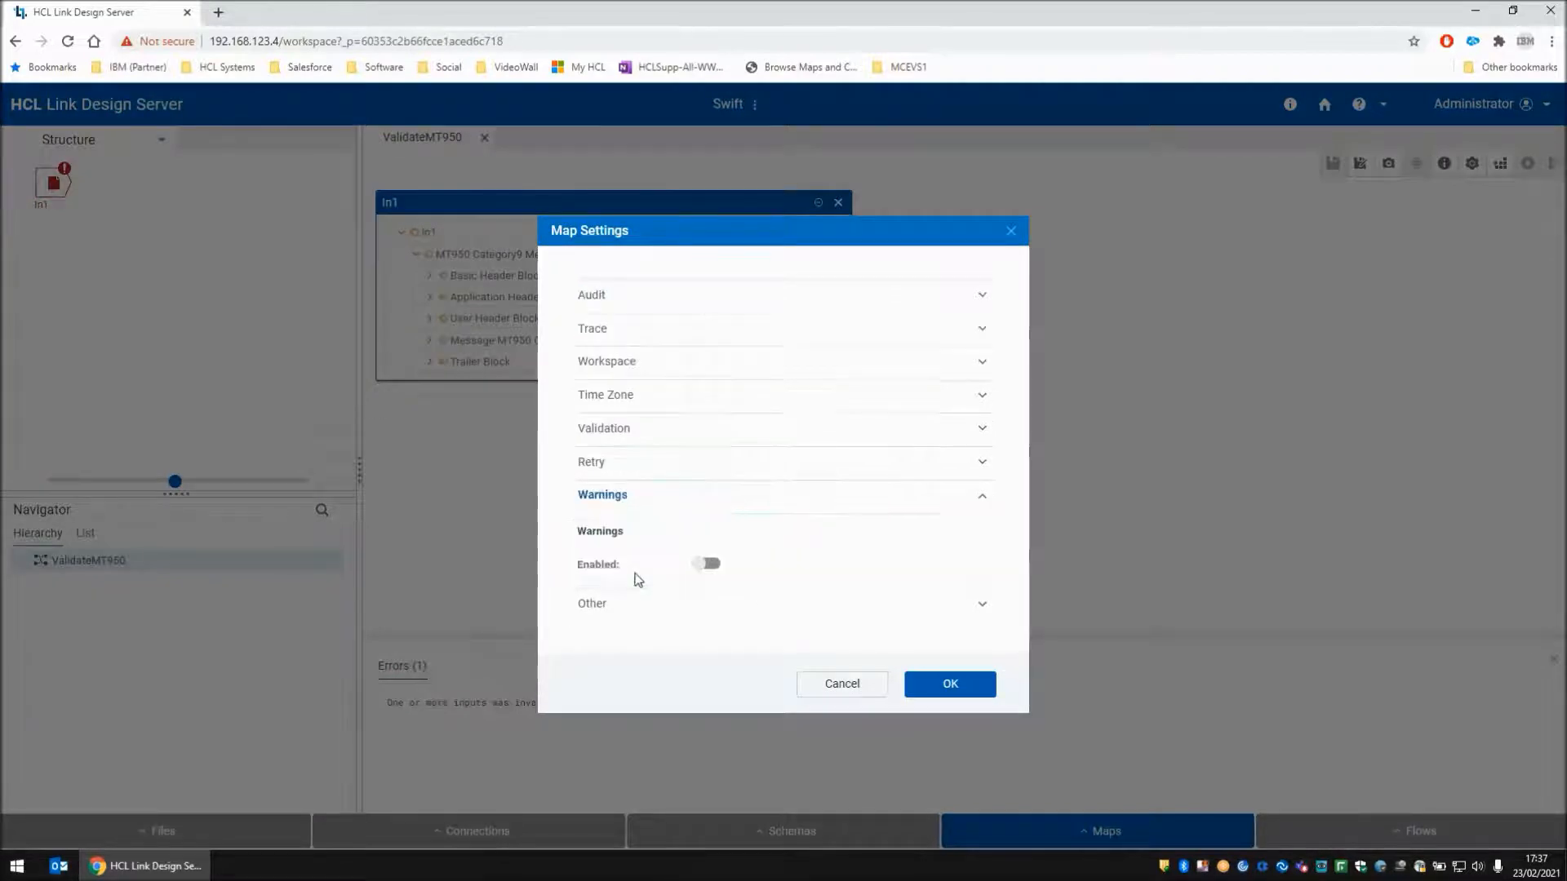
pyautogui.click(705, 562)
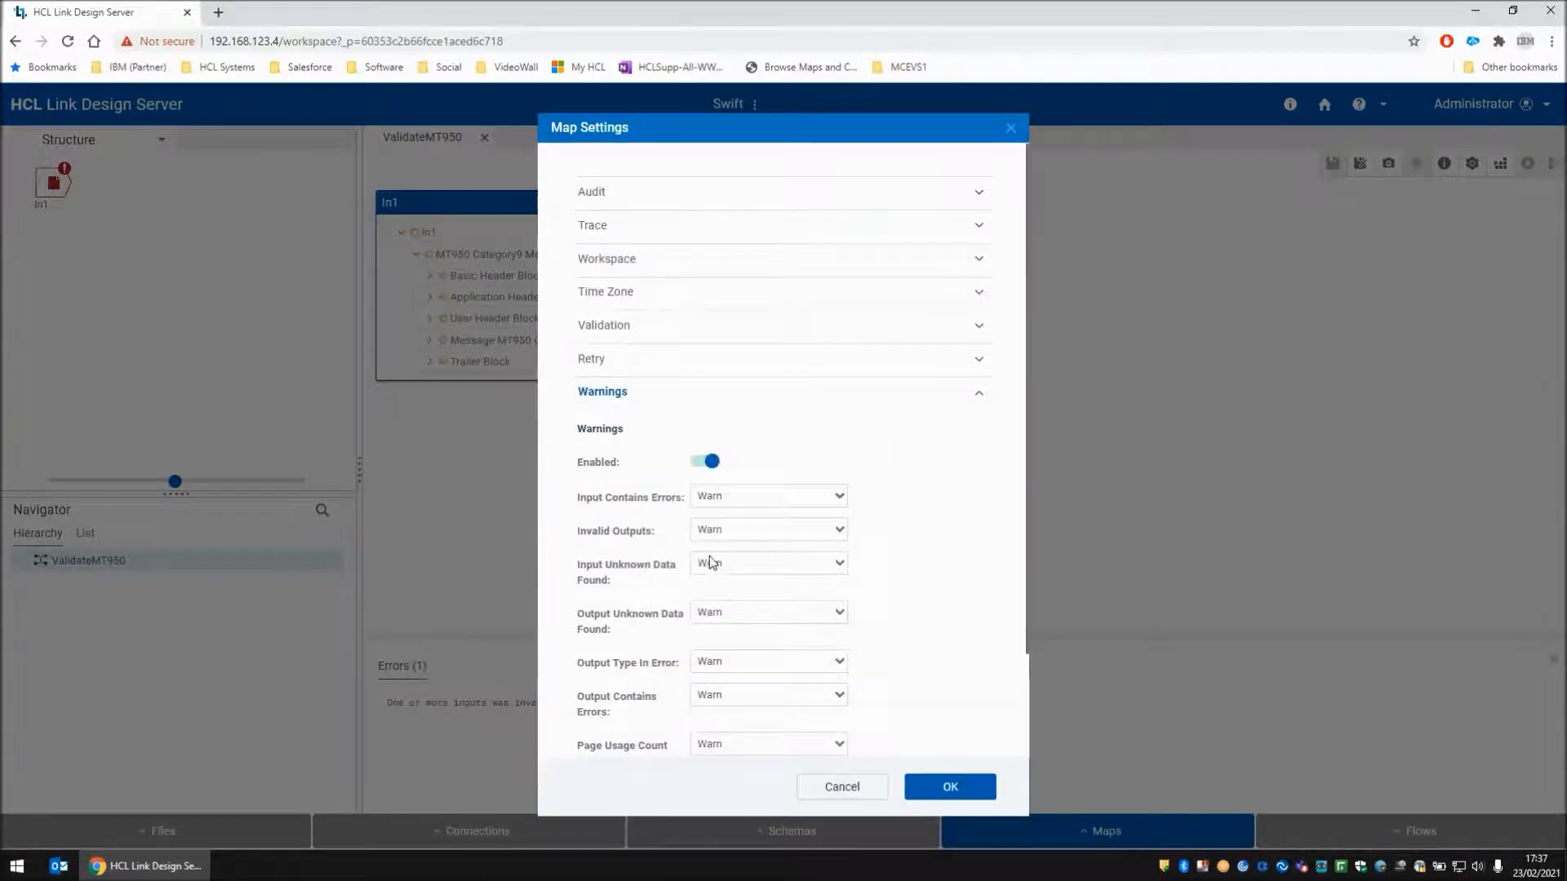
pyautogui.click(769, 495)
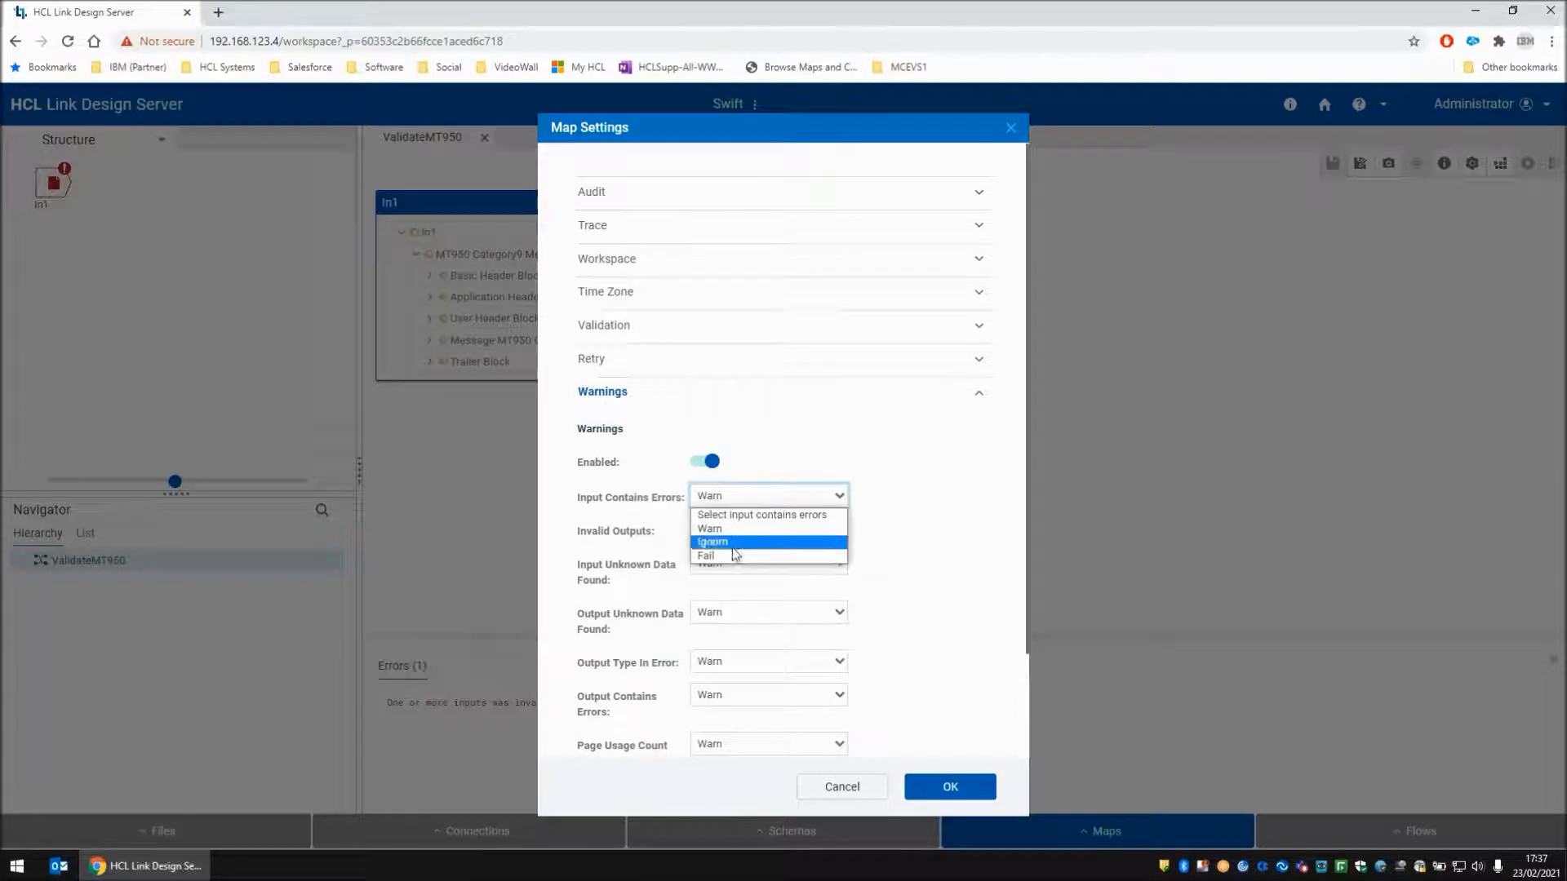
pyautogui.click(706, 556)
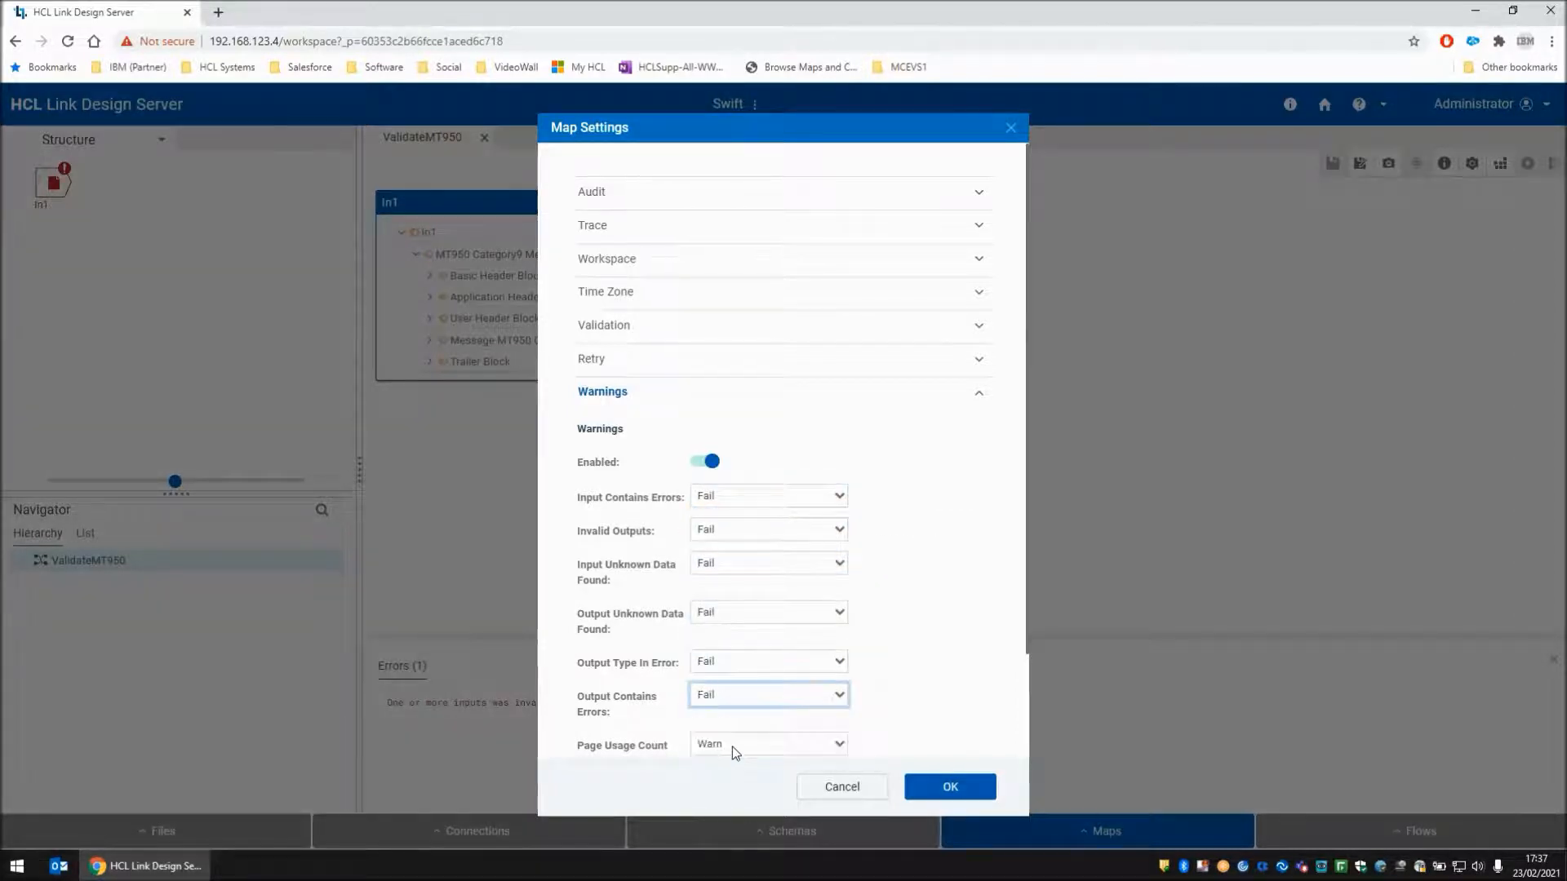
pyautogui.click(949, 786)
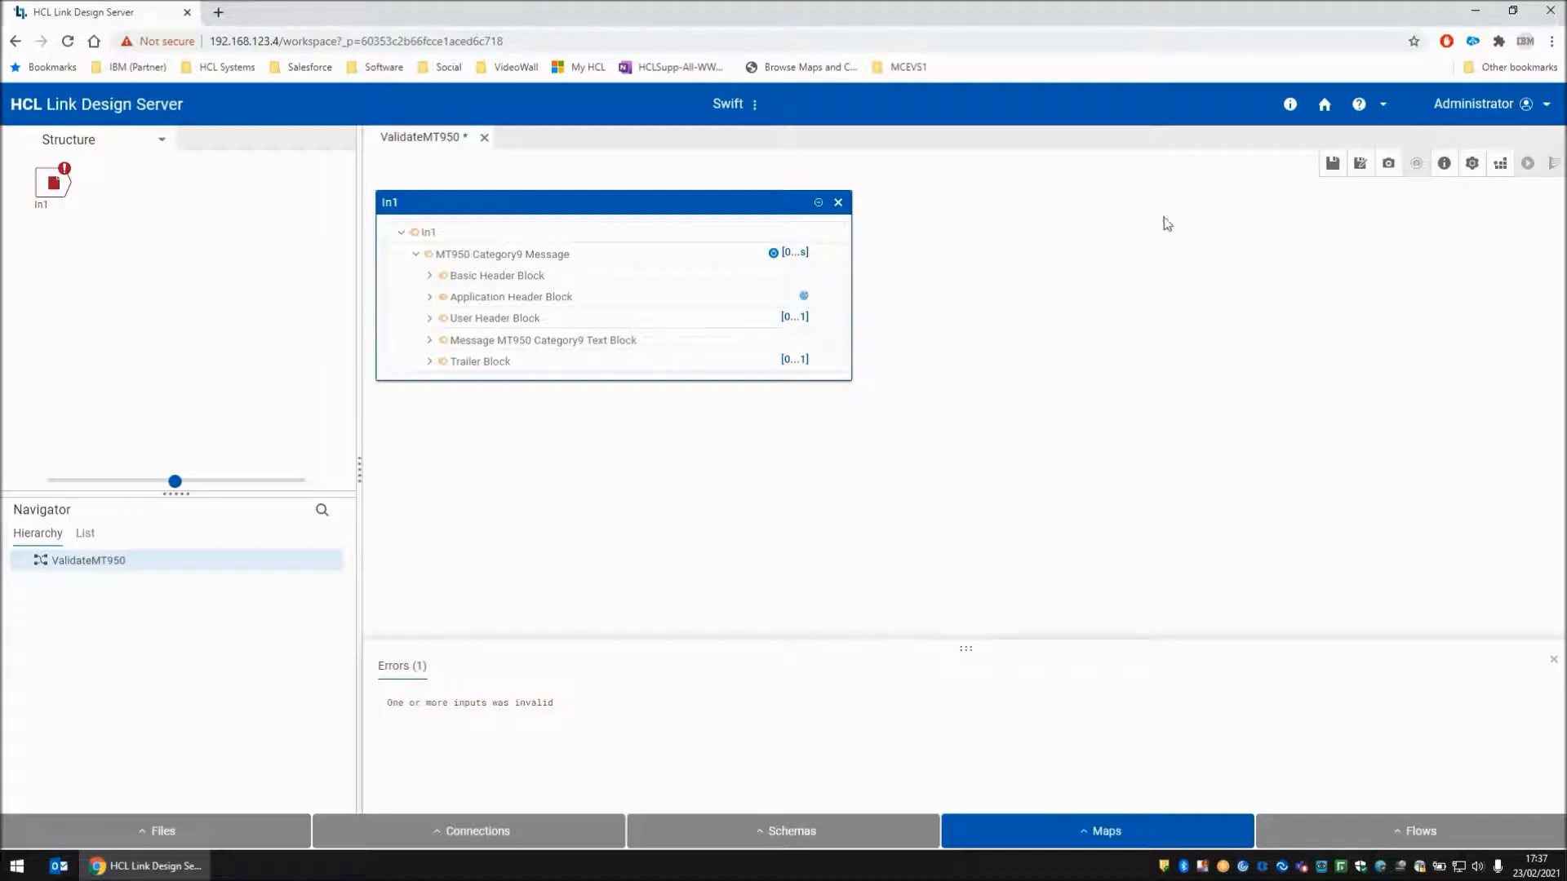
# Open the In1 card's Edit Source panel showing the mt950.bad.txt path
pyautogui.click(1332, 163)
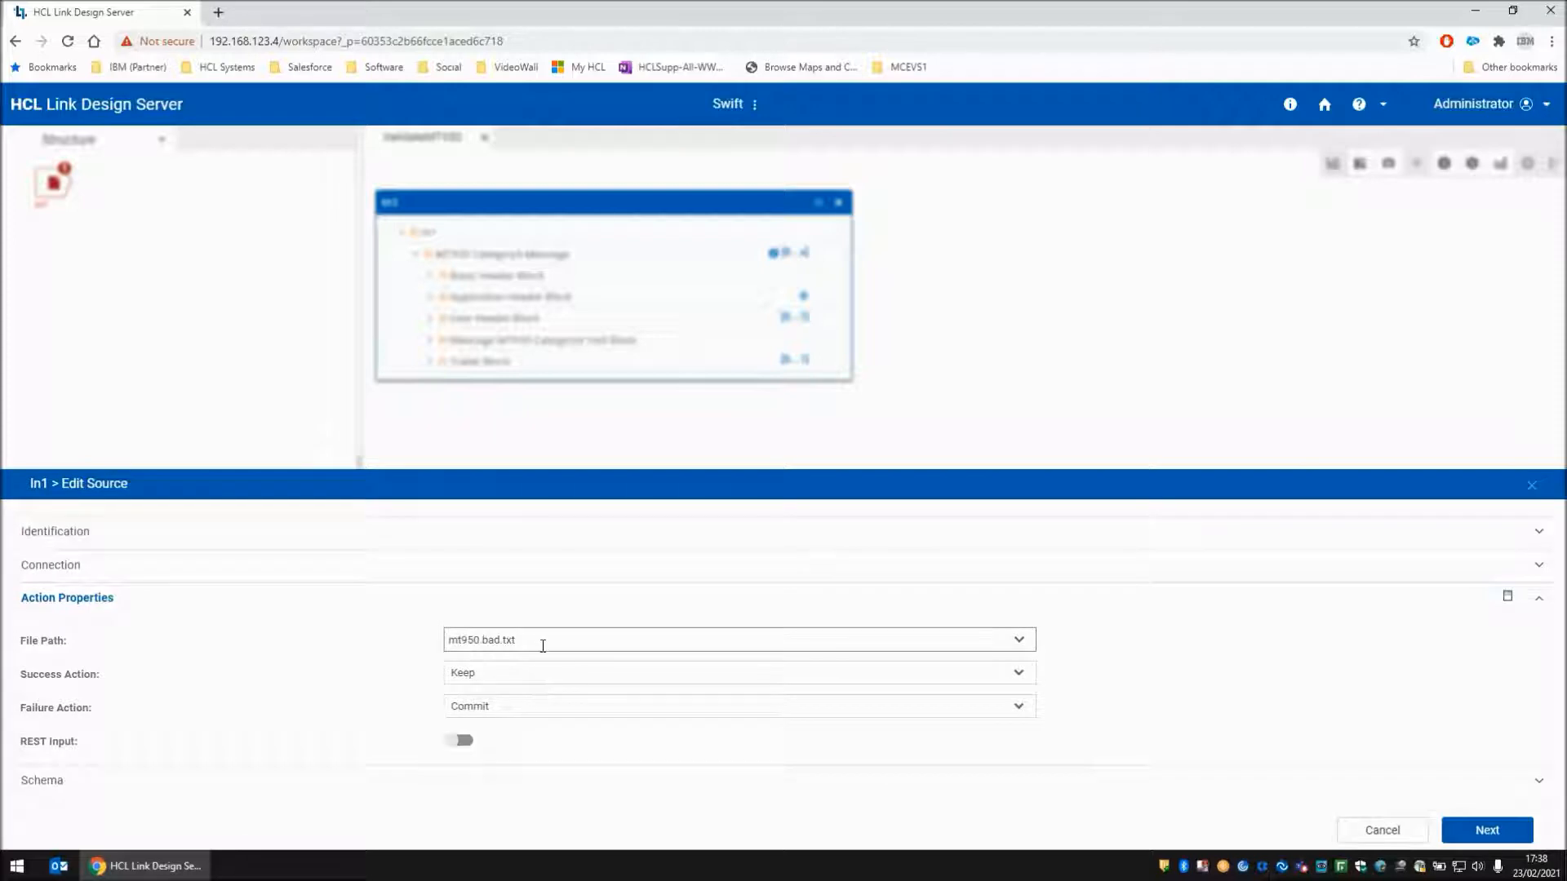
# Switch In1's file to mt950.good.txt, keeping swift_iso7775_2020 MT950, and apply
pyautogui.click(740, 640)
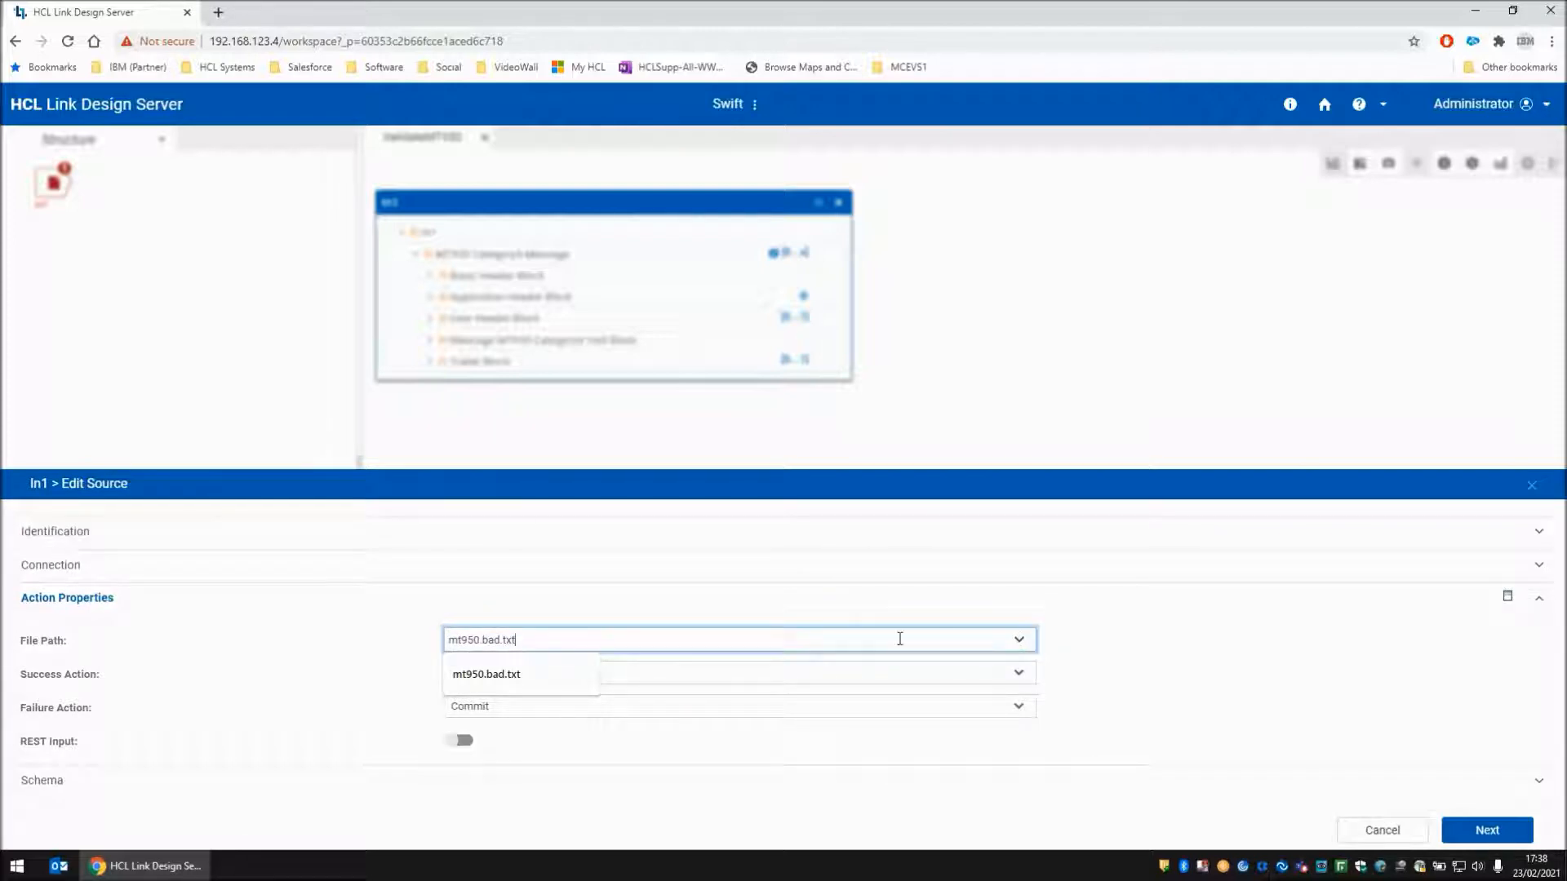
pyautogui.write('mt950.')
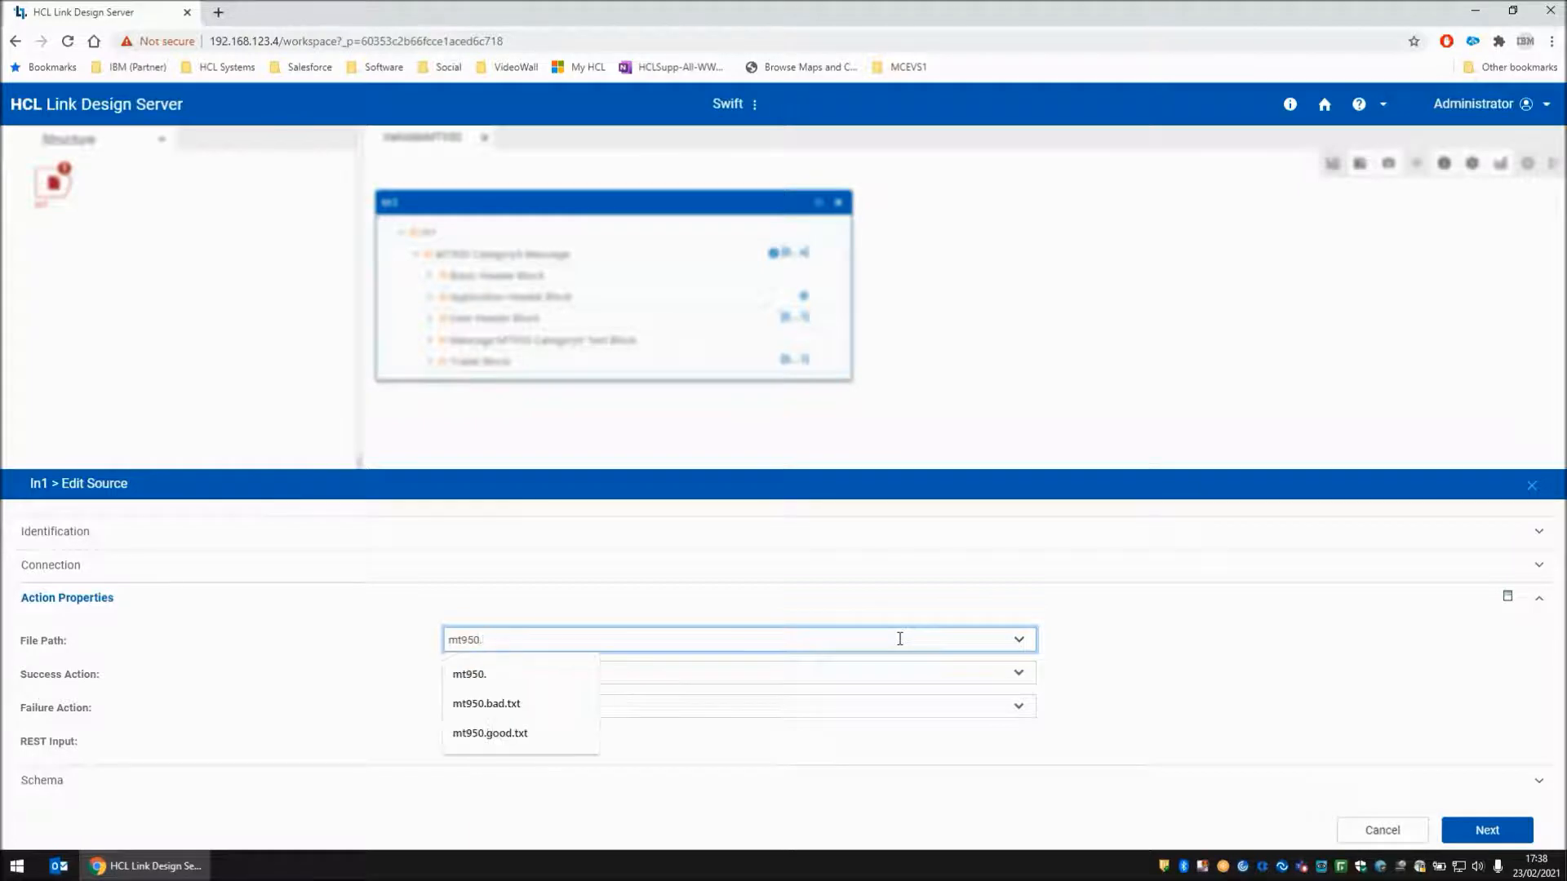
pyautogui.click(490, 733)
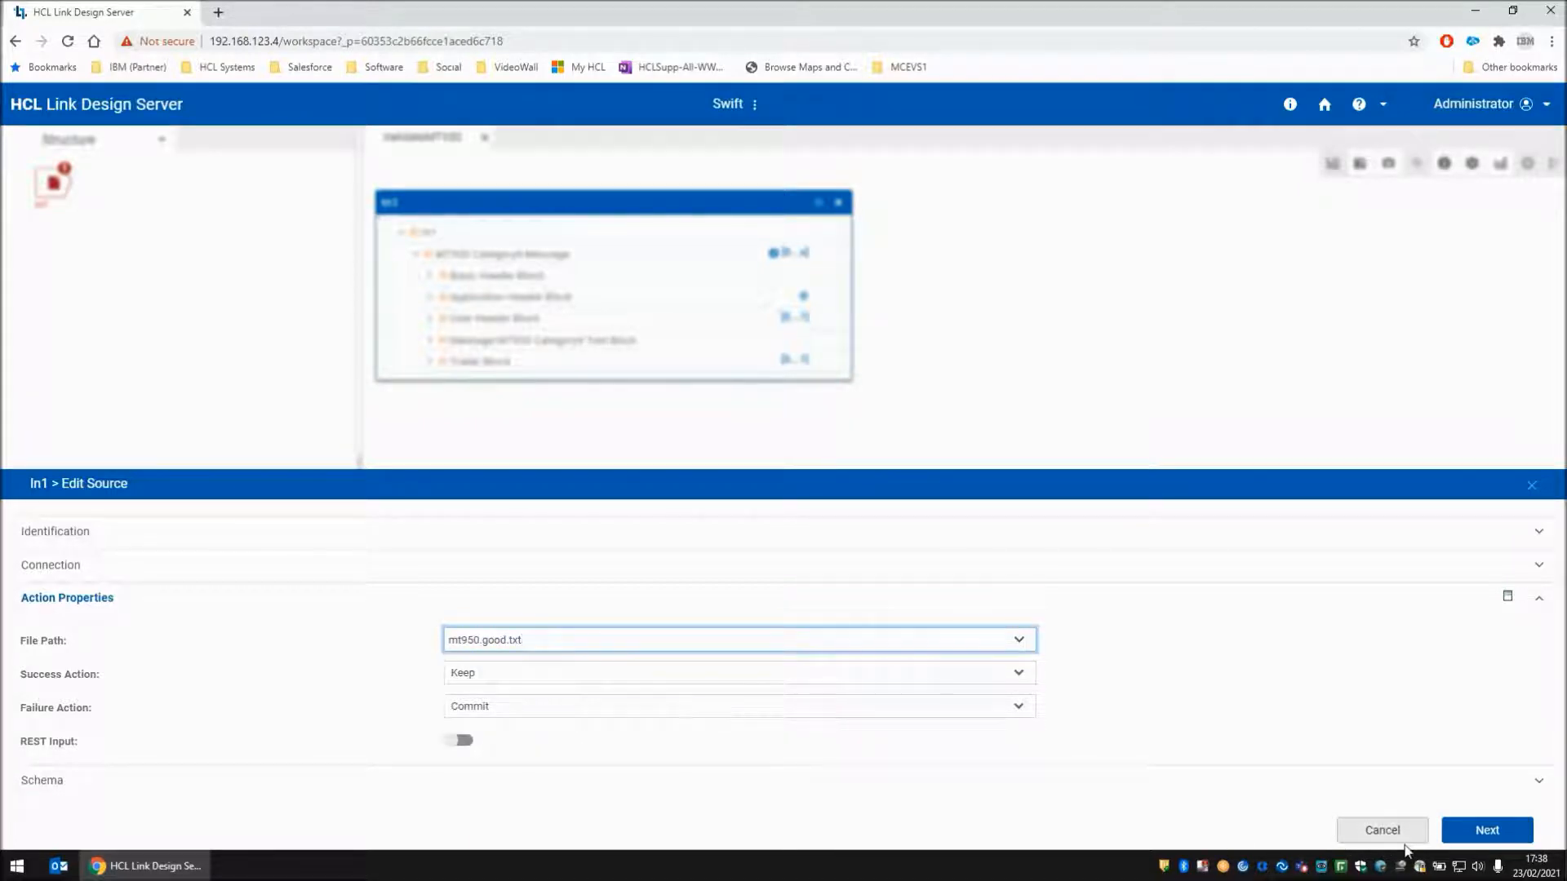
pyautogui.click(1487, 831)
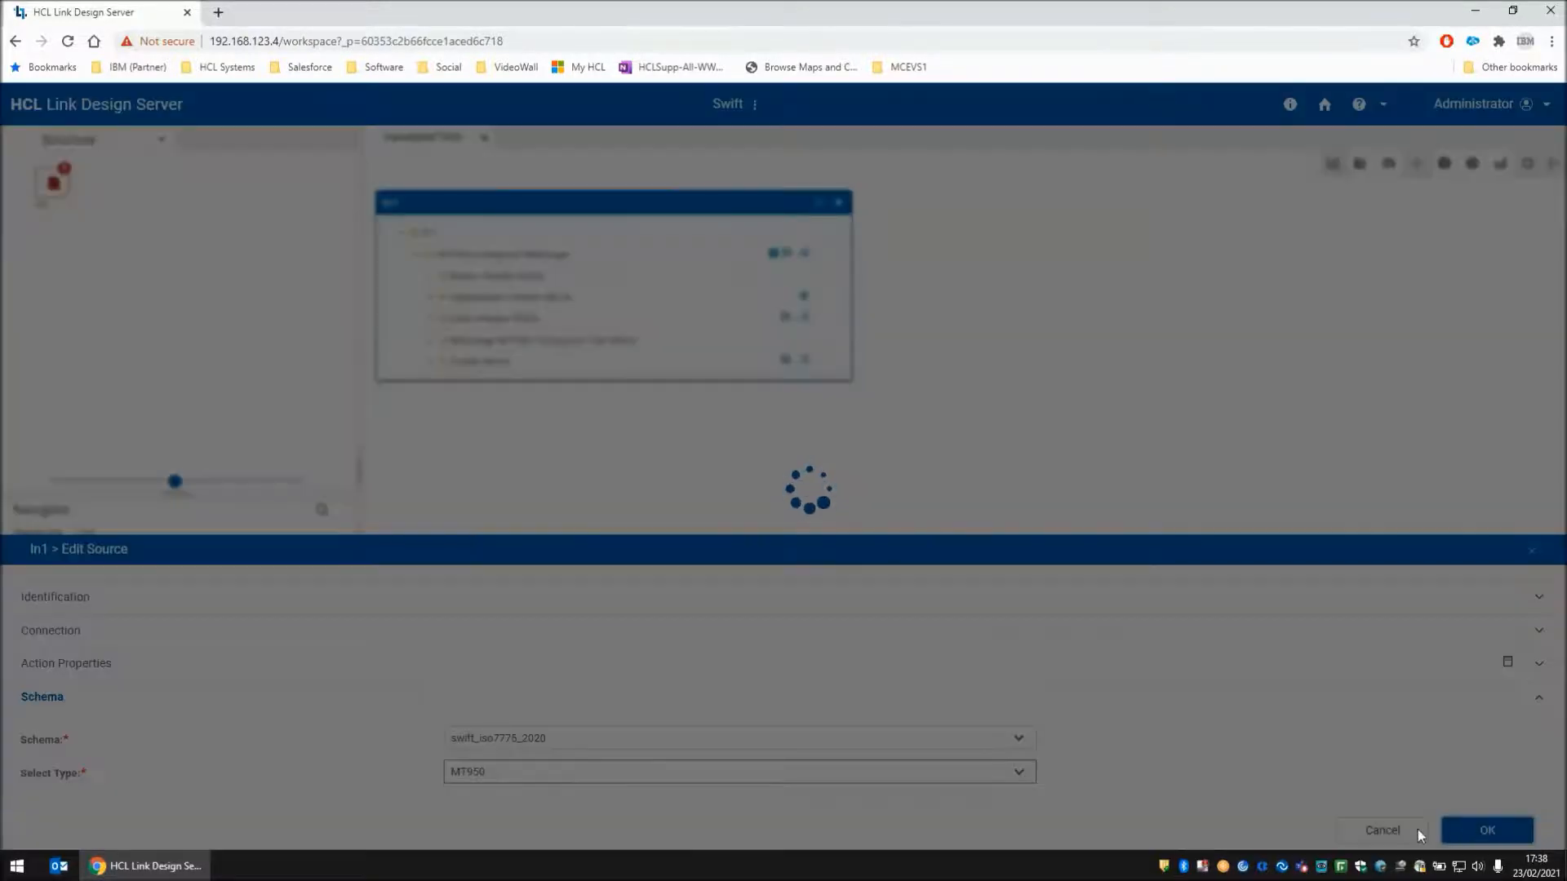
pyautogui.click(1487, 831)
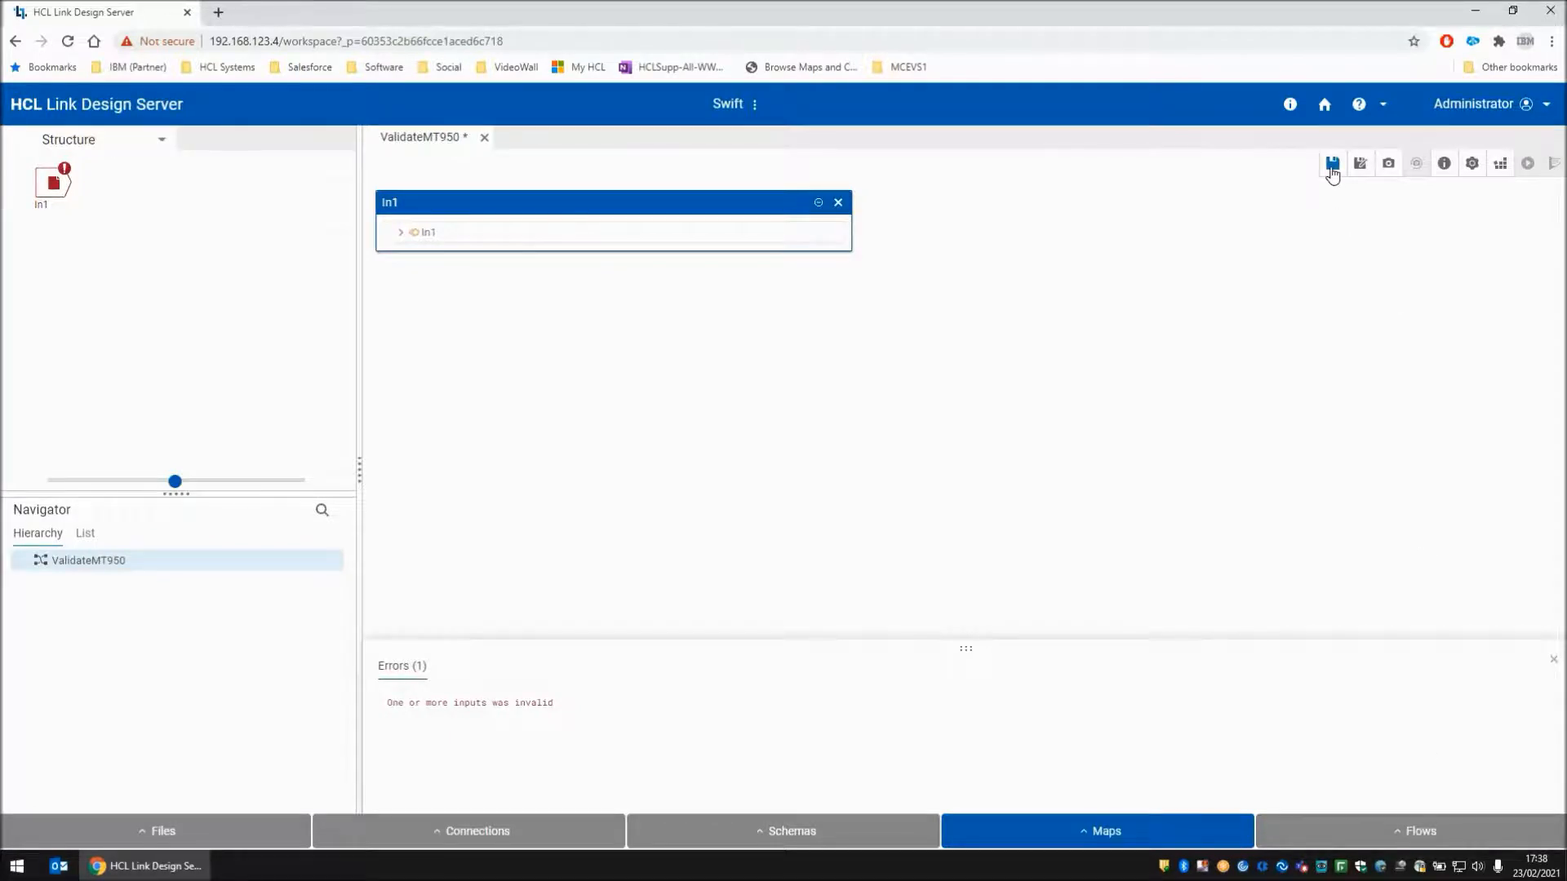
# Save ValidateMT950 and run it on mt950.good.txt to Run Complete
pyautogui.click(1332, 163)
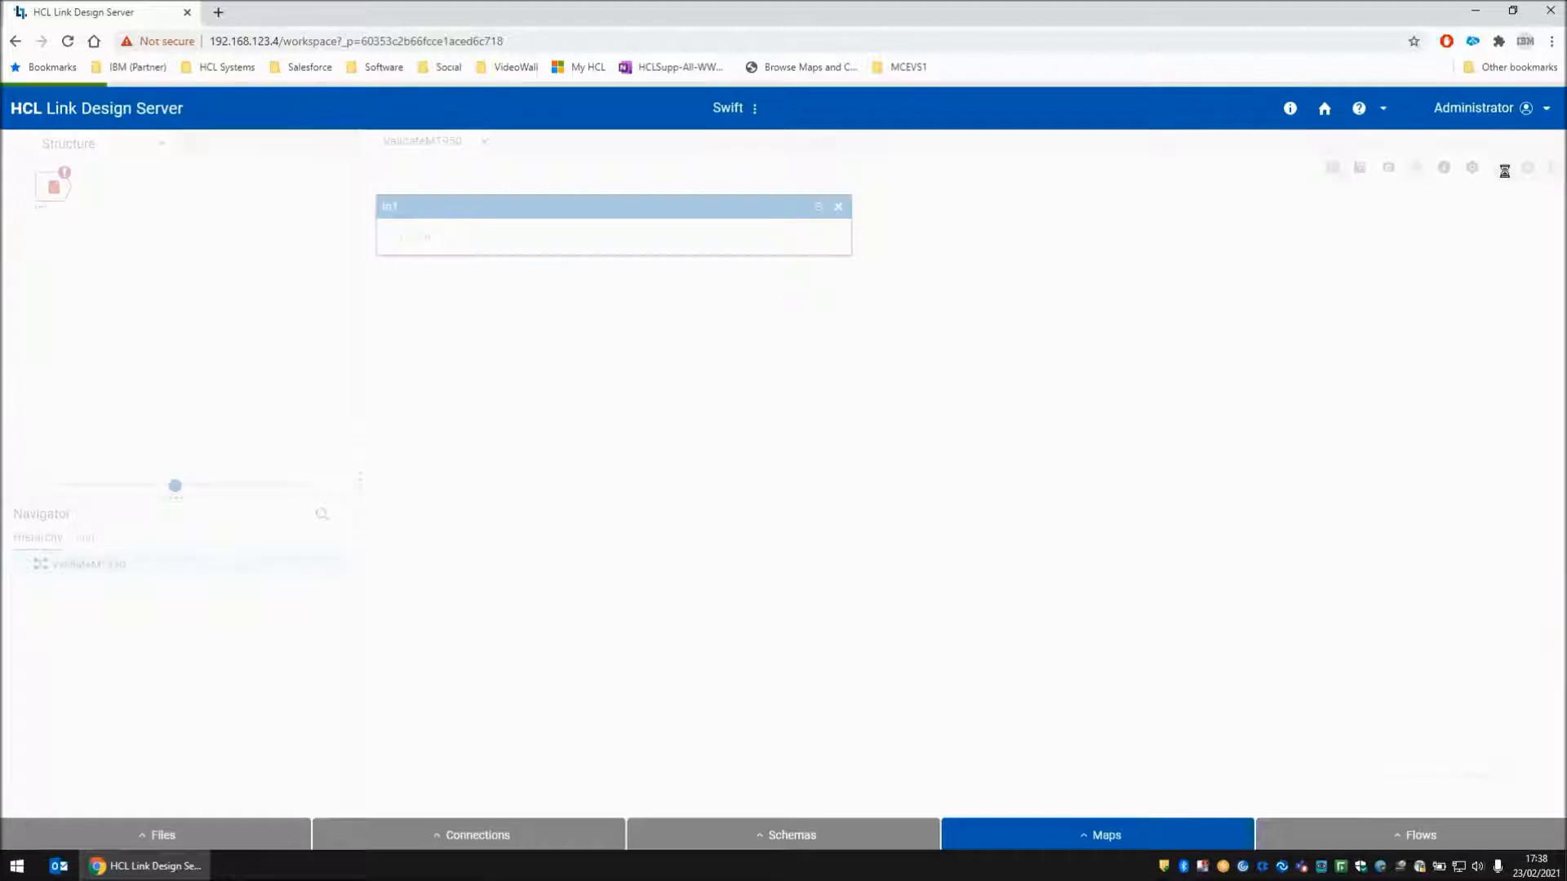
pyautogui.click(1526, 167)
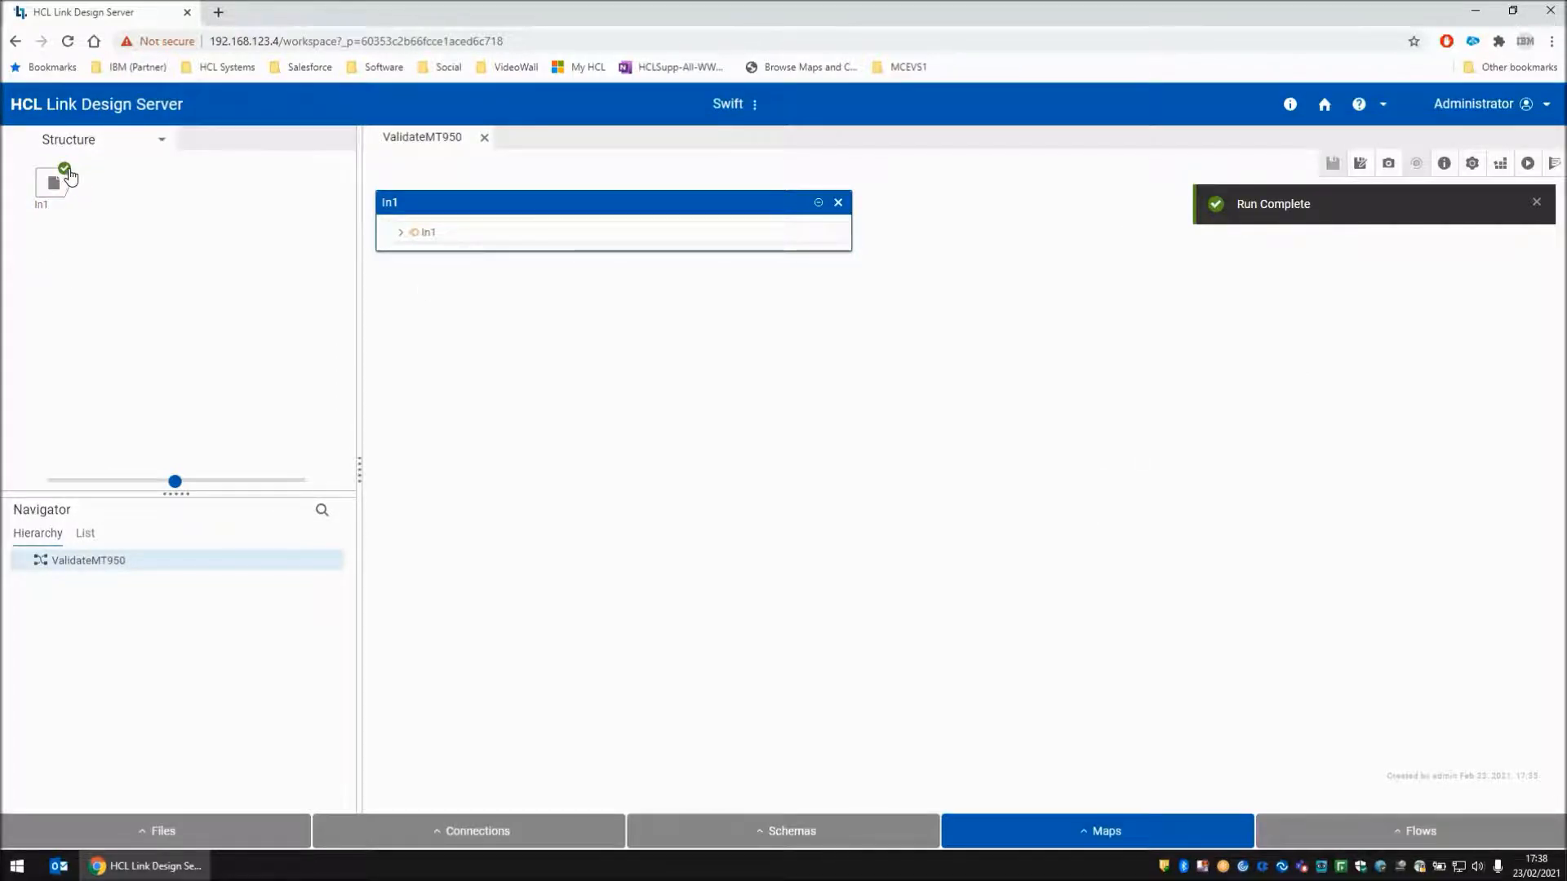
pyautogui.moveTo(161, 364)
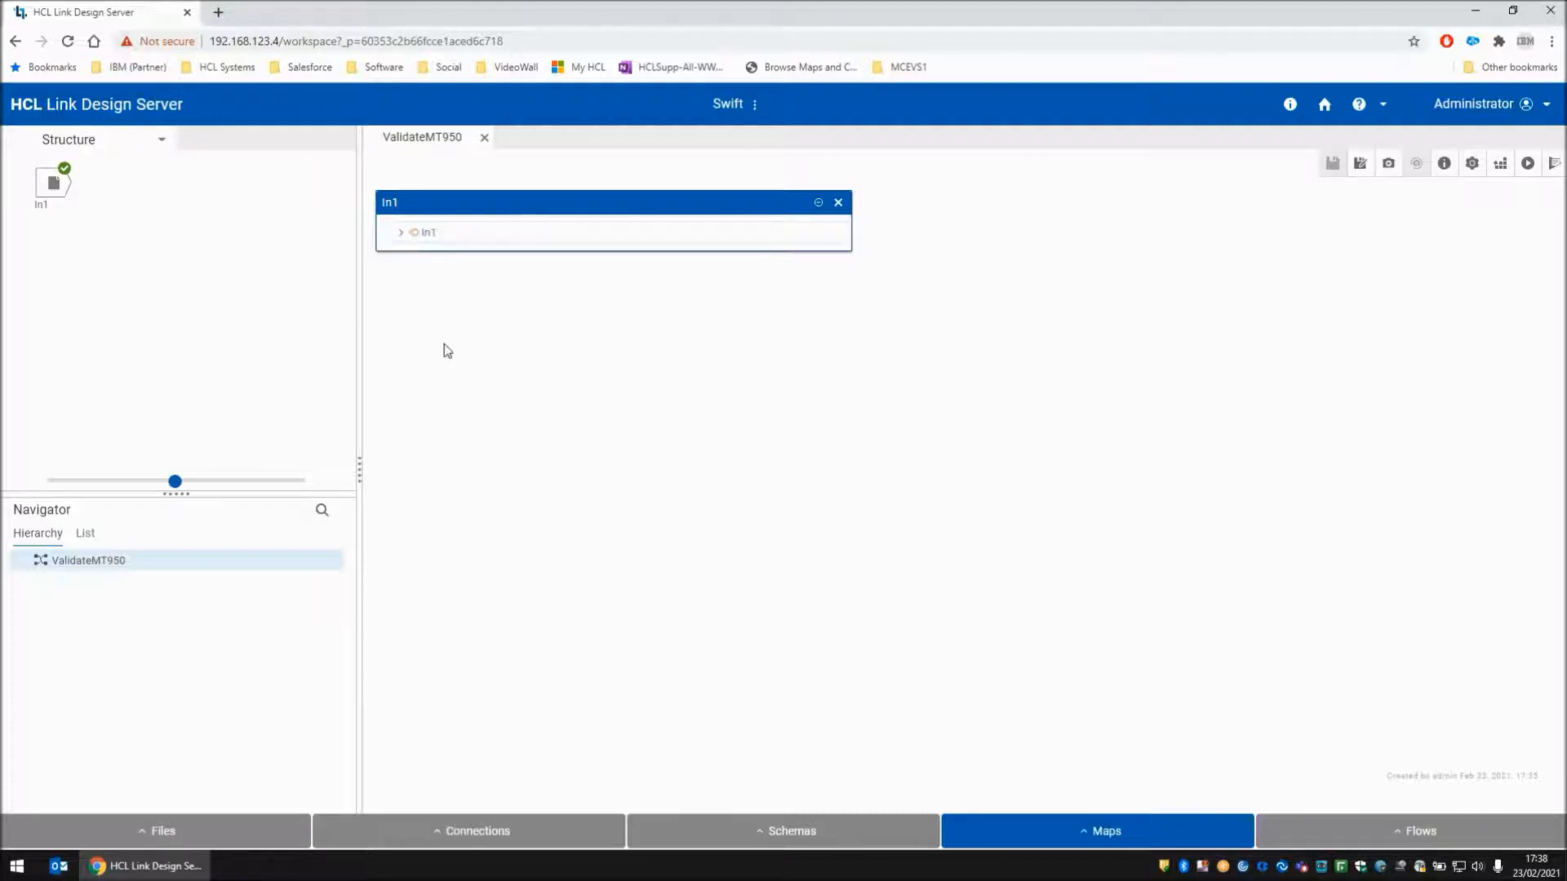
pyautogui.moveTo(443, 347)
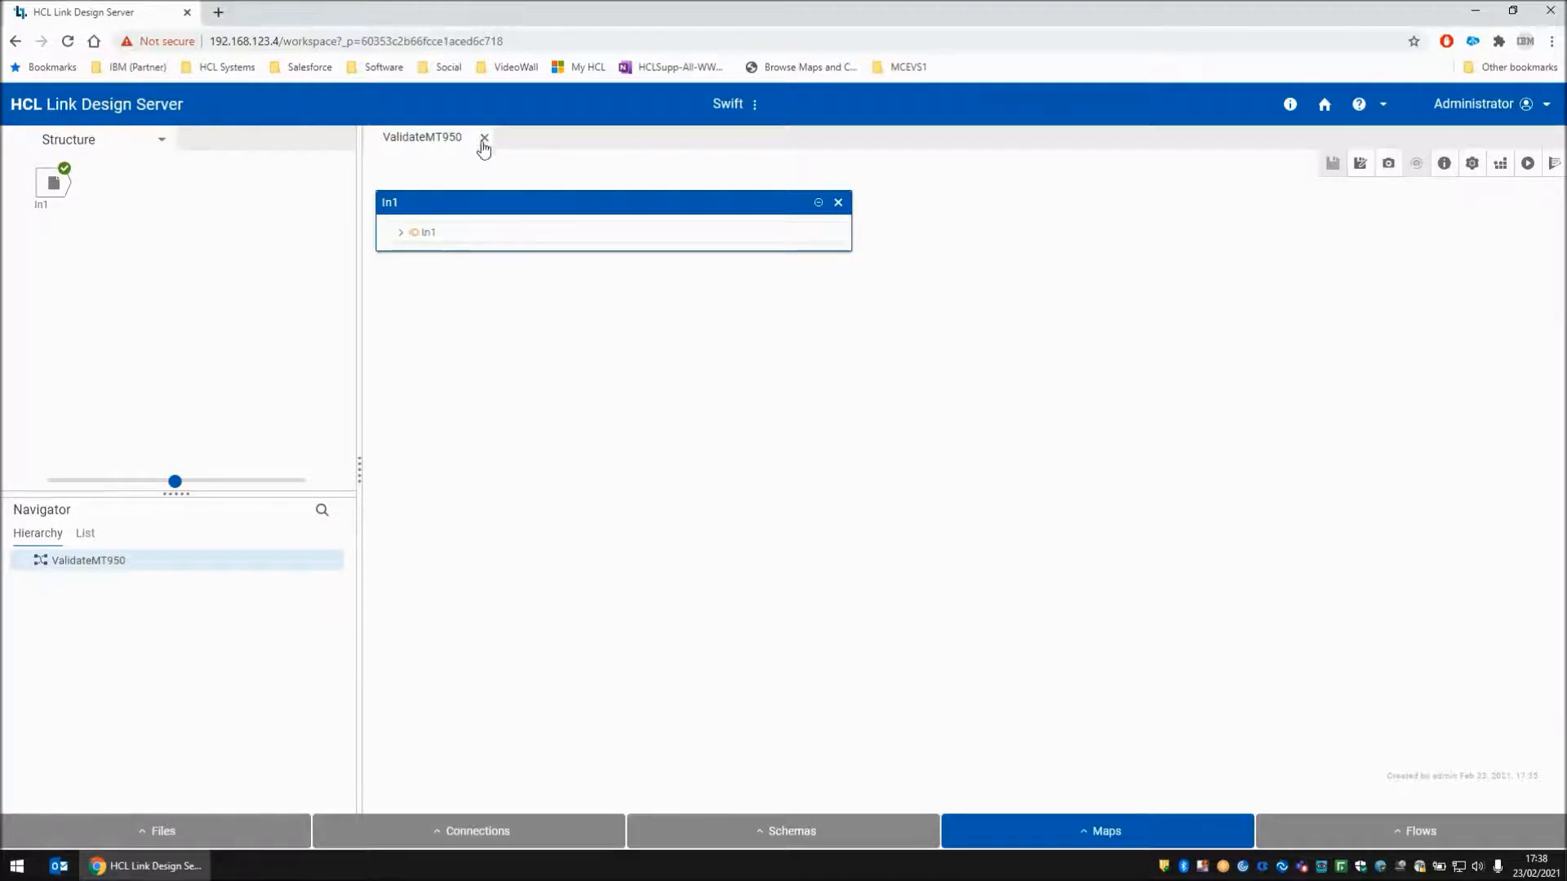
pyautogui.moveTo(502, 275)
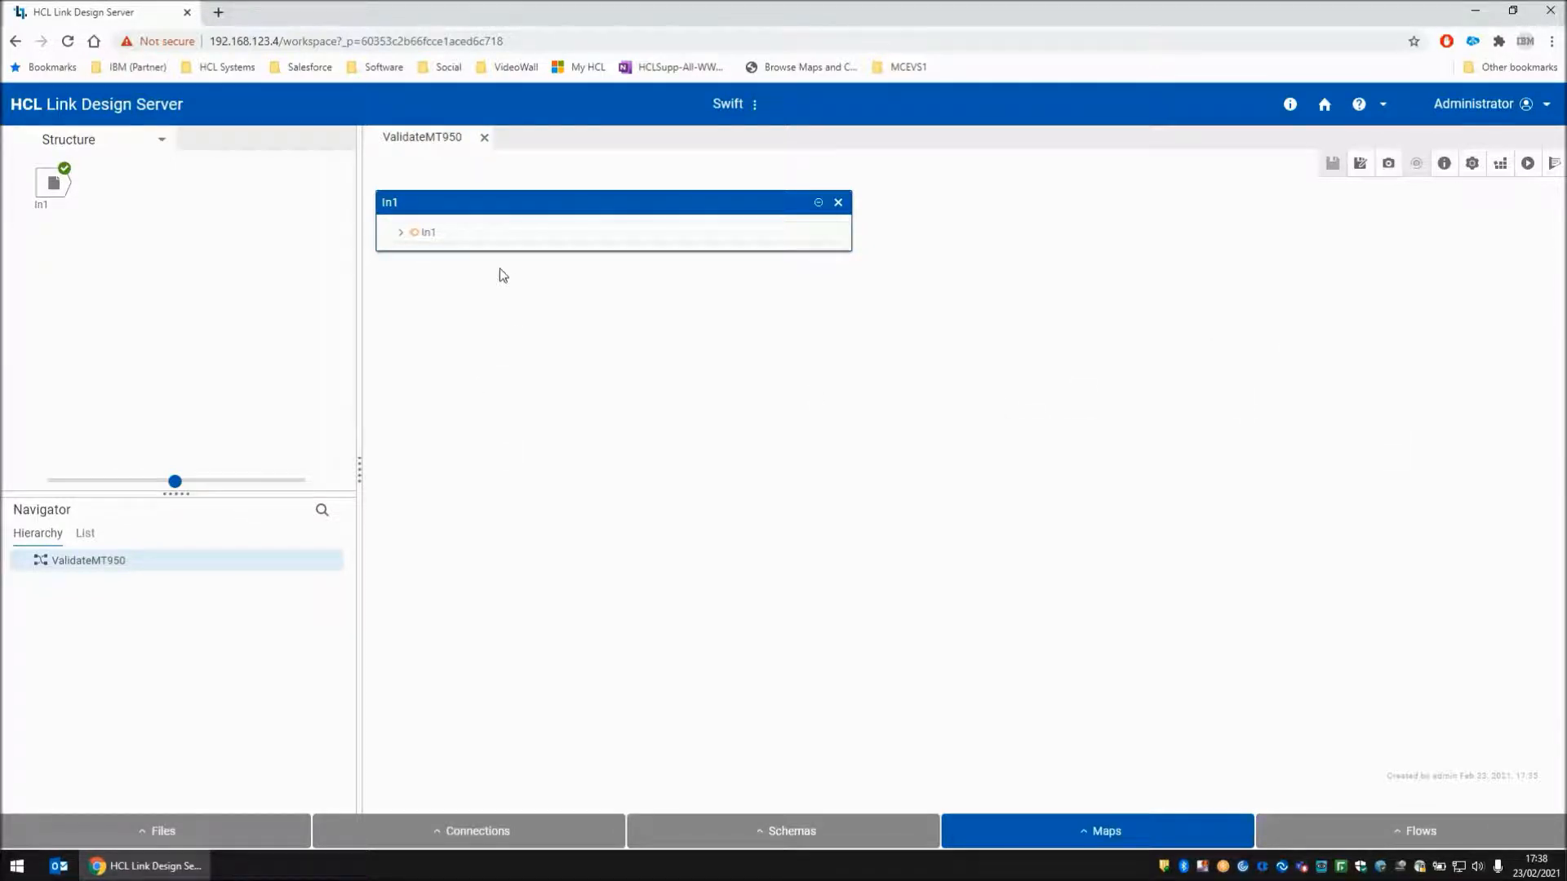
pyautogui.moveTo(974, 504)
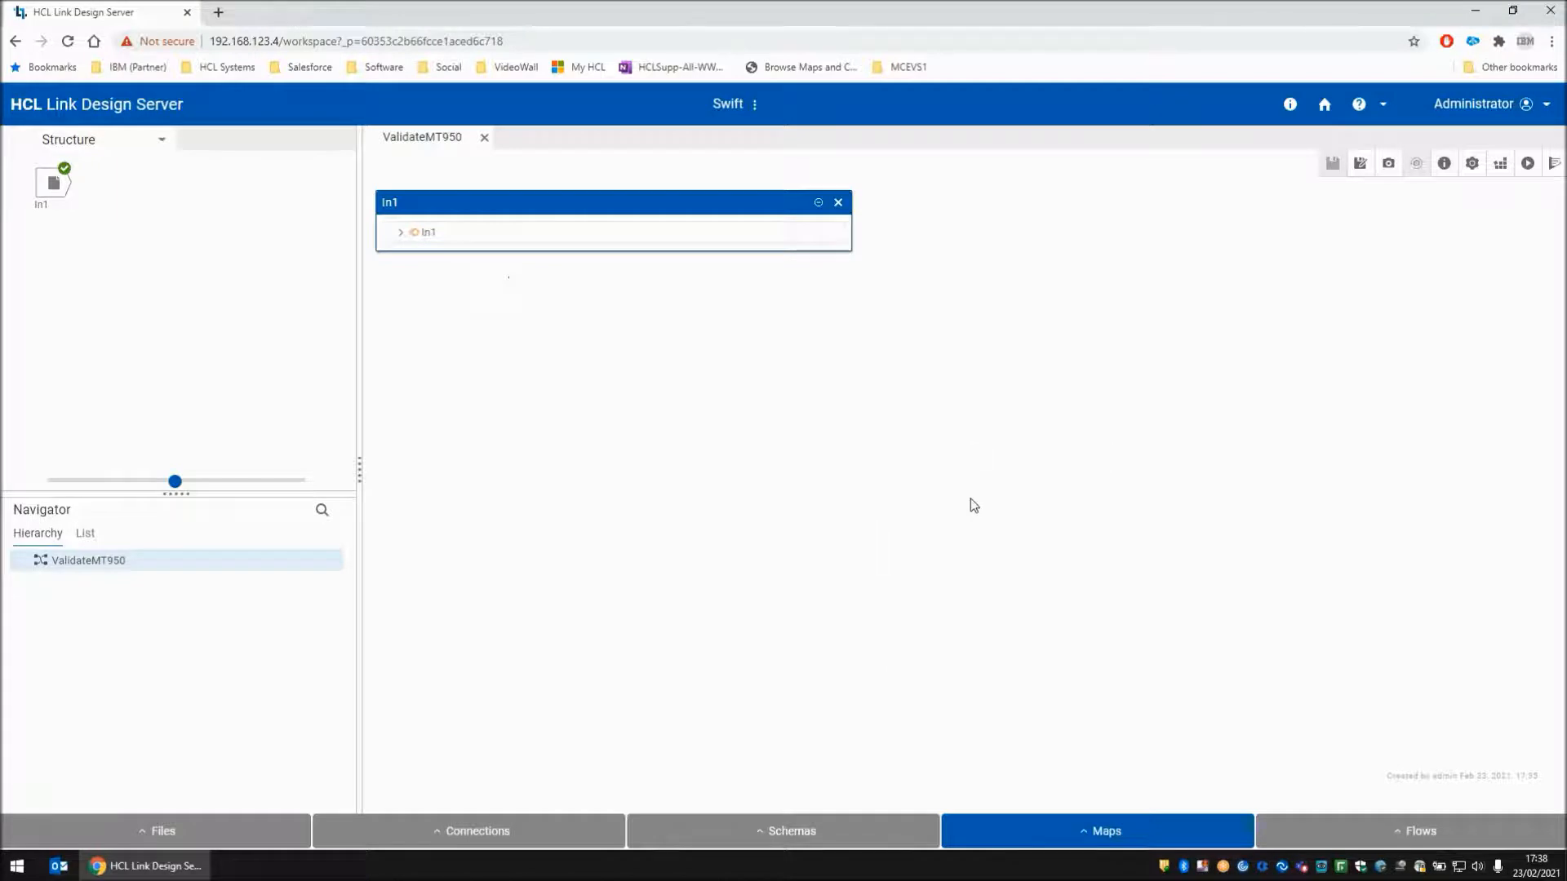
pyautogui.moveTo(993, 470)
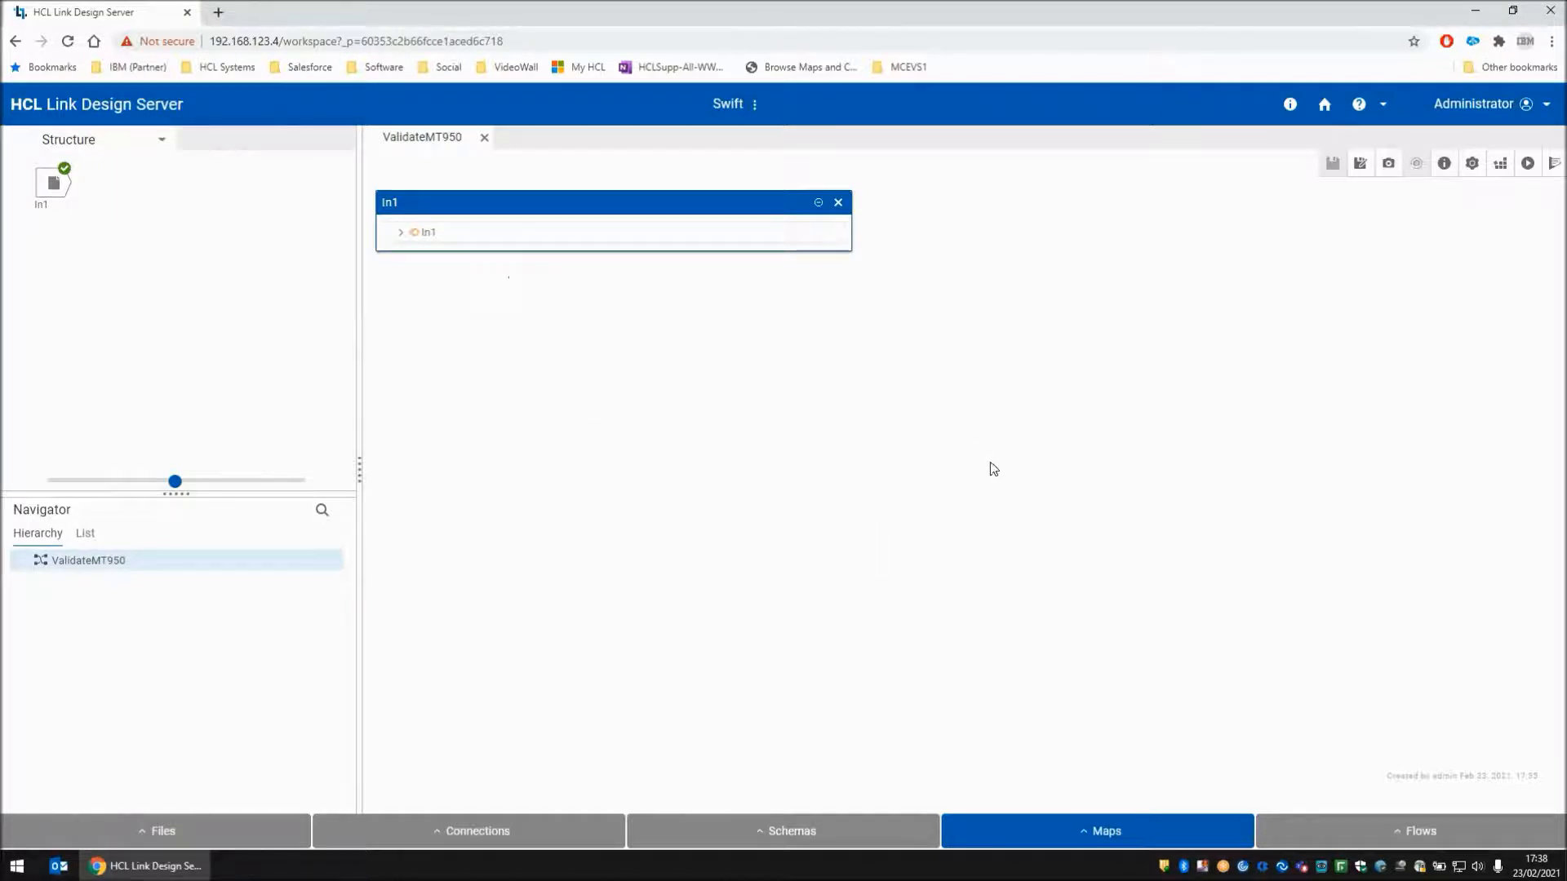
pyautogui.moveTo(478, 226)
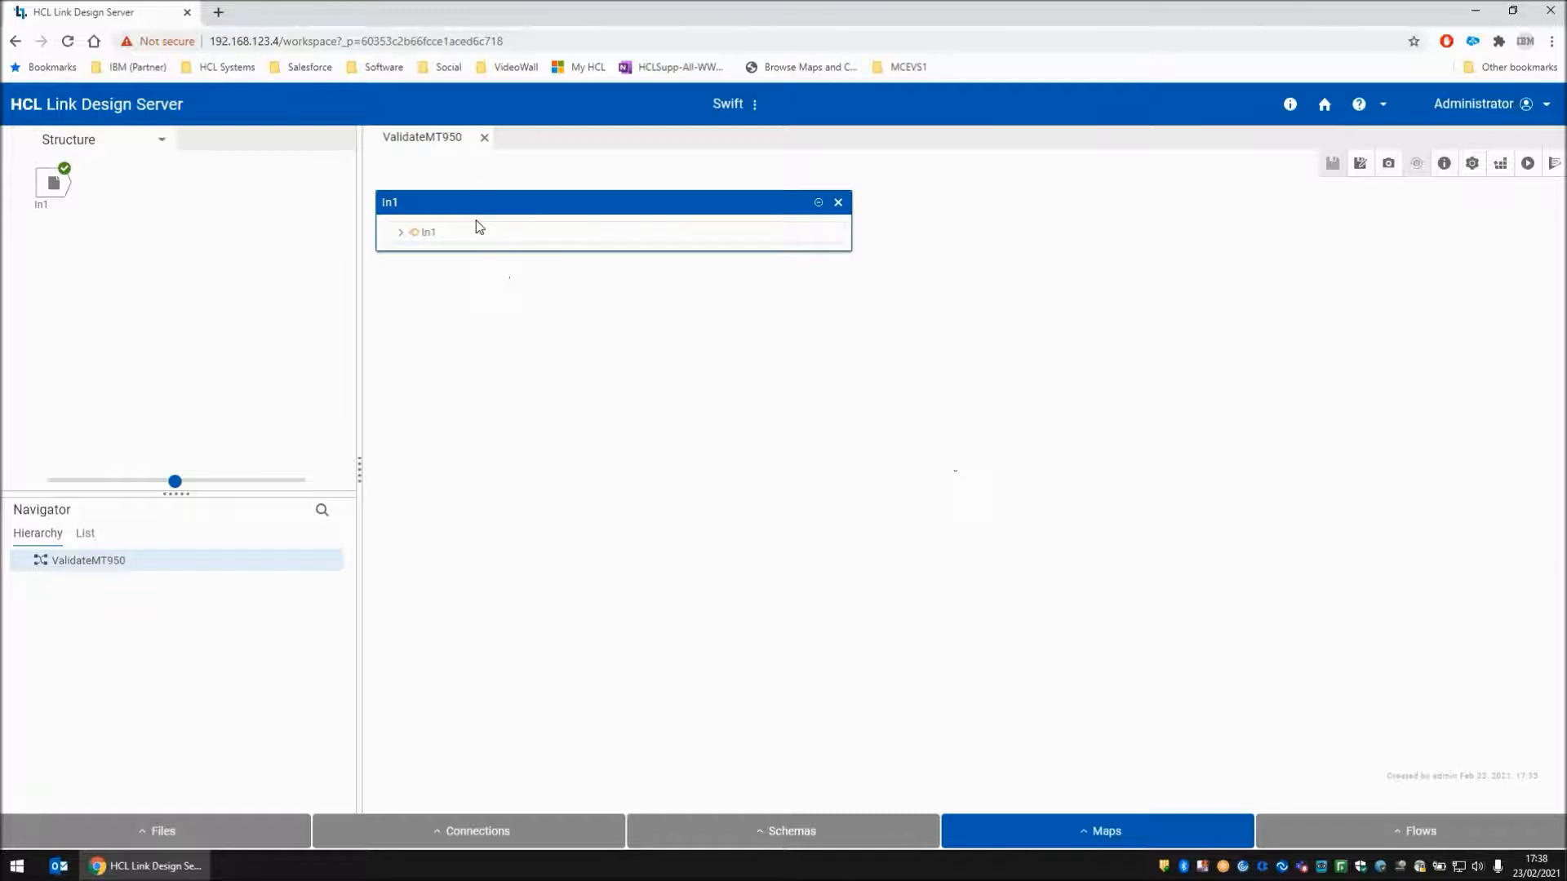
# Name the new empty map ReportMT950 and confirm its creation
pyautogui.write('ReportMT950')
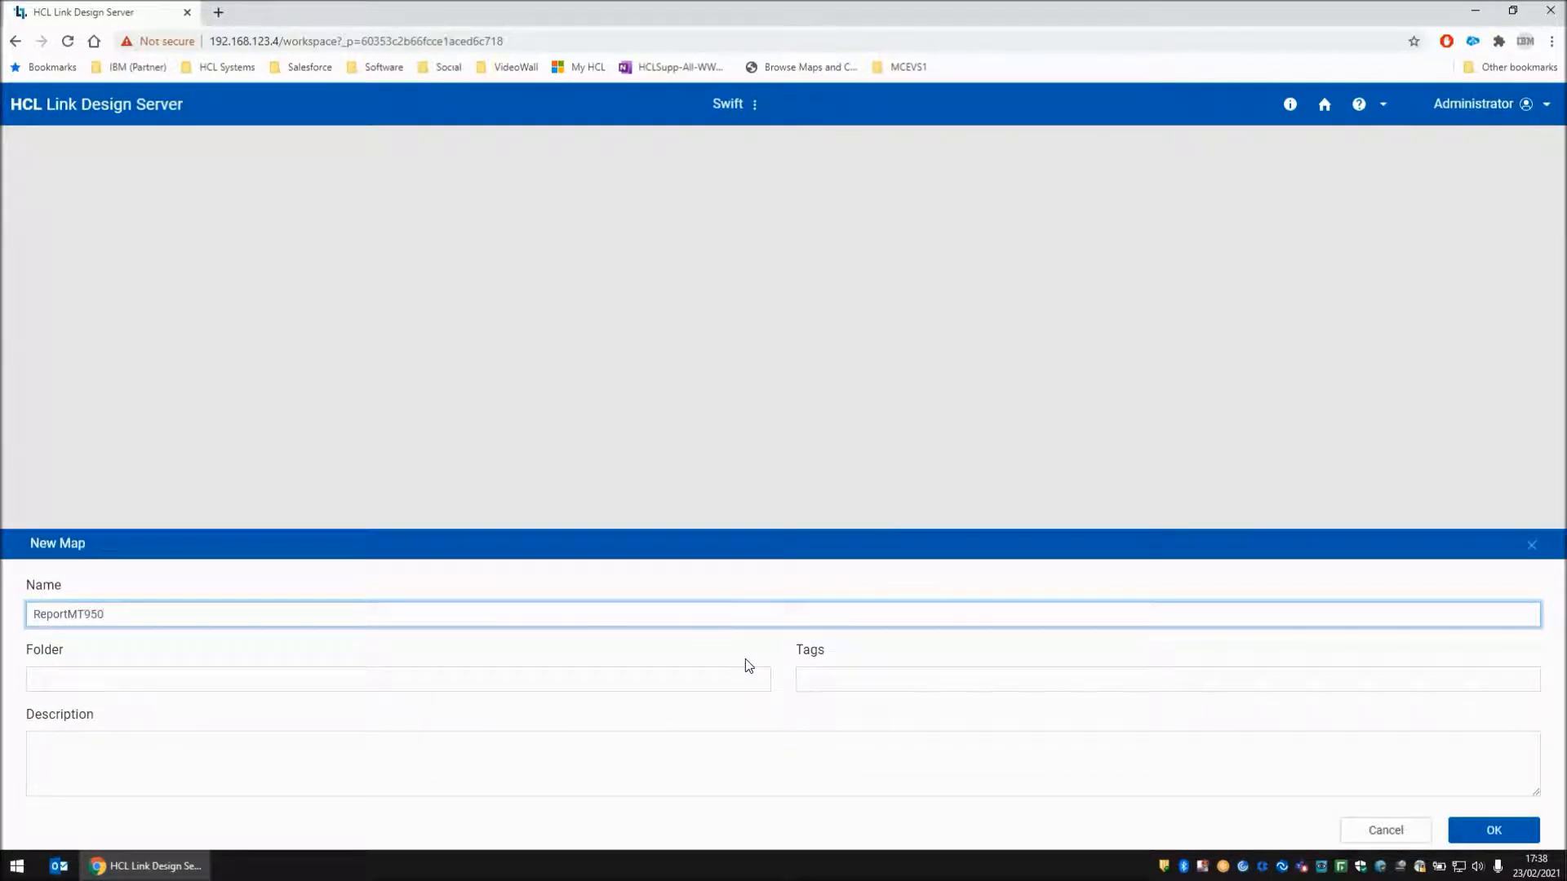
pyautogui.click(1492, 830)
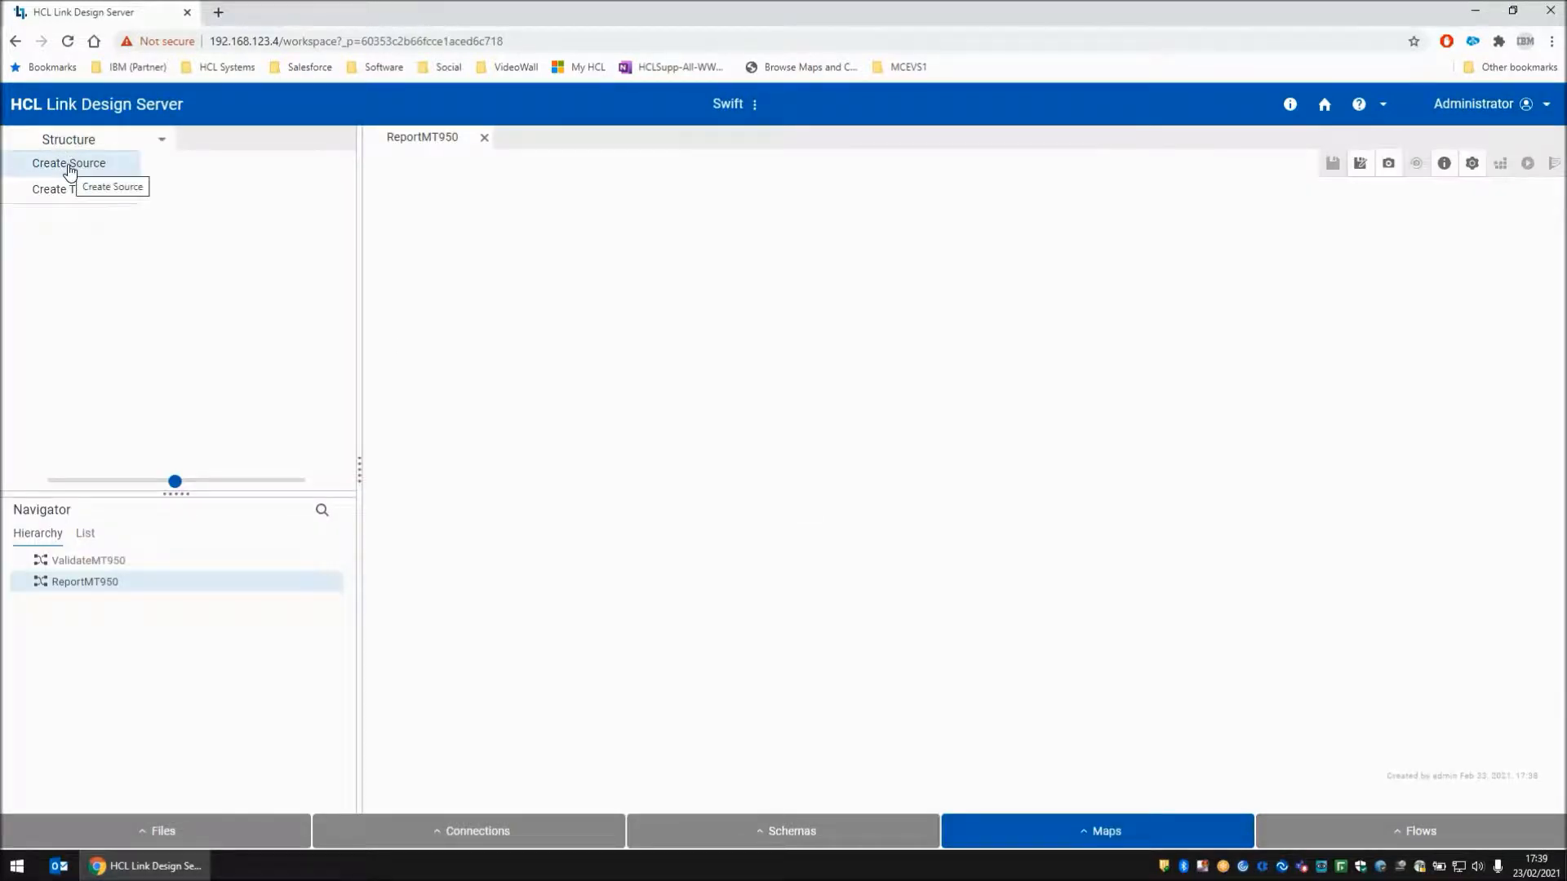
# Add input card In1 reading mt950.bad.txt as REST input with Generic TextItem schema
pyautogui.click(69, 163)
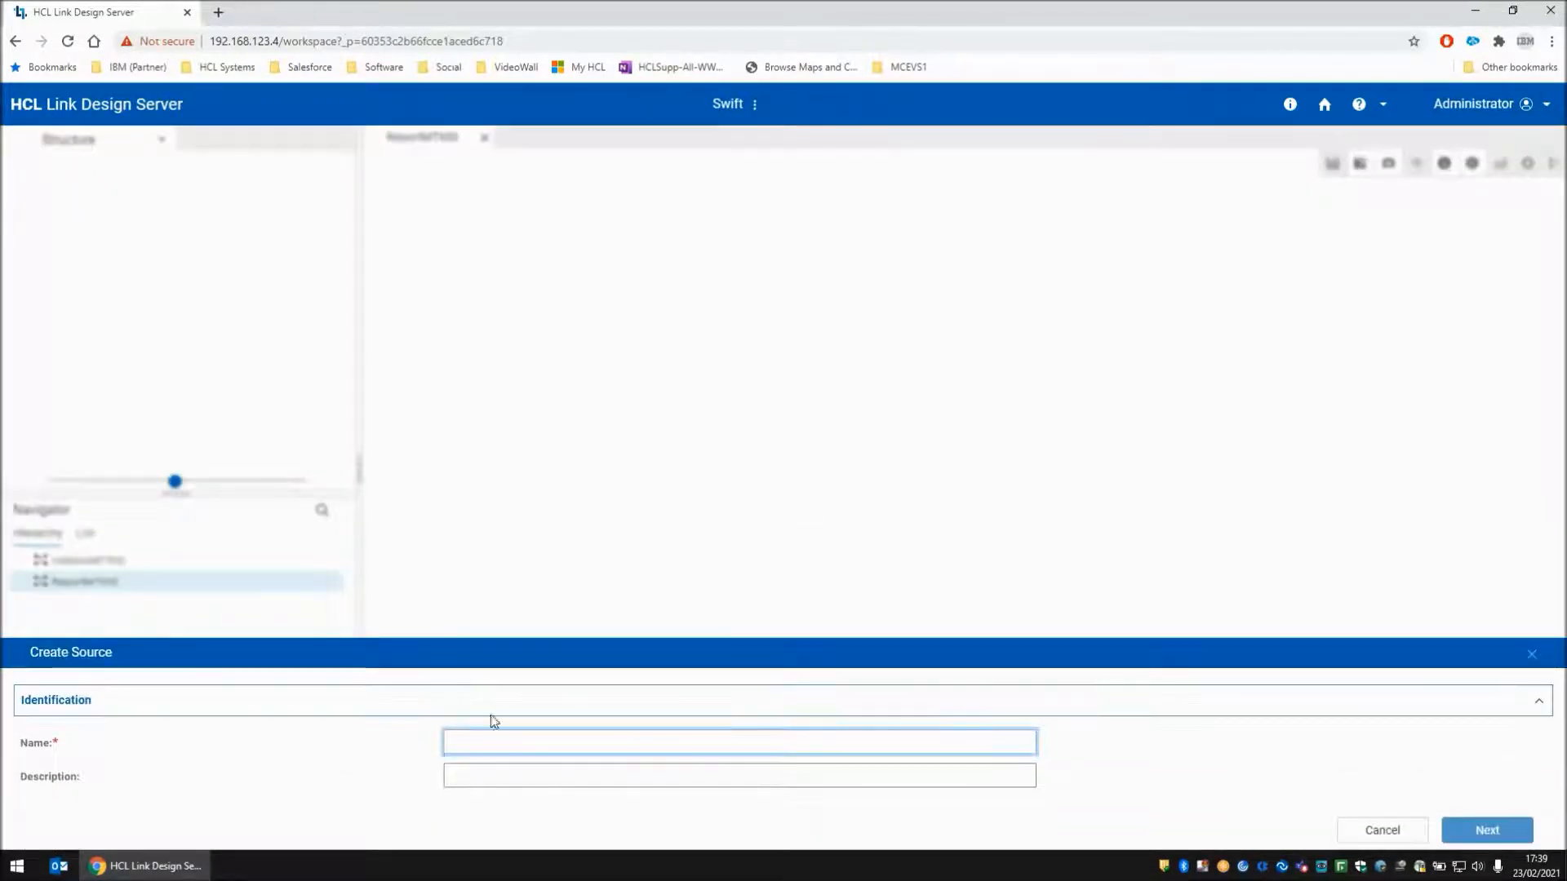
pyautogui.write('In1')
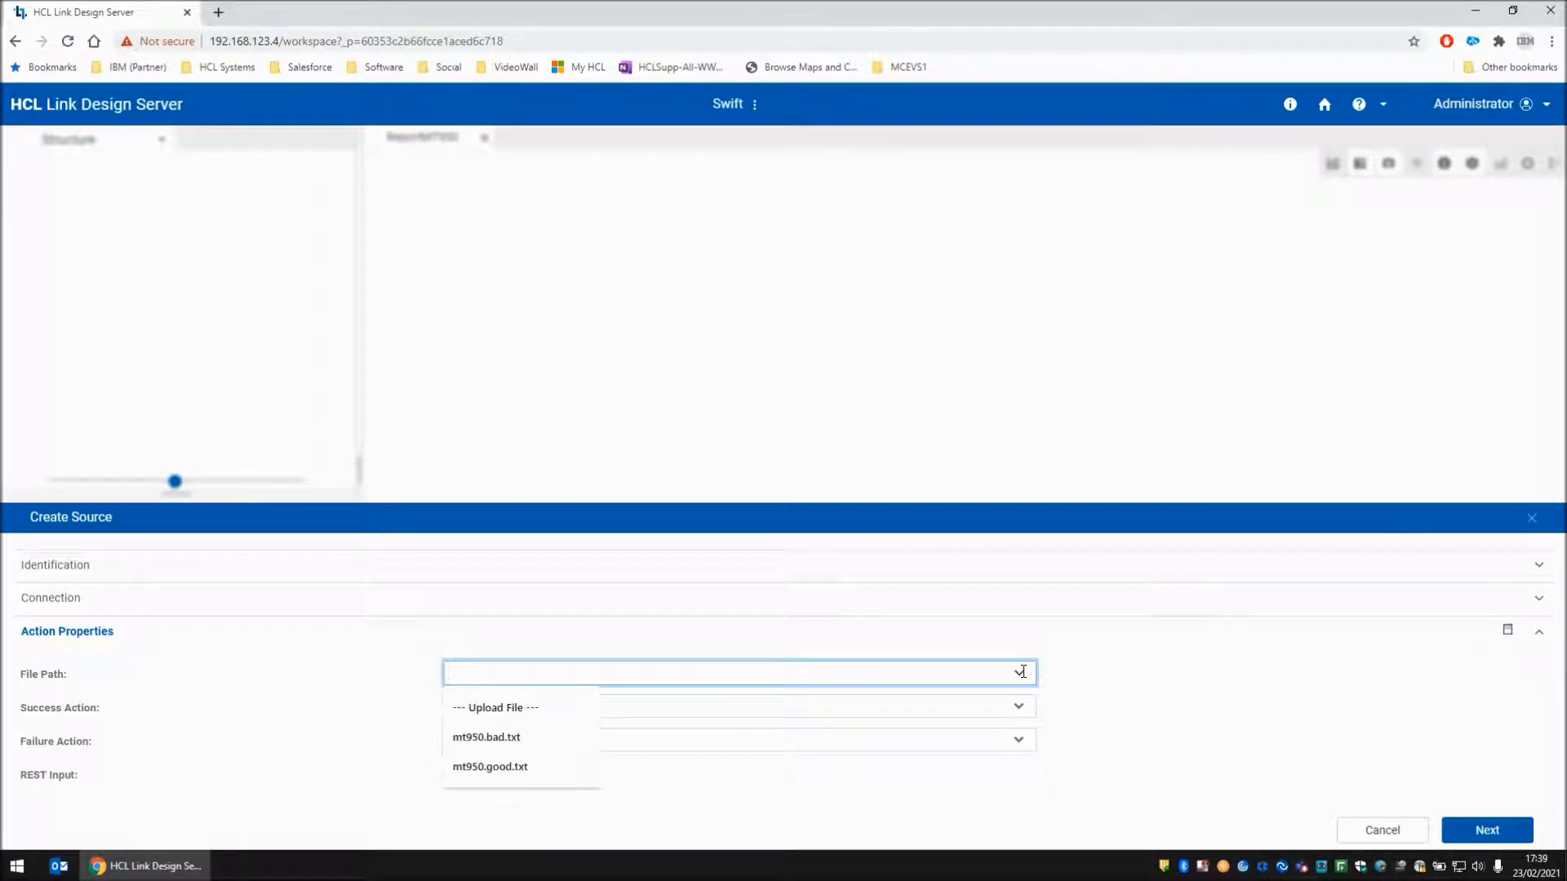
pyautogui.click(486, 736)
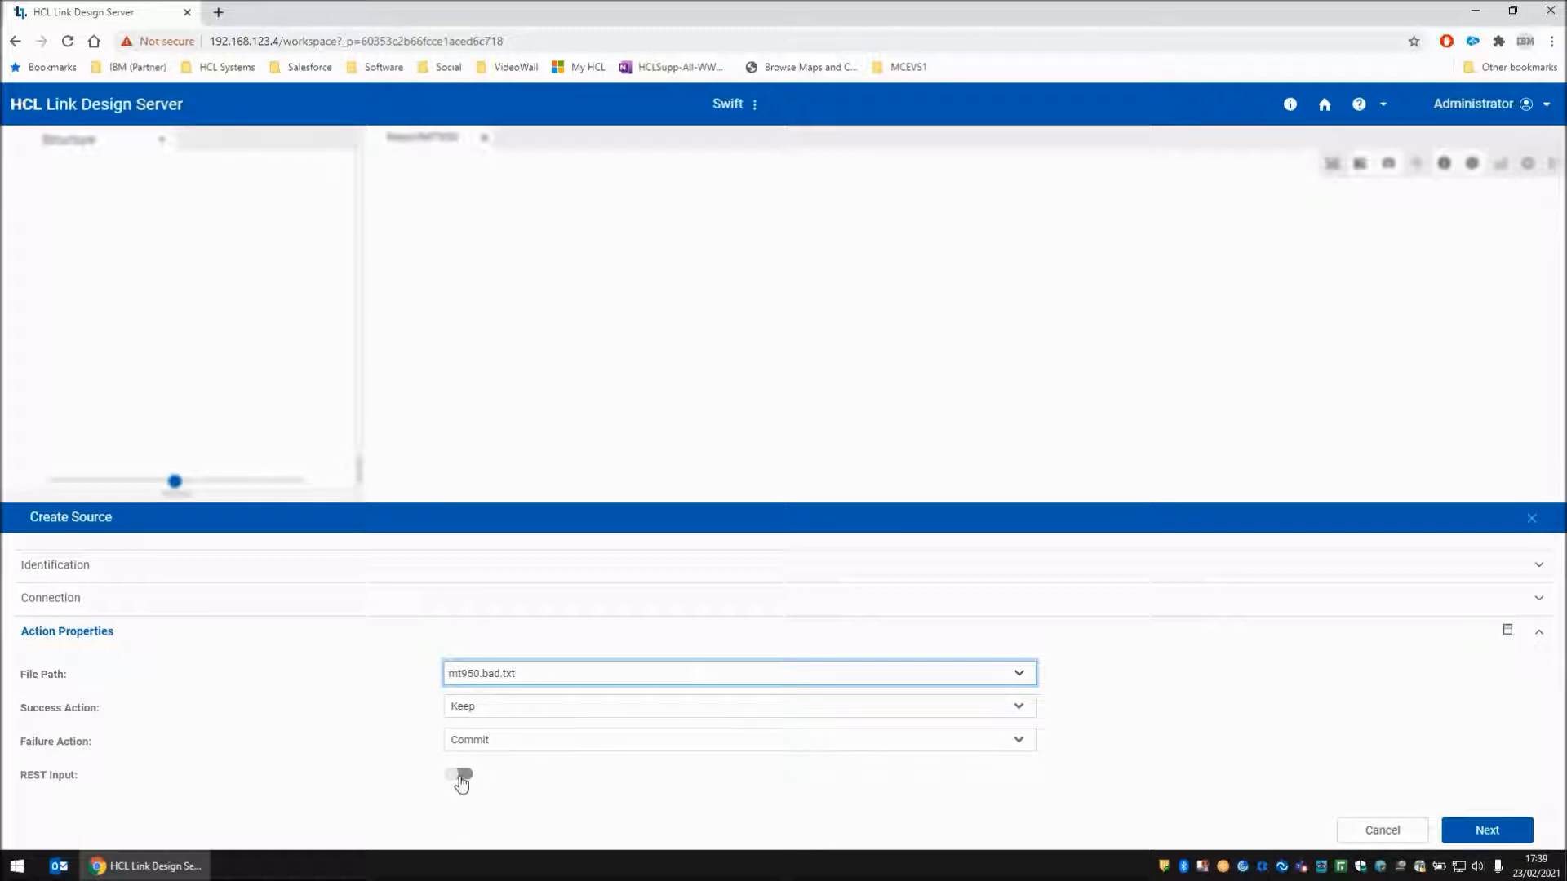
pyautogui.moveTo(460, 779)
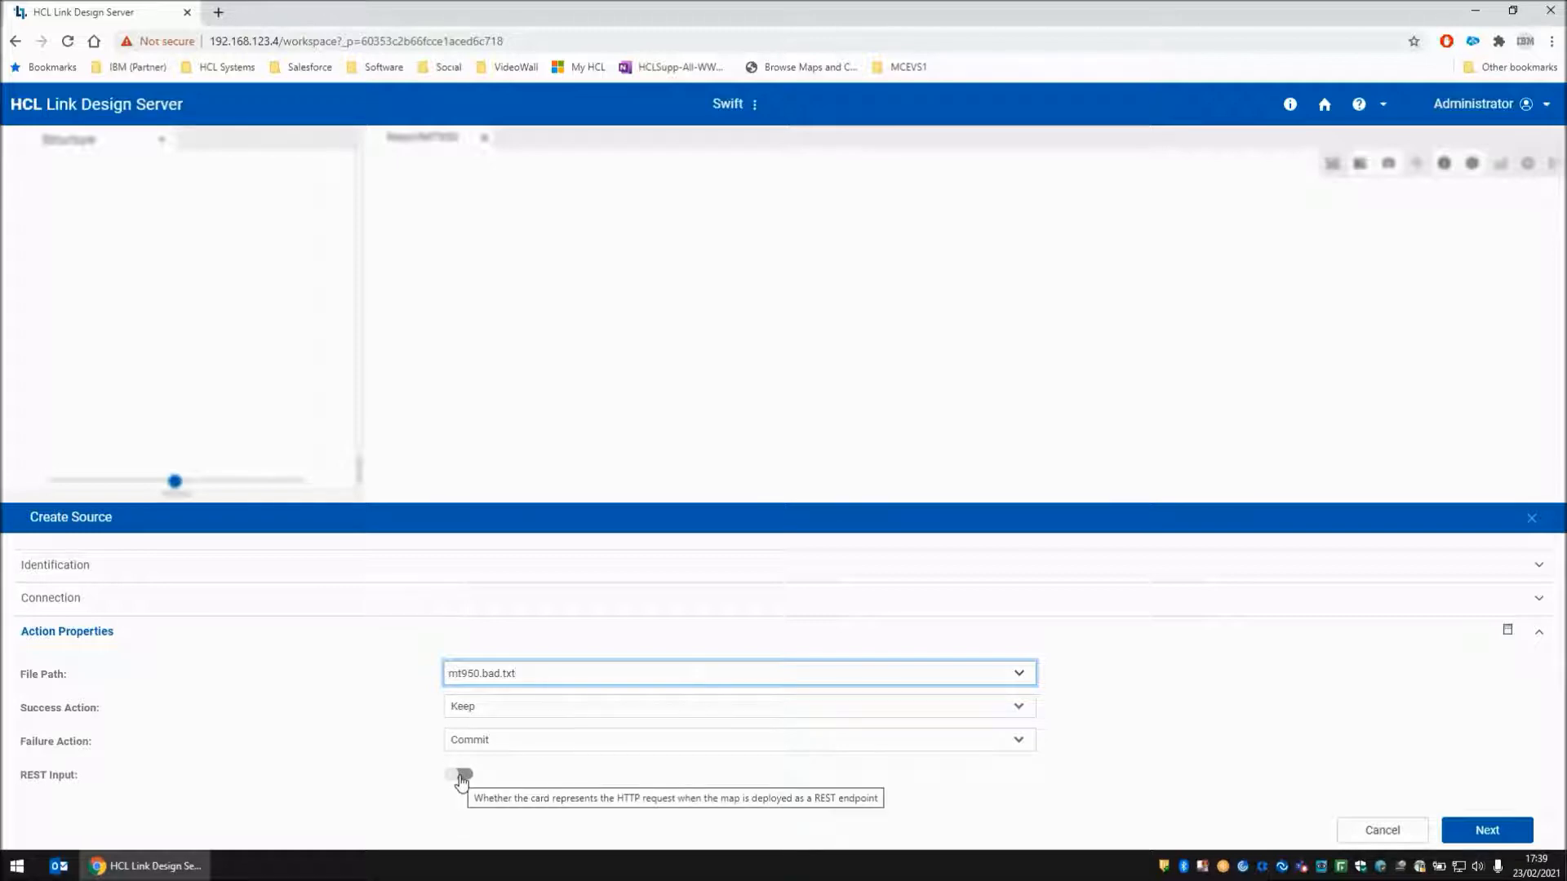
pyautogui.click(457, 774)
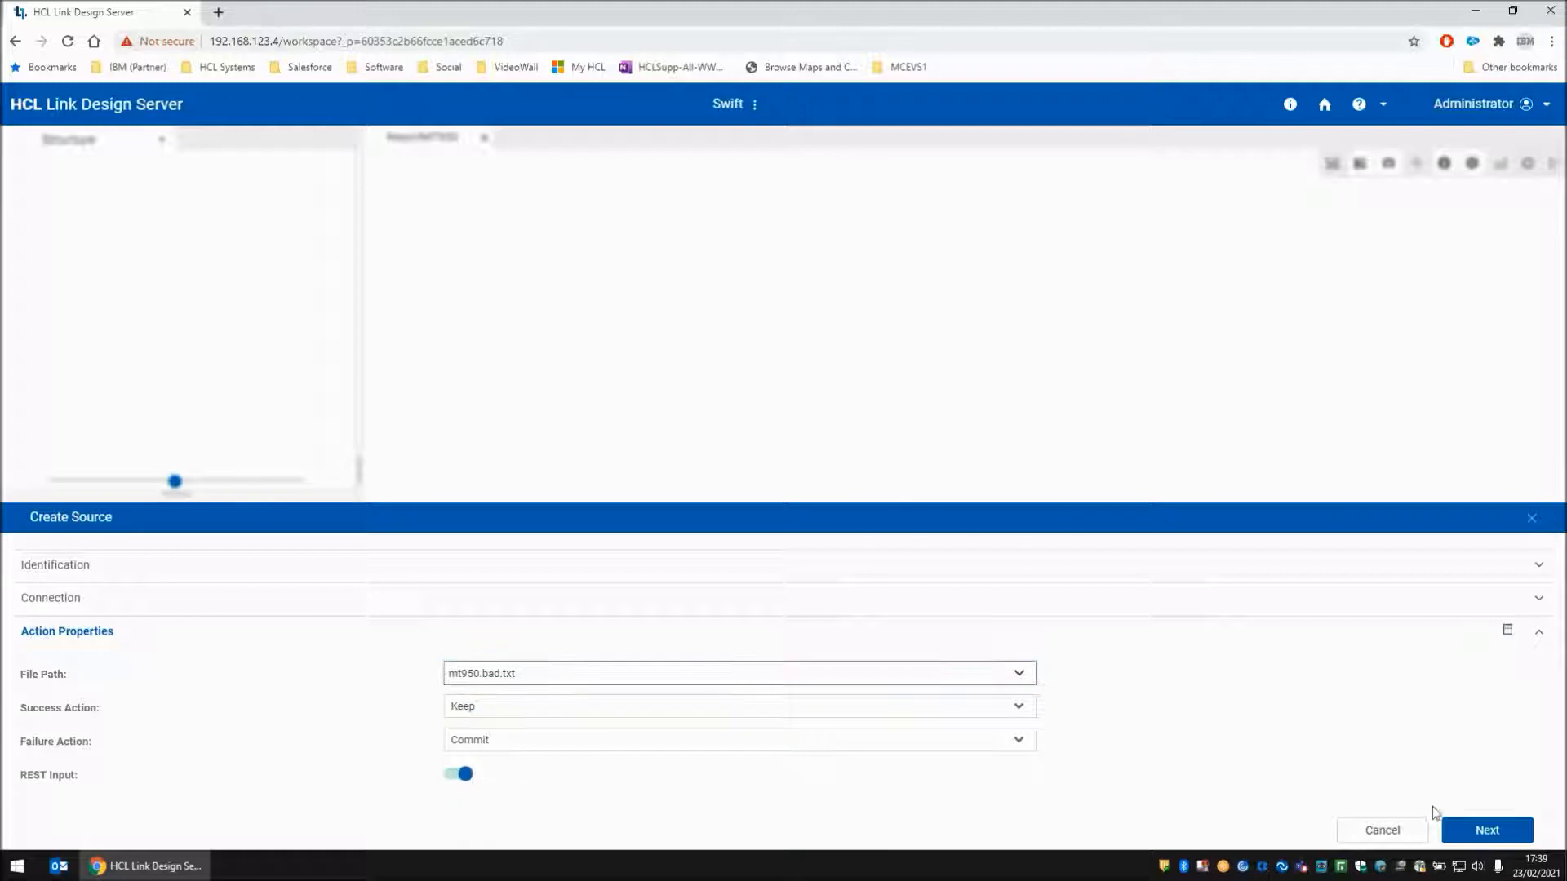
pyautogui.click(1487, 831)
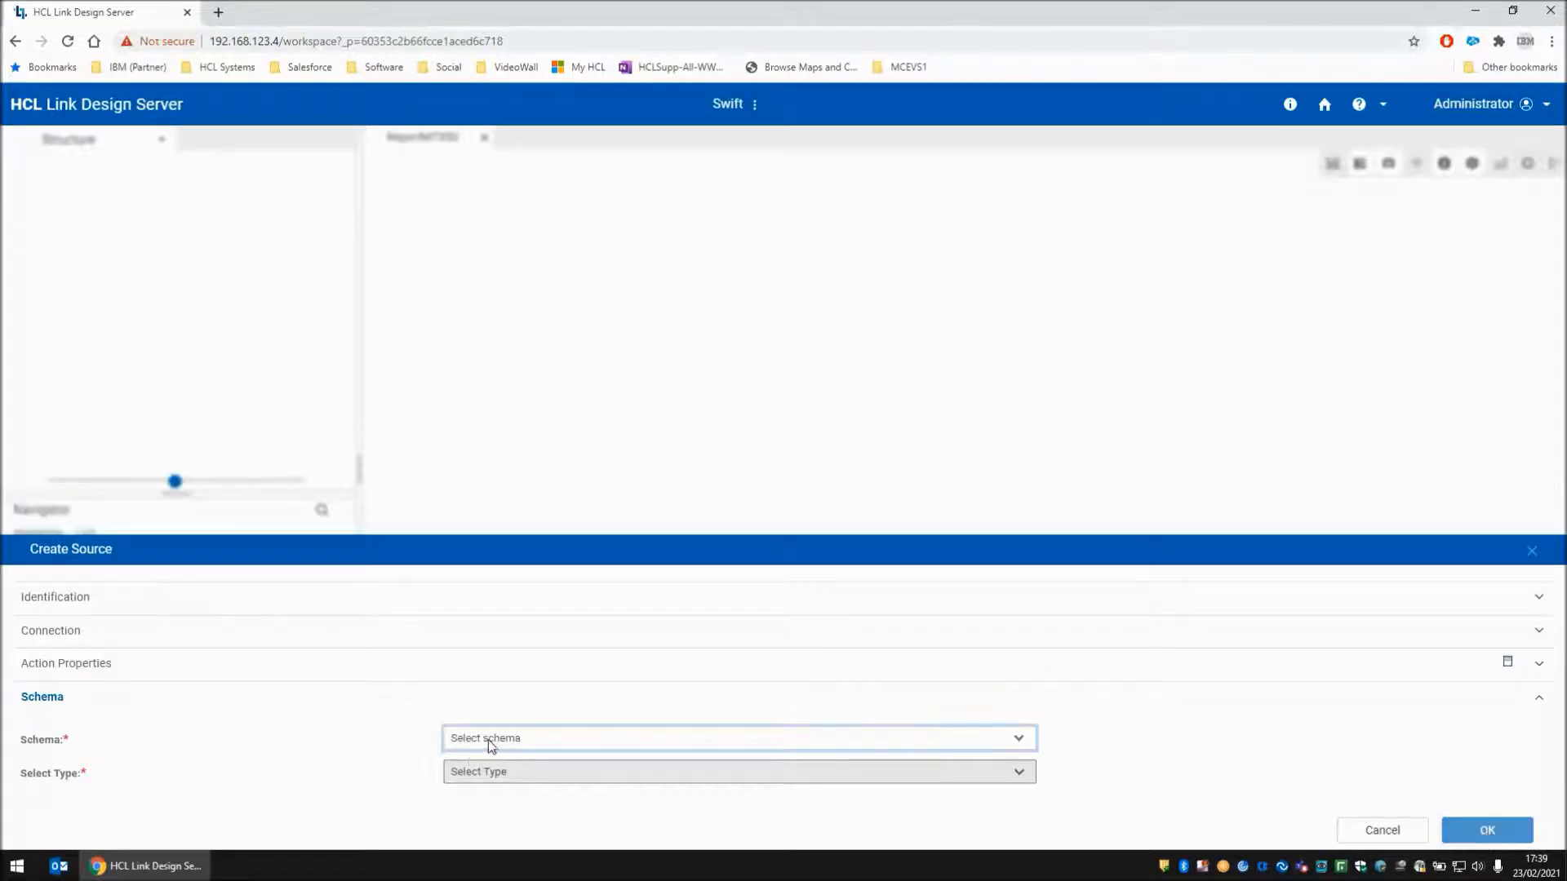
pyautogui.click(739, 739)
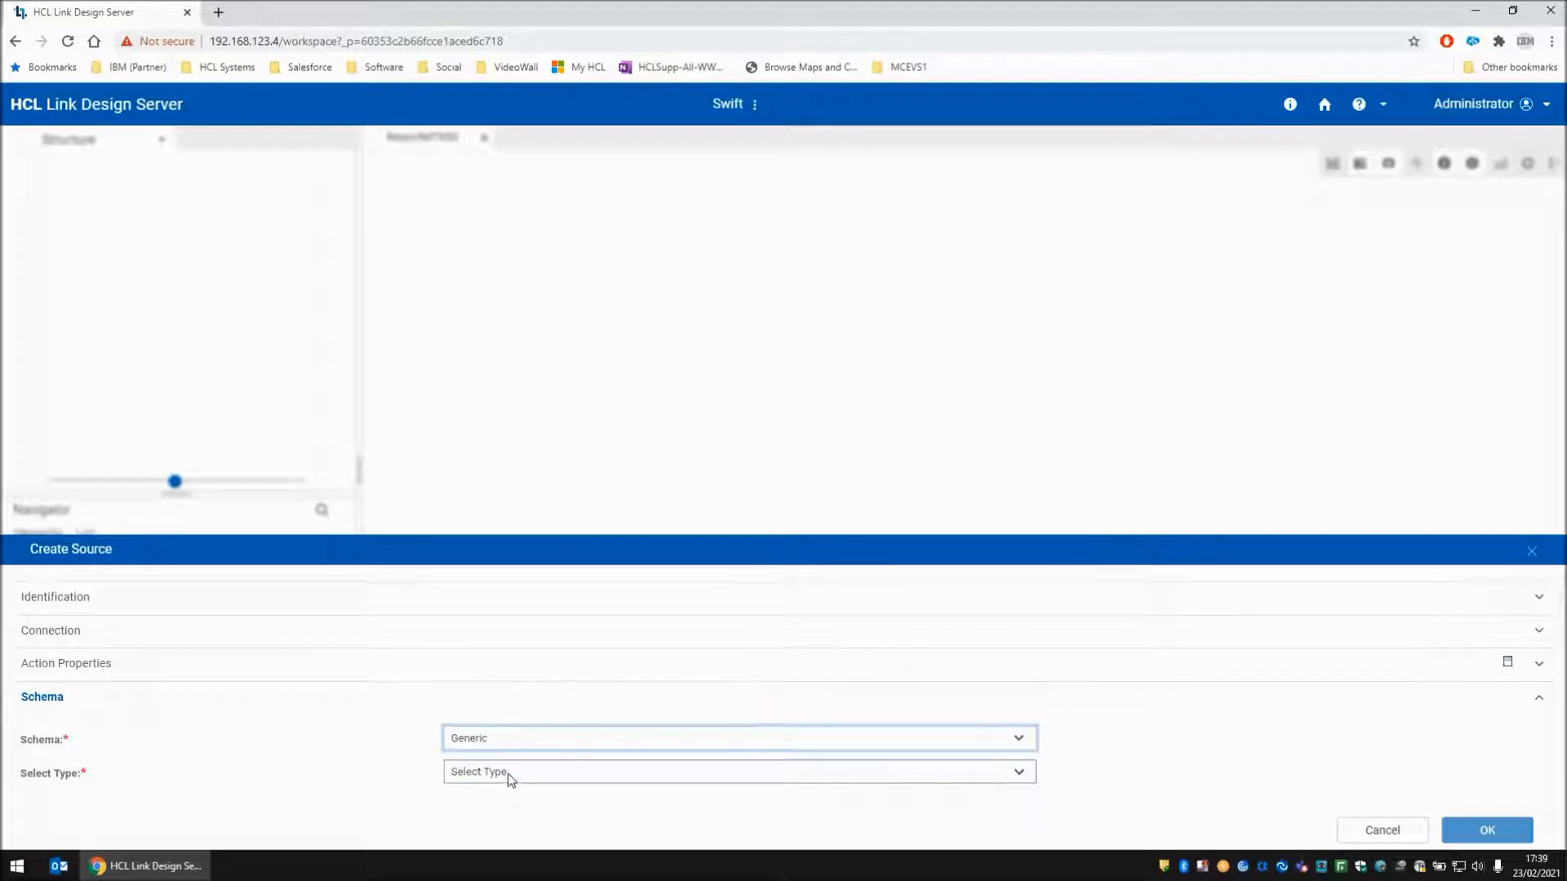
pyautogui.click(738, 771)
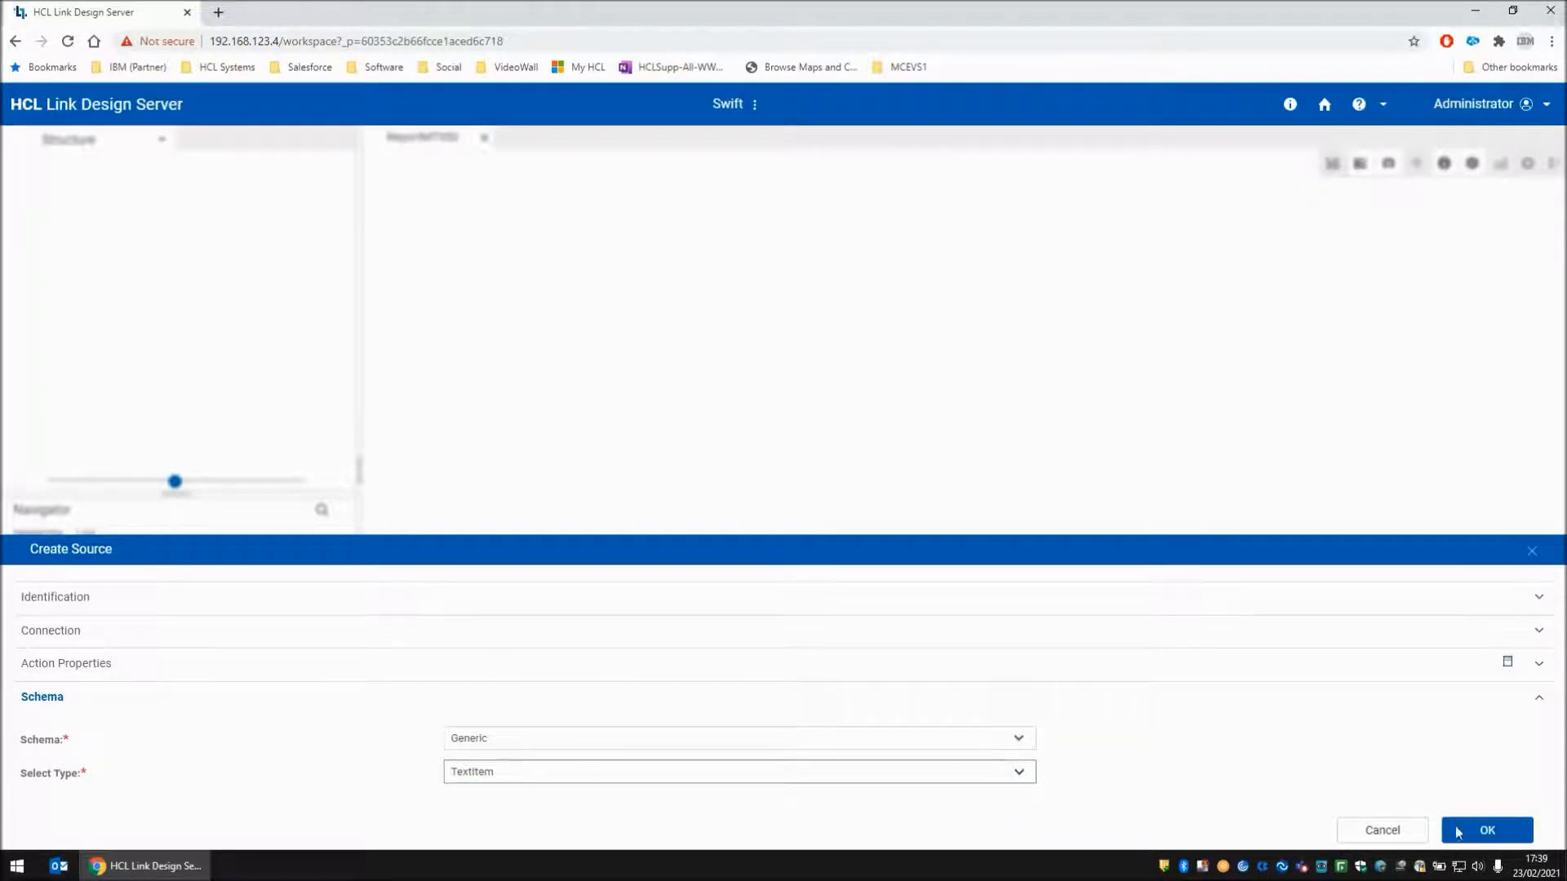
pyautogui.click(1486, 831)
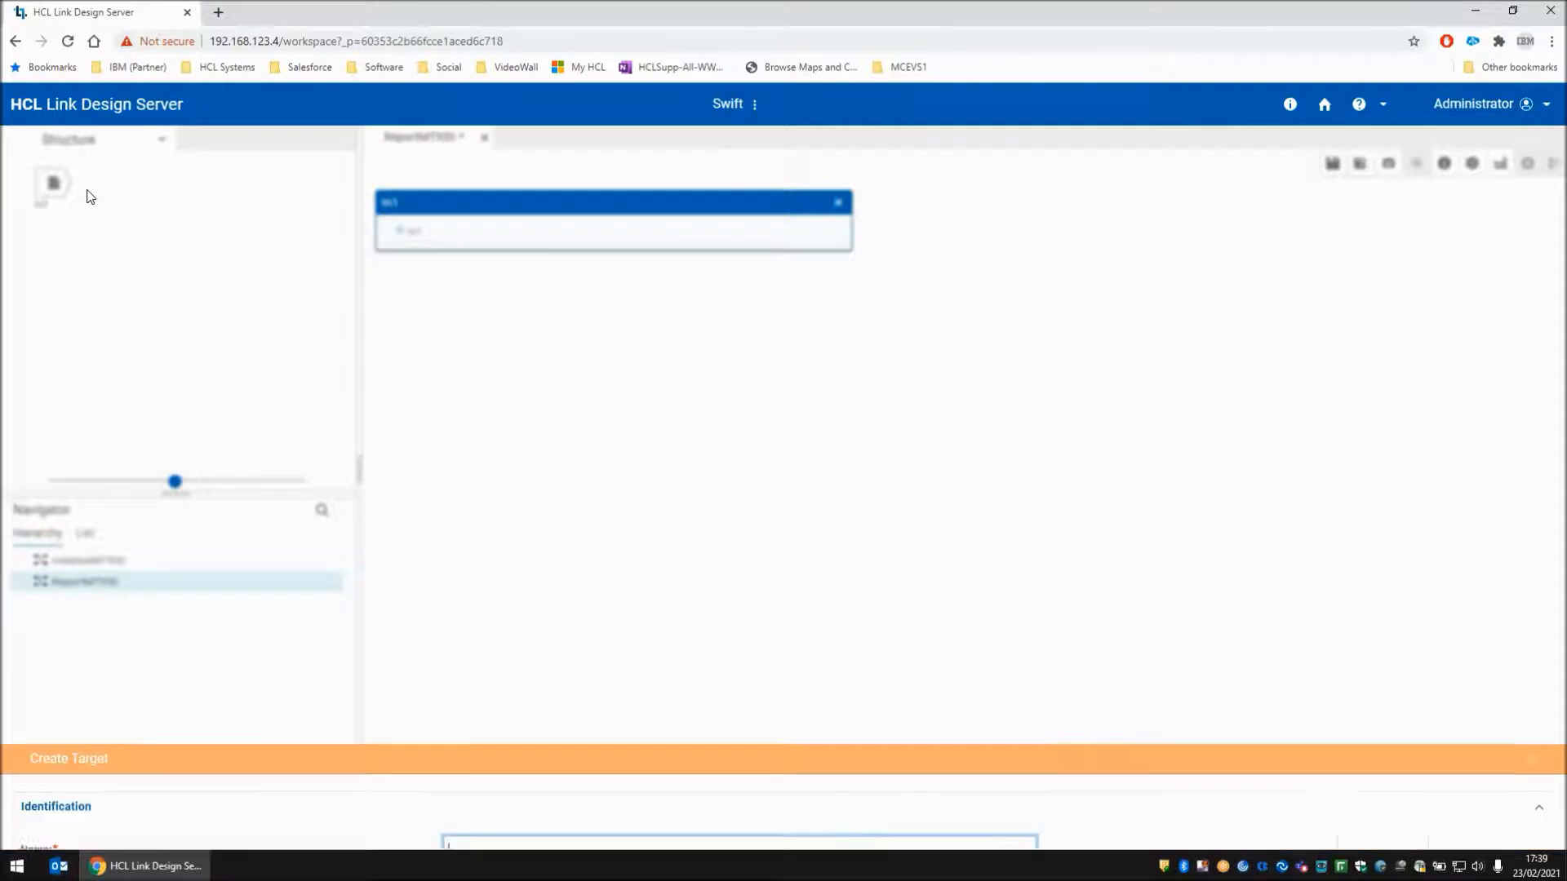
# Add File output card Out1 writing Output.txt as the REST output
pyautogui.write('Out')
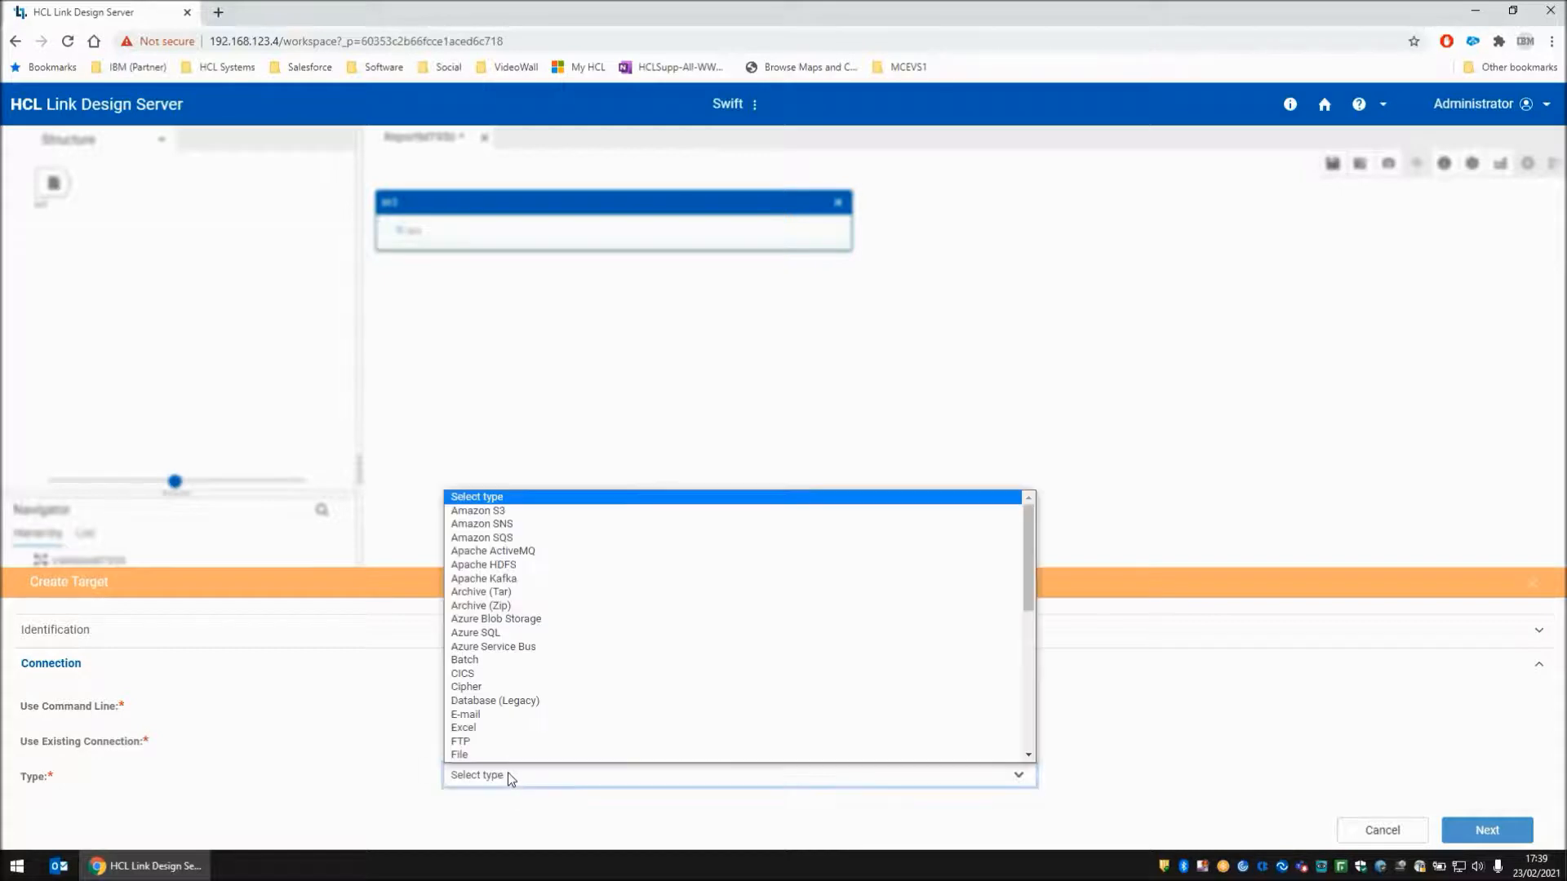
pyautogui.click(458, 755)
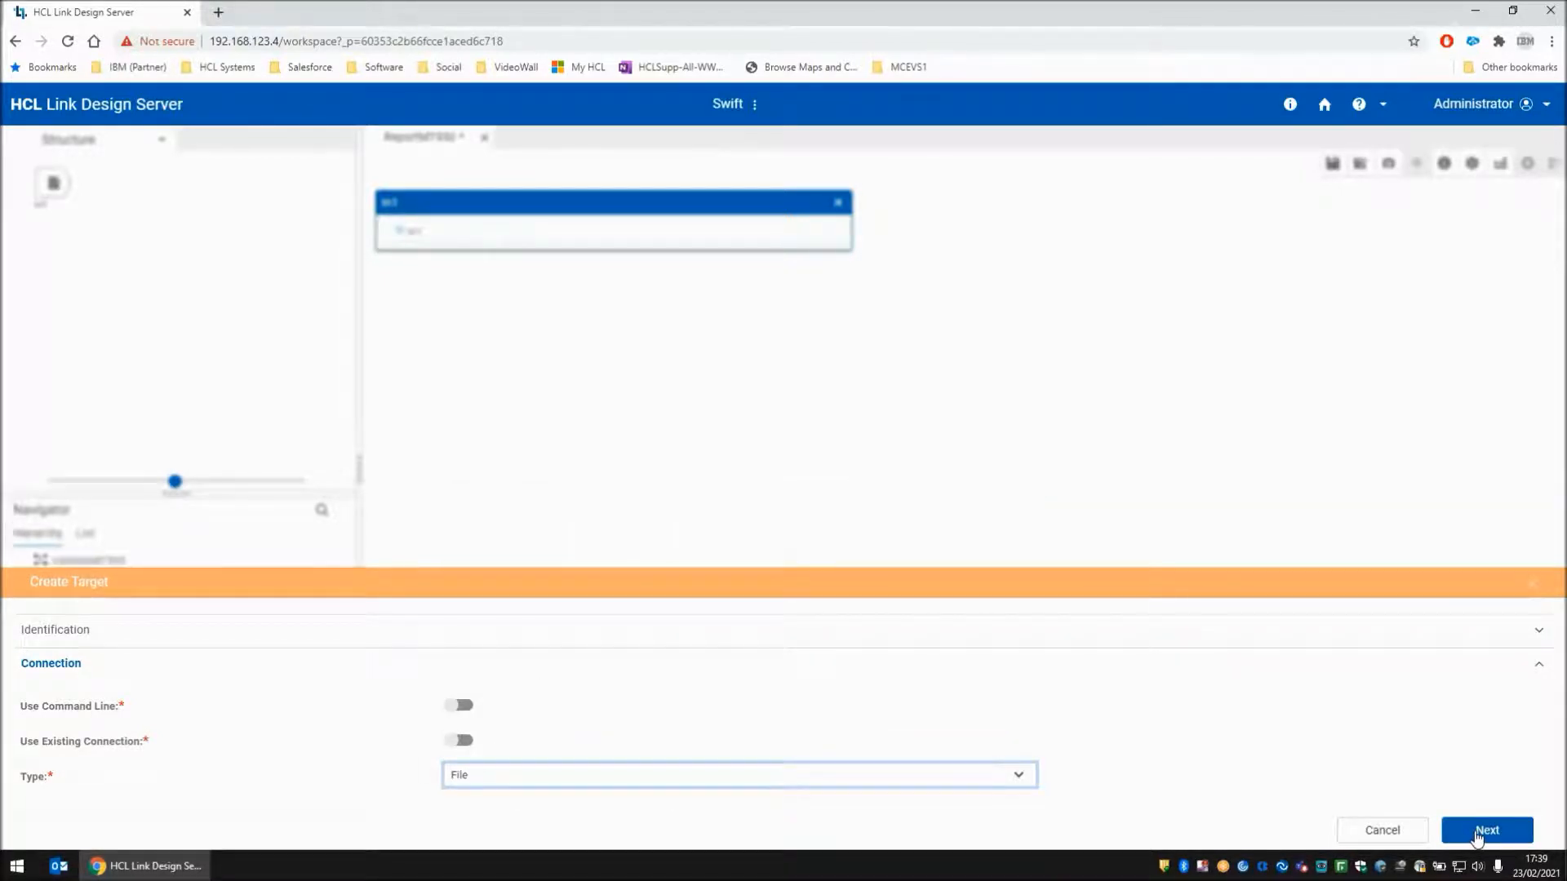
pyautogui.click(1487, 829)
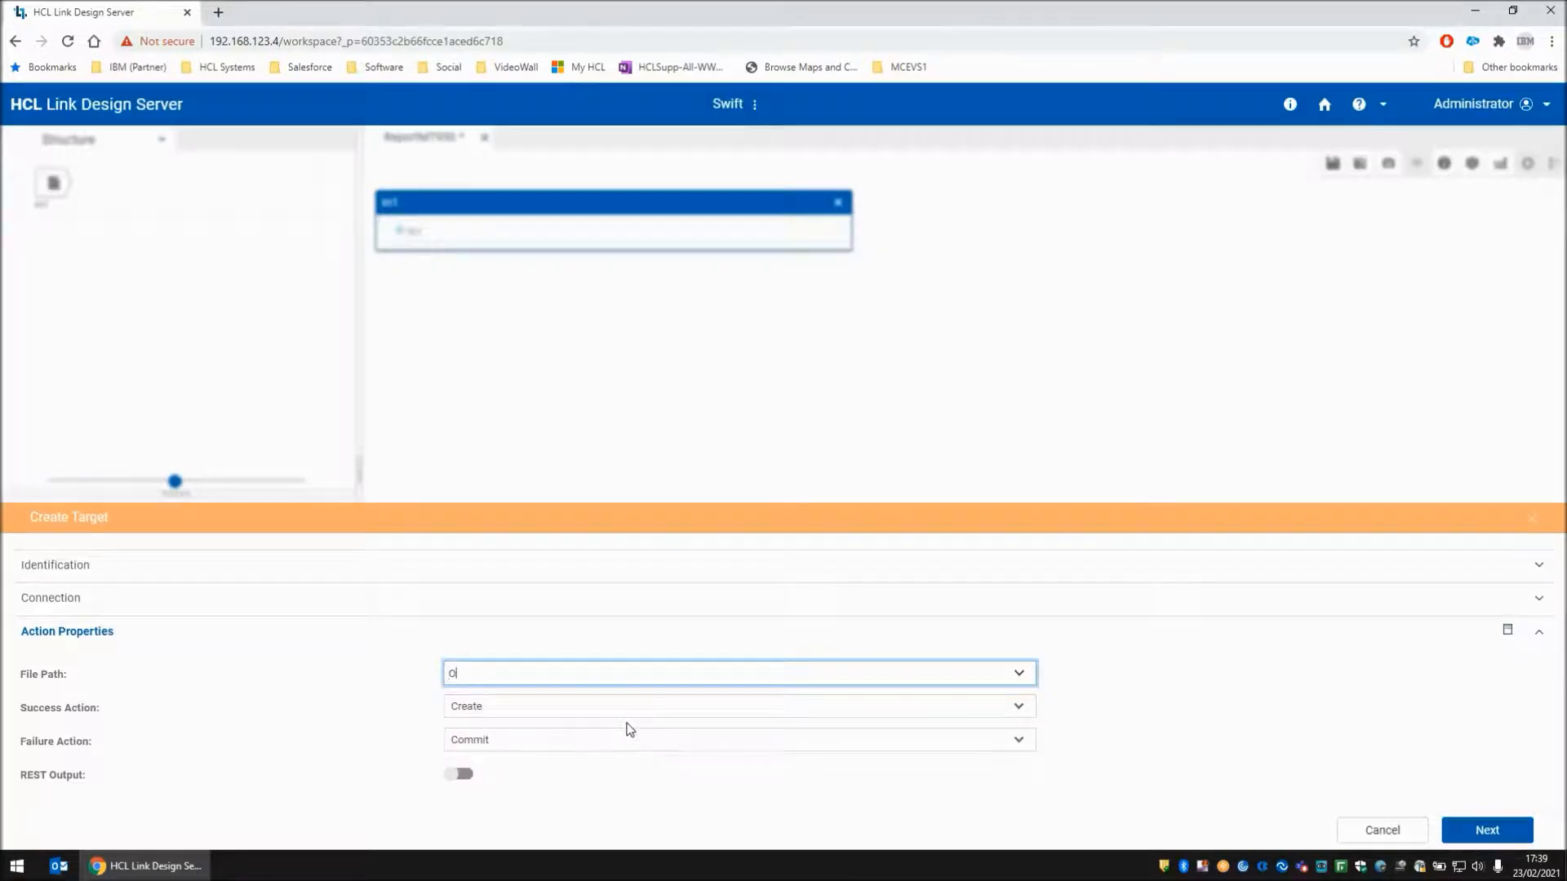
pyautogui.write('Output.txt')
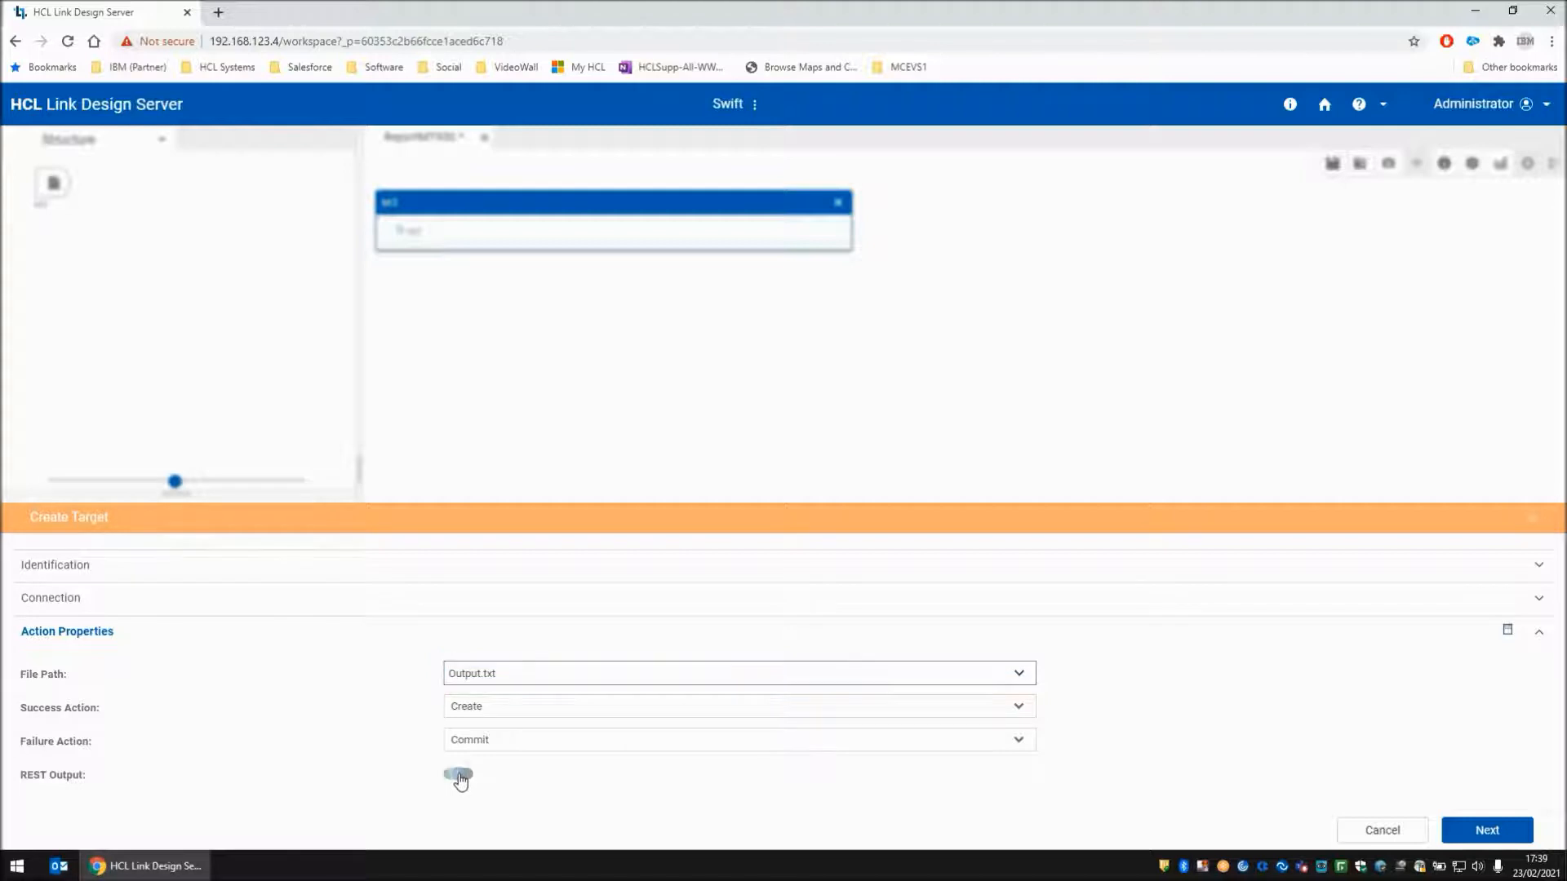
pyautogui.click(458, 775)
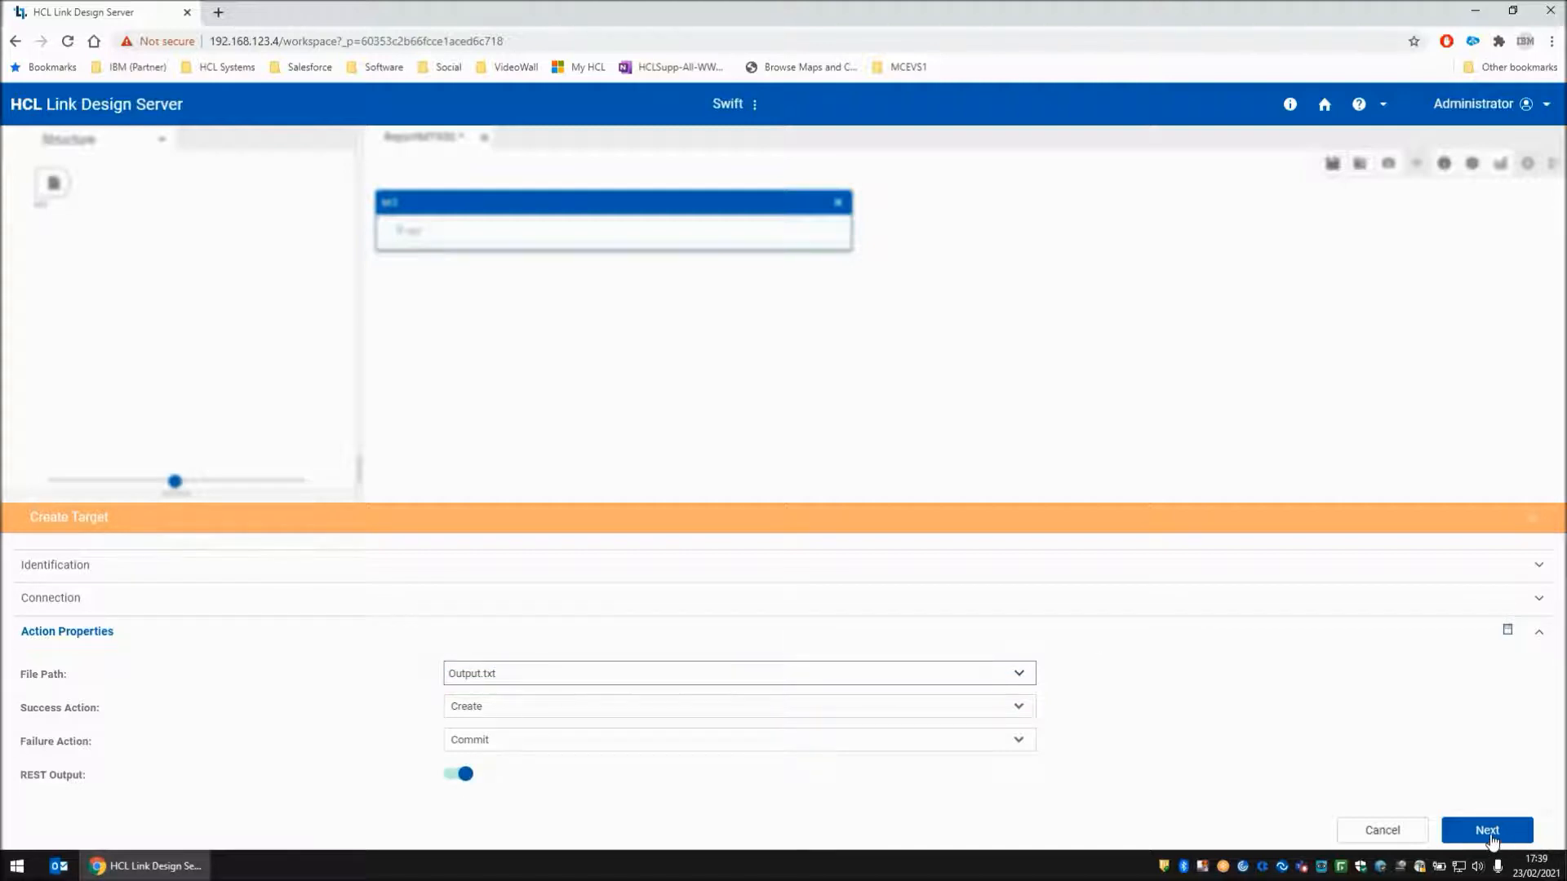
pyautogui.click(1487, 831)
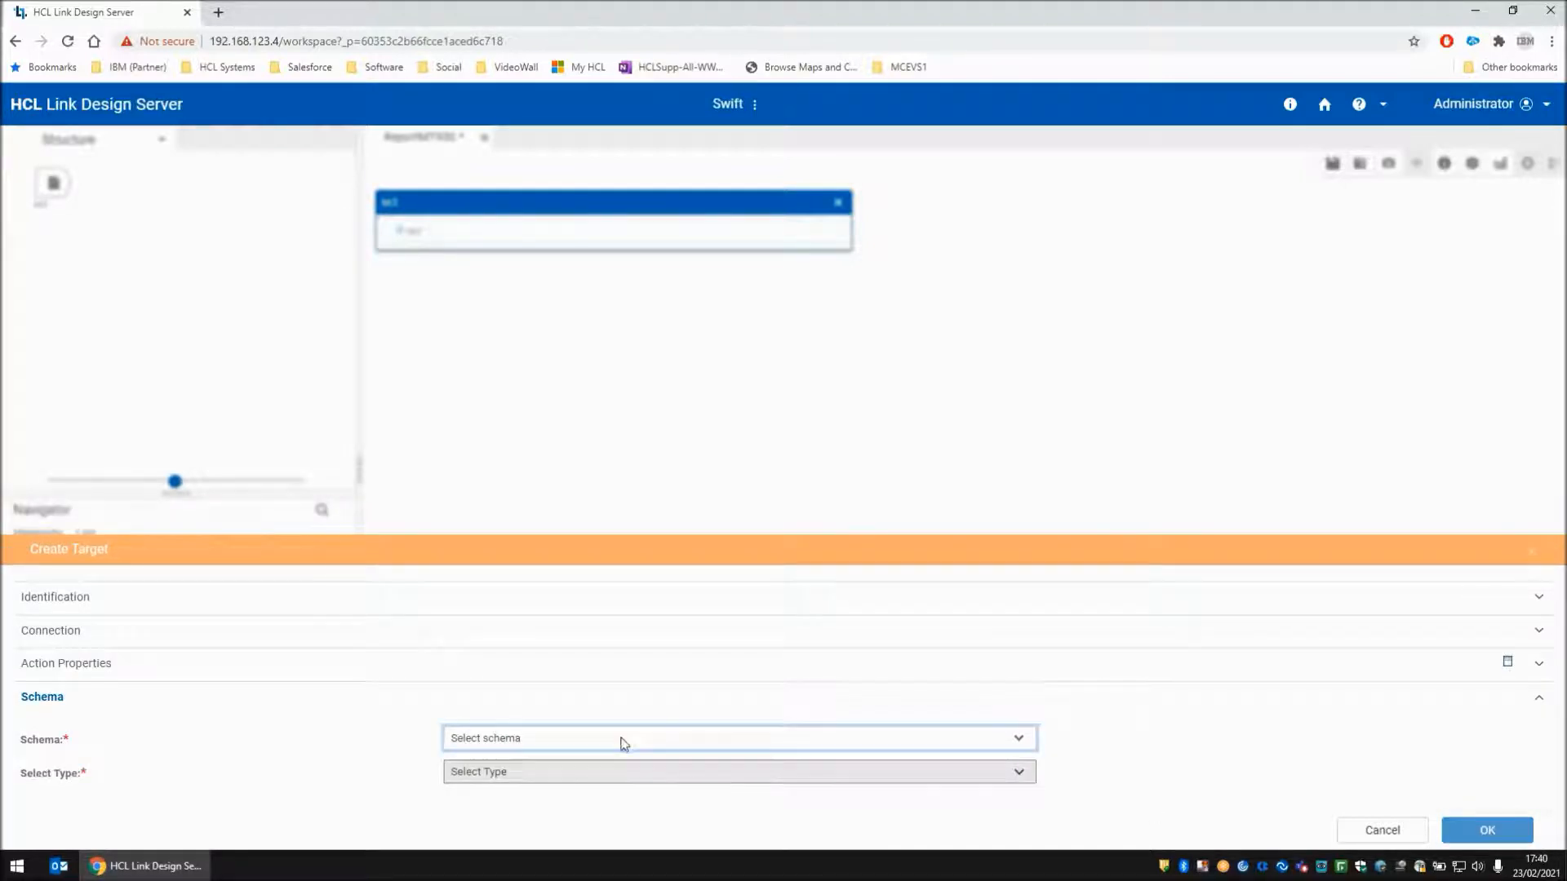
pyautogui.click(737, 737)
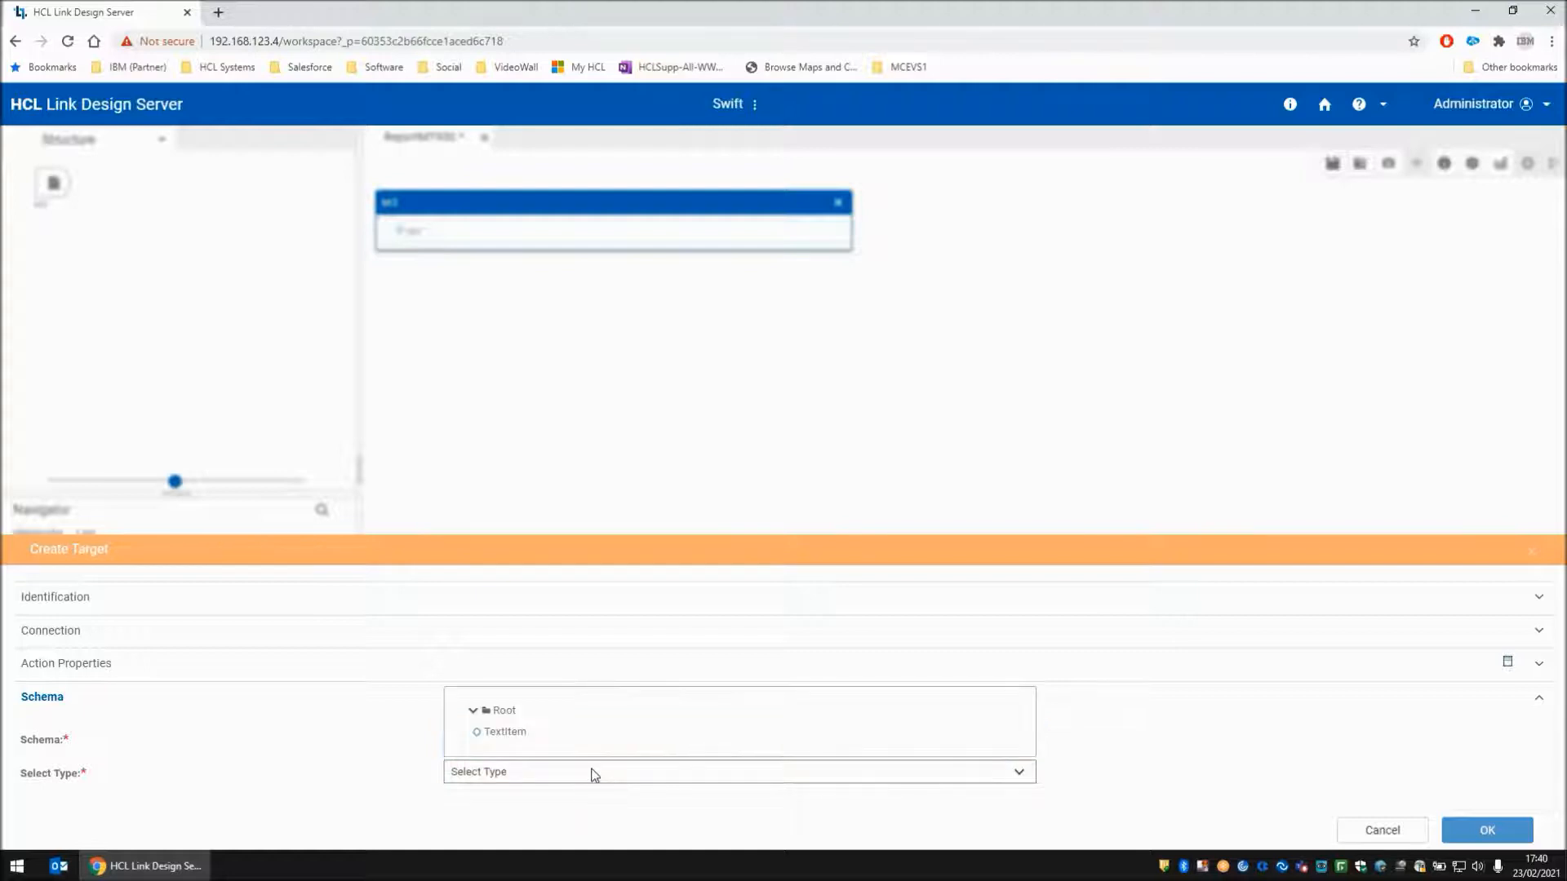
pyautogui.click(1486, 831)
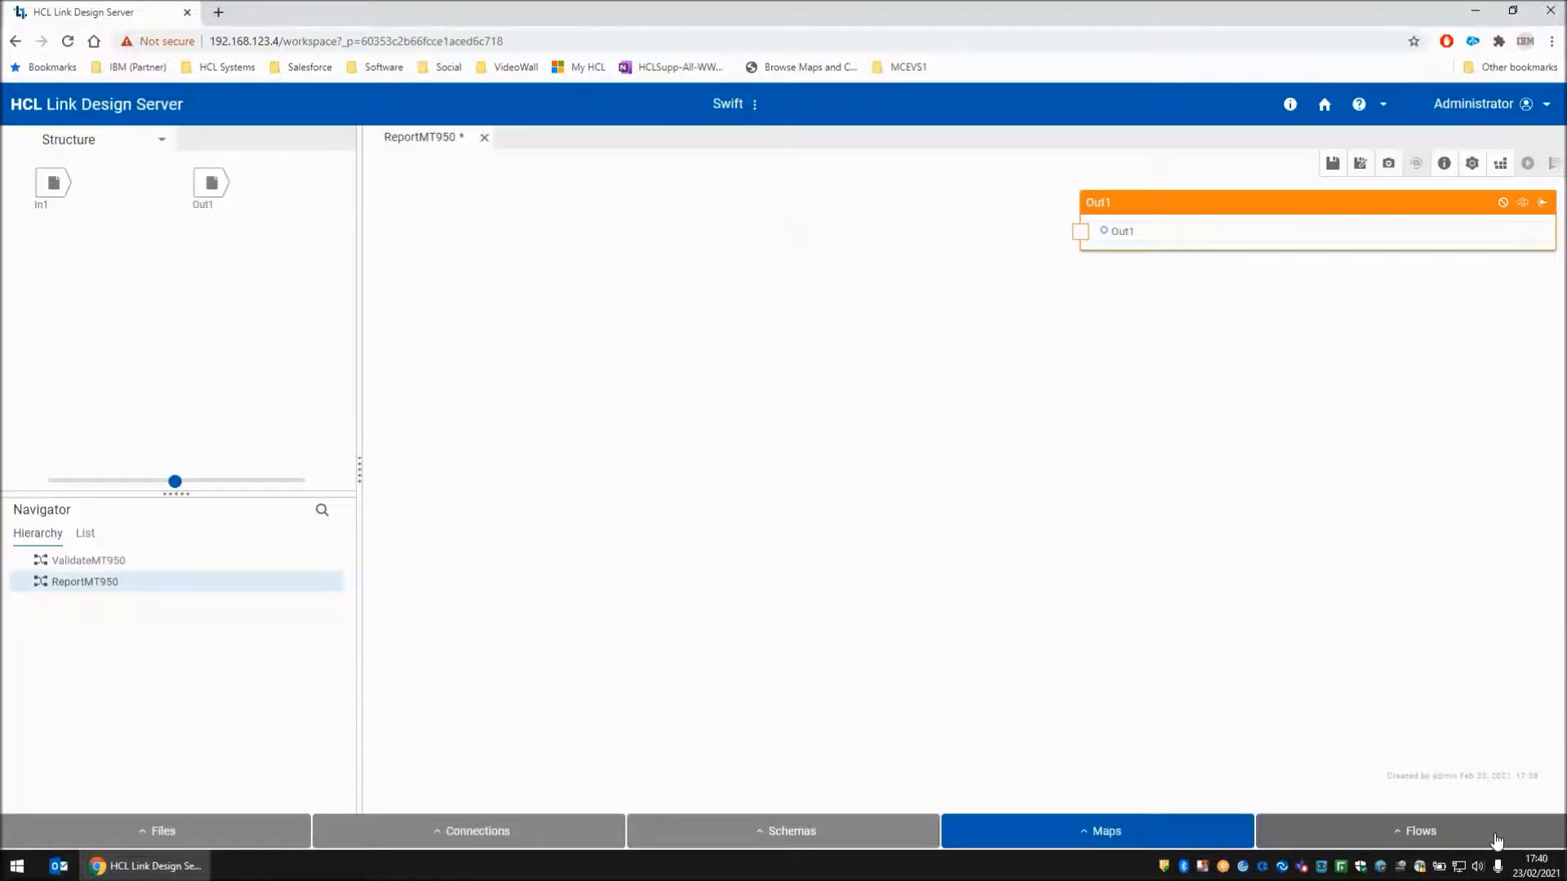
# Add the In1 card to the map and drag In1 onto Out1 to create a rule
pyautogui.rightClick(52, 185)
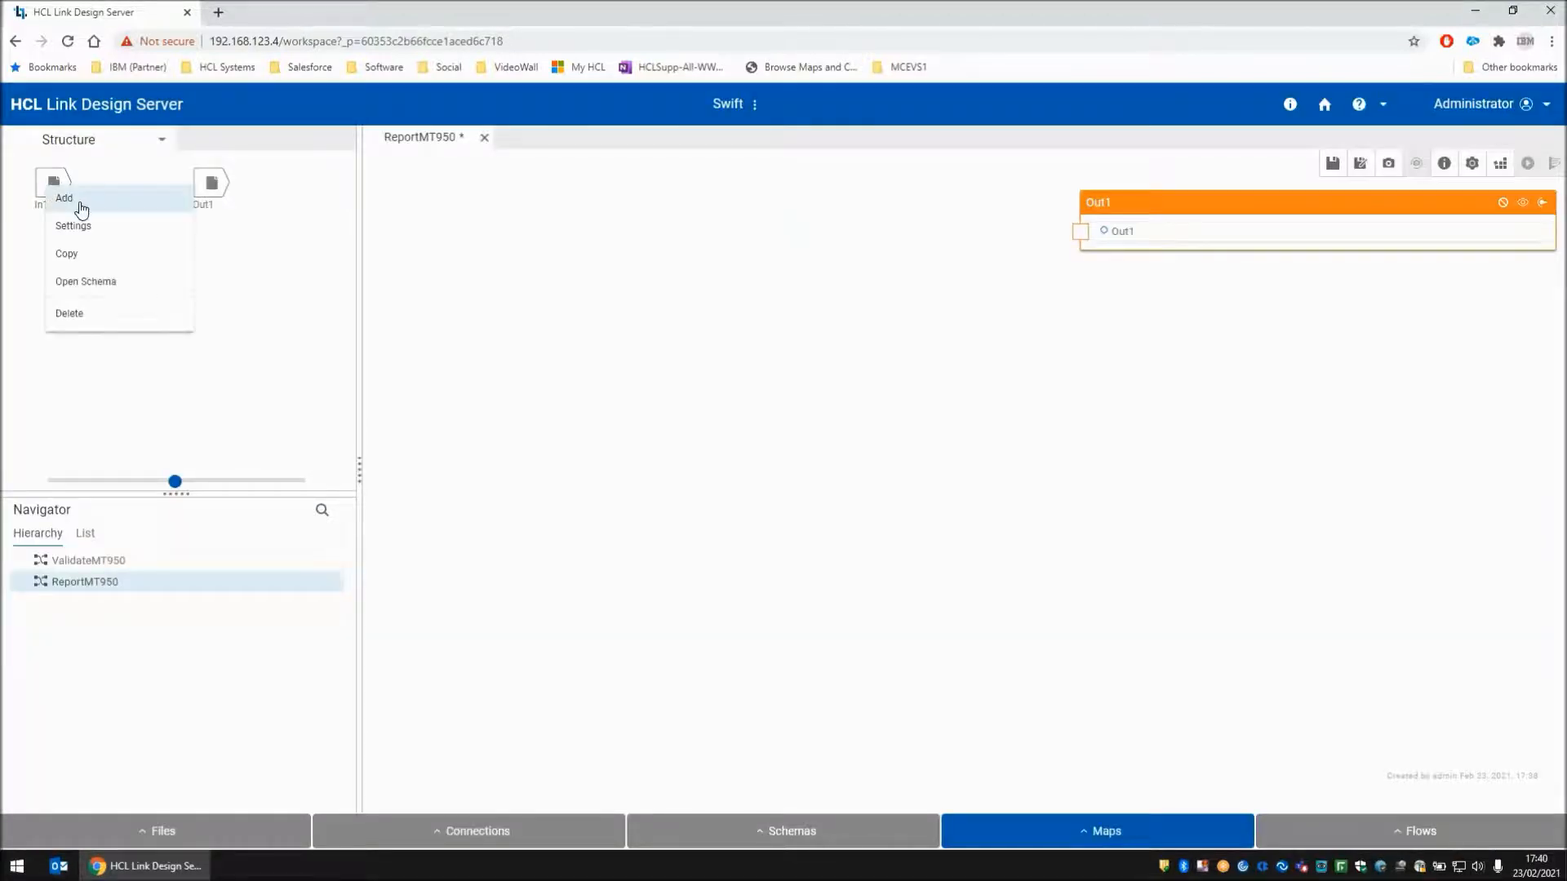
pyautogui.click(64, 197)
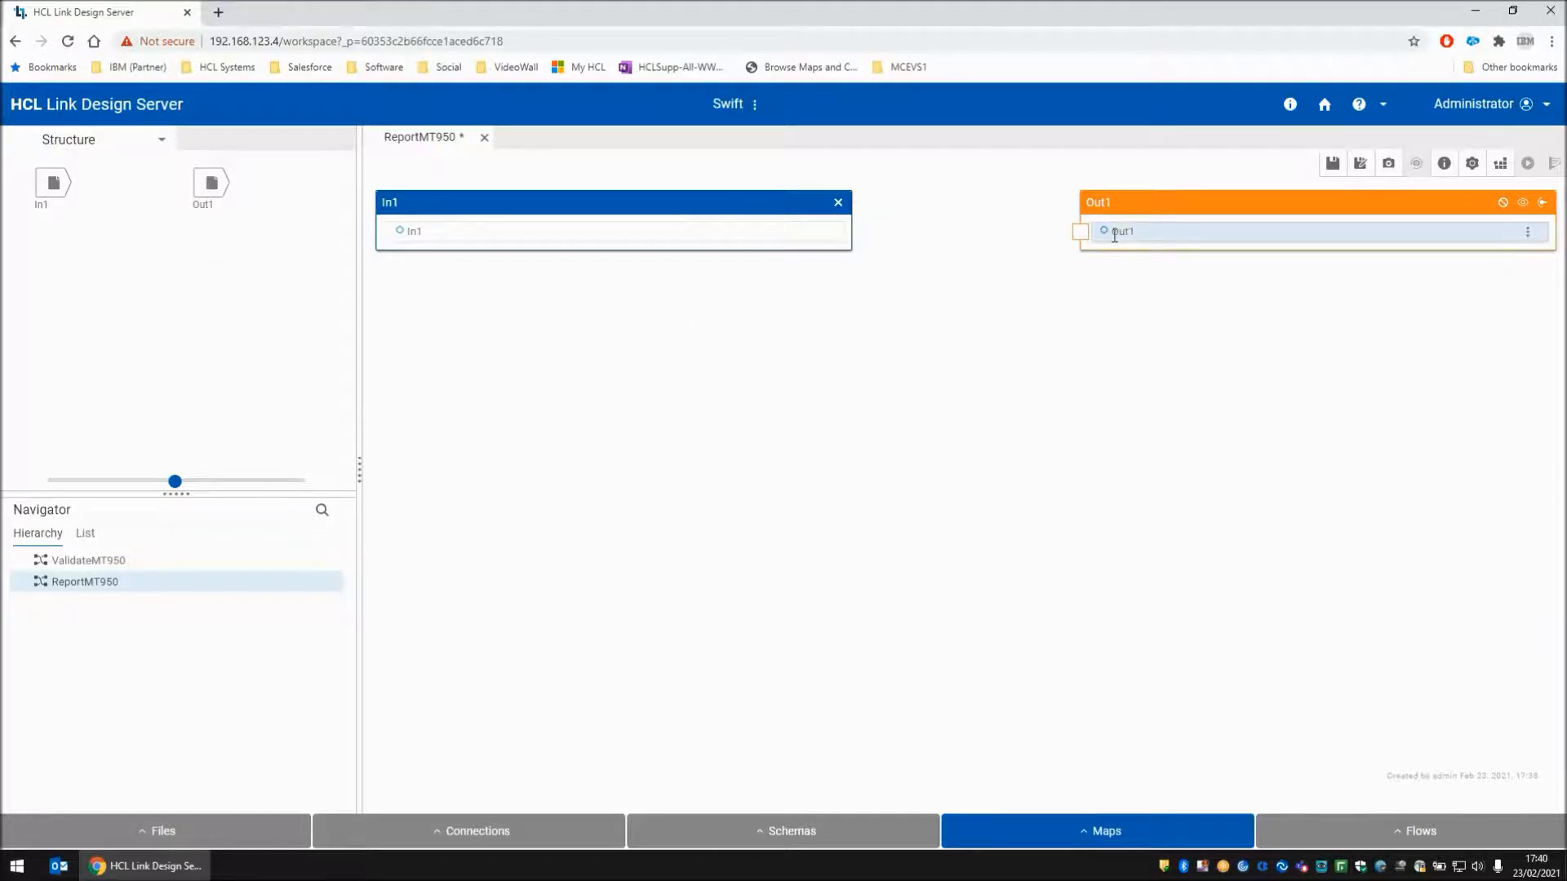
pyautogui.moveTo(402, 230); pyautogui.dragTo(1104, 231)
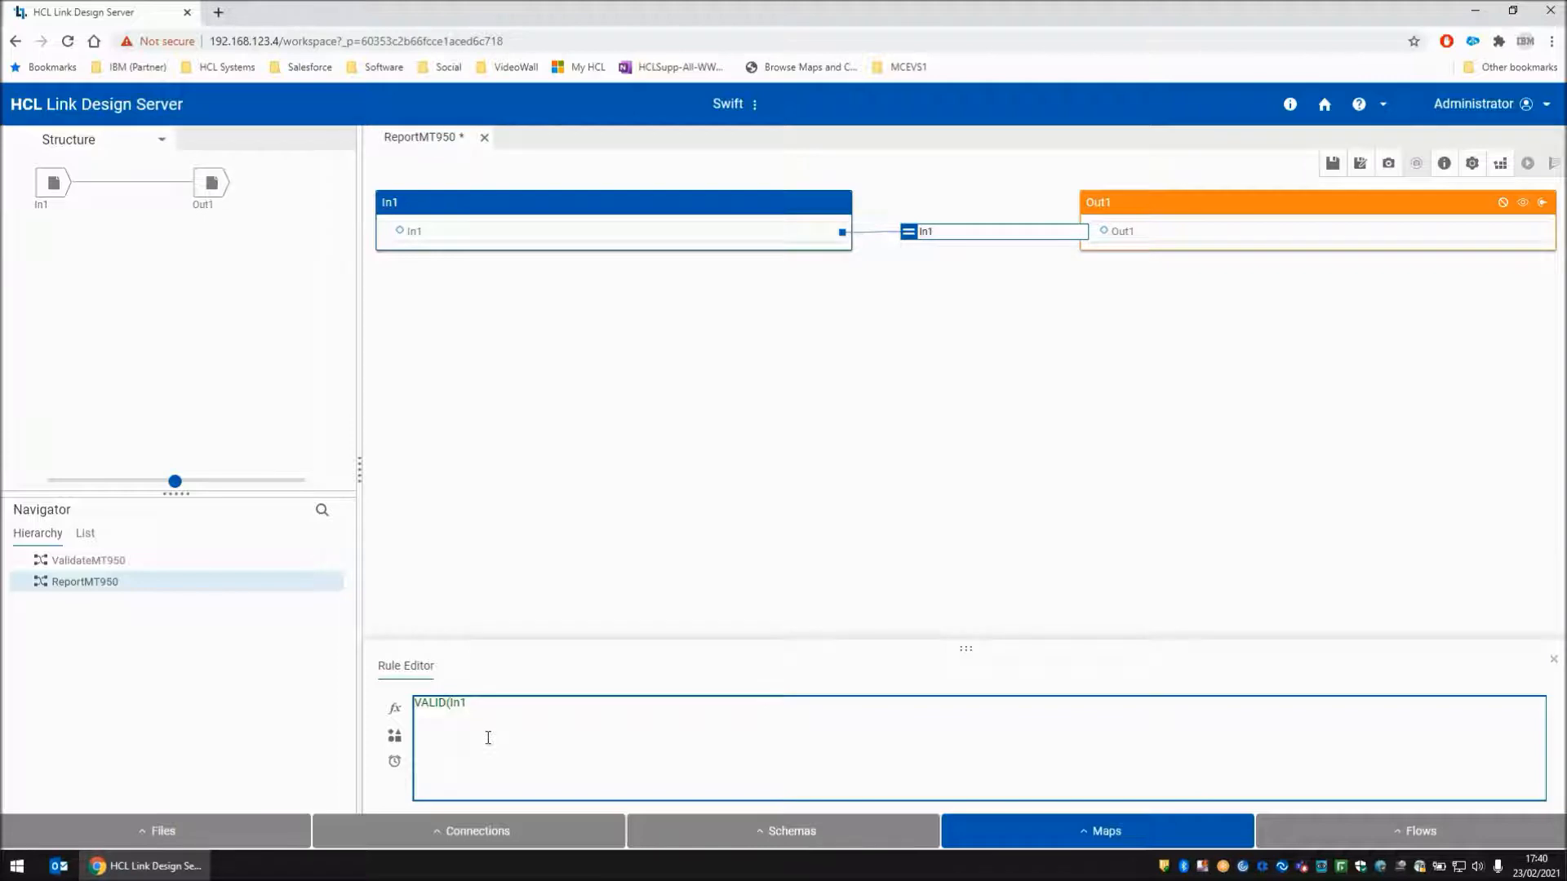
# Enter Out1's rule VALID(RUN("ValidateMT950",ECHOIN(1,In1)),"FAIL : "+LASTERRORMSG())
pyautogui.write('RUN')
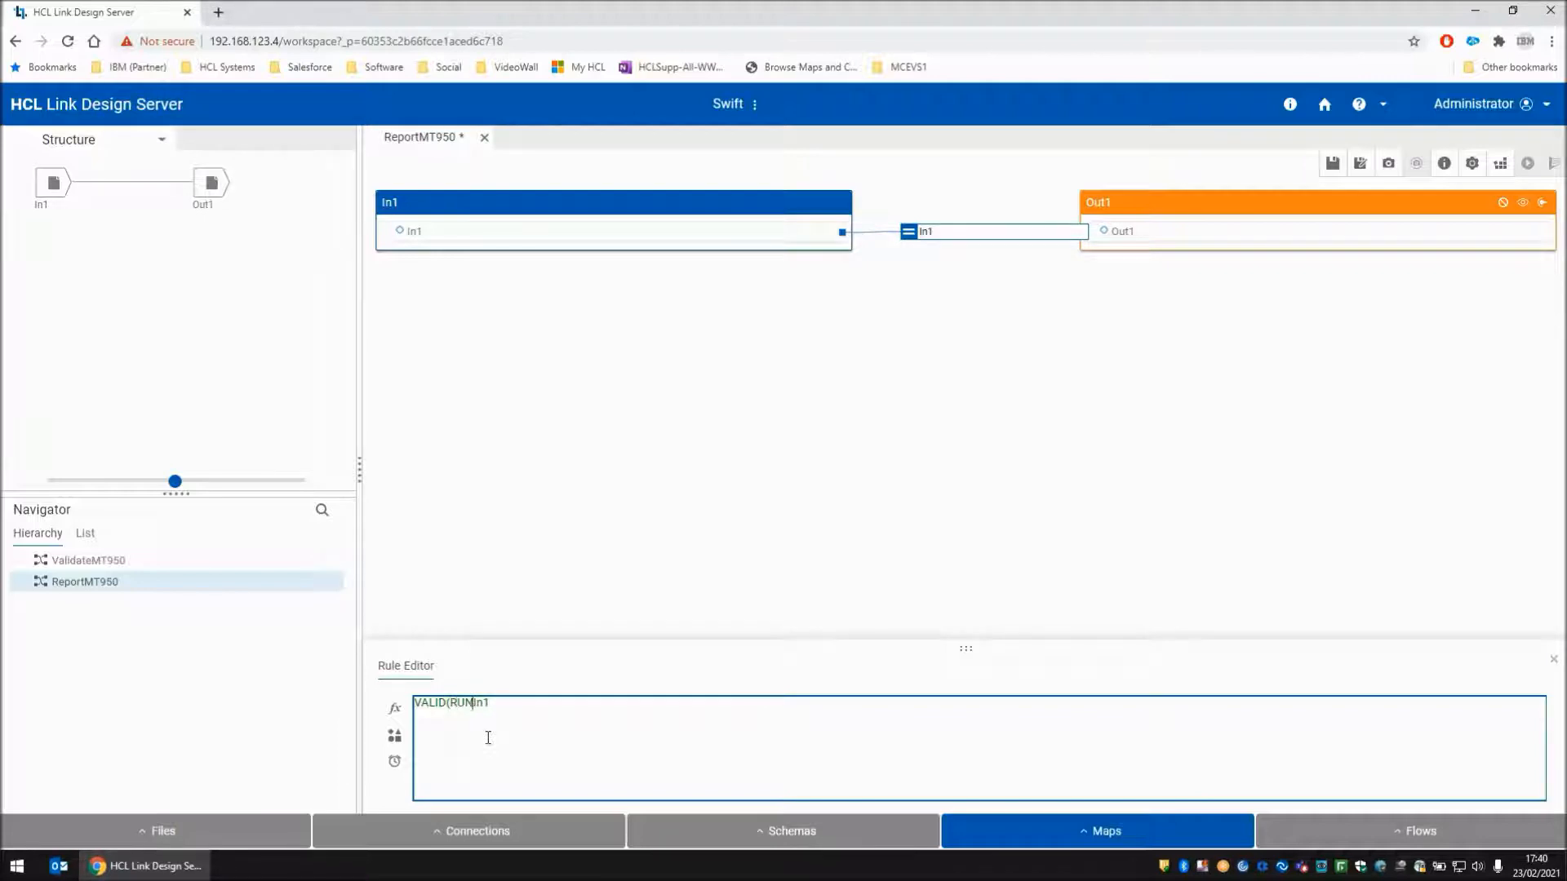
pyautogui.write('("ValidateMT950')
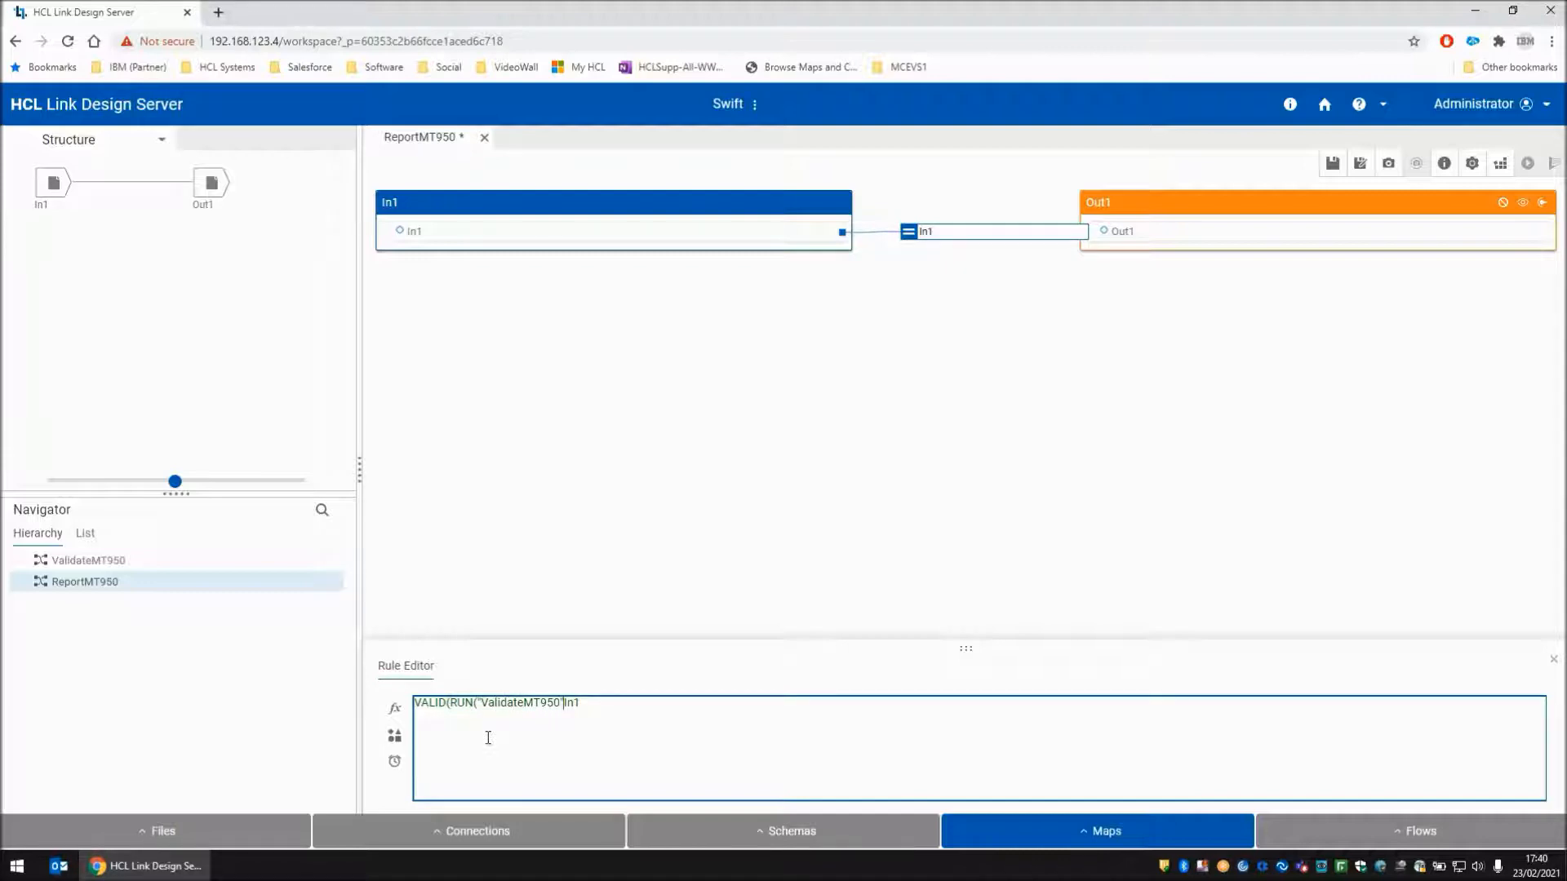
pyautogui.write('ECHI')
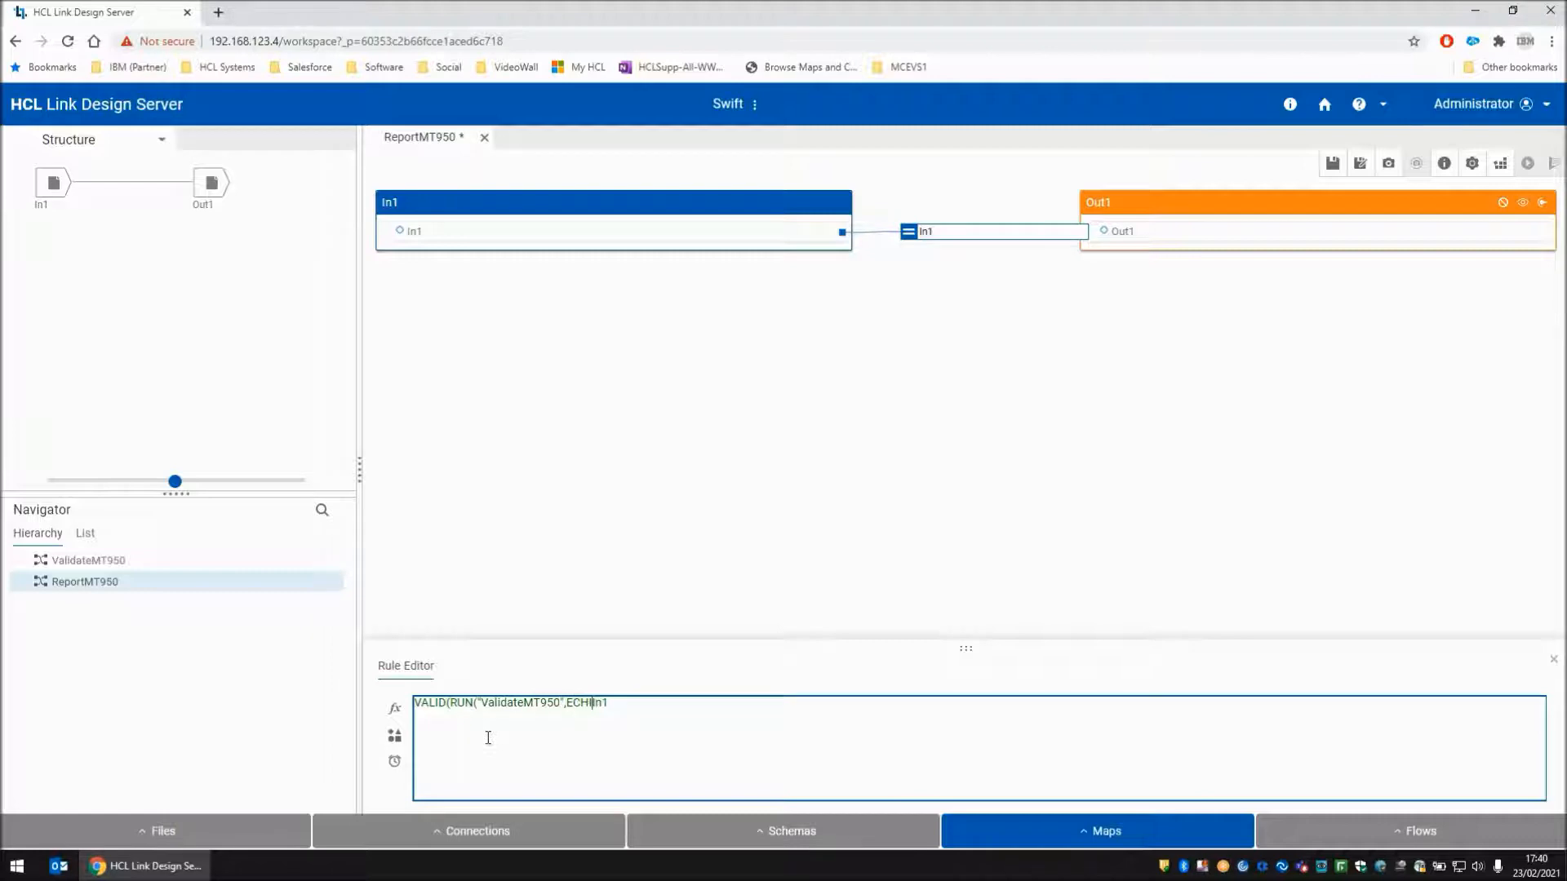
pyautogui.write('ON')
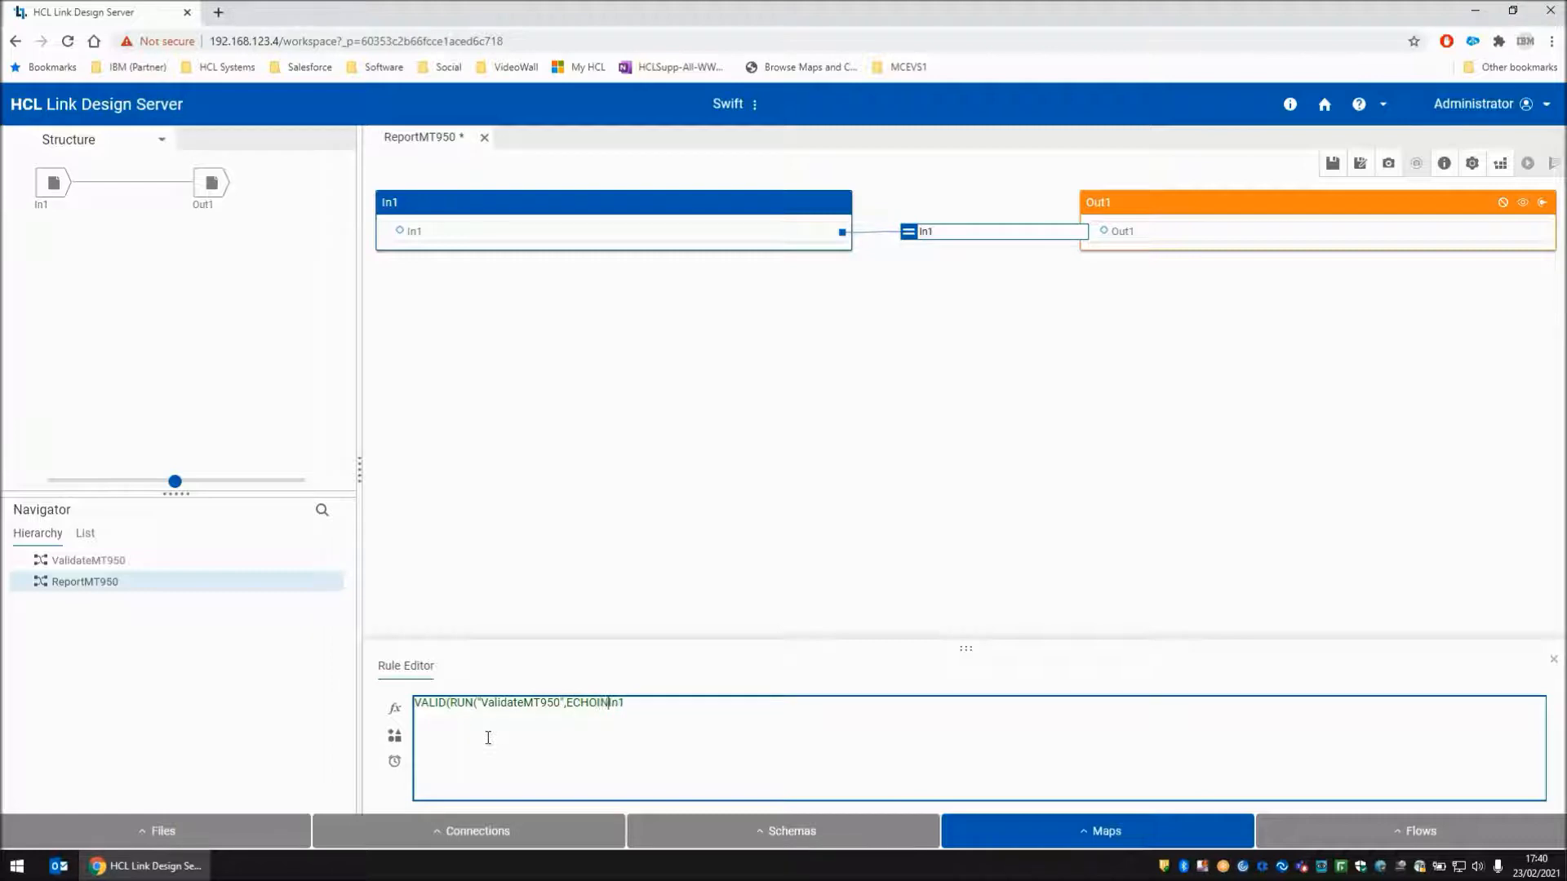
pyautogui.write('(1,')
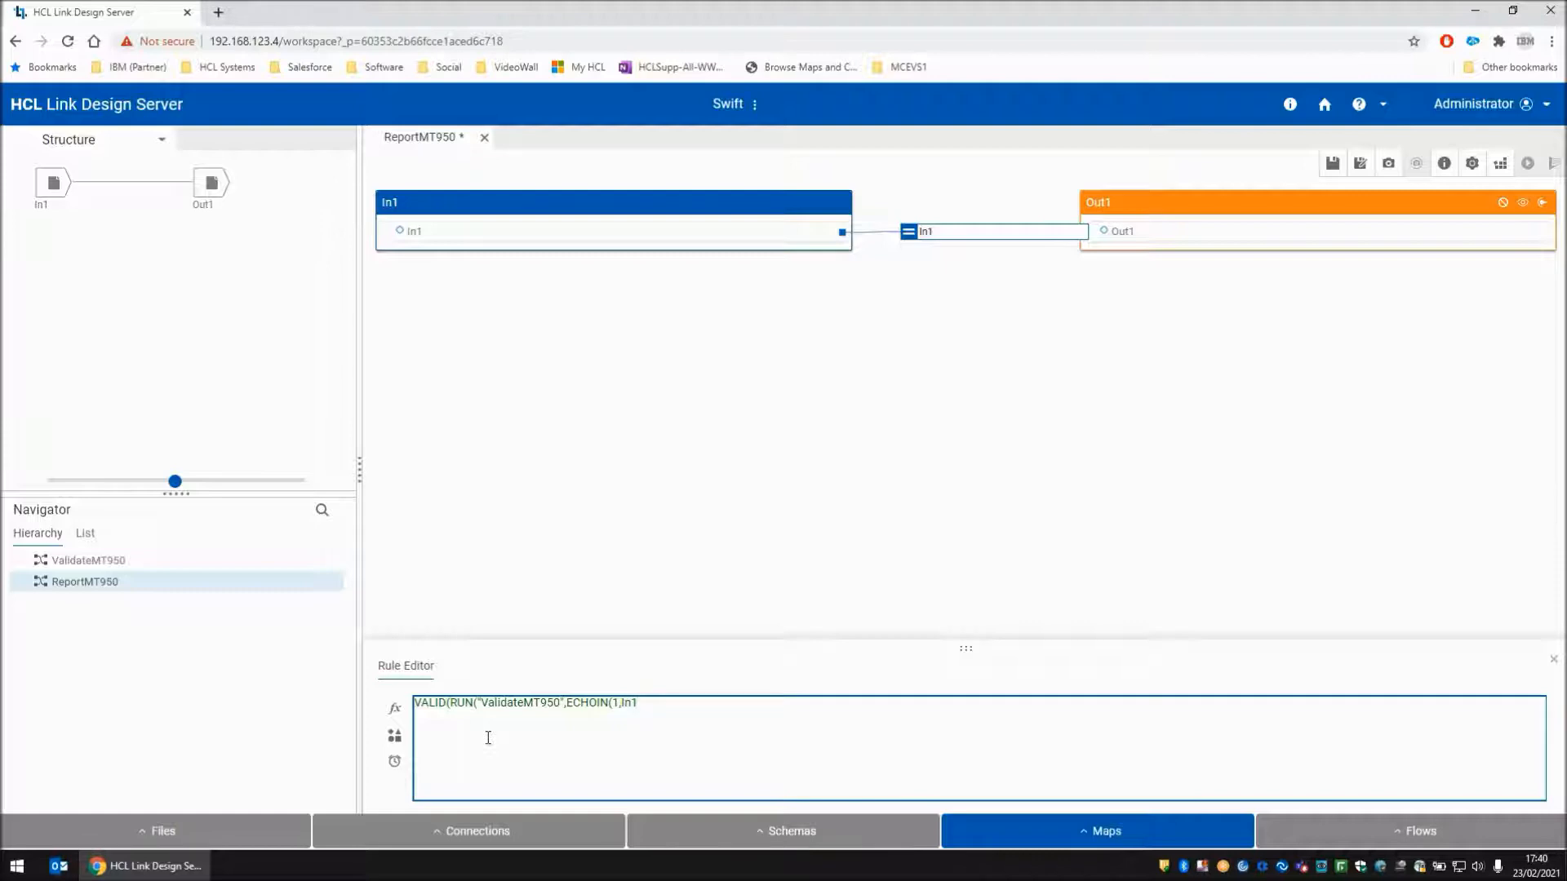
pyautogui.write('))')
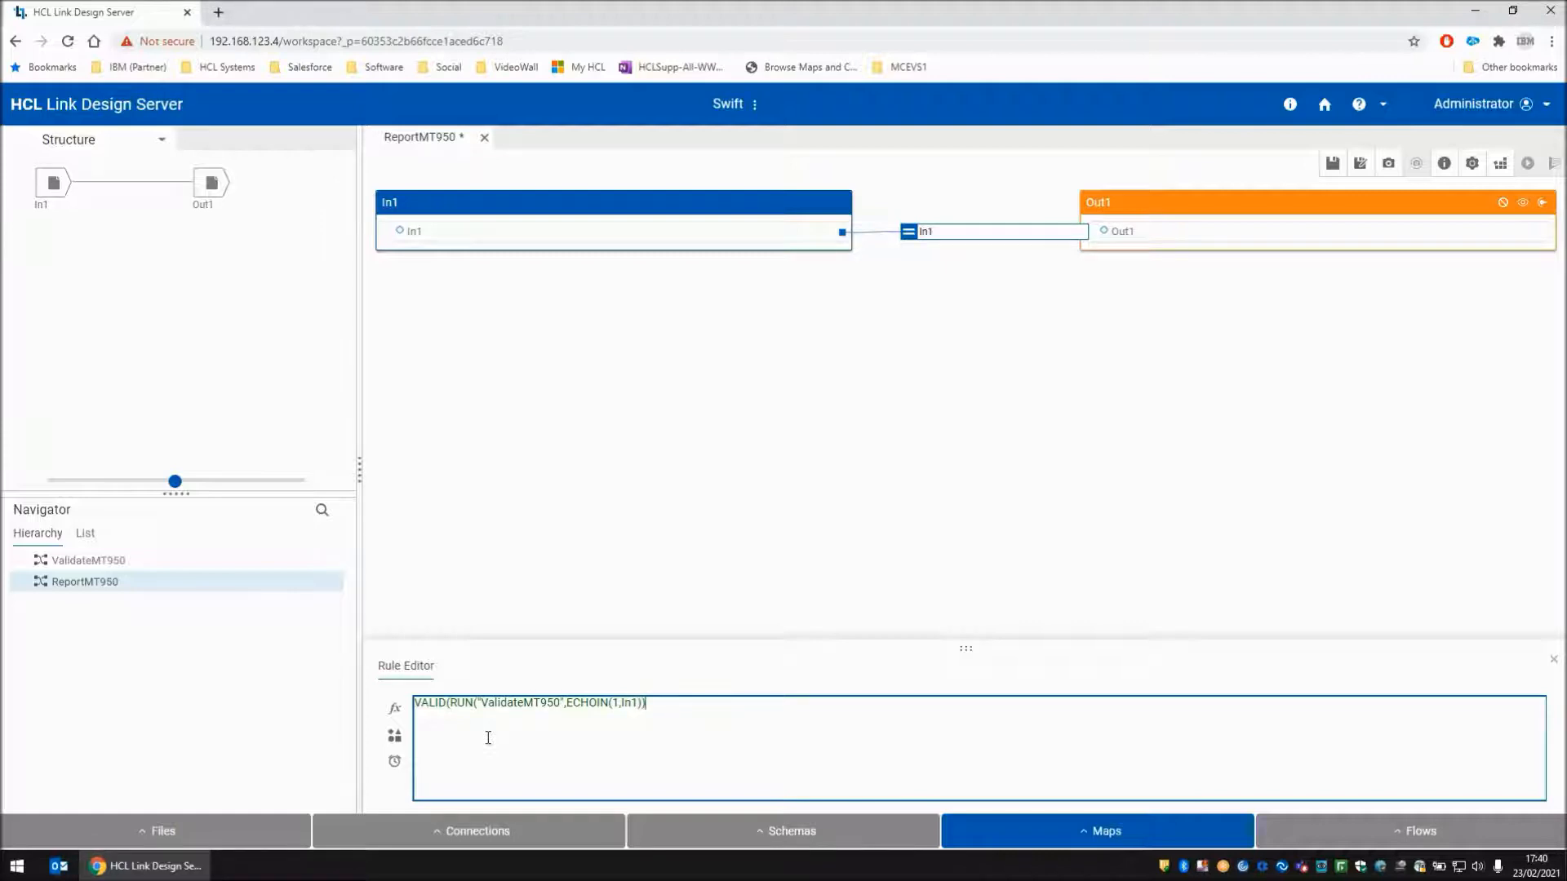
pyautogui.write('),')
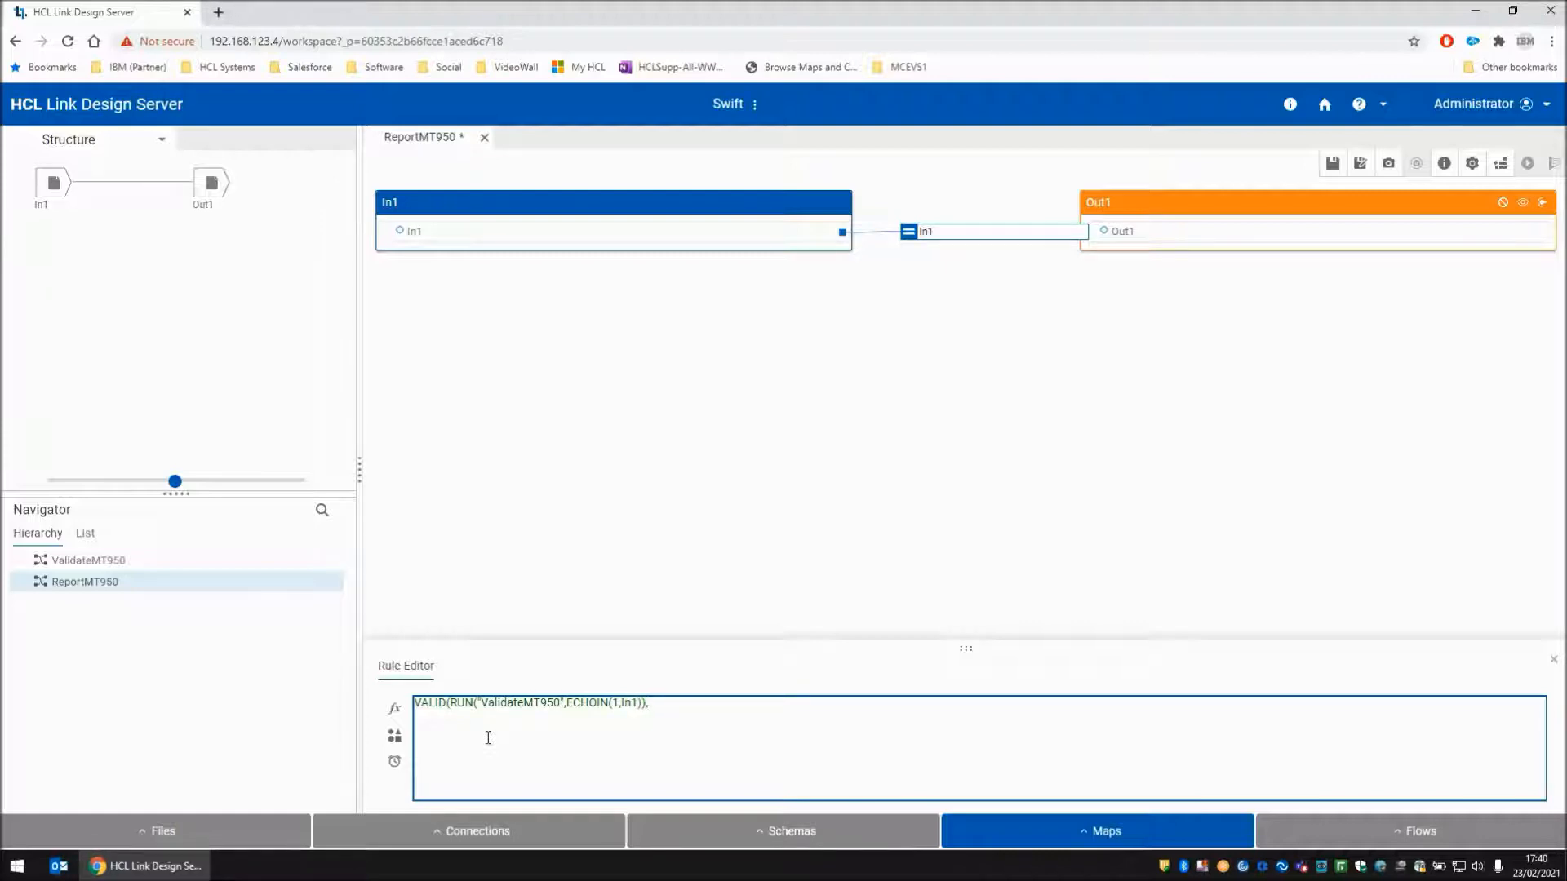
pyautogui.write(',"F')
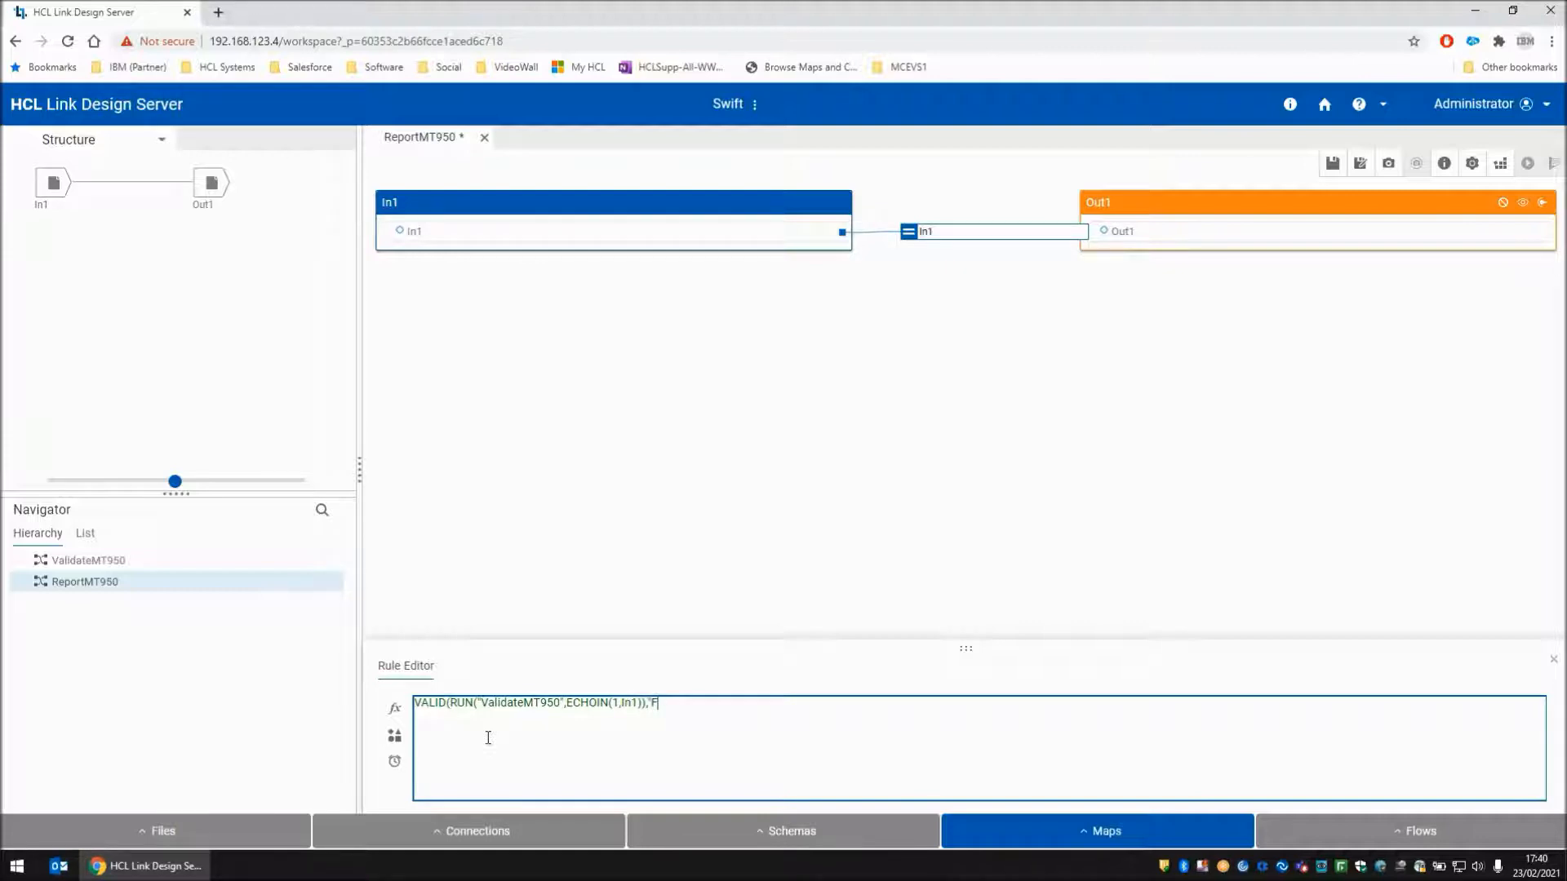
pyautogui.write('AIL :')
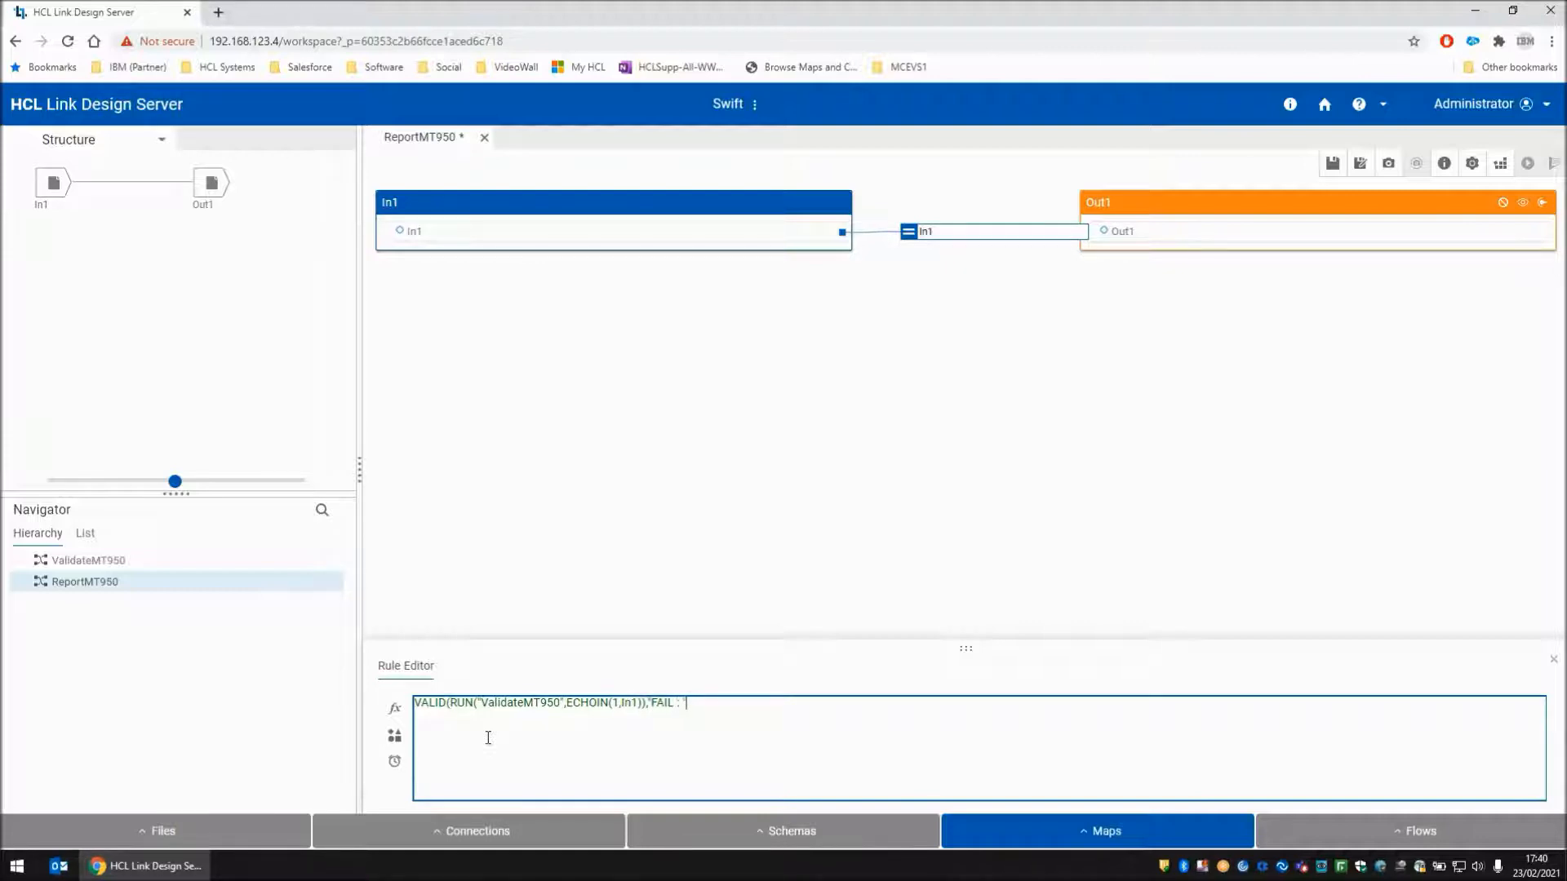
pyautogui.write('+L')
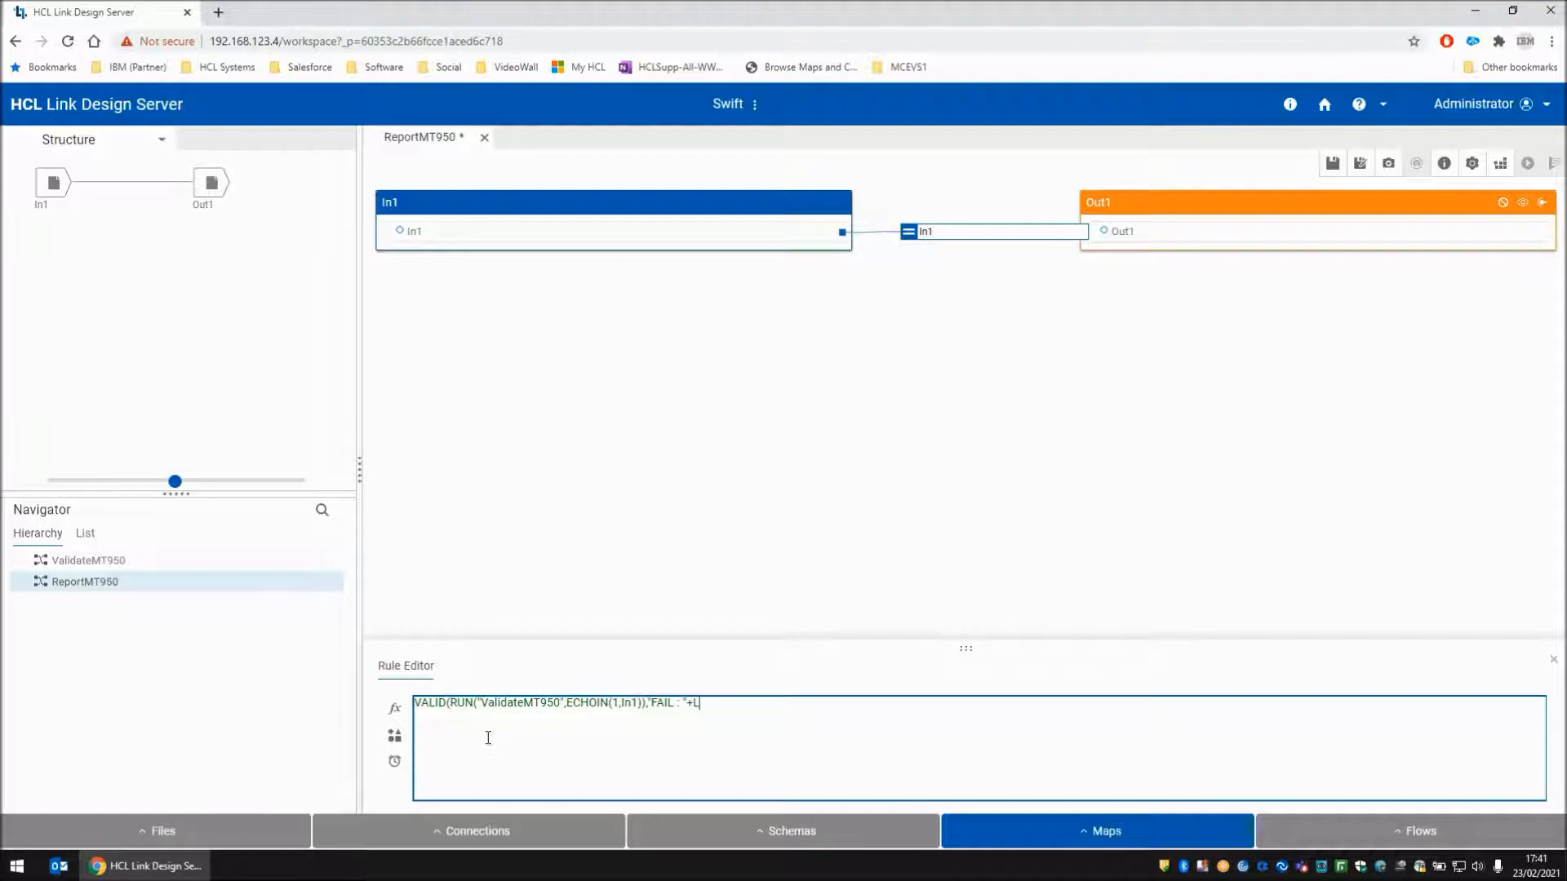
pyautogui.write('ASTERROR')
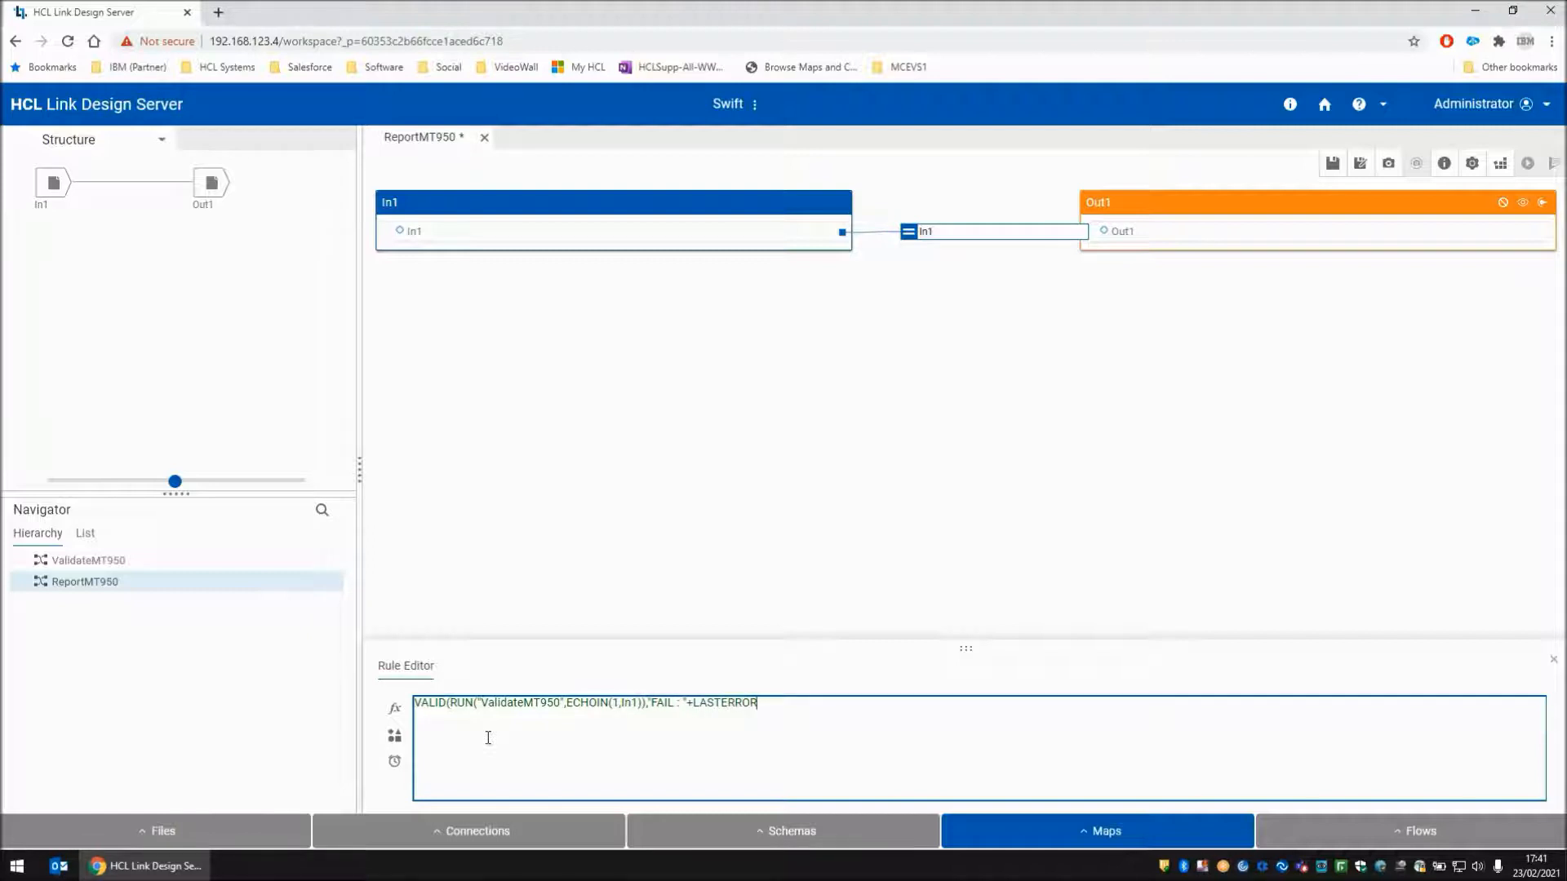
pyautogui.write('MSG()')
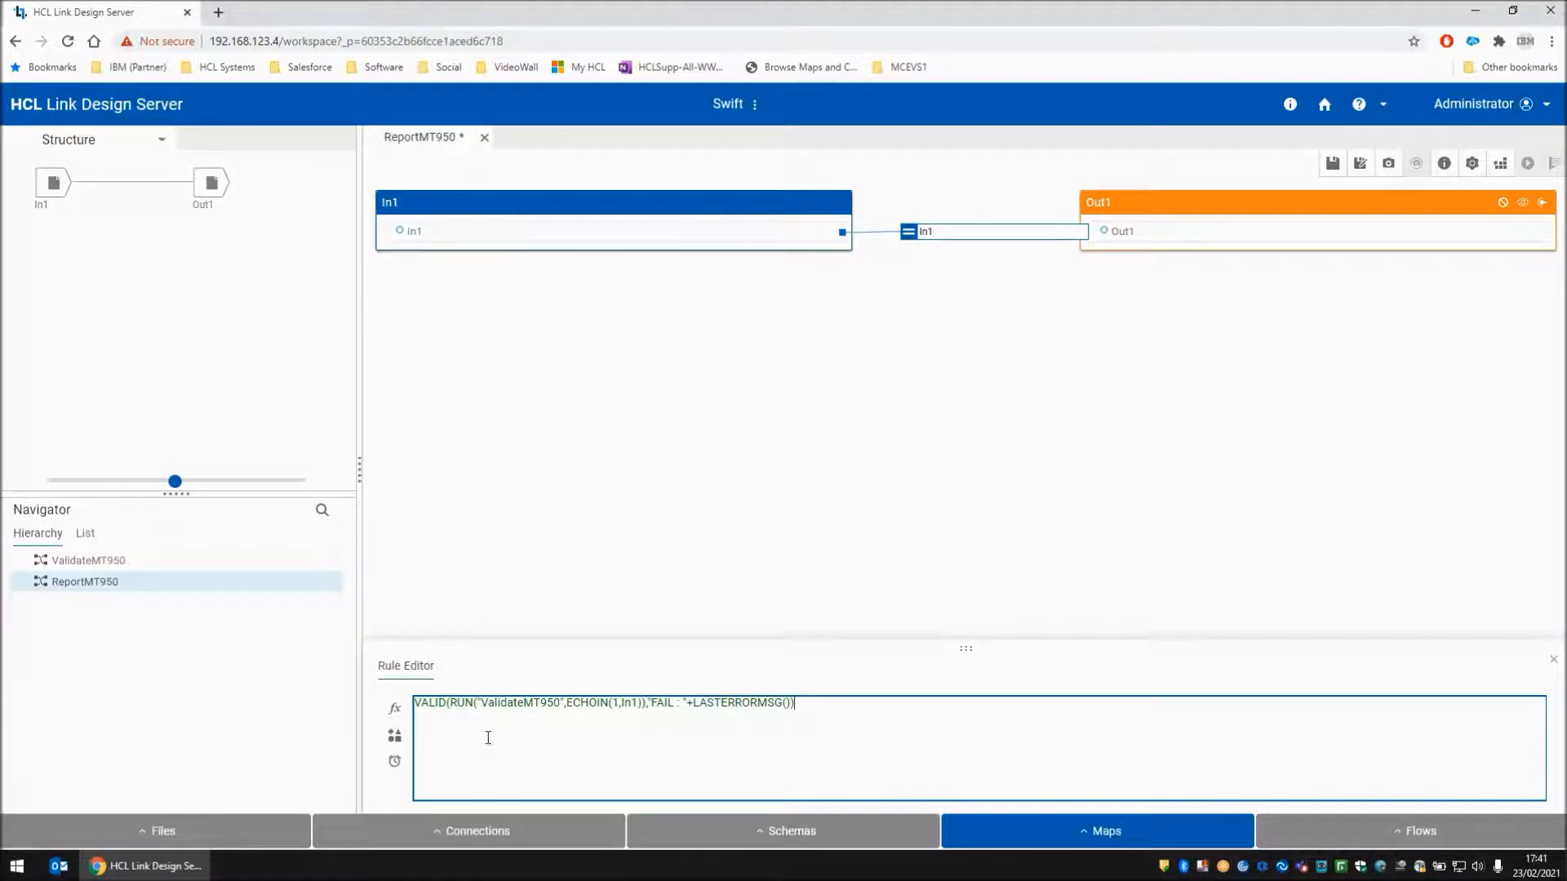
pyautogui.write(')')
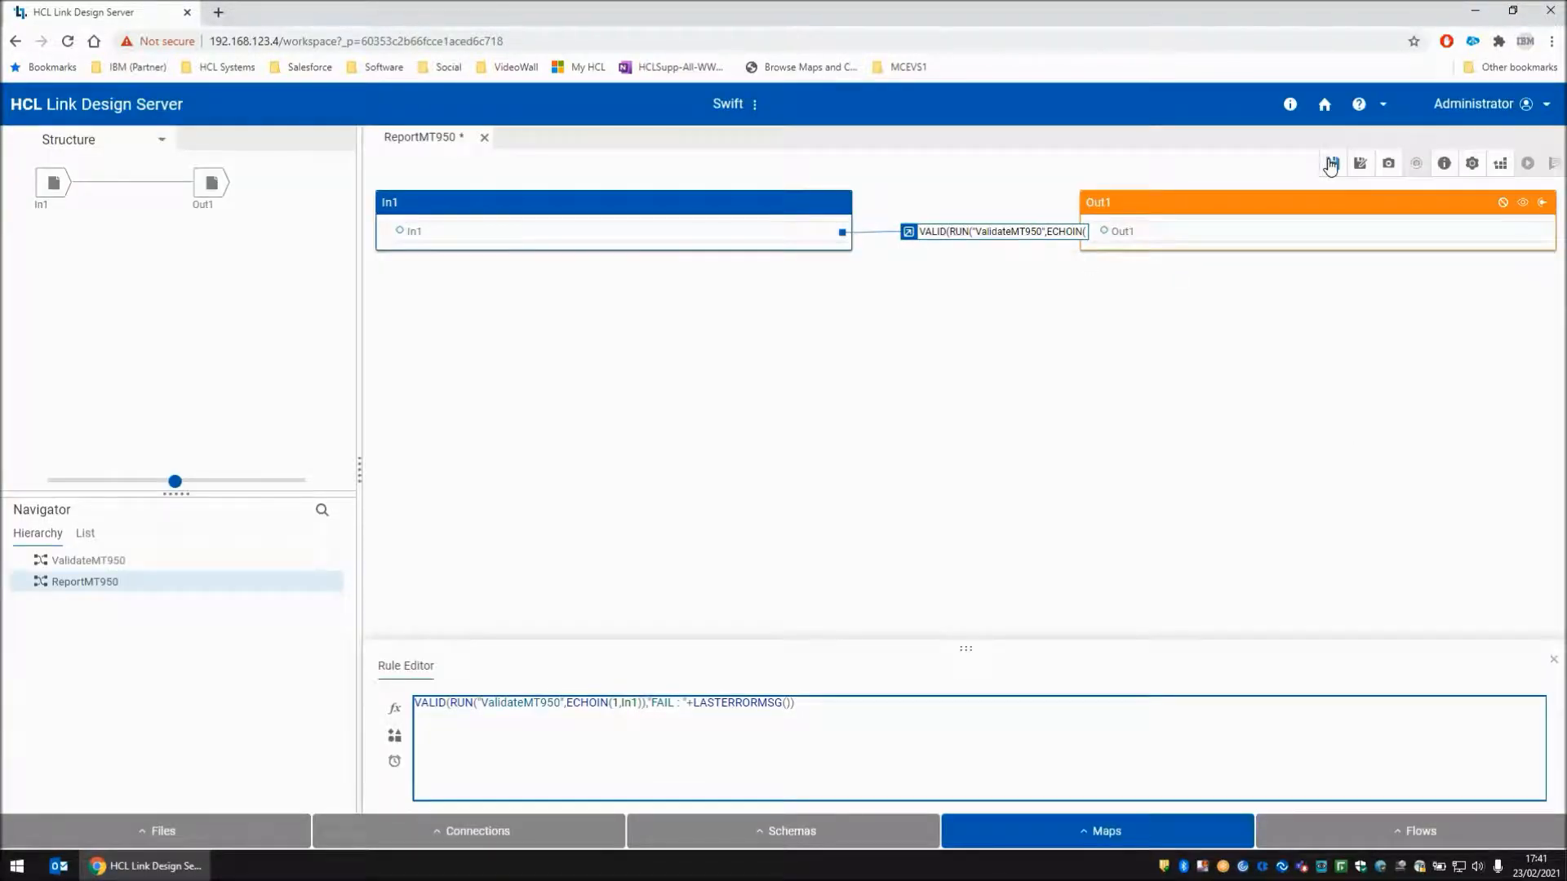
# Save, build and run ReportMT950, and close the output showing 'FAIL : One or more inputs was invalid'
pyautogui.click(1331, 164)
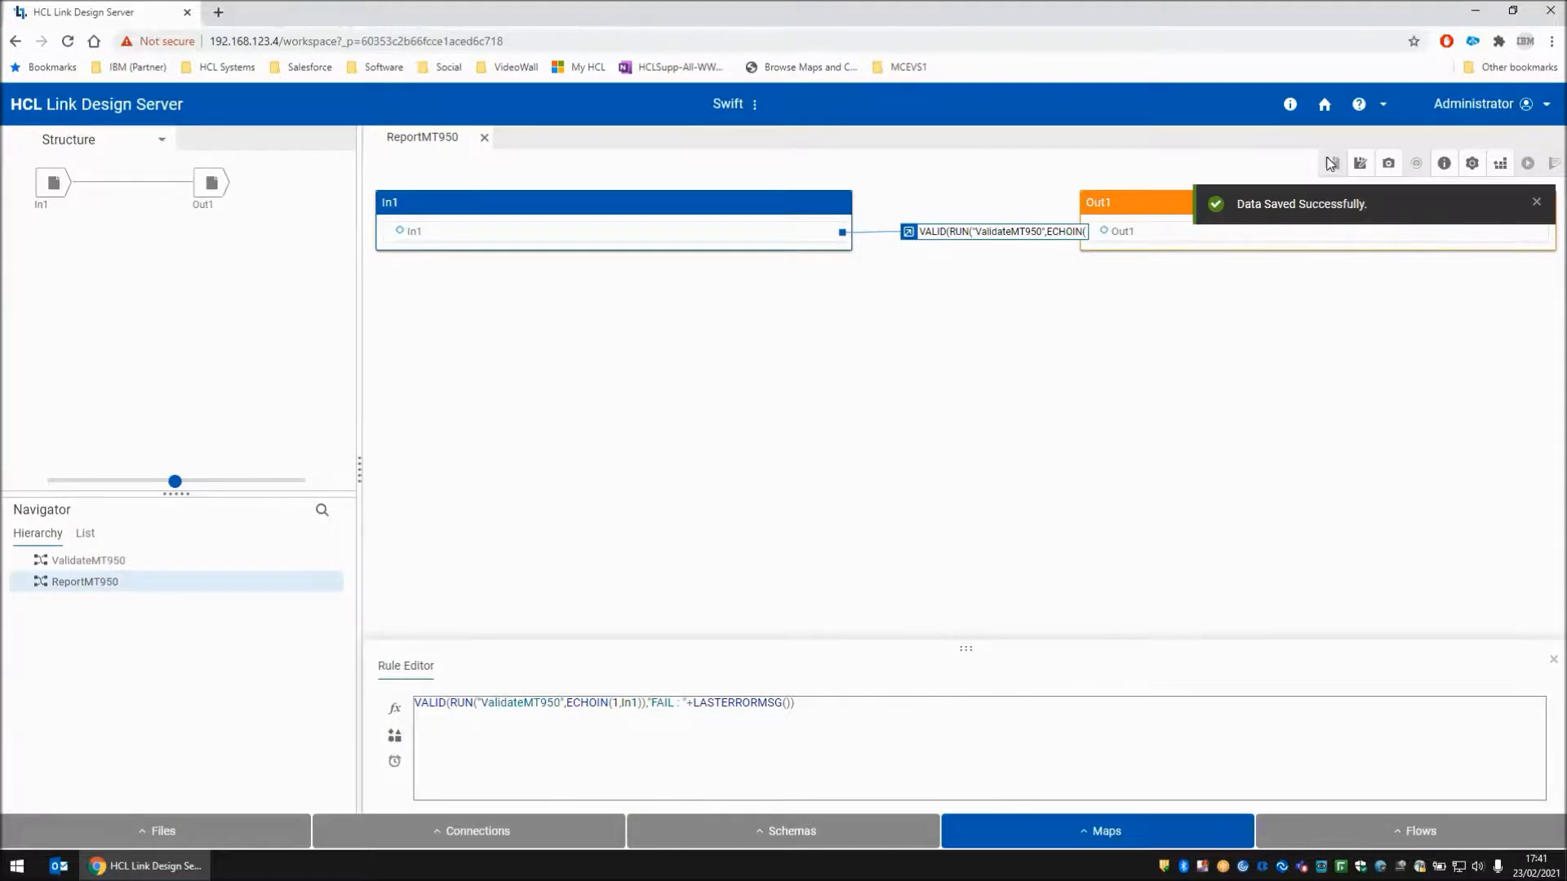
pyautogui.moveTo(1500, 163)
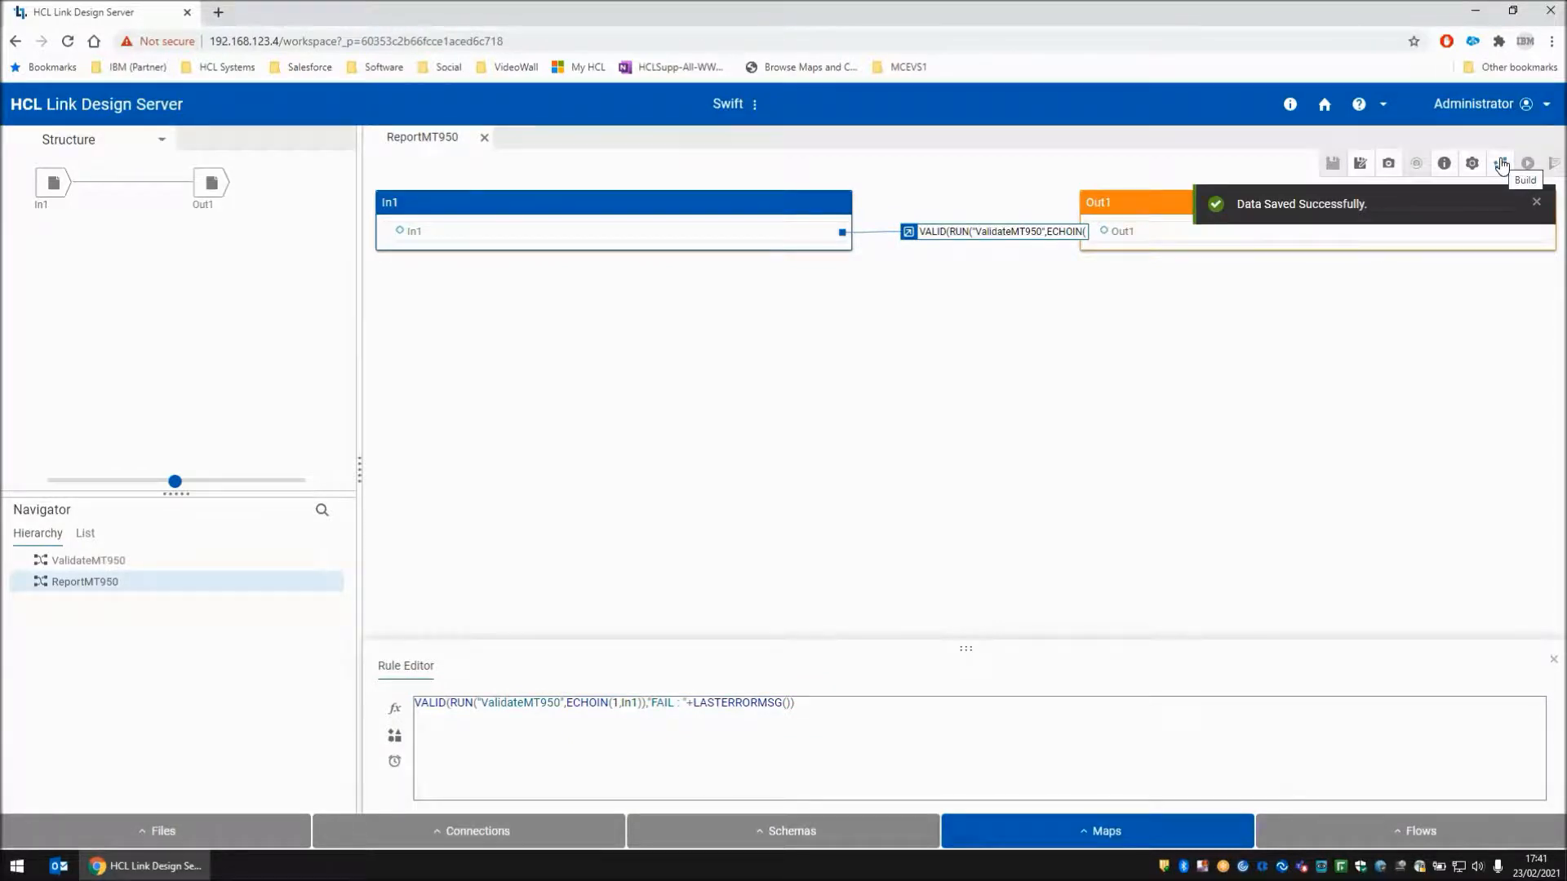
pyautogui.click(1501, 163)
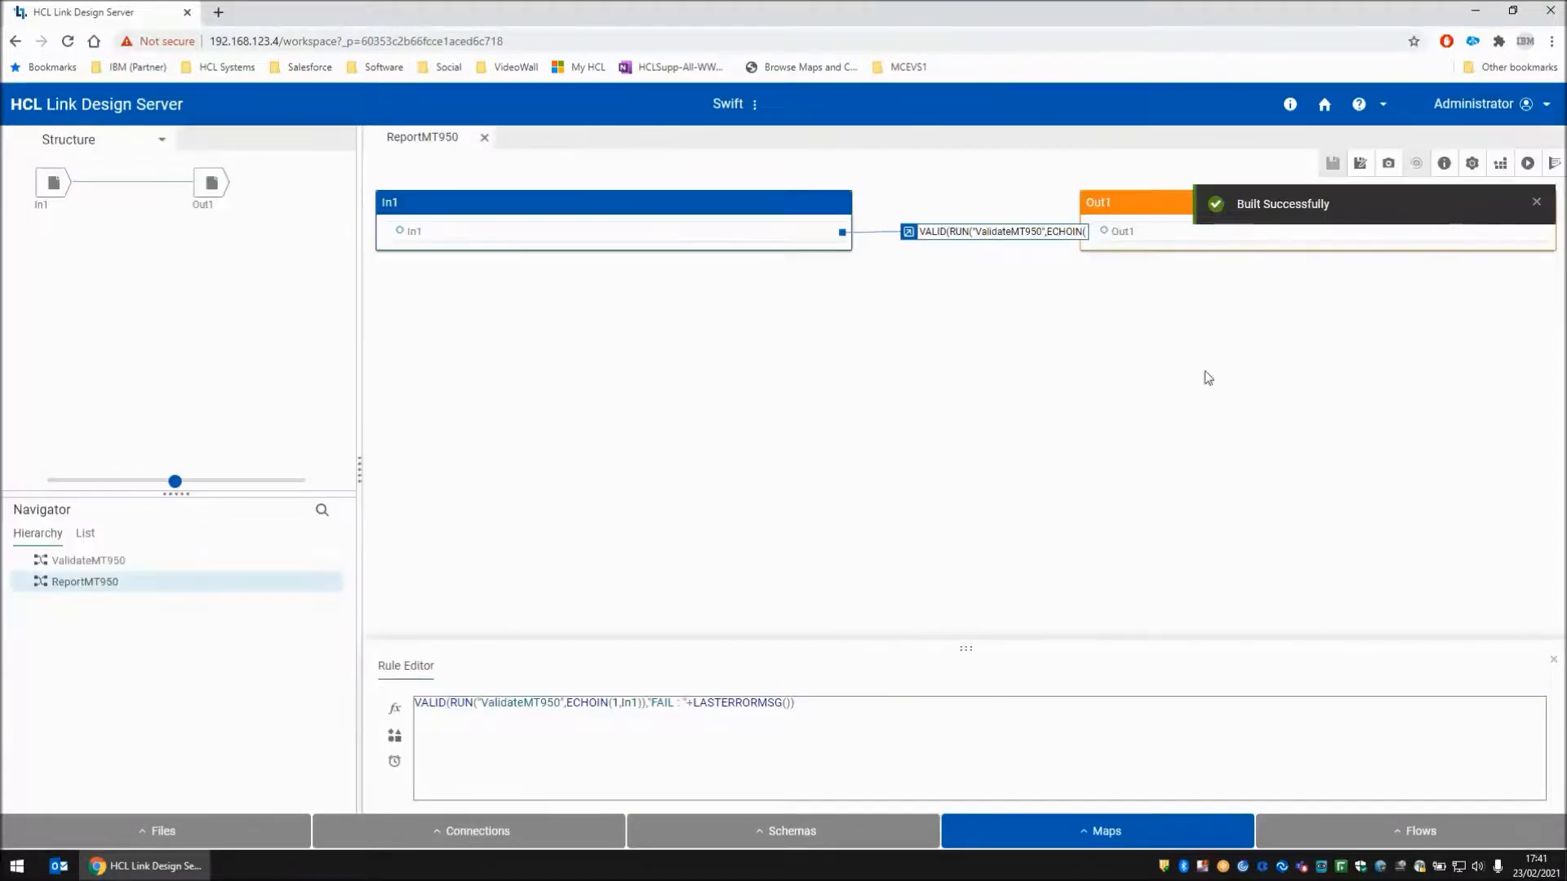
pyautogui.moveTo(1068, 312)
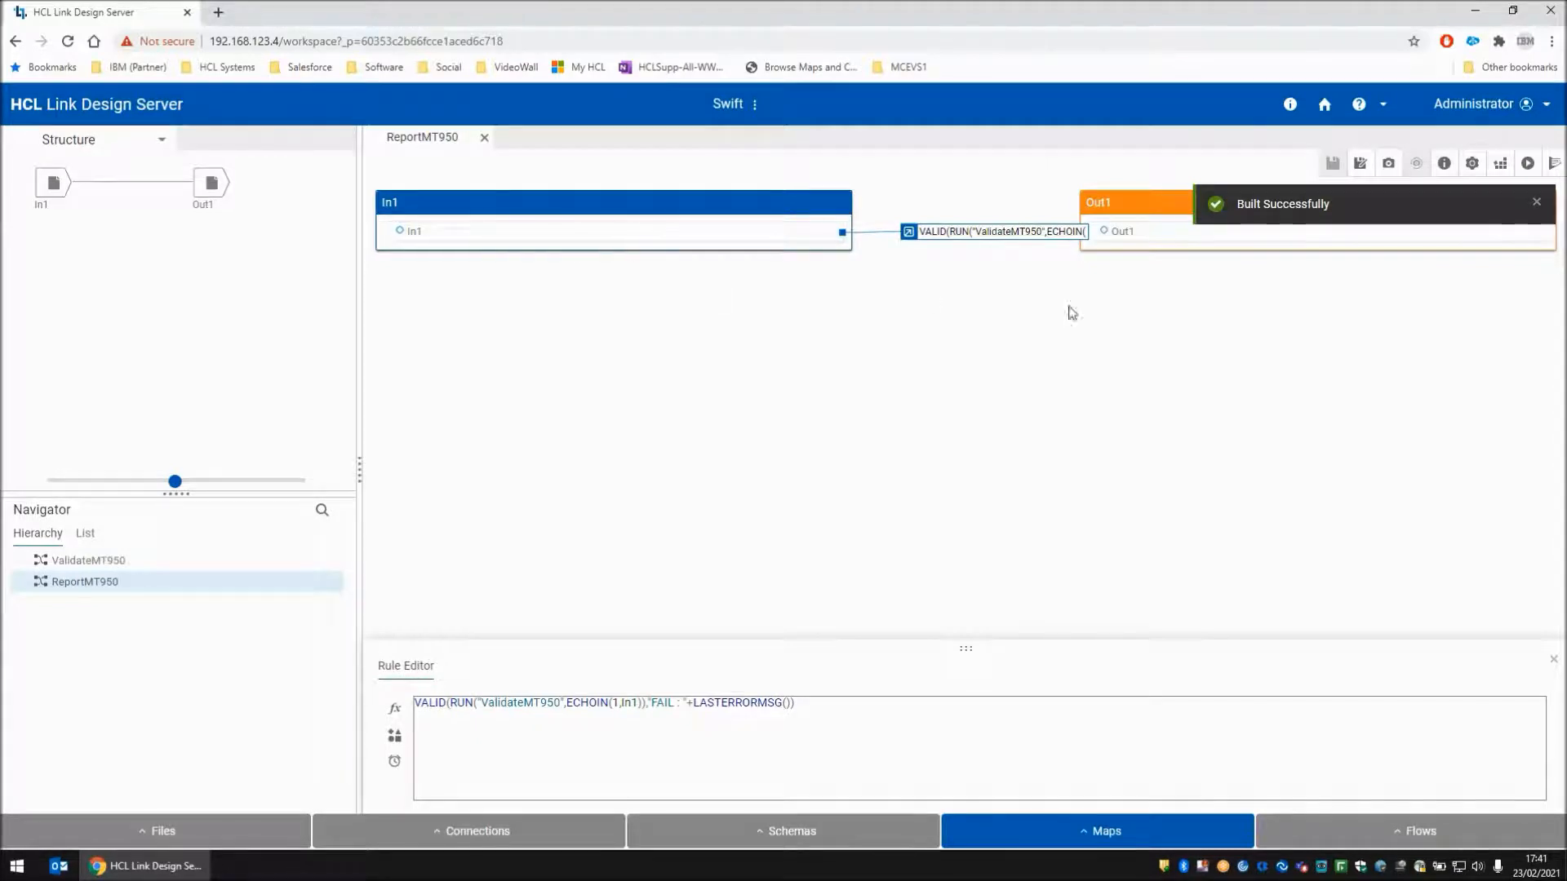
pyautogui.moveTo(1528, 163)
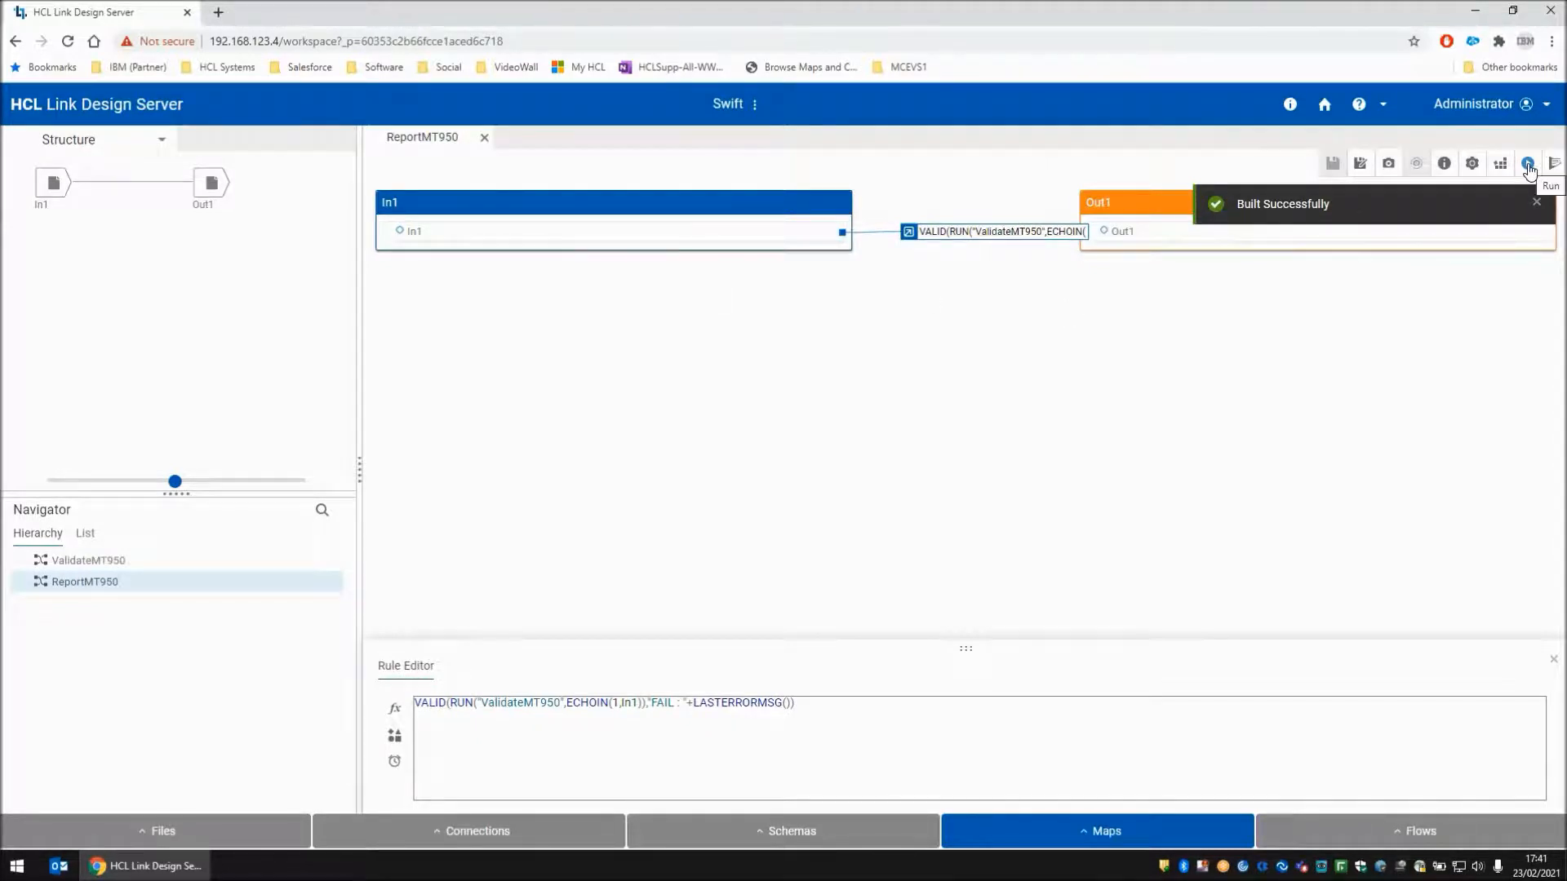
pyautogui.click(1528, 163)
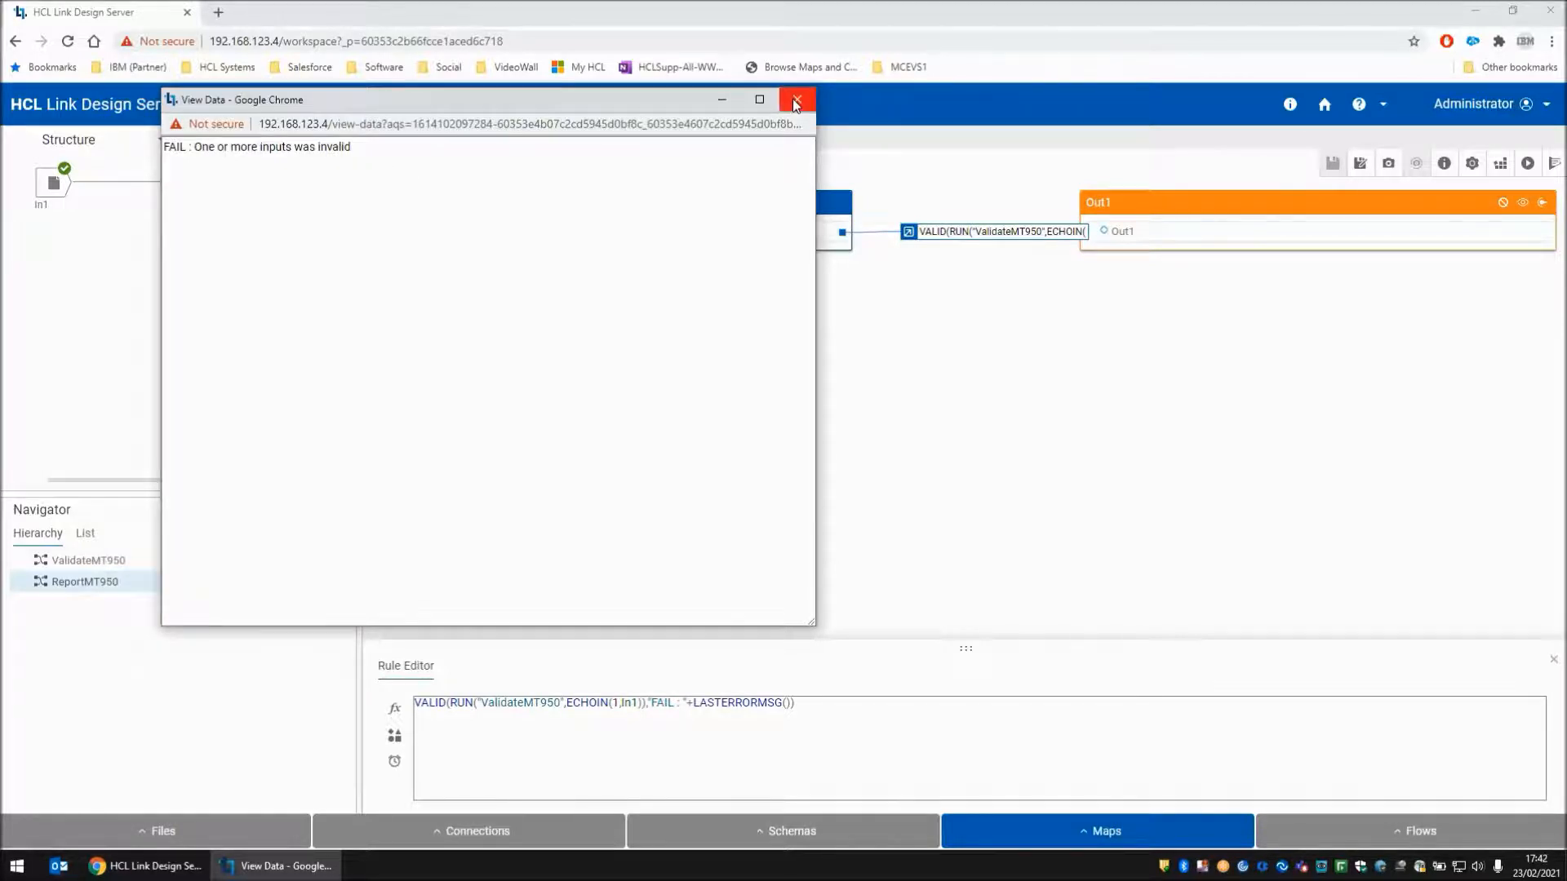
pyautogui.moveTo(796, 100)
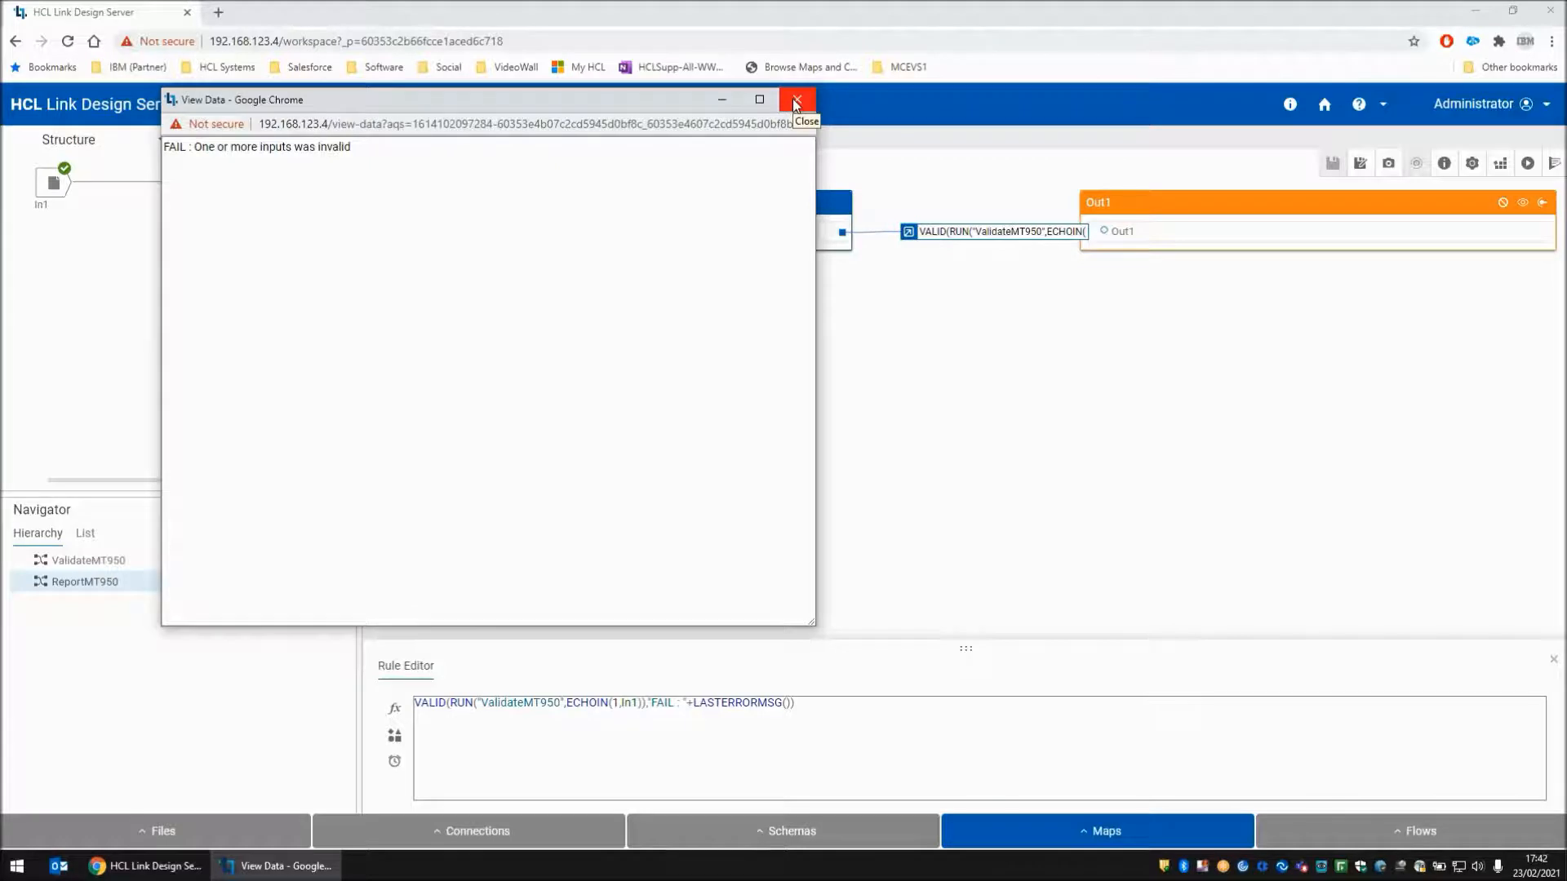
pyautogui.click(796, 99)
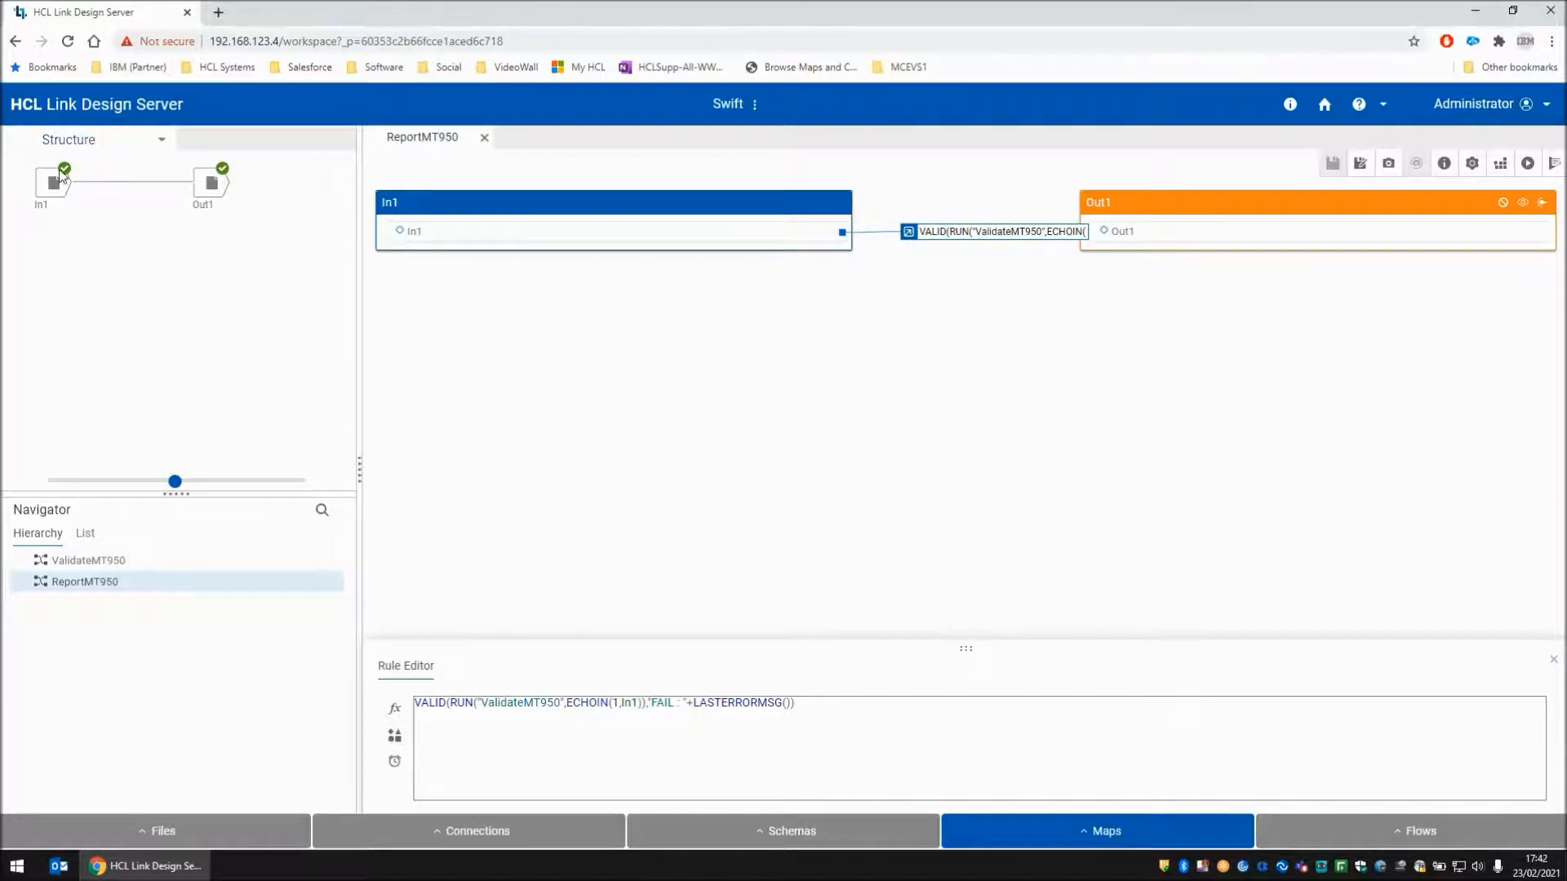
# Reopen In1's source settings and confirm the Generic TextItem schema
pyautogui.rightClick(41, 183)
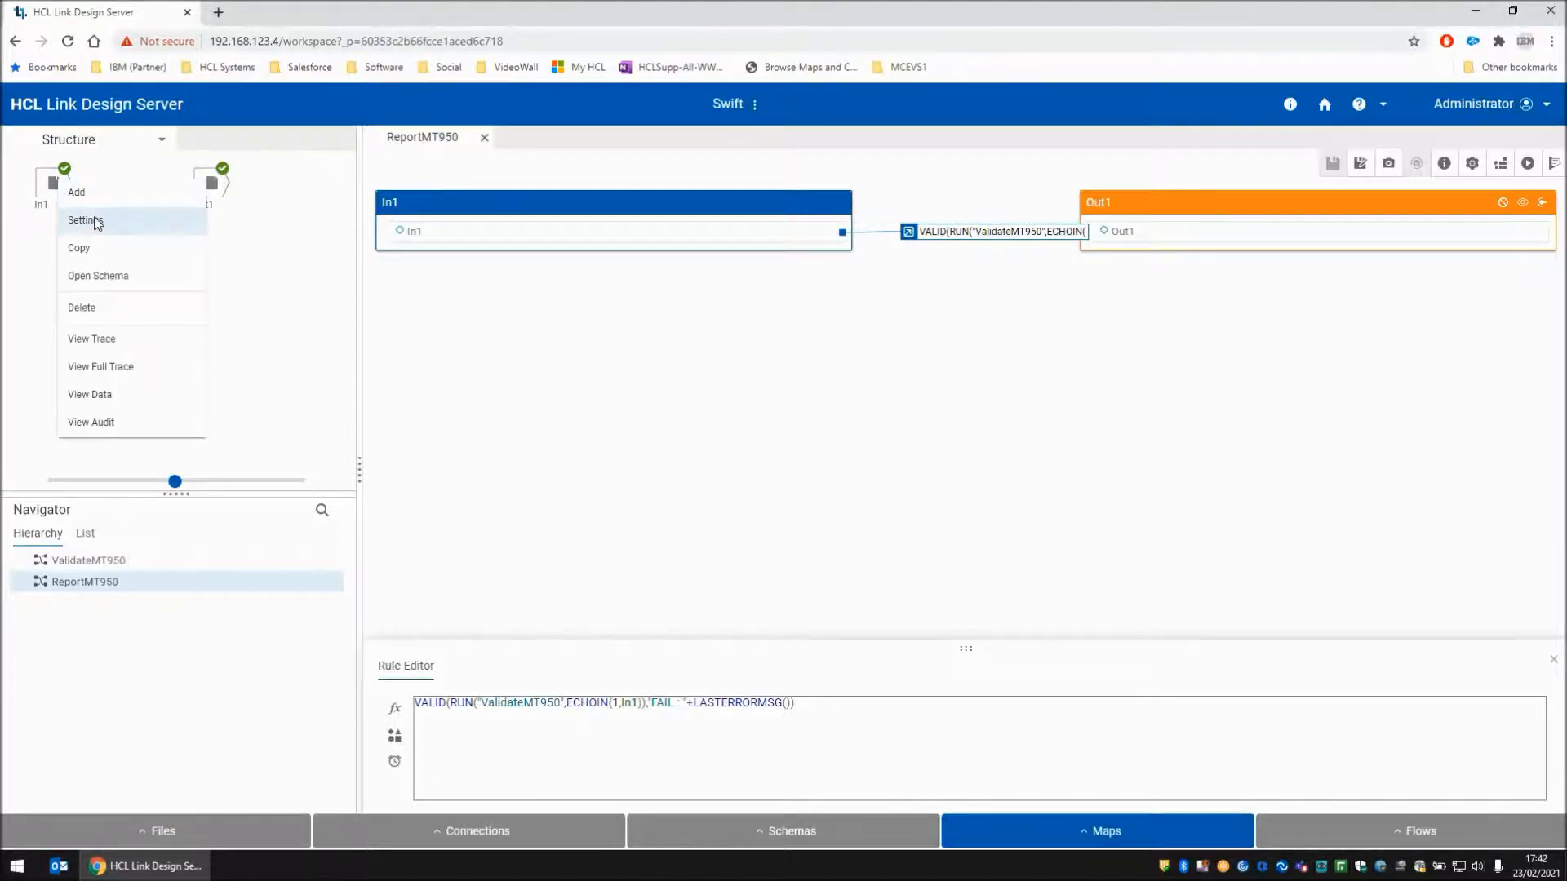
pyautogui.click(84, 219)
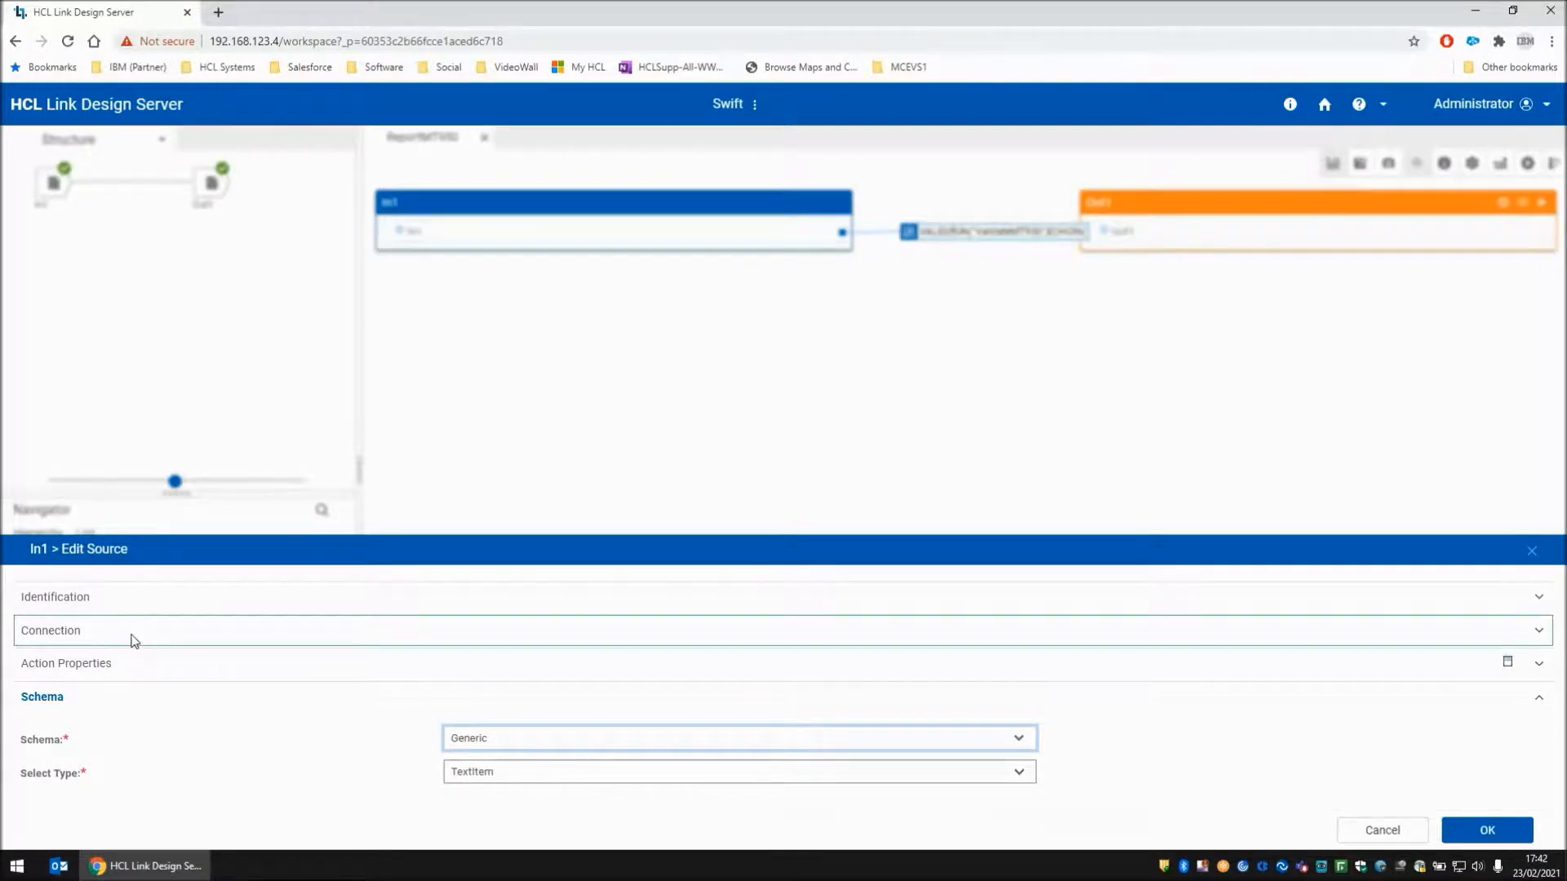
pyautogui.click(50, 631)
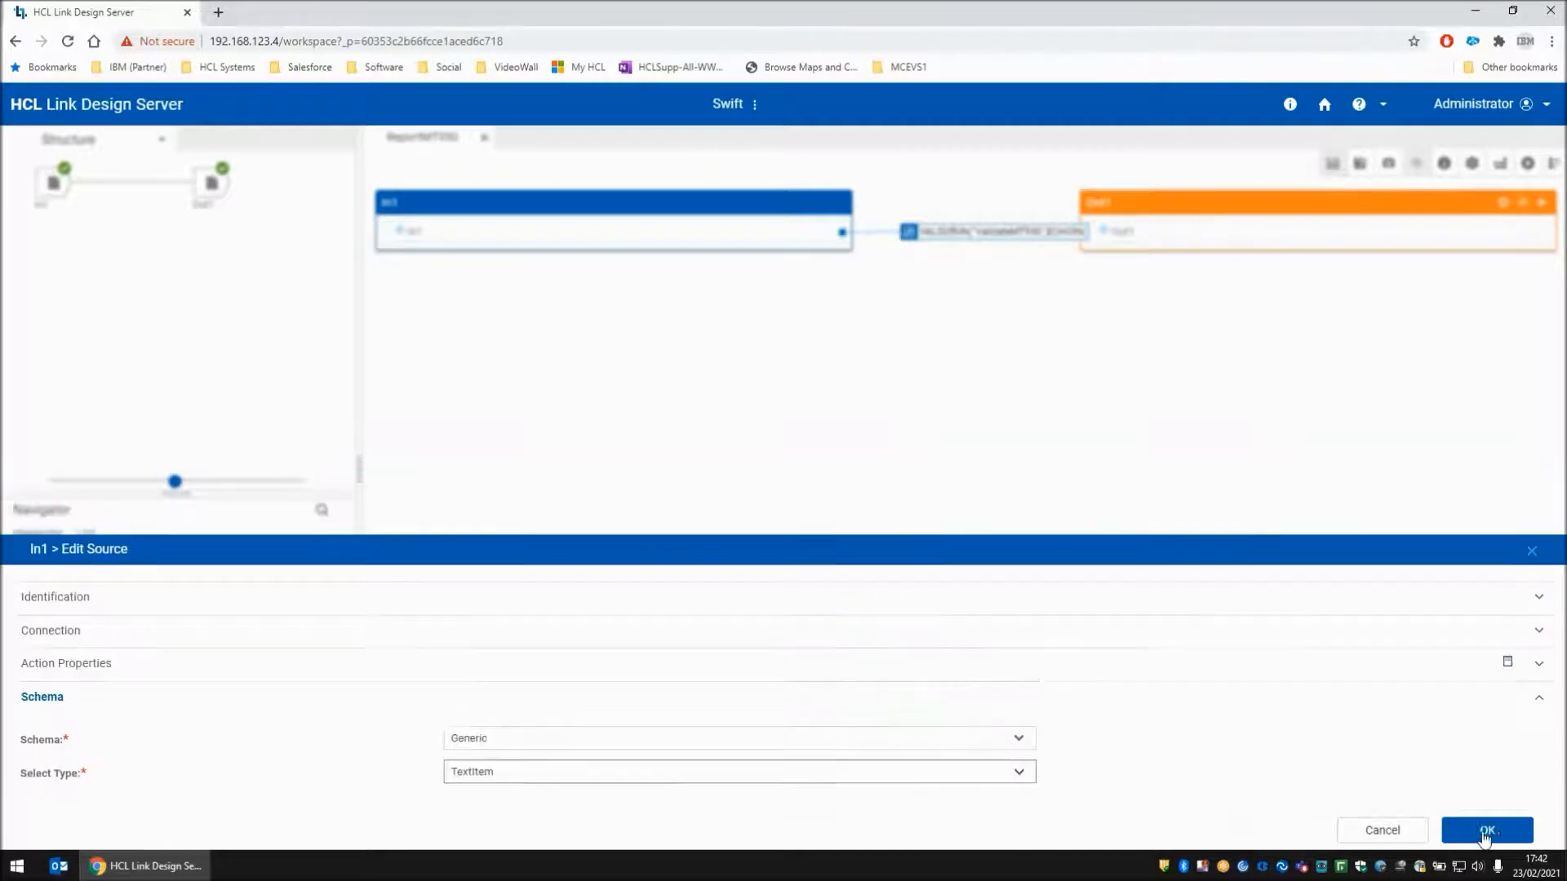
pyautogui.click(1487, 831)
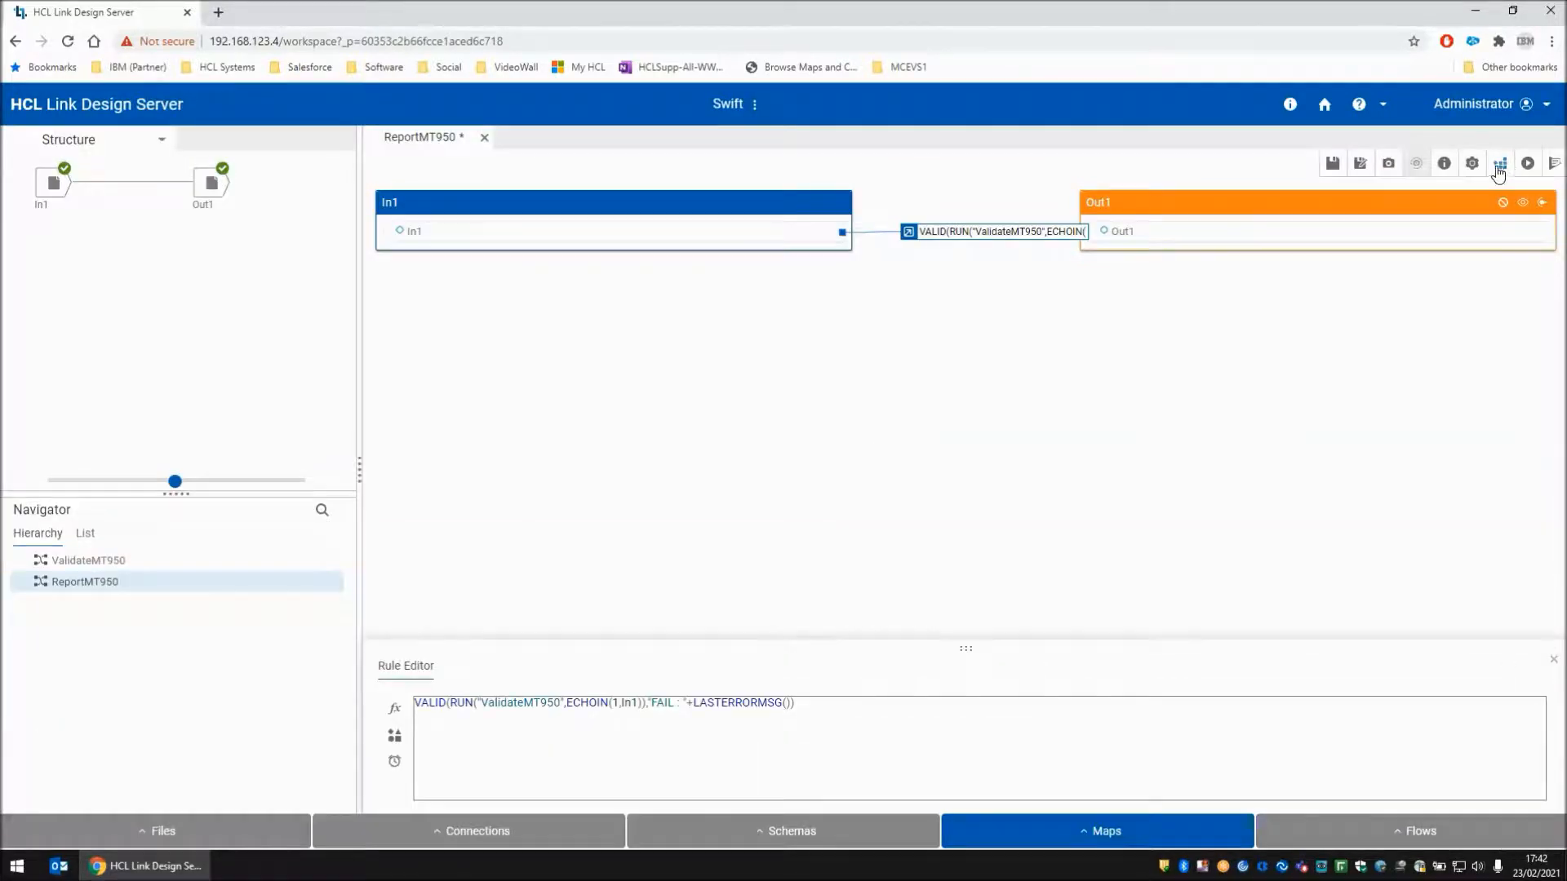
# Save, build and run ReportMT950, then view Out1's data showing 0 and close it
pyautogui.click(1332, 163)
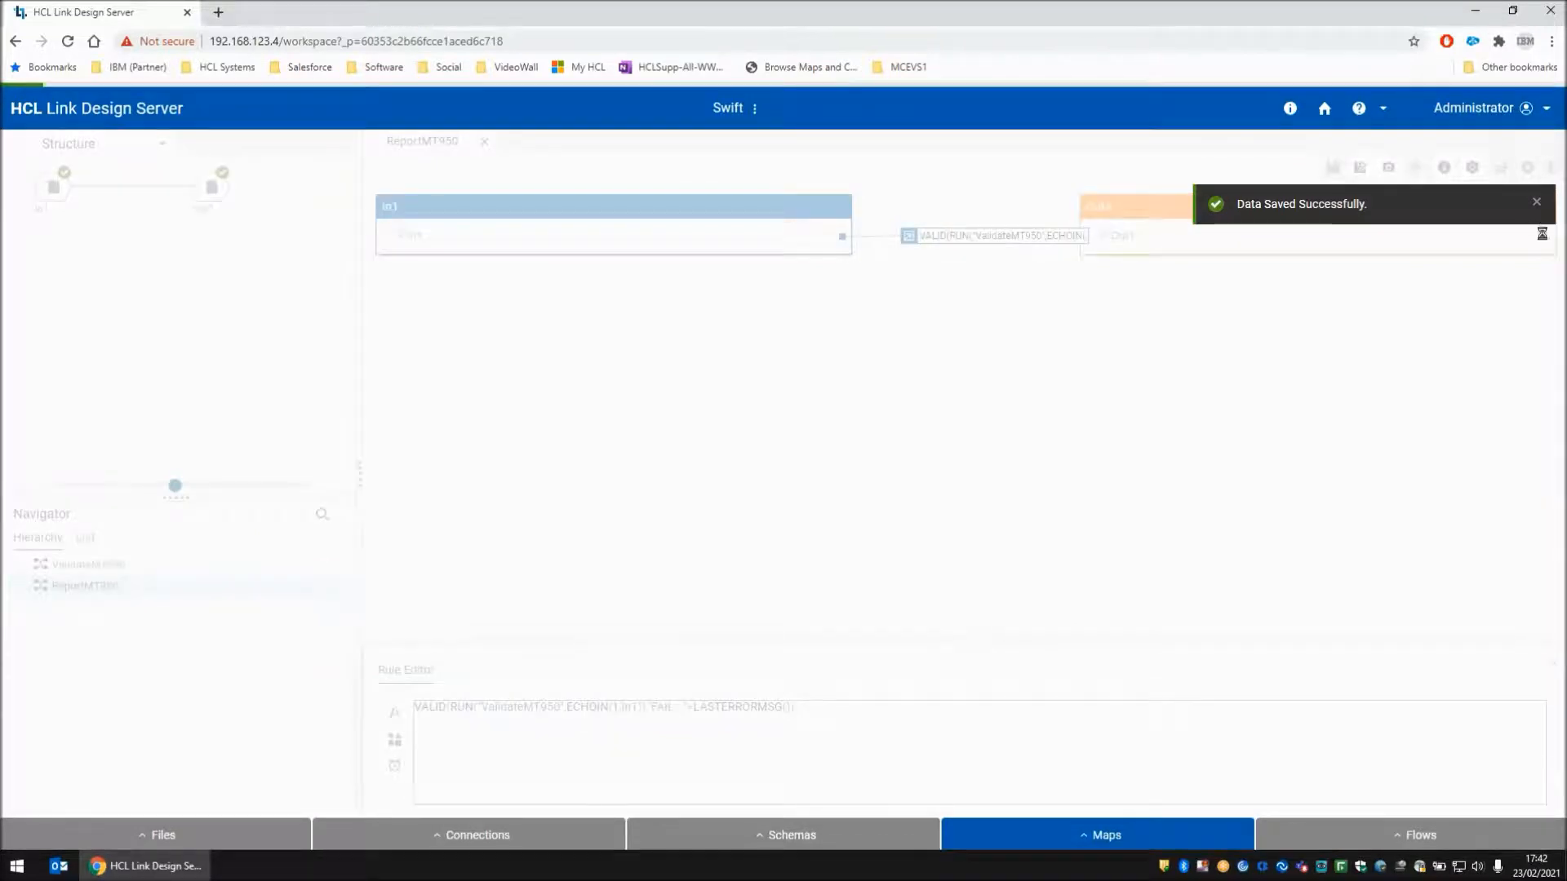
pyautogui.click(1528, 164)
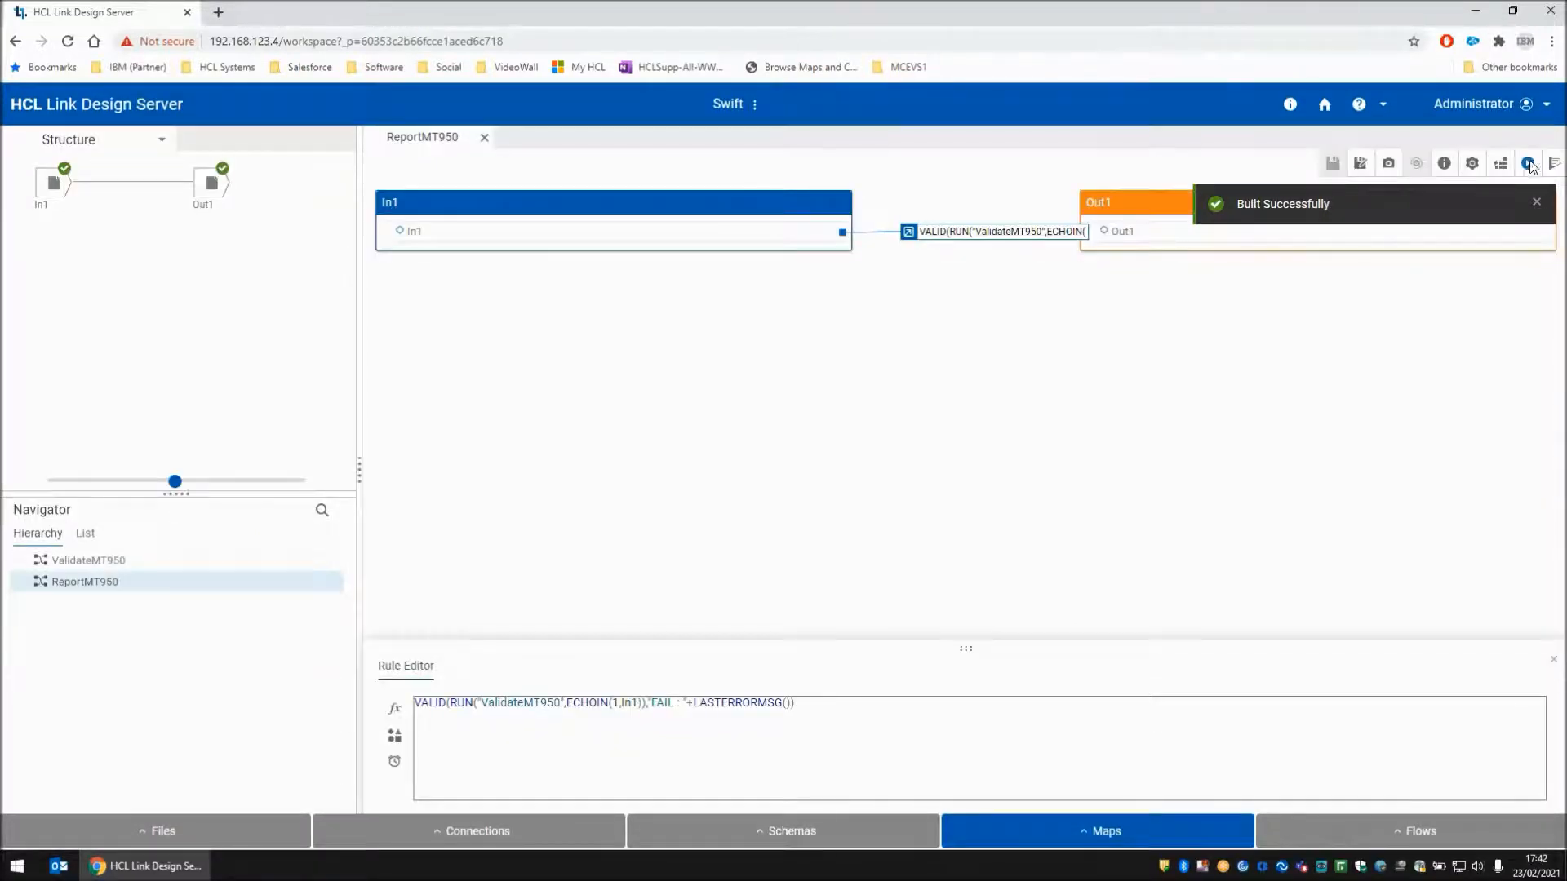
pyautogui.click(1526, 163)
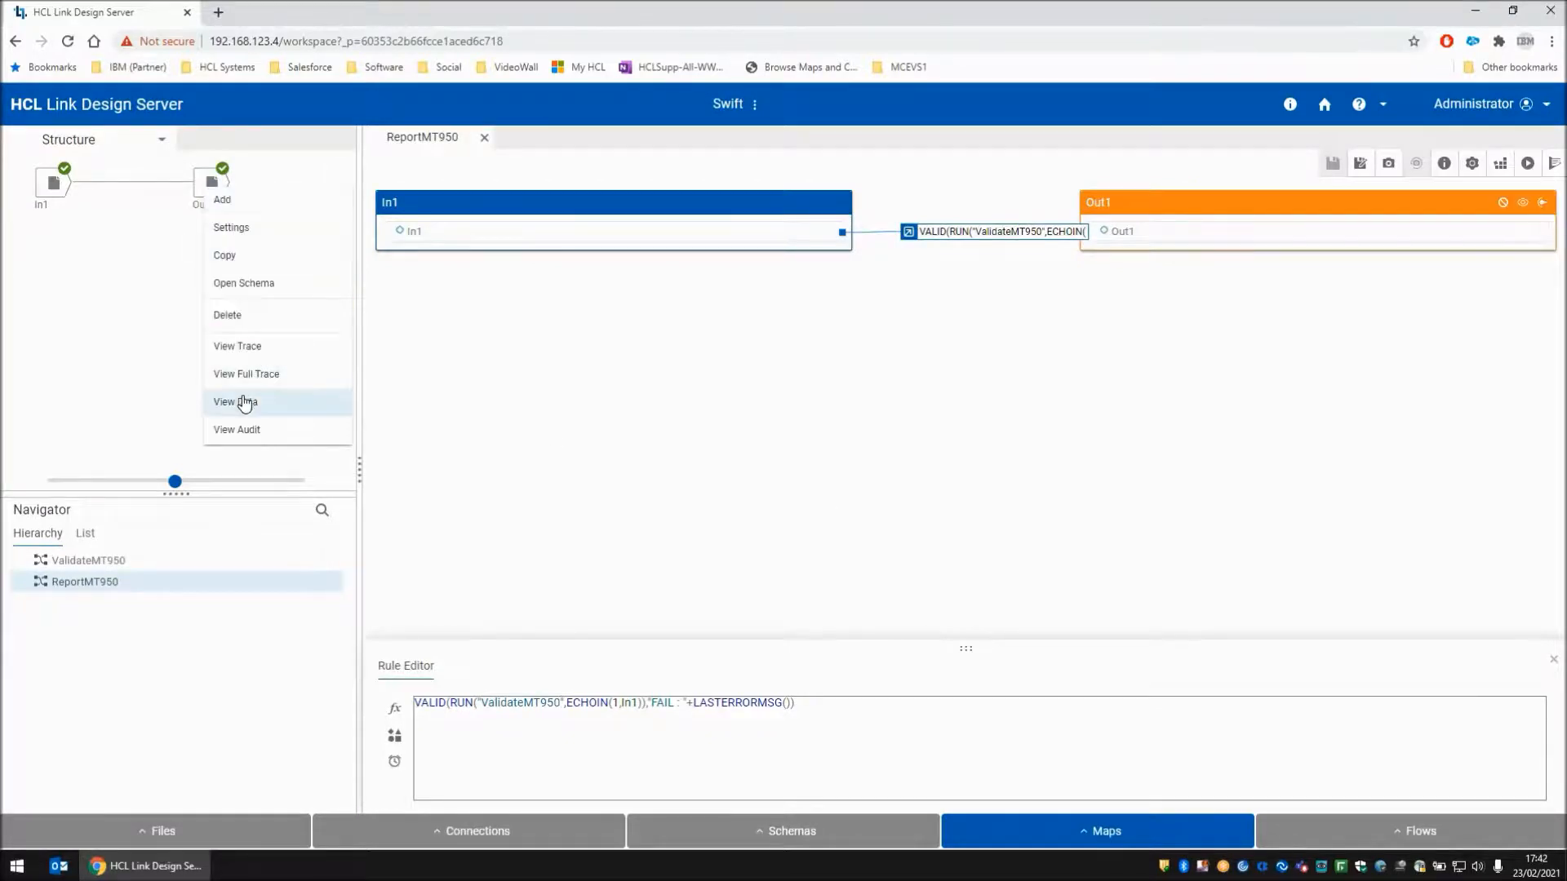
pyautogui.click(235, 401)
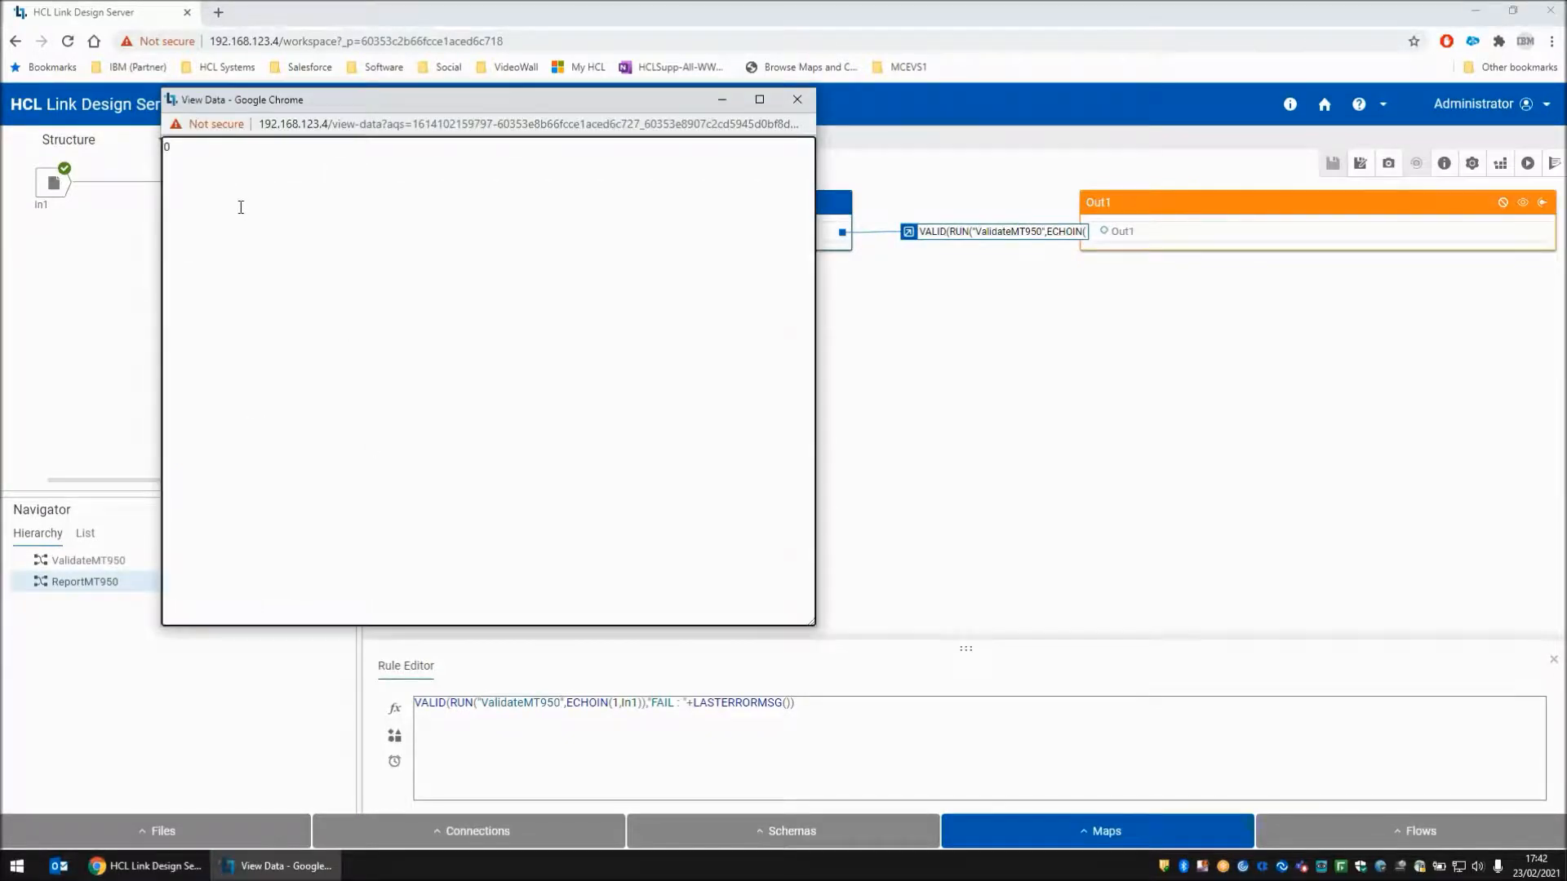
pyautogui.moveTo(797, 98)
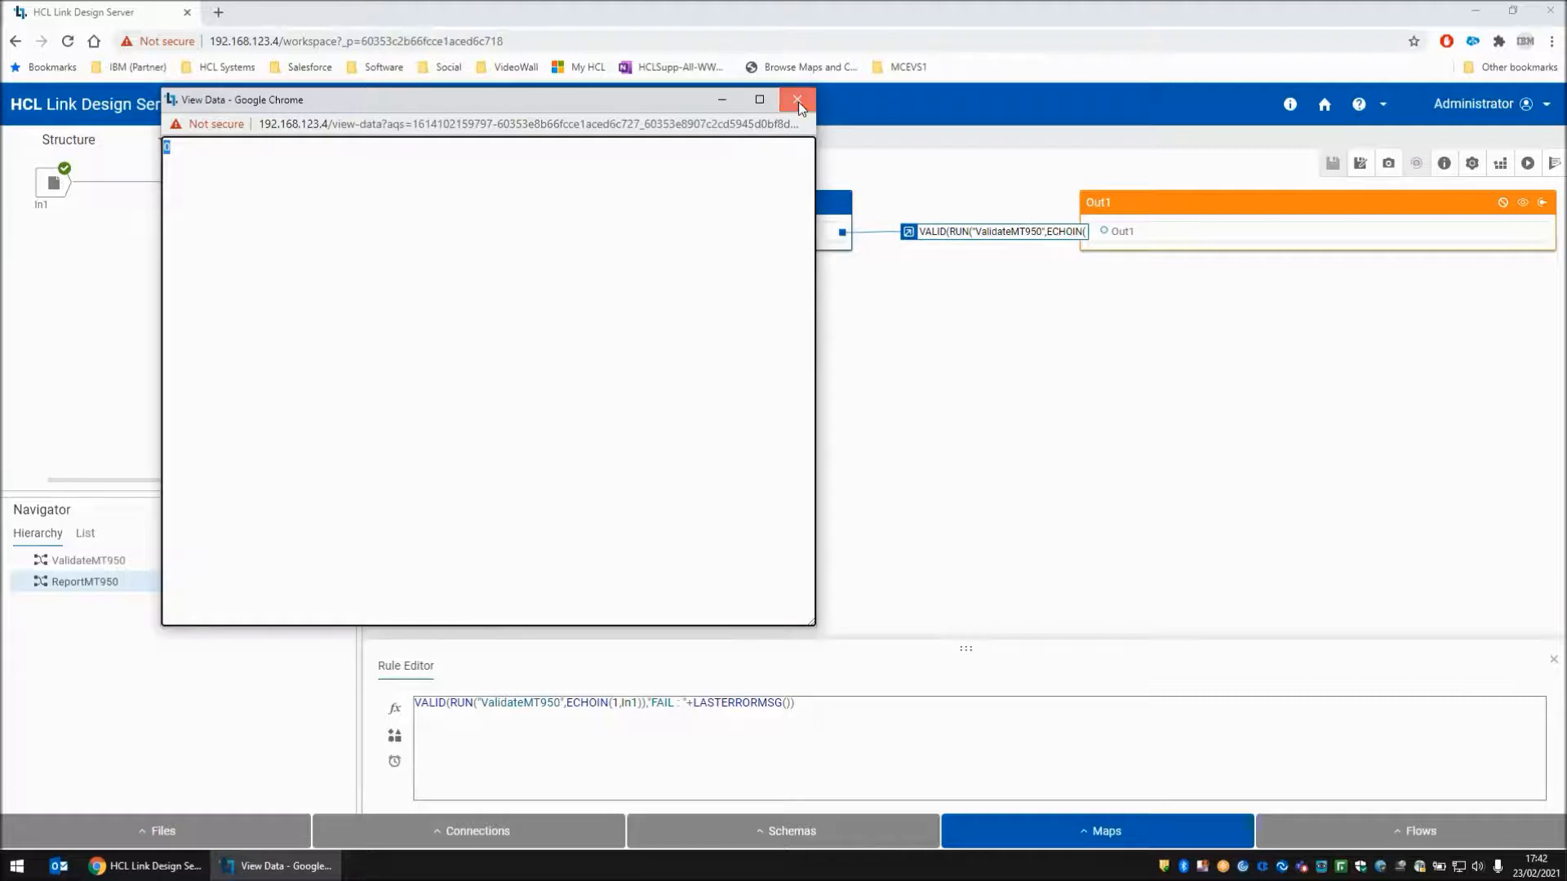
pyautogui.click(797, 100)
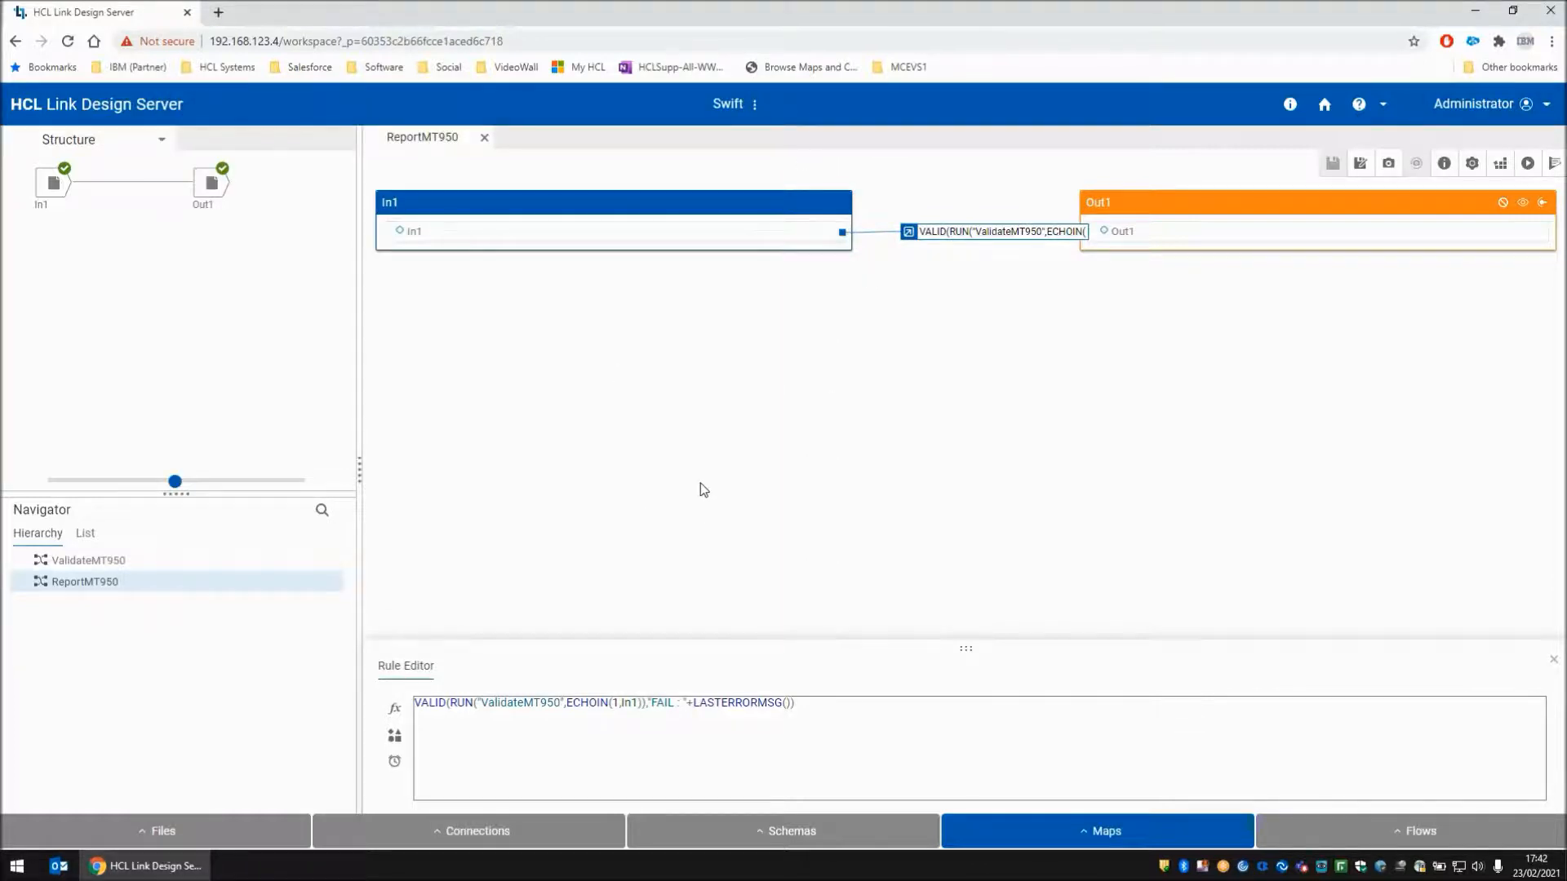
pyautogui.moveTo(490, 145)
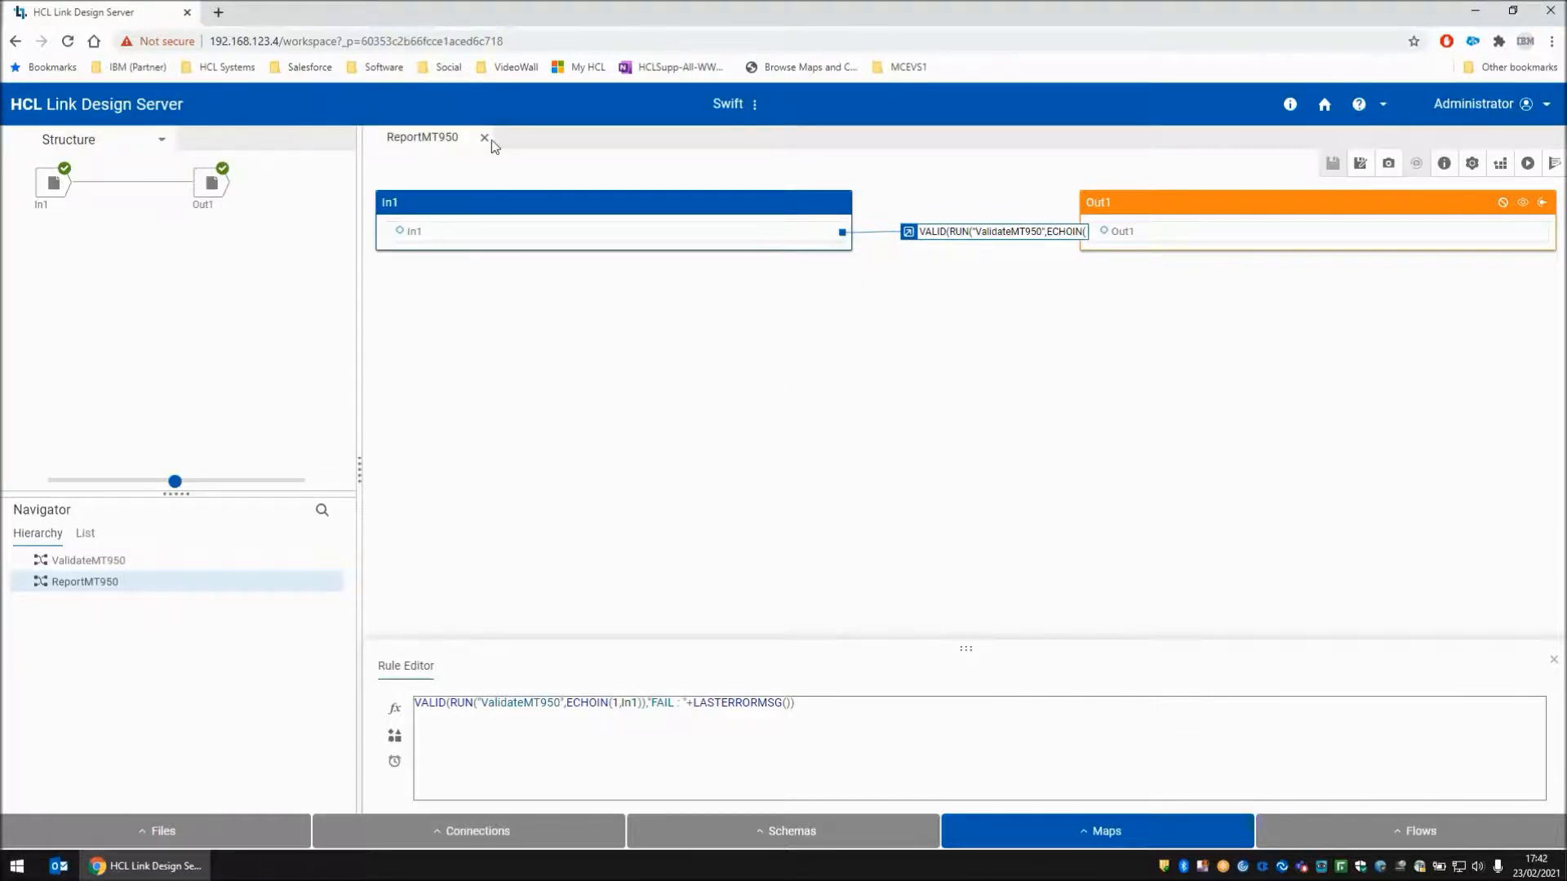
pyautogui.moveTo(484, 140)
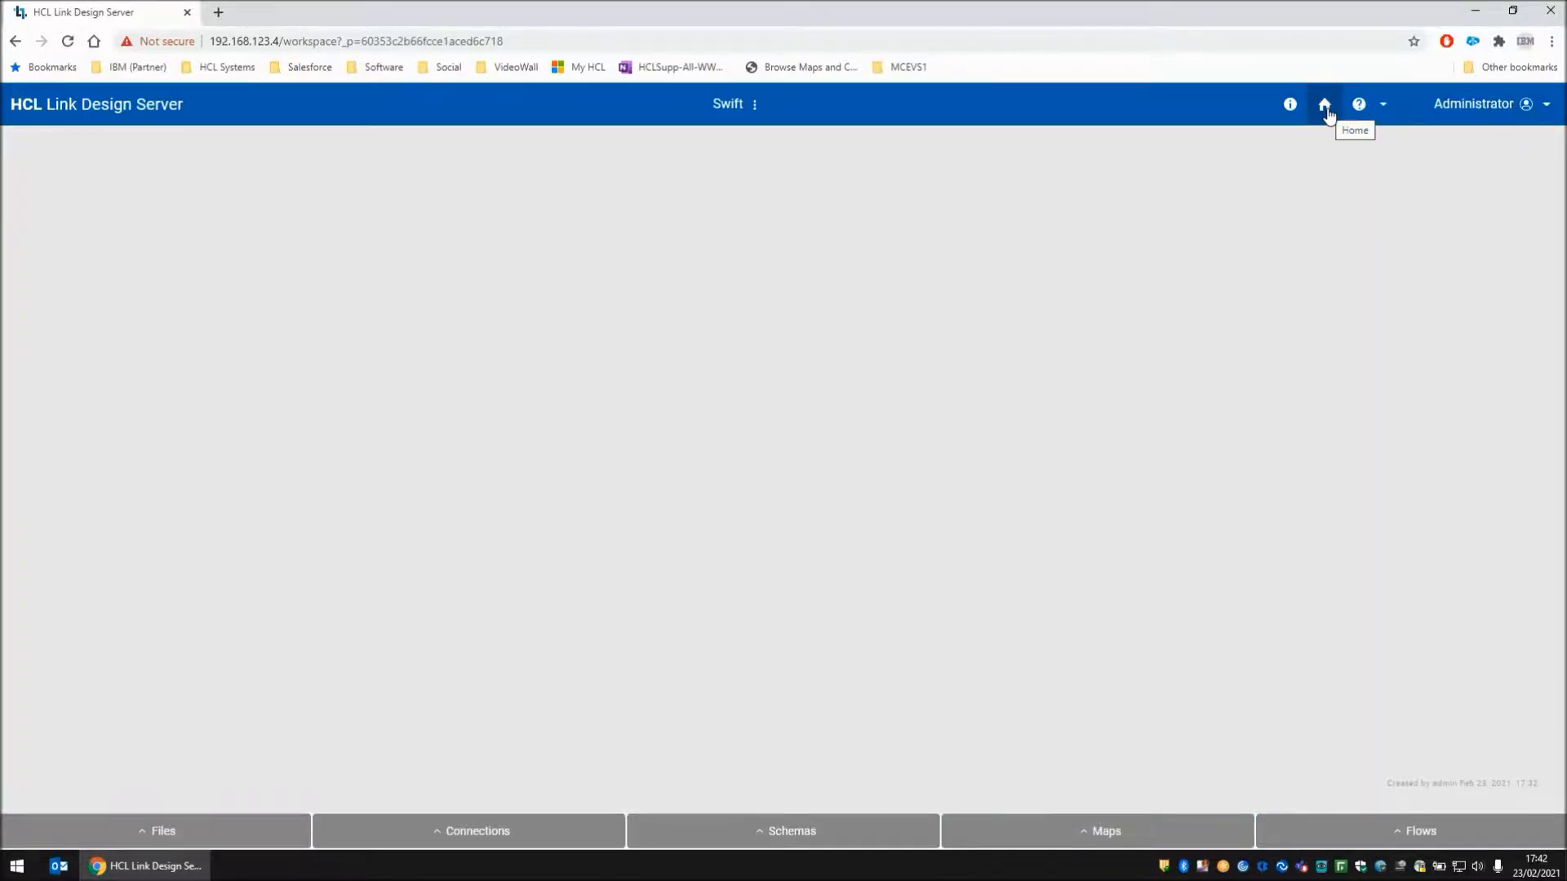
# Close the ReportMT950 map and go to the Welcome Administrator home page
pyautogui.click(1324, 103)
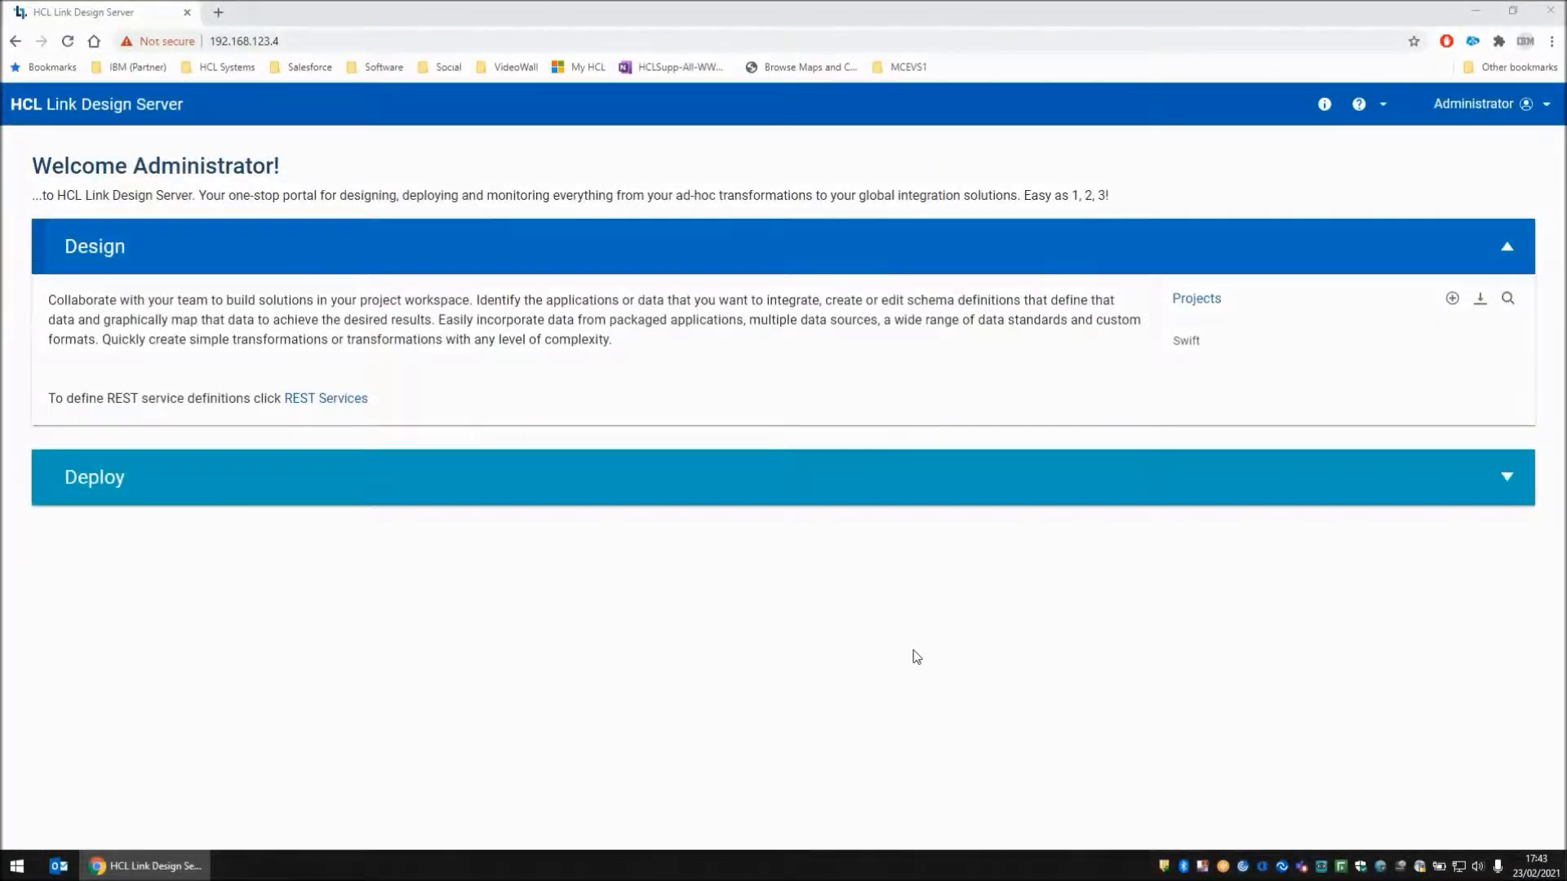
pyautogui.moveTo(217, 17)
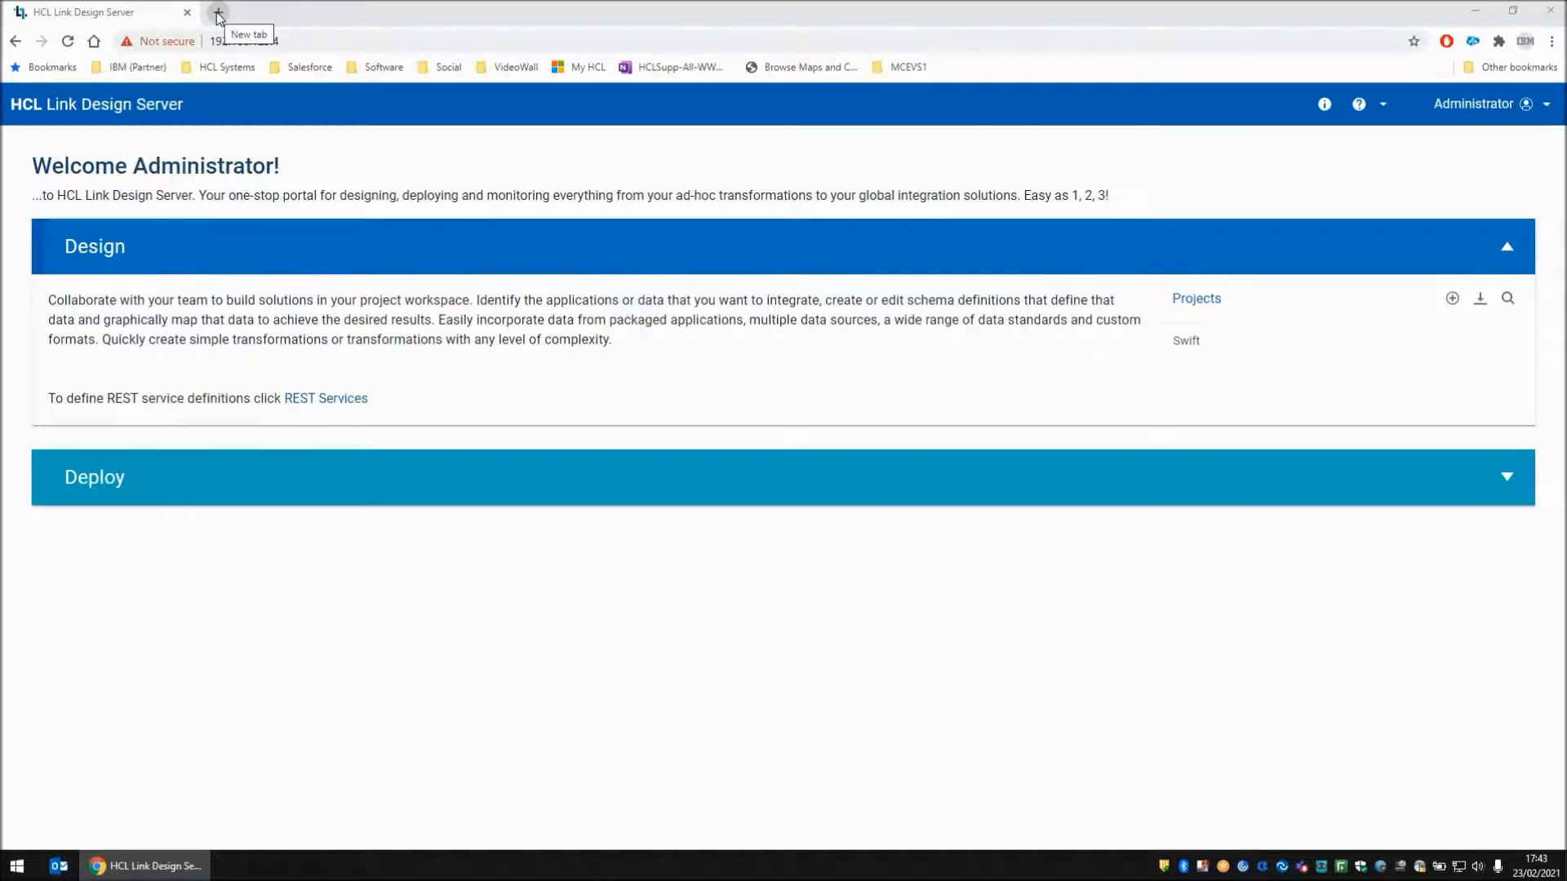
# In a new tab, view the HCL Link REST API docs at 192.168.123.14:8081/tx-rest, then return to Design Server
pyautogui.click(217, 13)
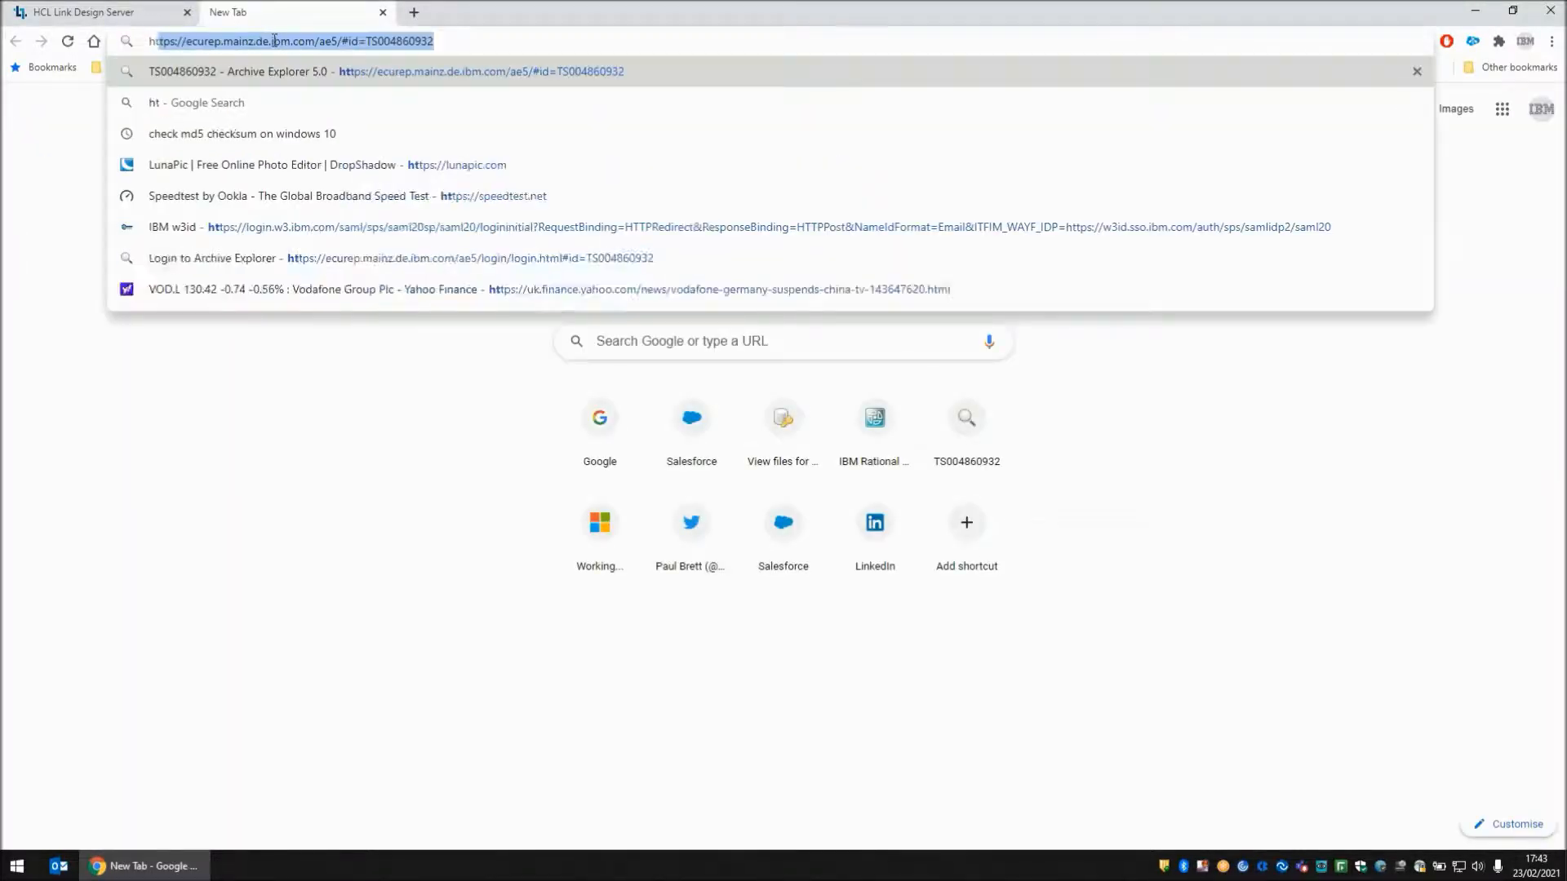
pyautogui.write('http://192.168.123.14:8081/tx-rest')
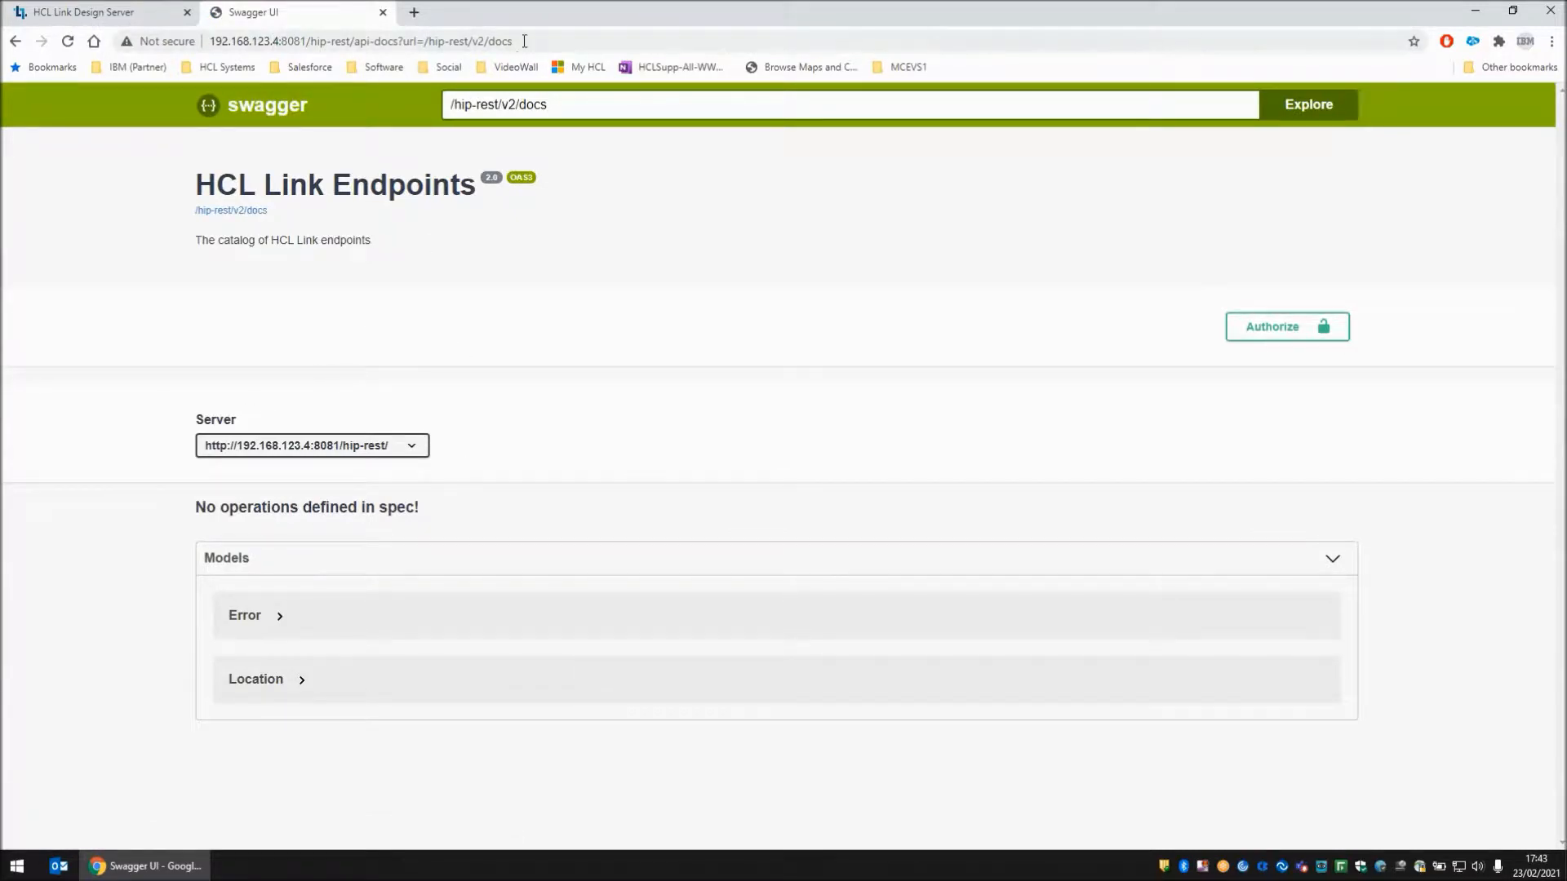
pyautogui.click(360, 40)
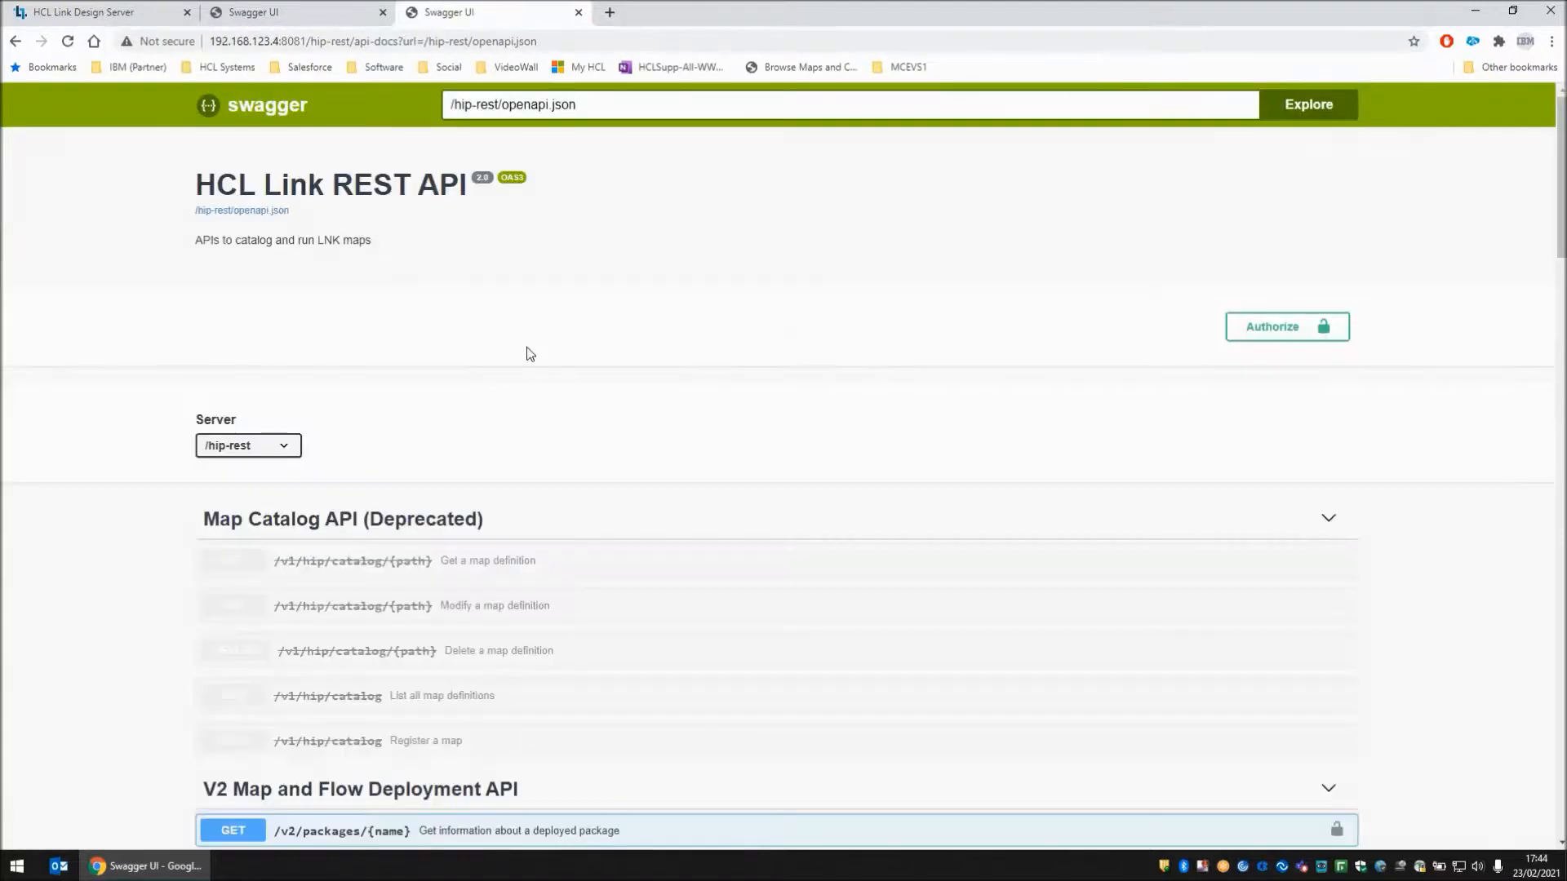
pyautogui.scroll(-3)
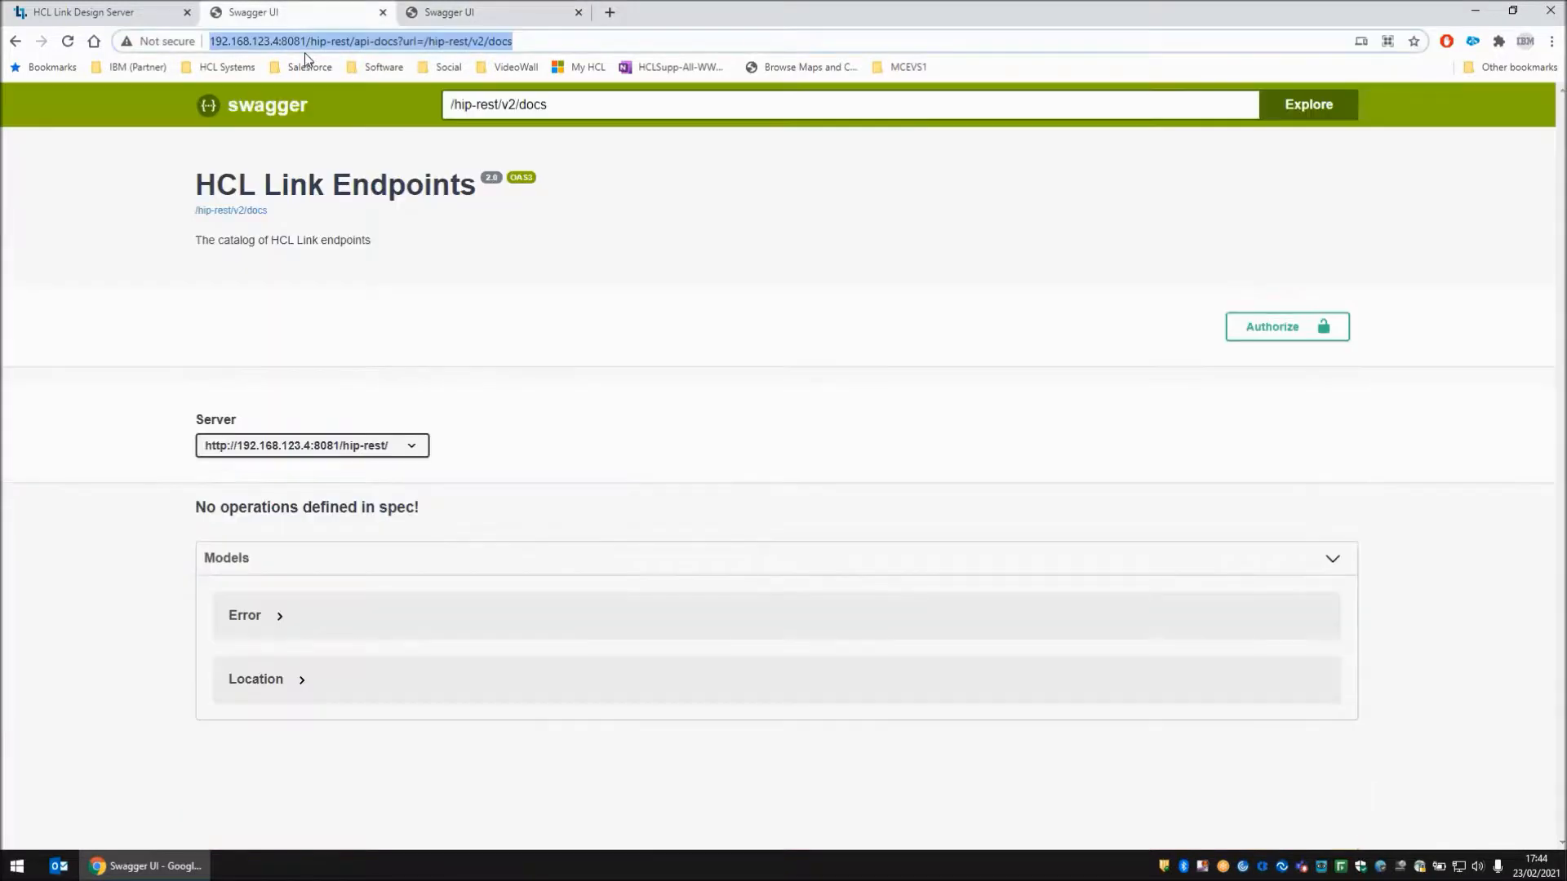
pyautogui.moveTo(377, 681)
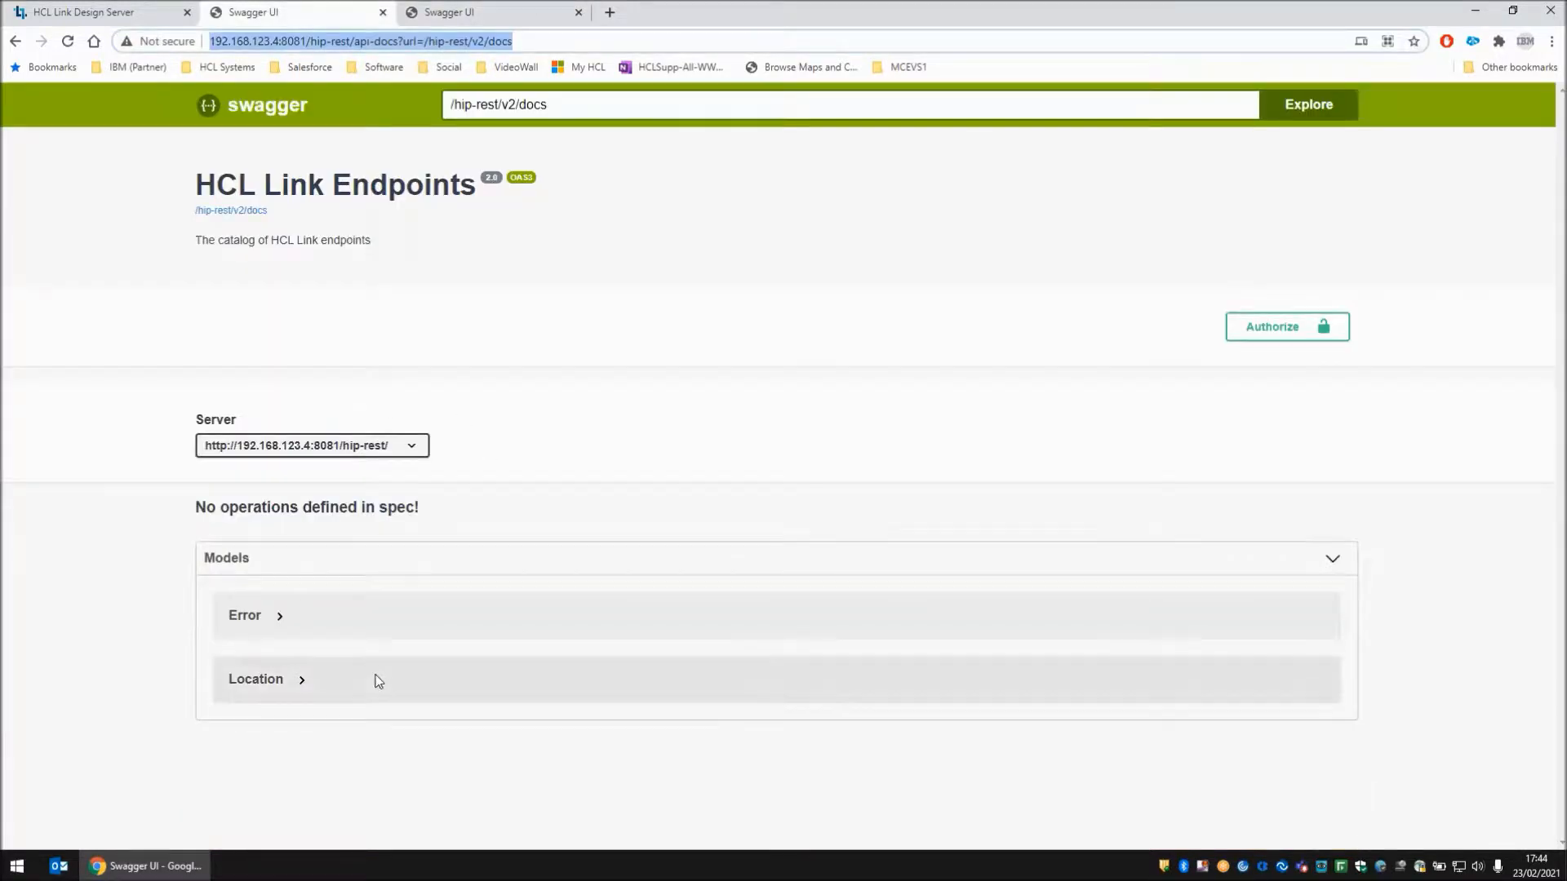
pyautogui.click(95, 12)
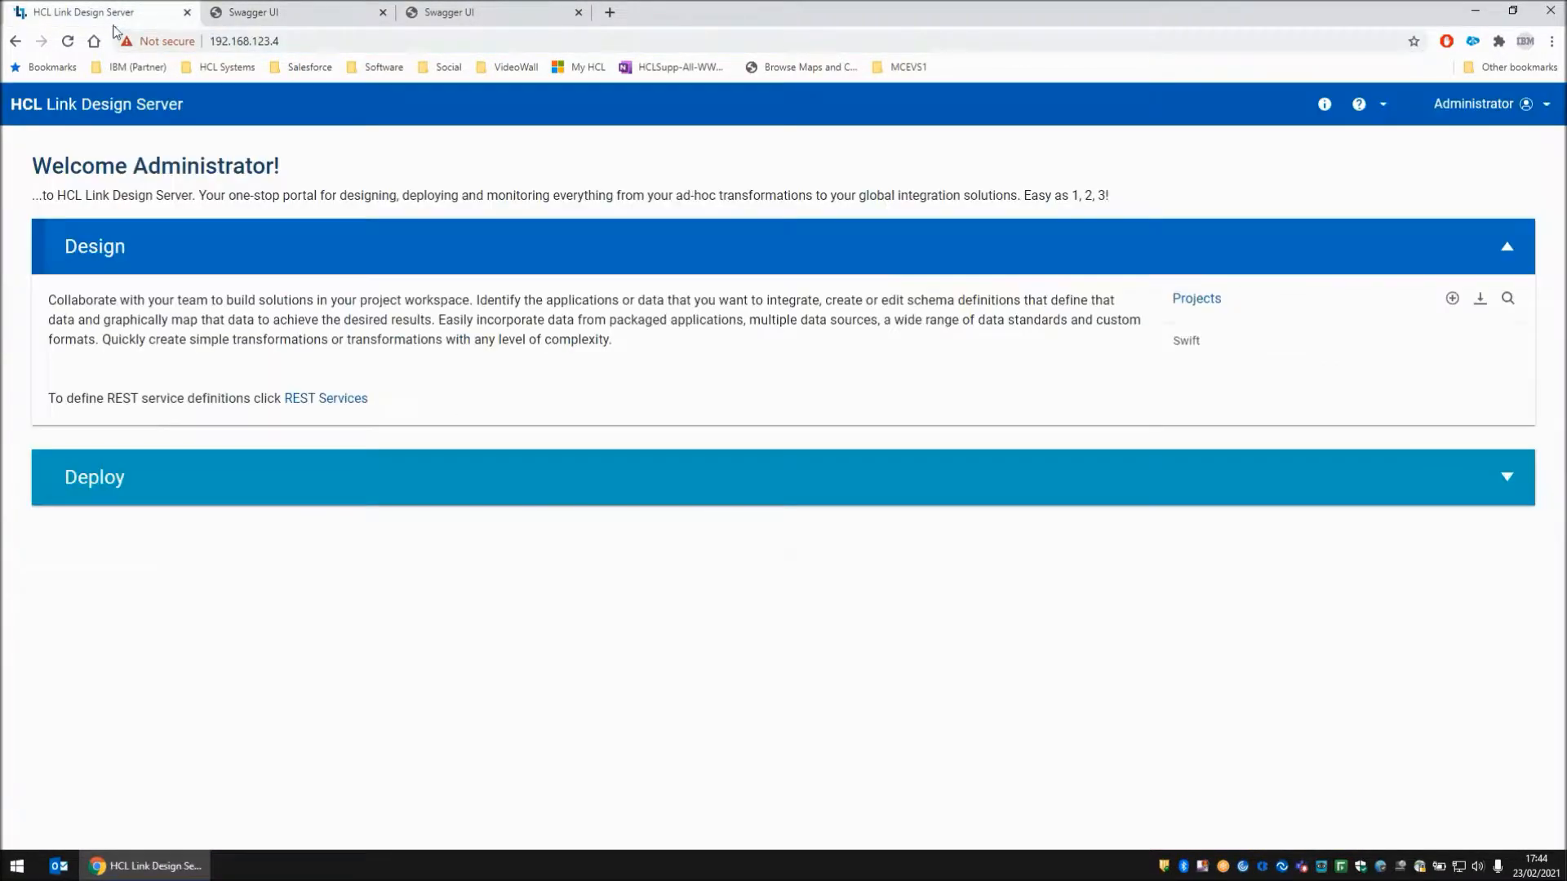
# Open the LocalRestAPI server's Edit Server form to check its base URL
pyautogui.click(94, 476)
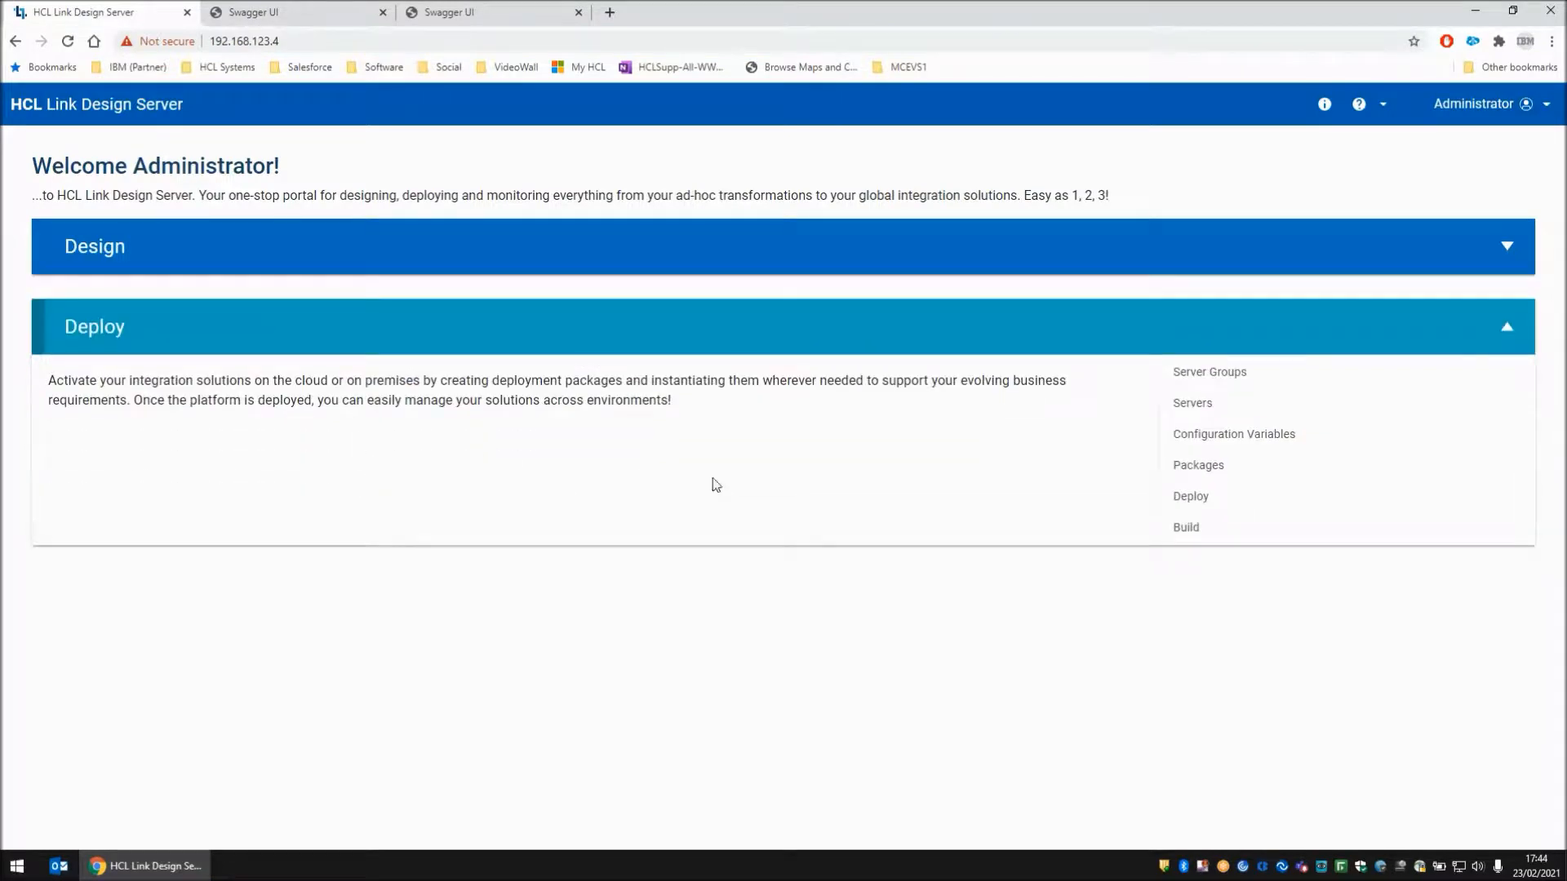
pyautogui.click(1191, 403)
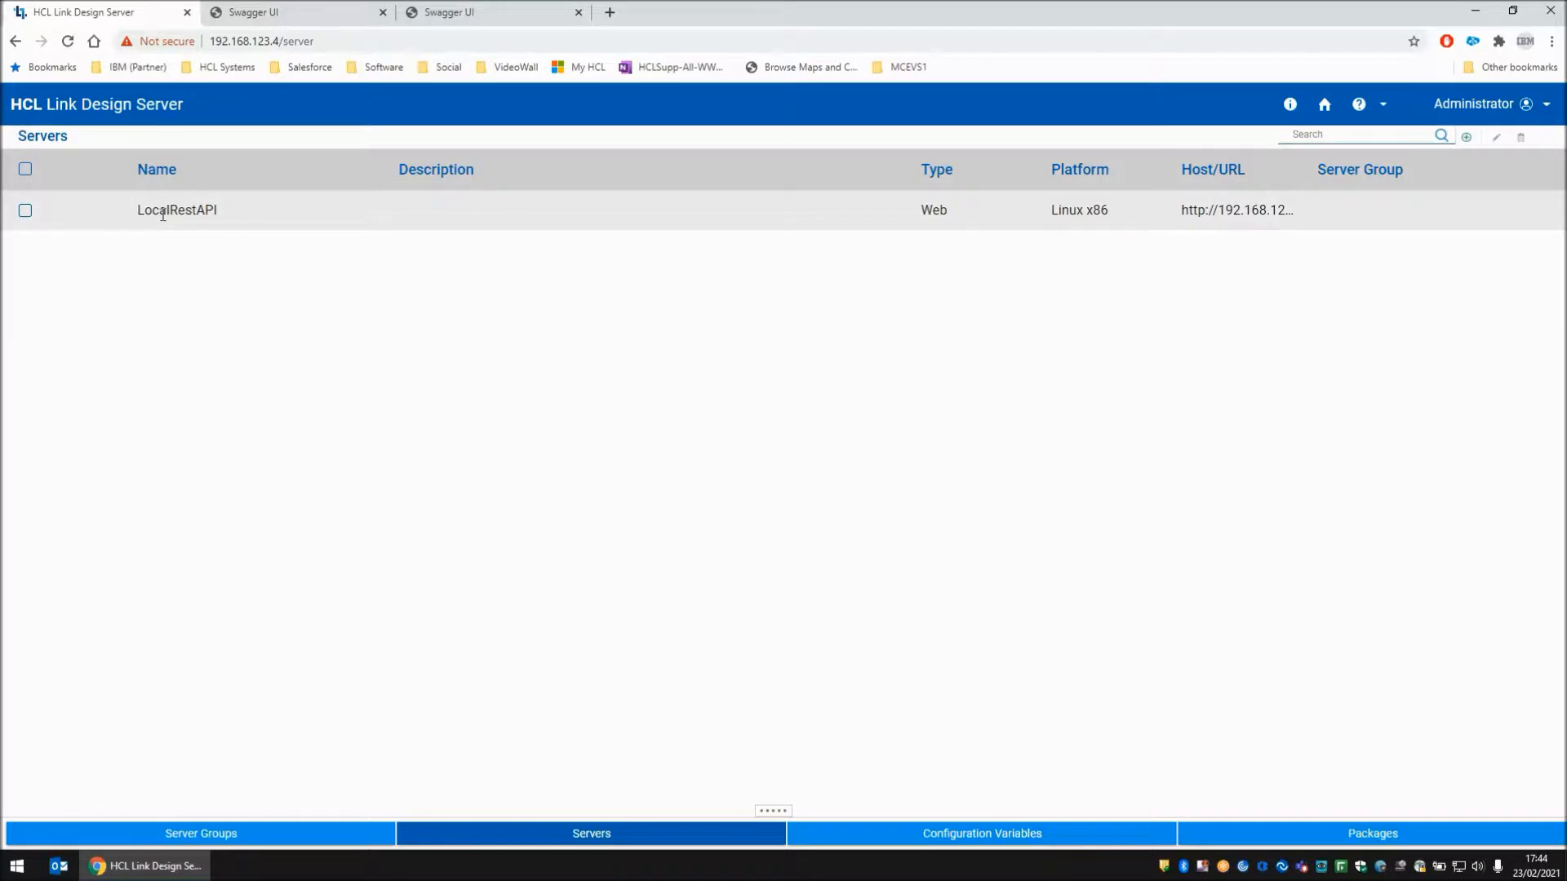
pyautogui.click(24, 210)
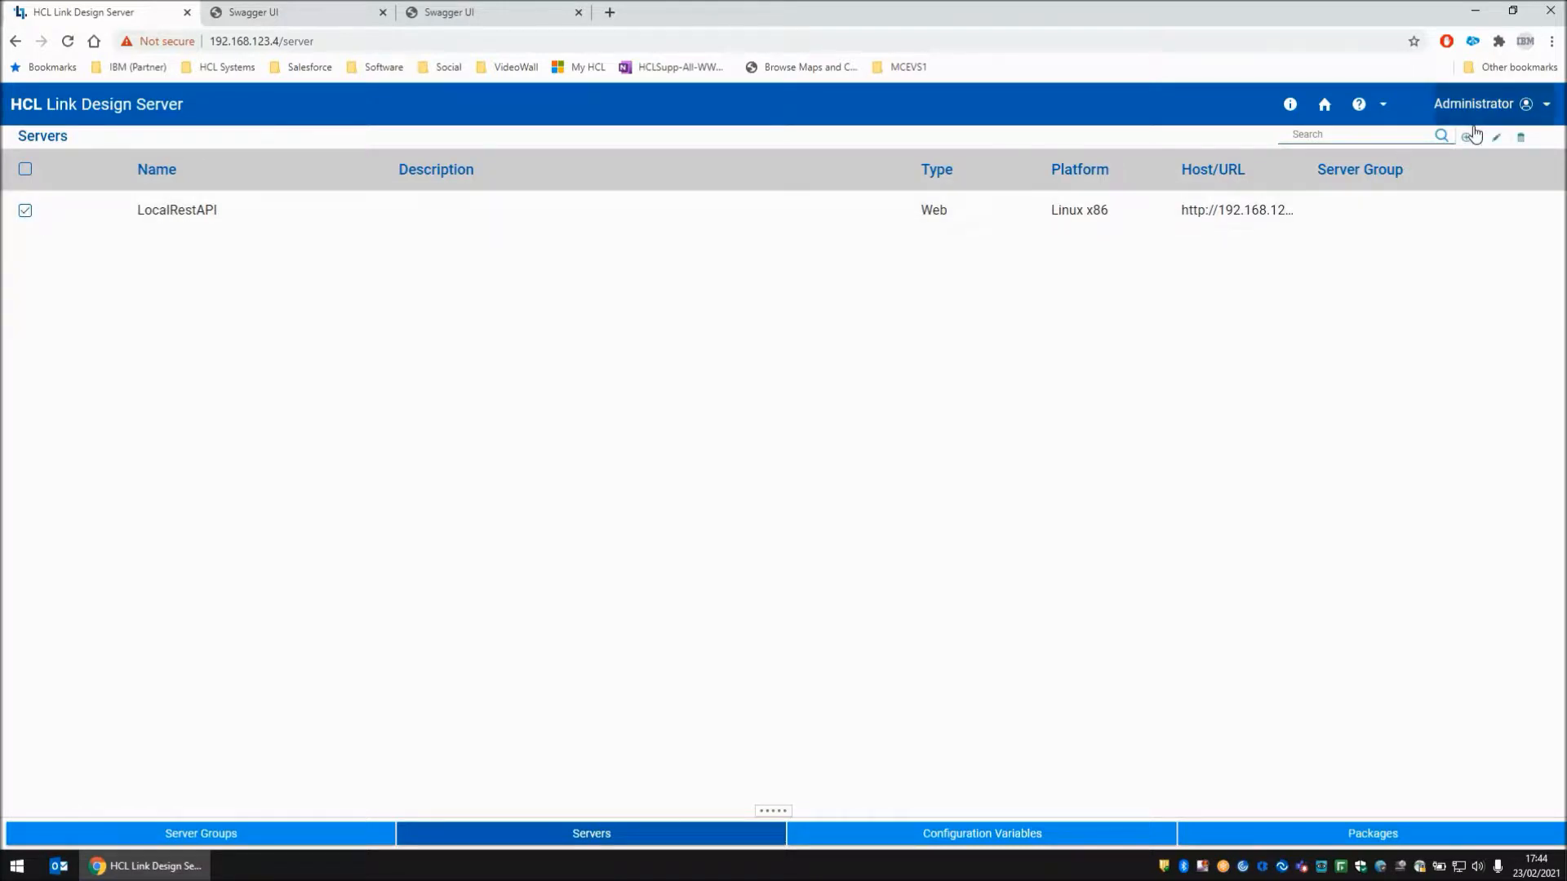
pyautogui.click(1495, 137)
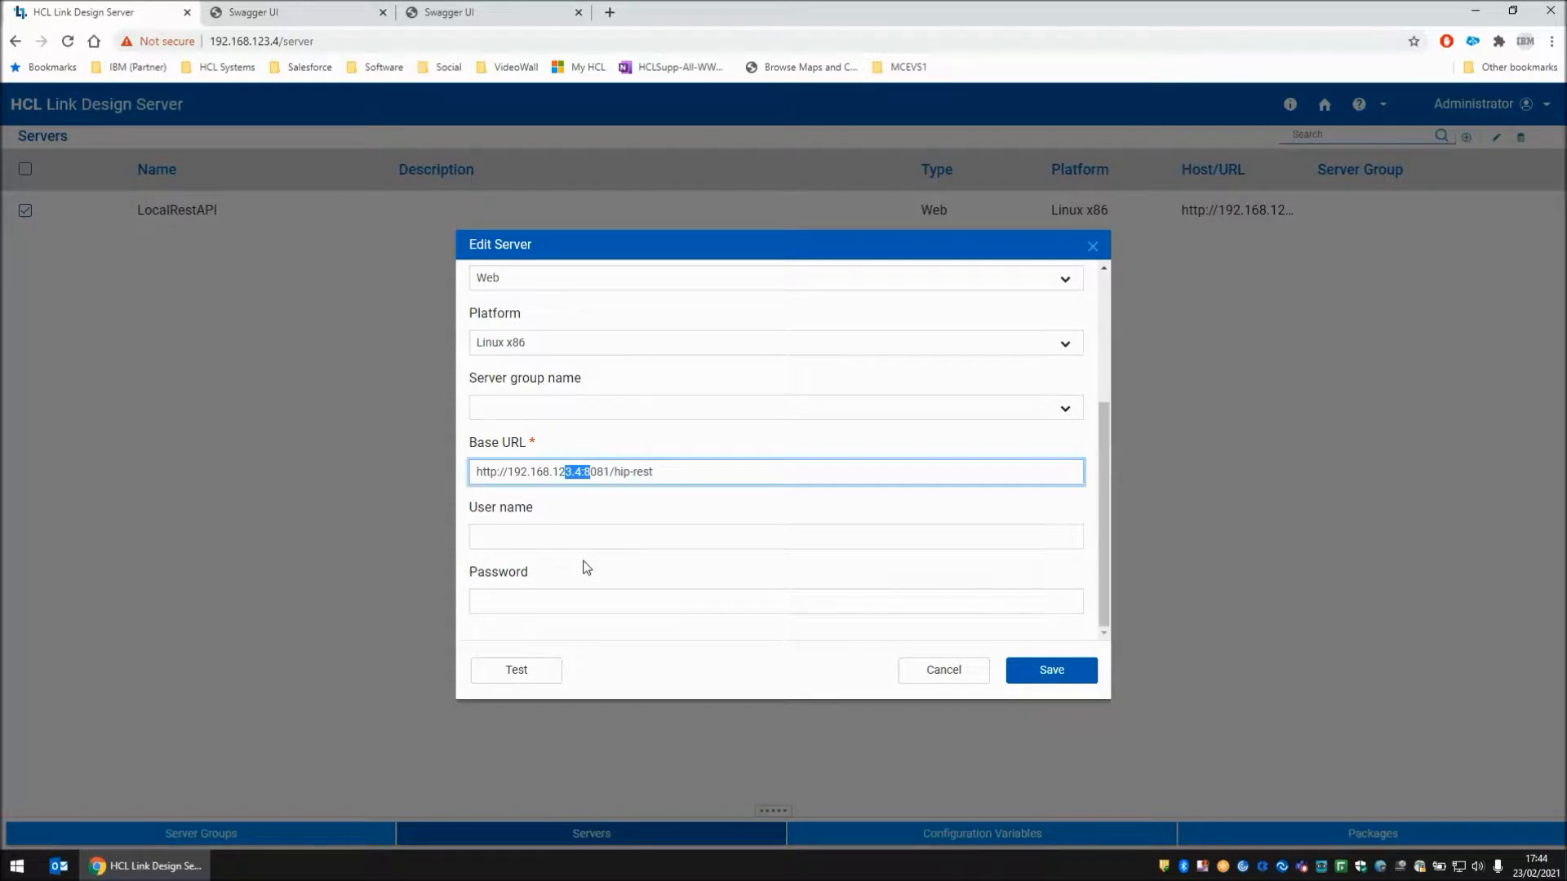
pyautogui.moveTo(633, 504)
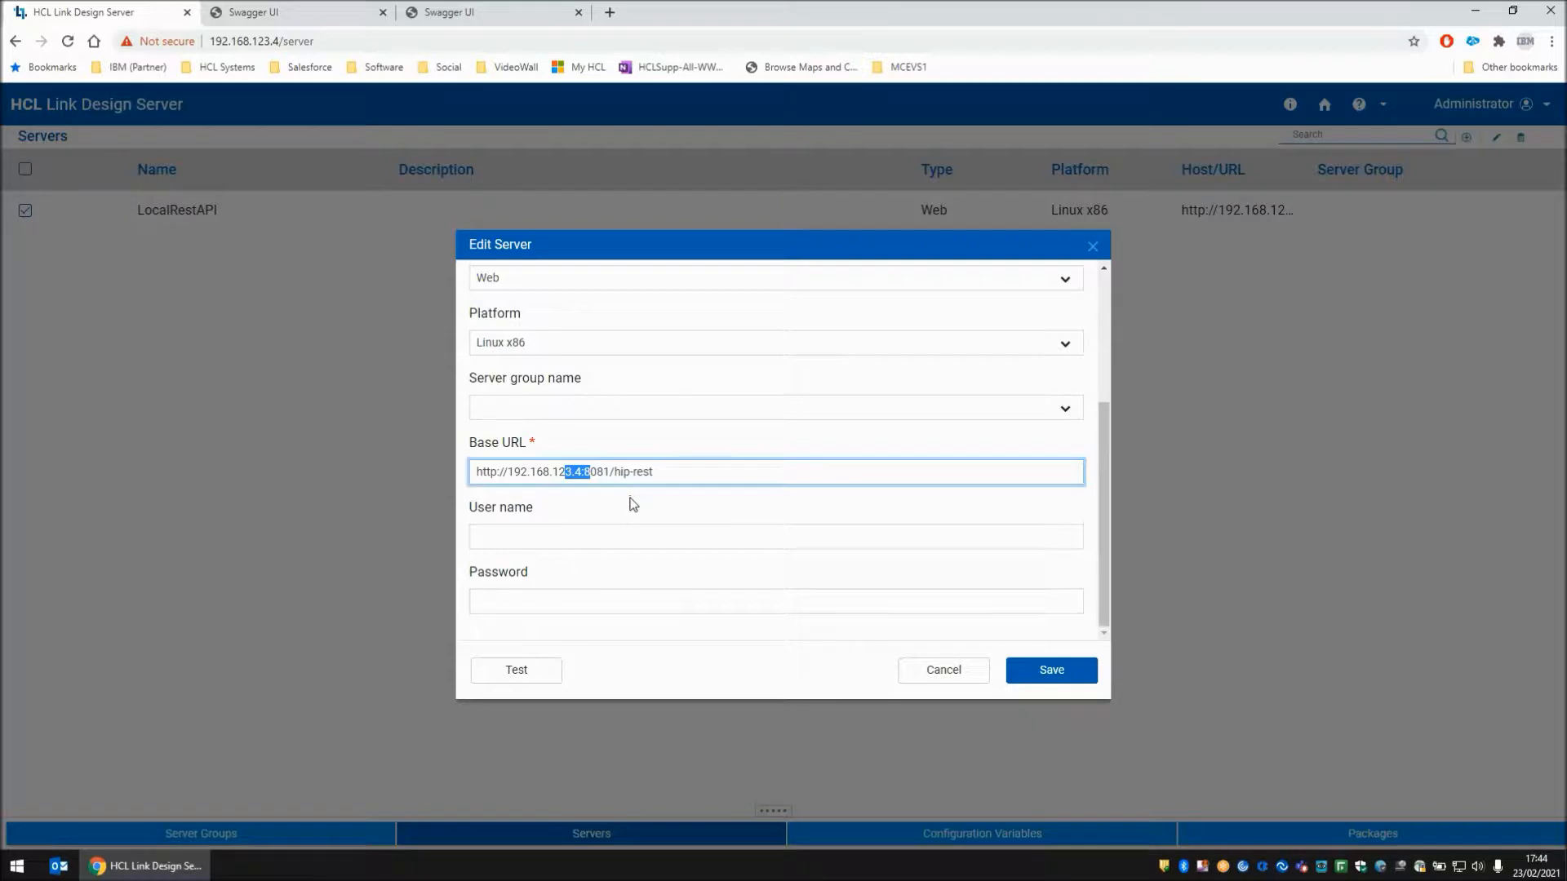
pyautogui.moveTo(589, 471)
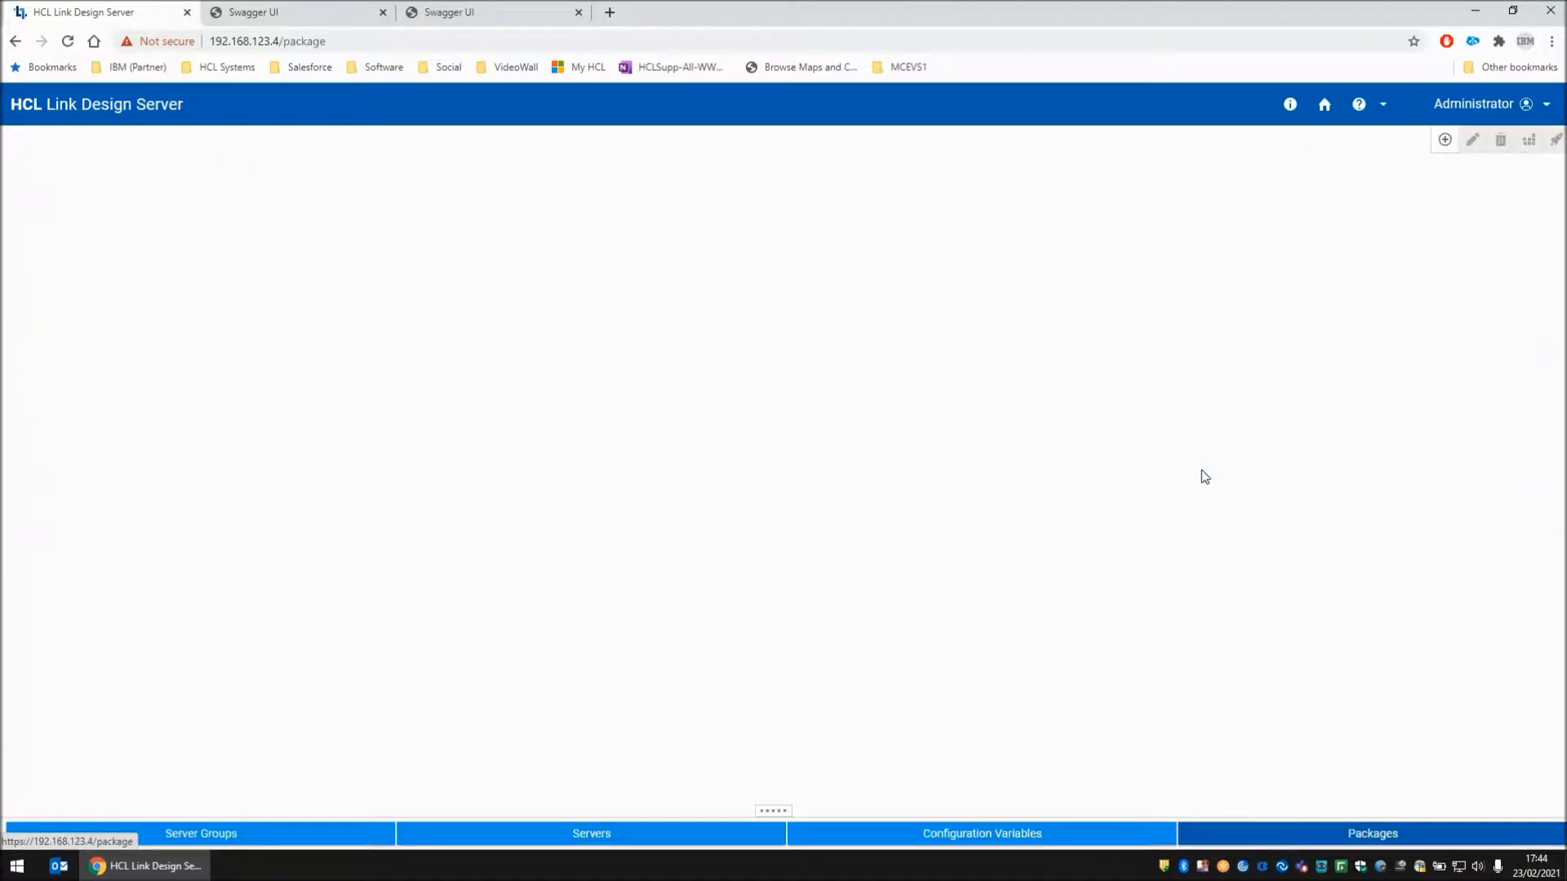
pyautogui.moveTo(561, 188)
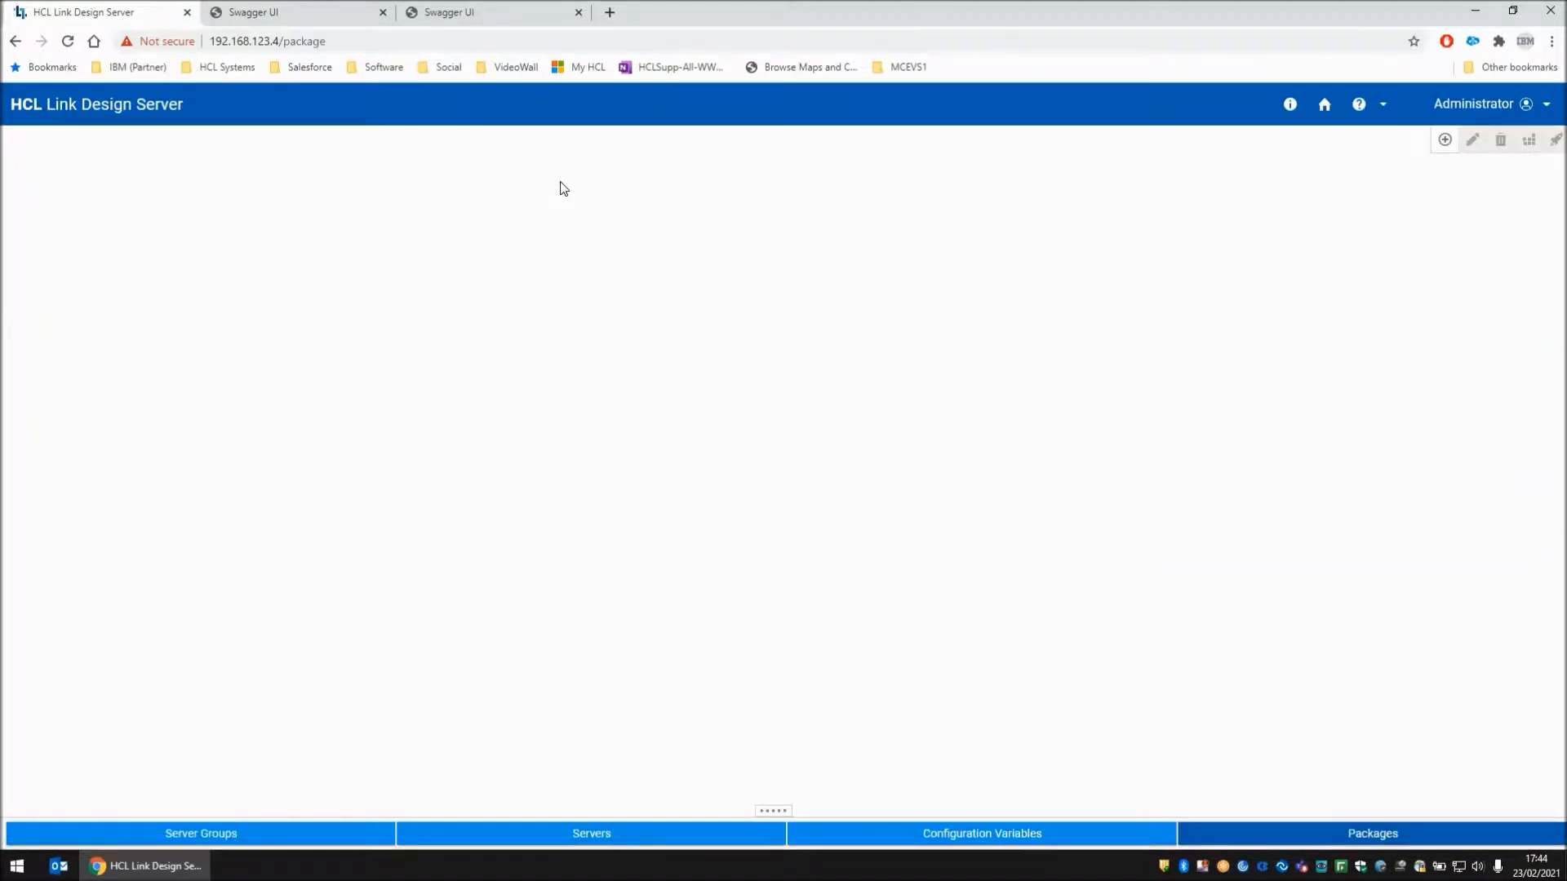
# Create Package1 with the Swift project's ReportMT950 and ValidateMT950 maps, and select it
pyautogui.click(1444, 138)
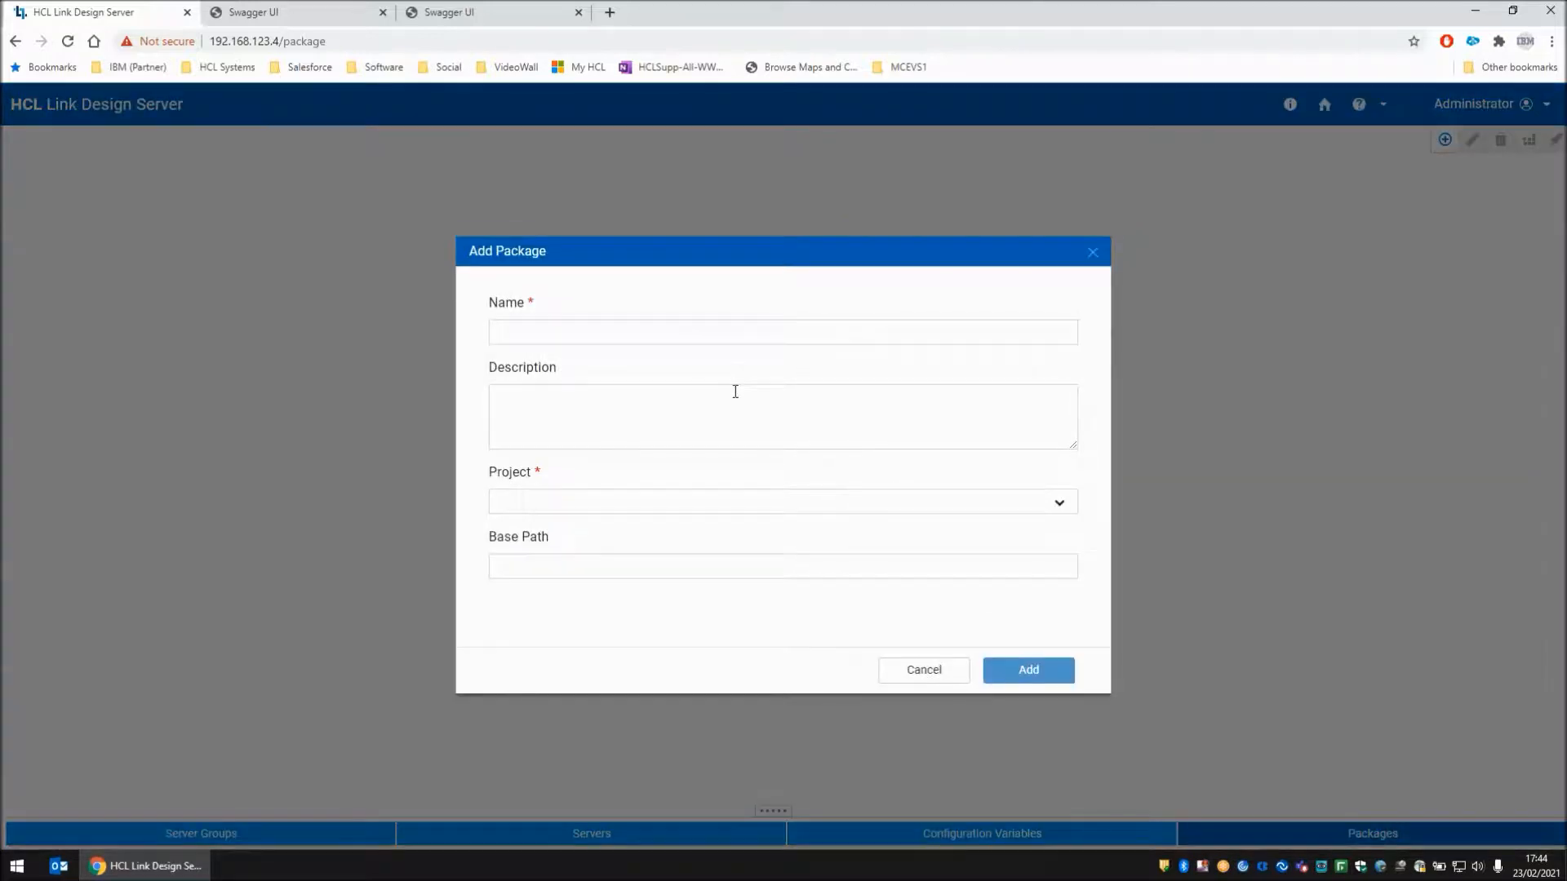
pyautogui.write('Package1')
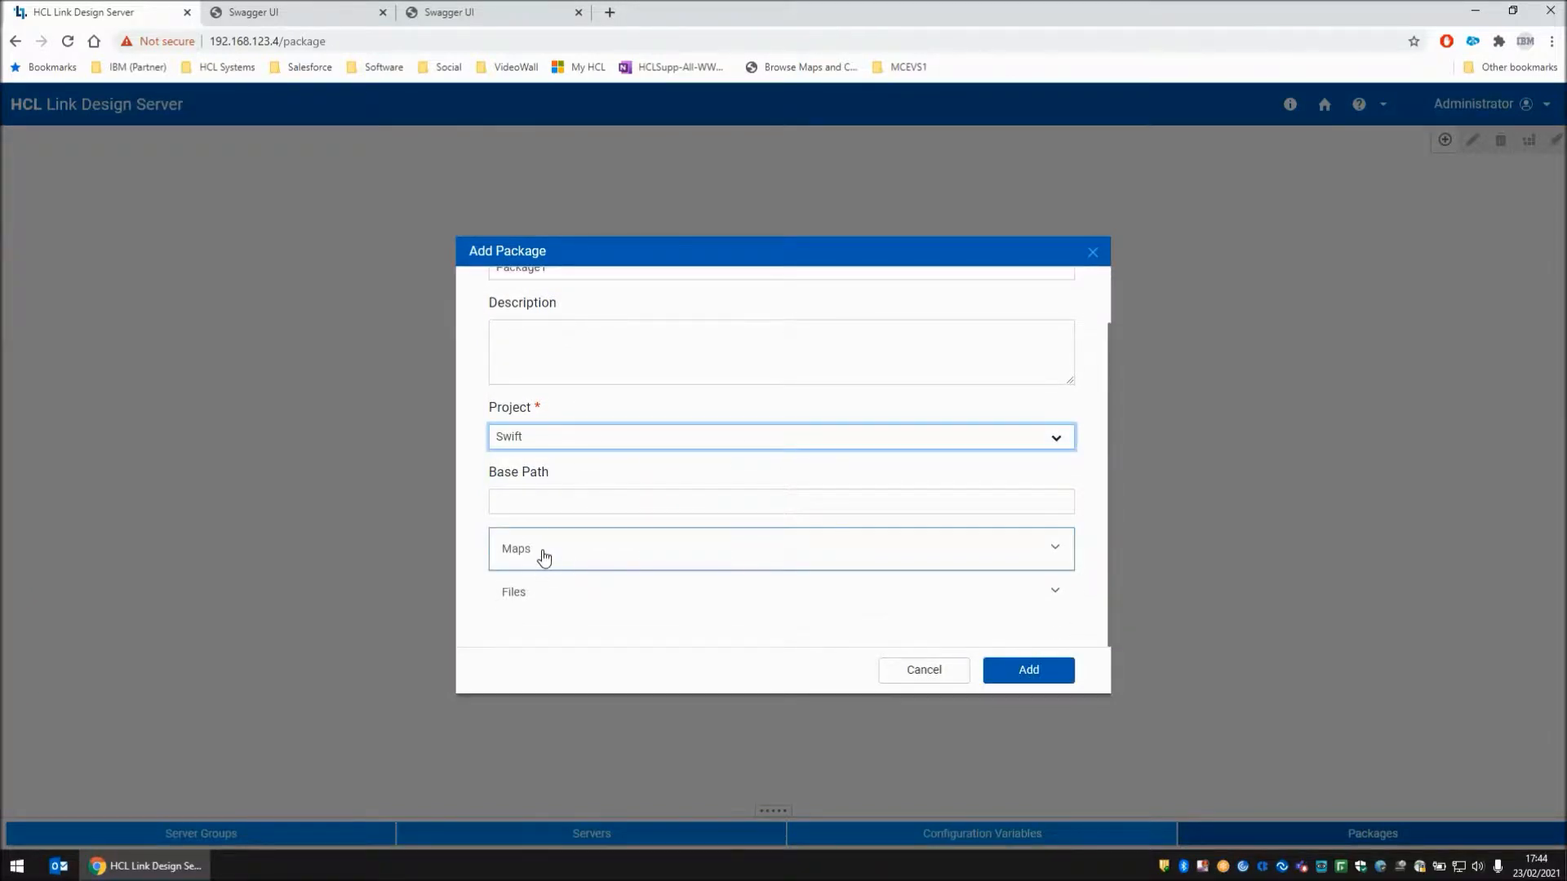
pyautogui.click(544, 547)
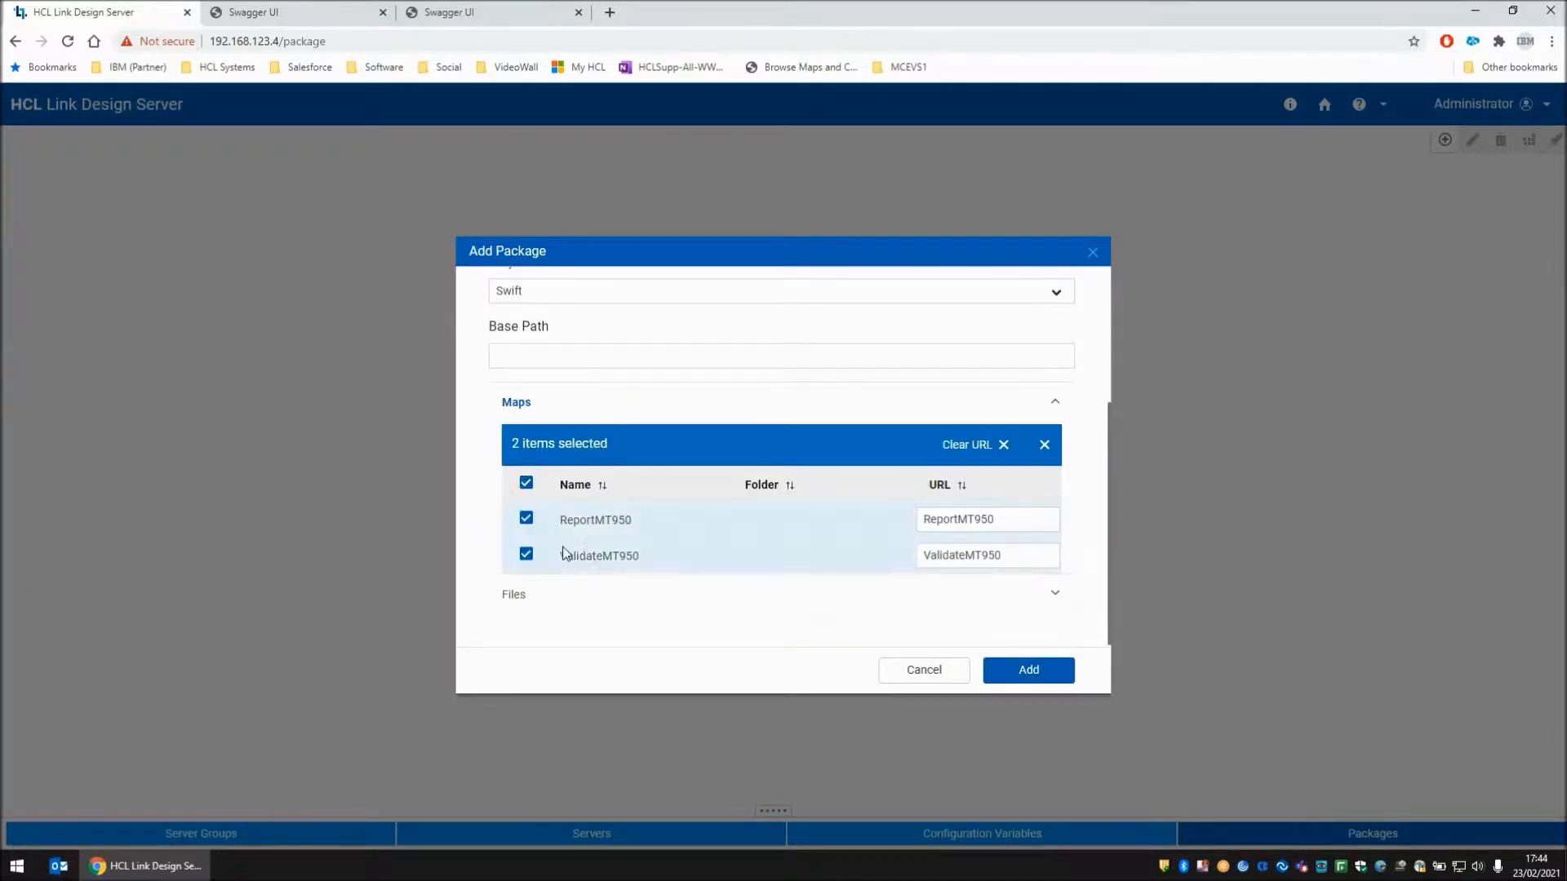
pyautogui.click(1027, 669)
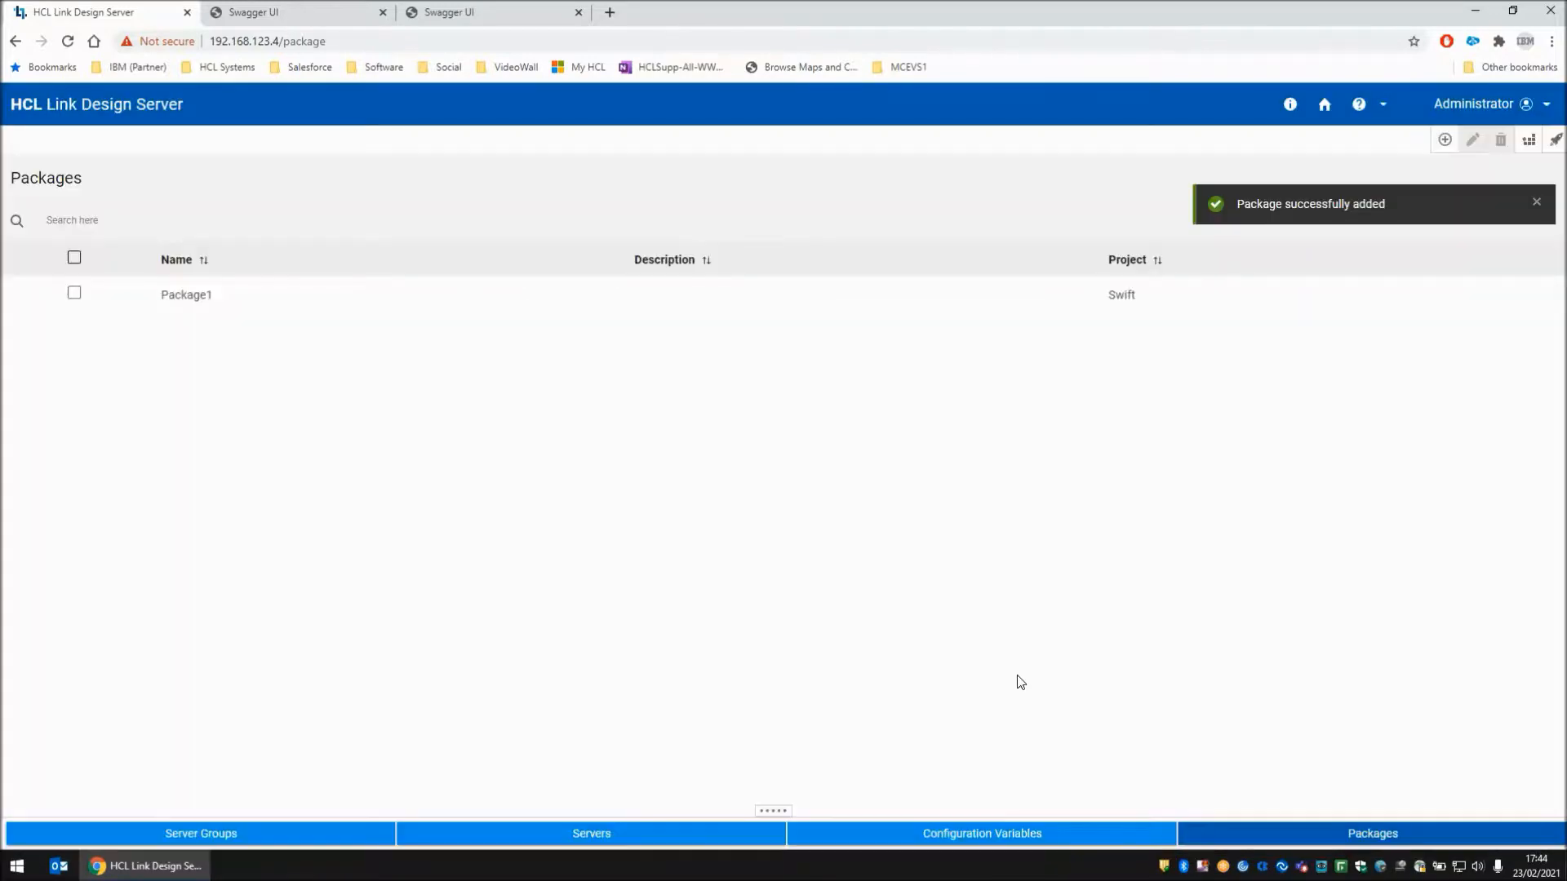
pyautogui.click(74, 293)
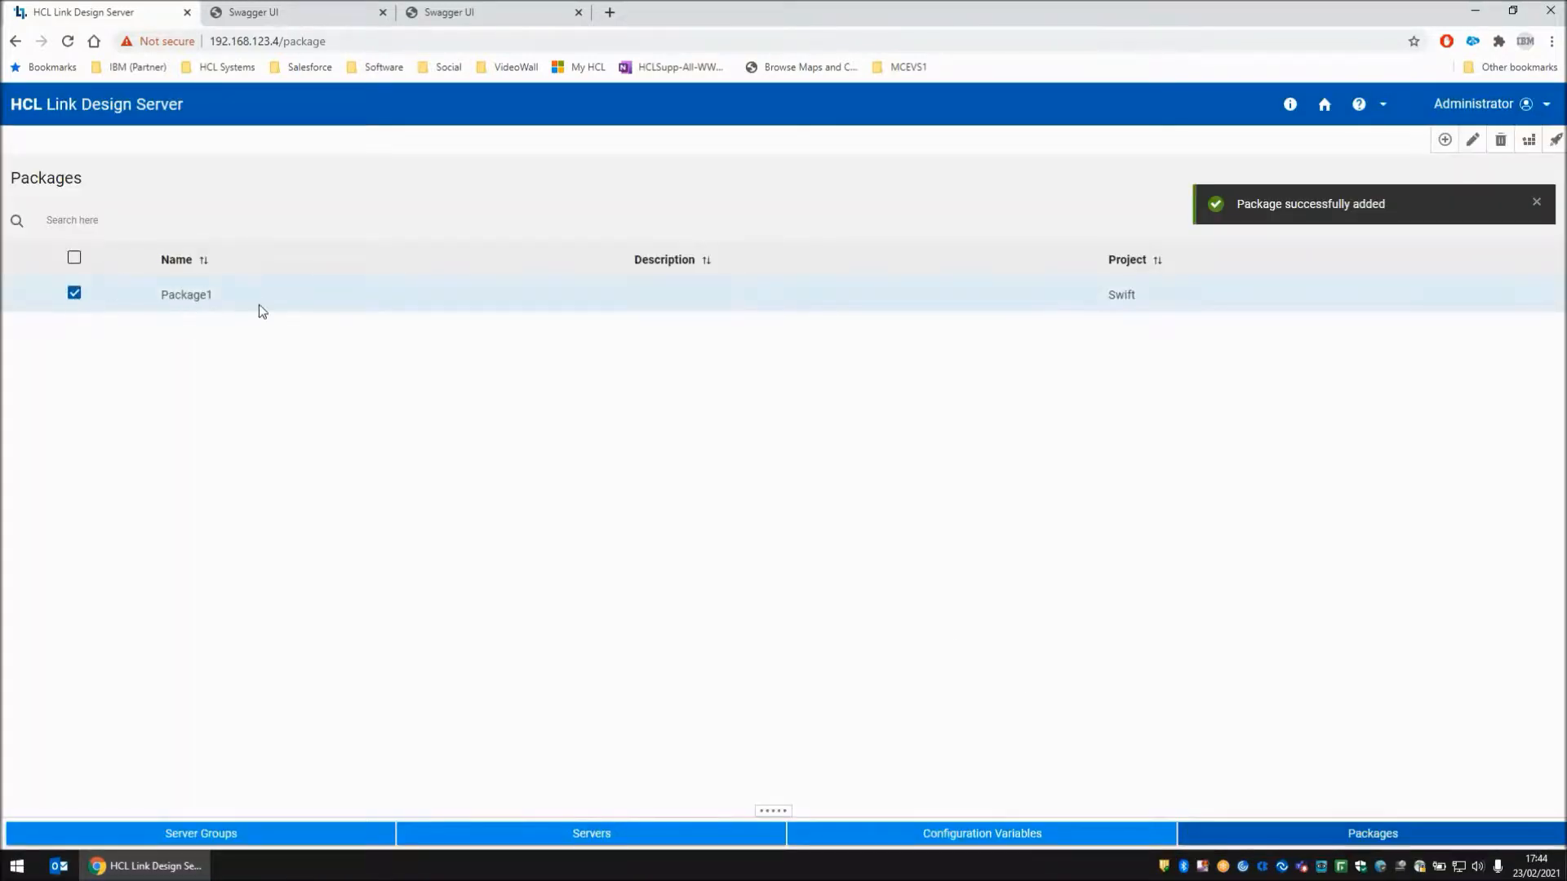
# Deploy the selected Package1 to LocalRestAPI and close the finished deployment dialog
pyautogui.click(1528, 139)
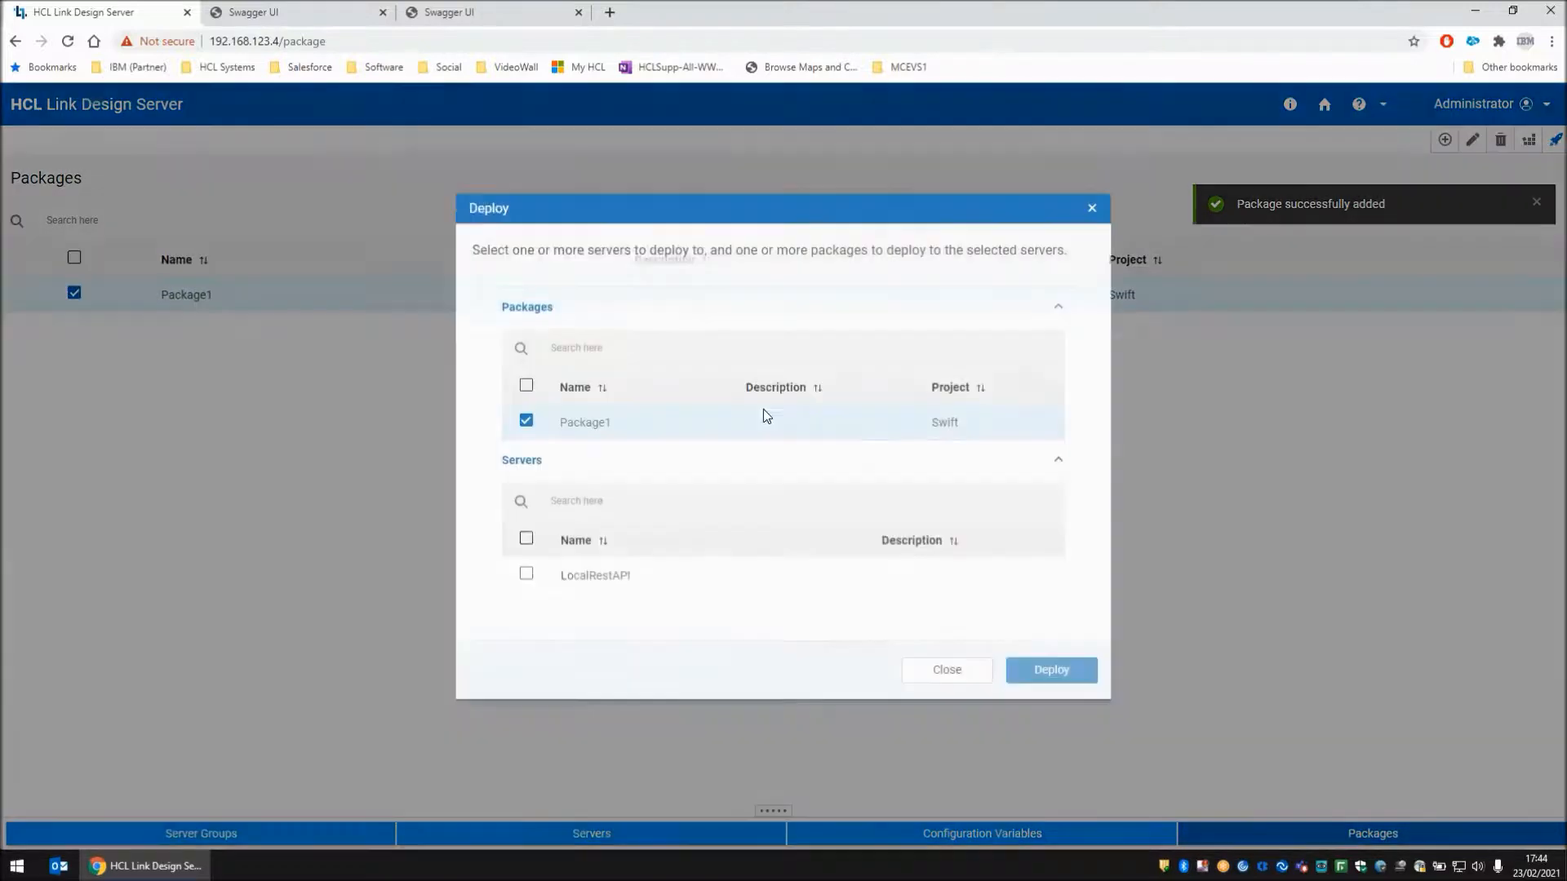
pyautogui.click(527, 574)
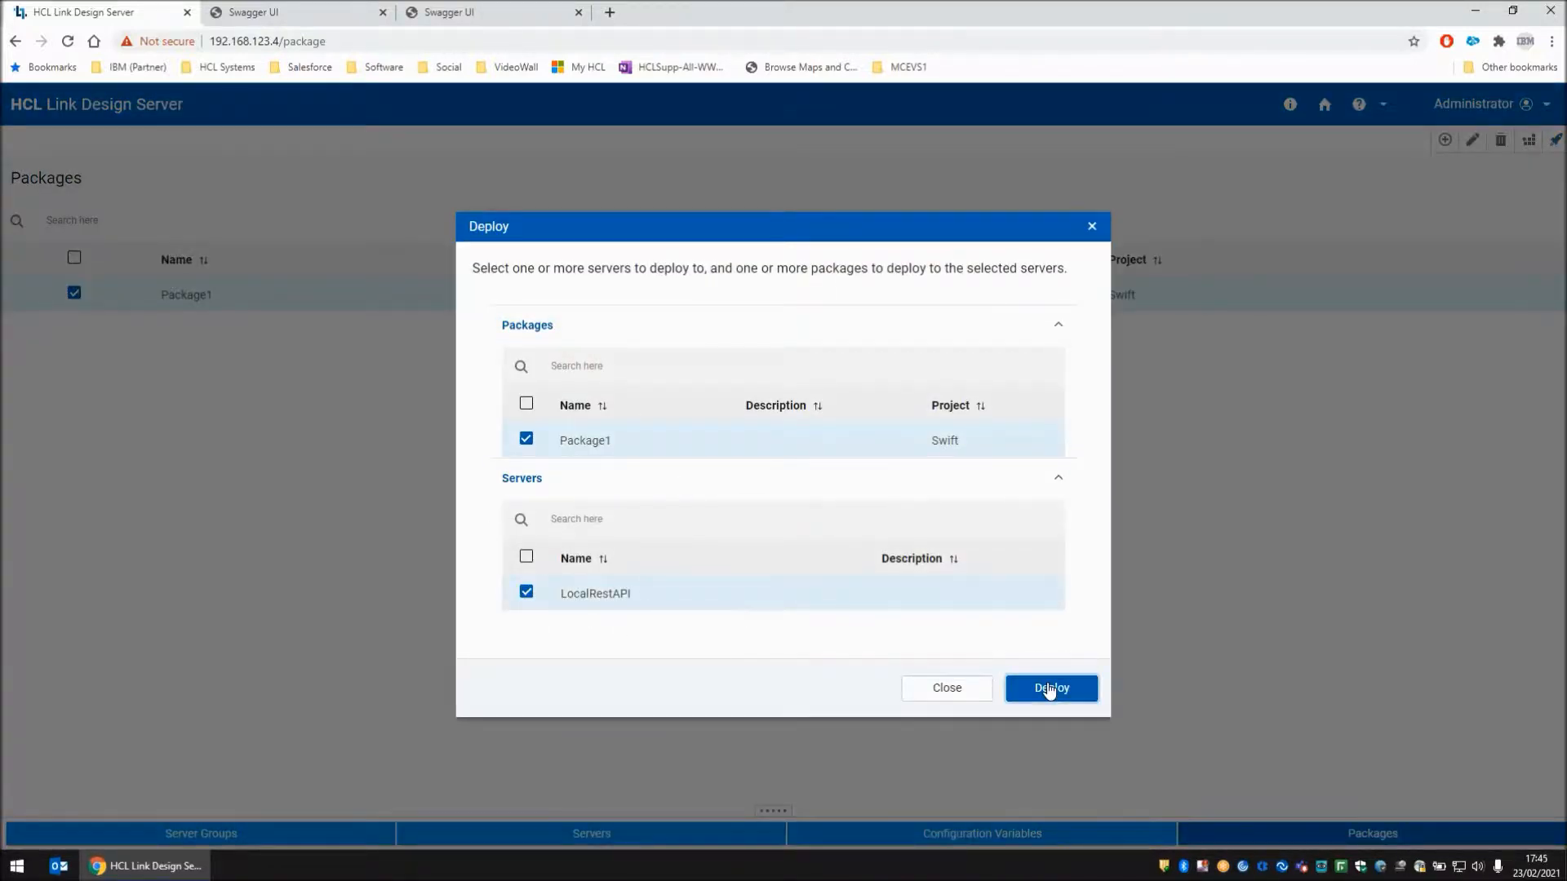
pyautogui.click(1050, 689)
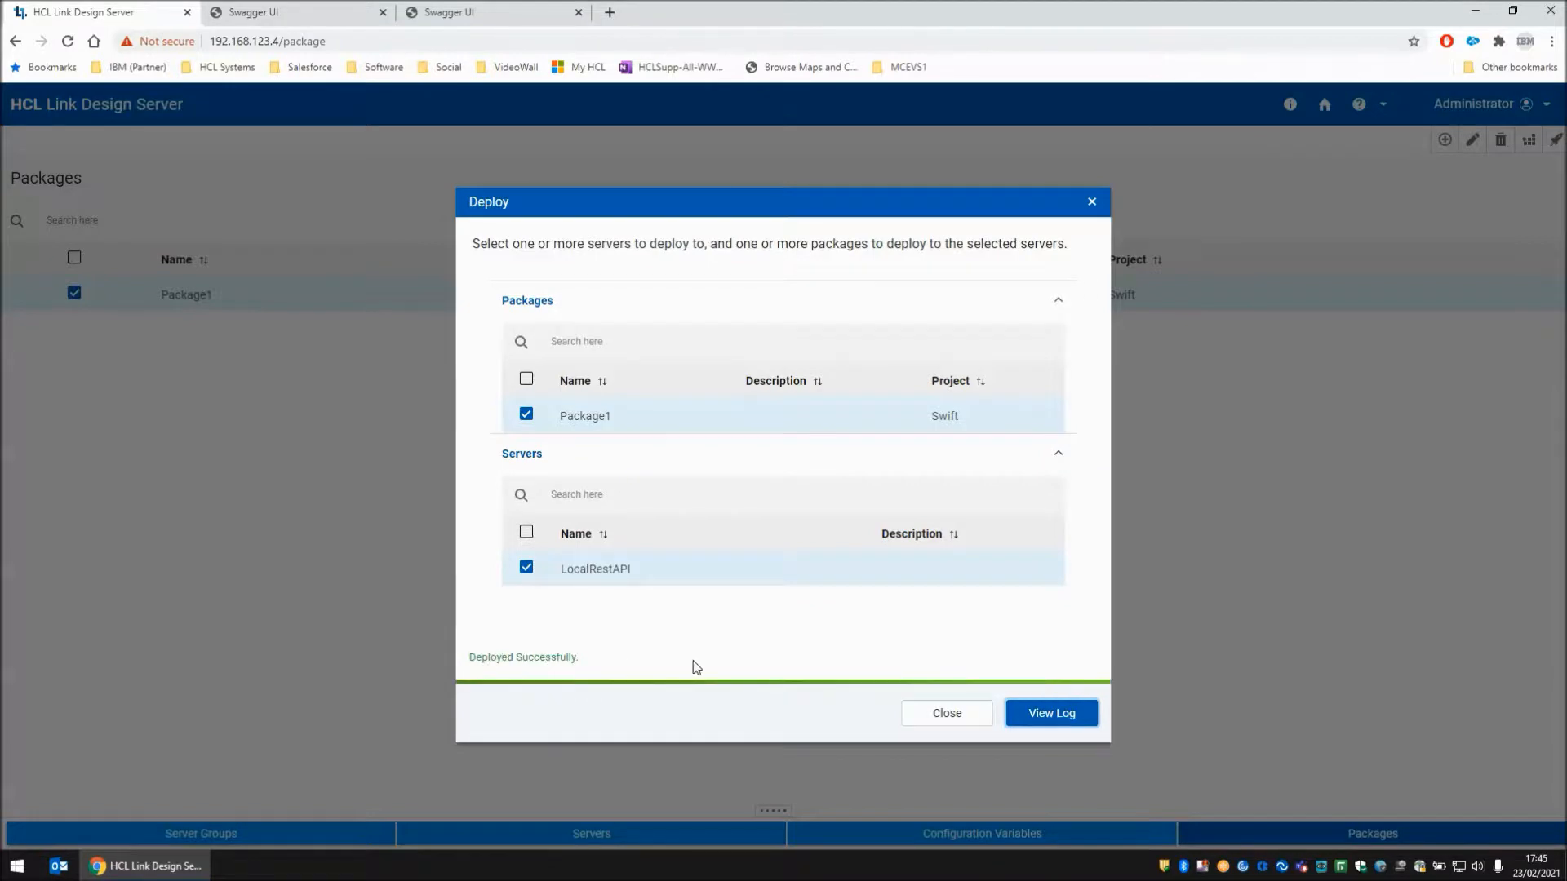
pyautogui.click(945, 713)
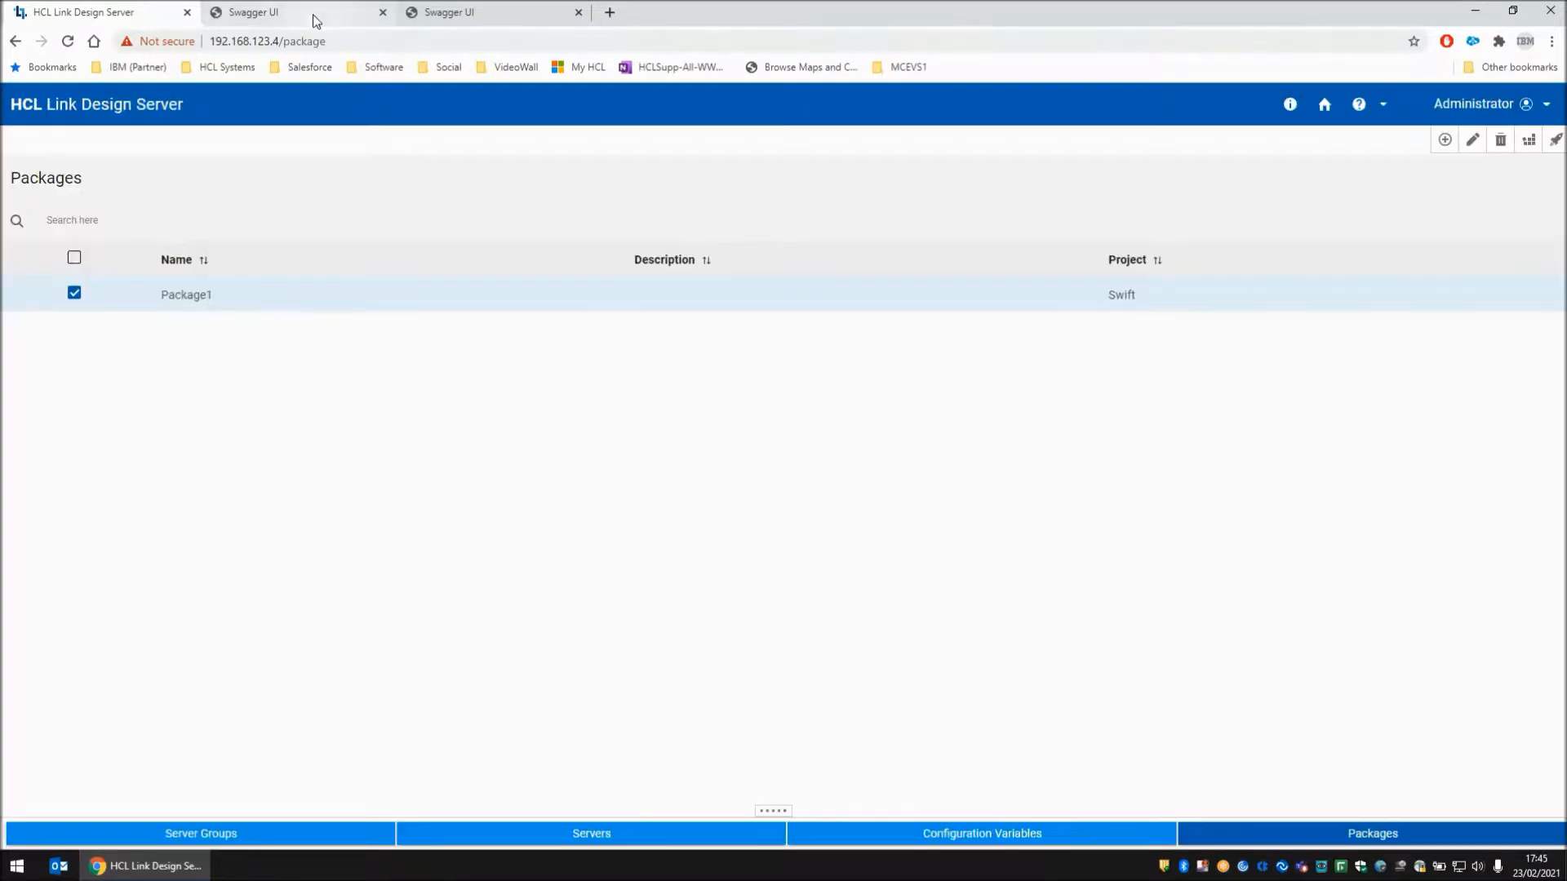
# Execute PUT /v2/run/ReportMT950 in Swagger UI to get its curl command
pyautogui.click(254, 12)
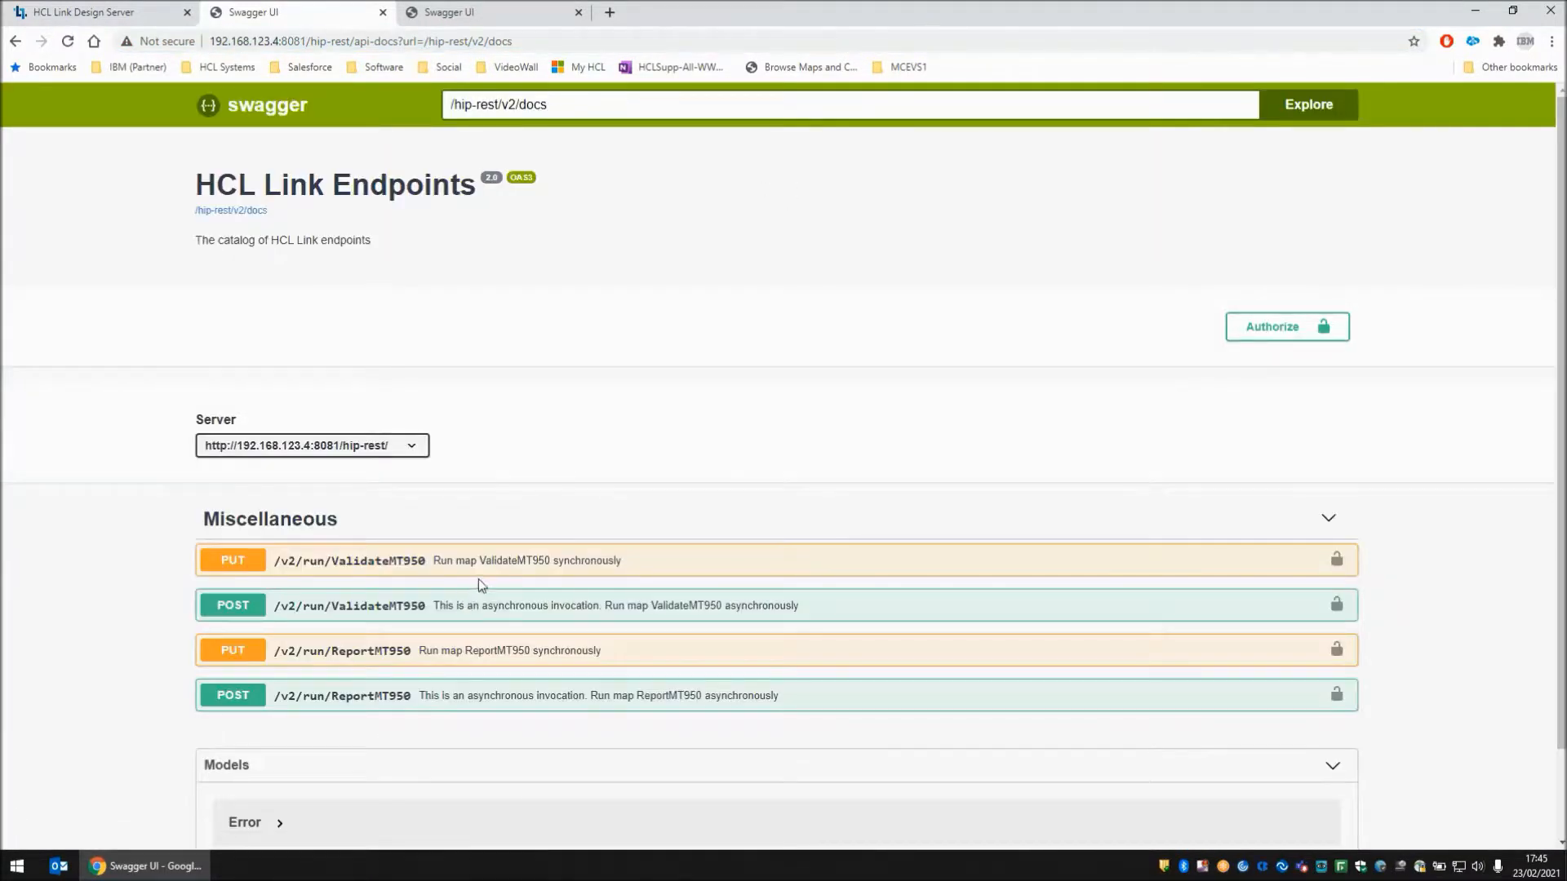
pyautogui.moveTo(405, 571)
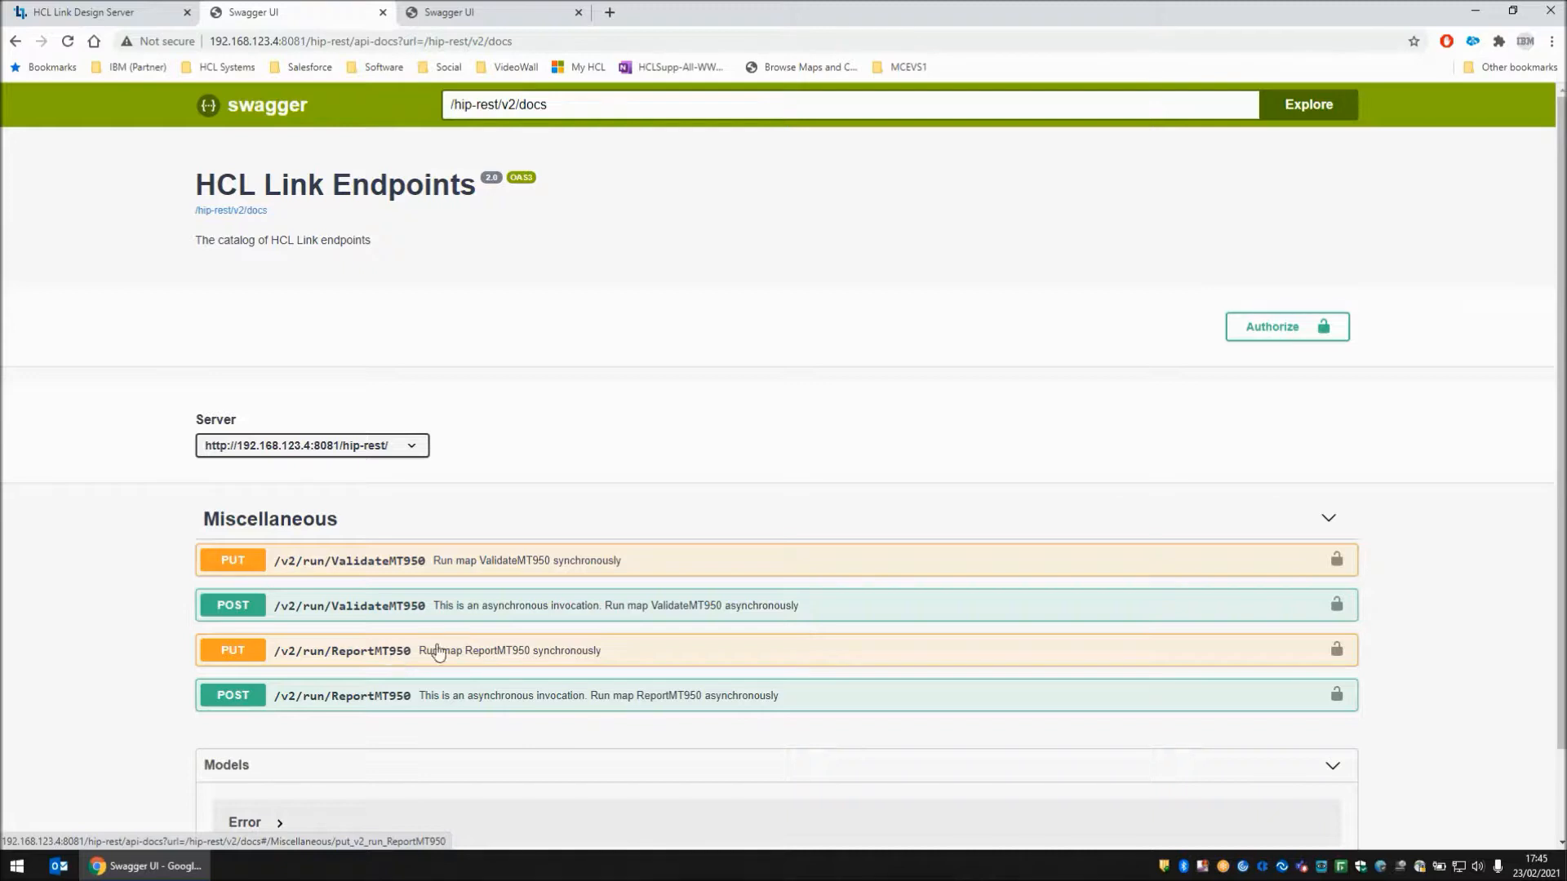
pyautogui.moveTo(511, 684)
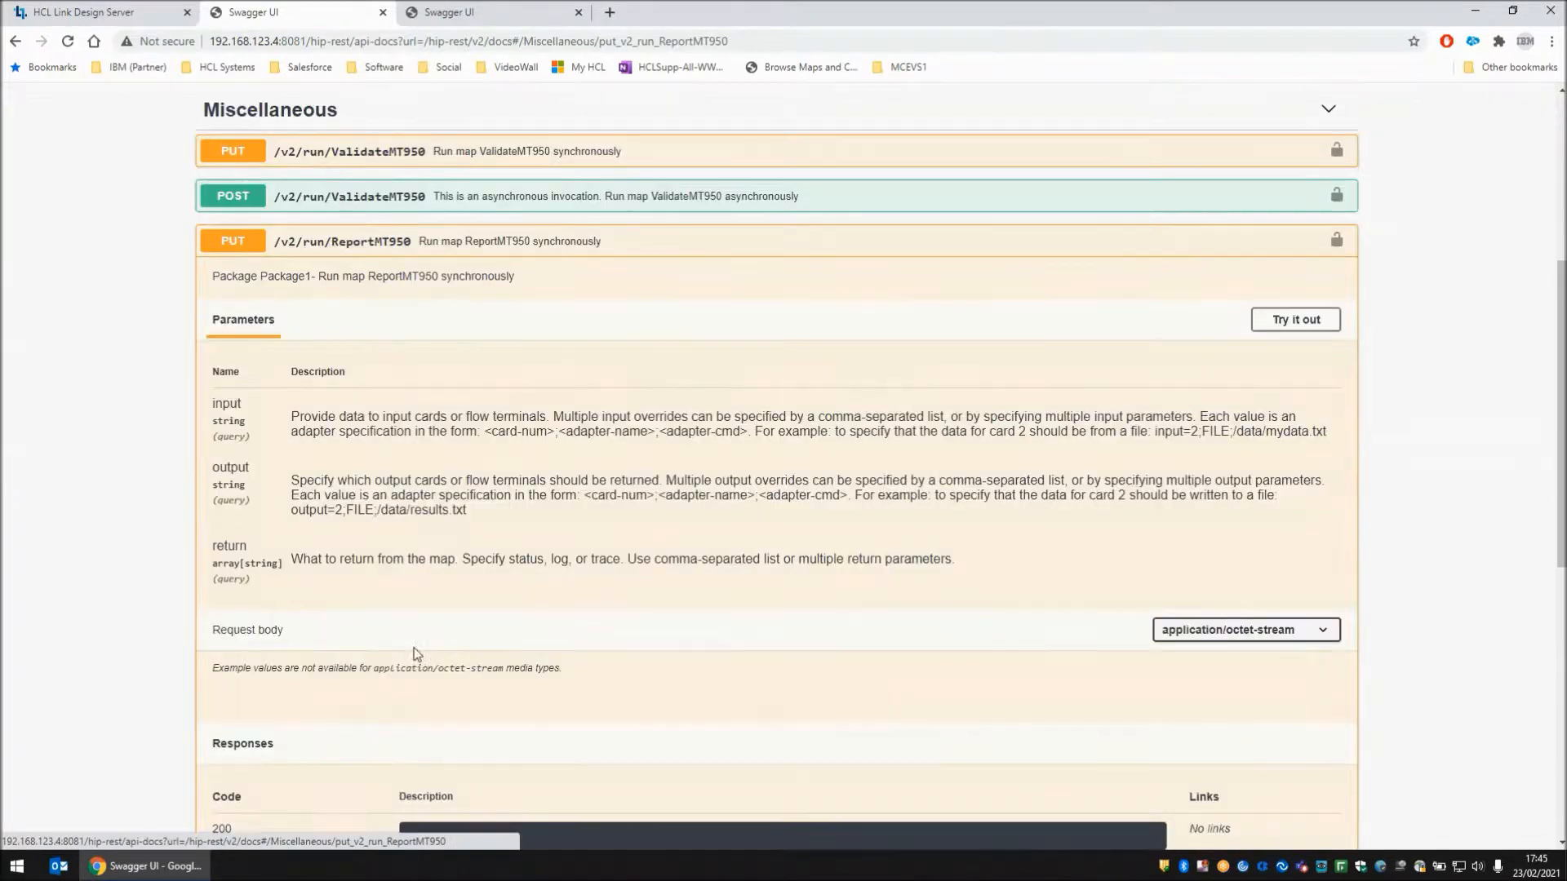
pyautogui.click(1294, 320)
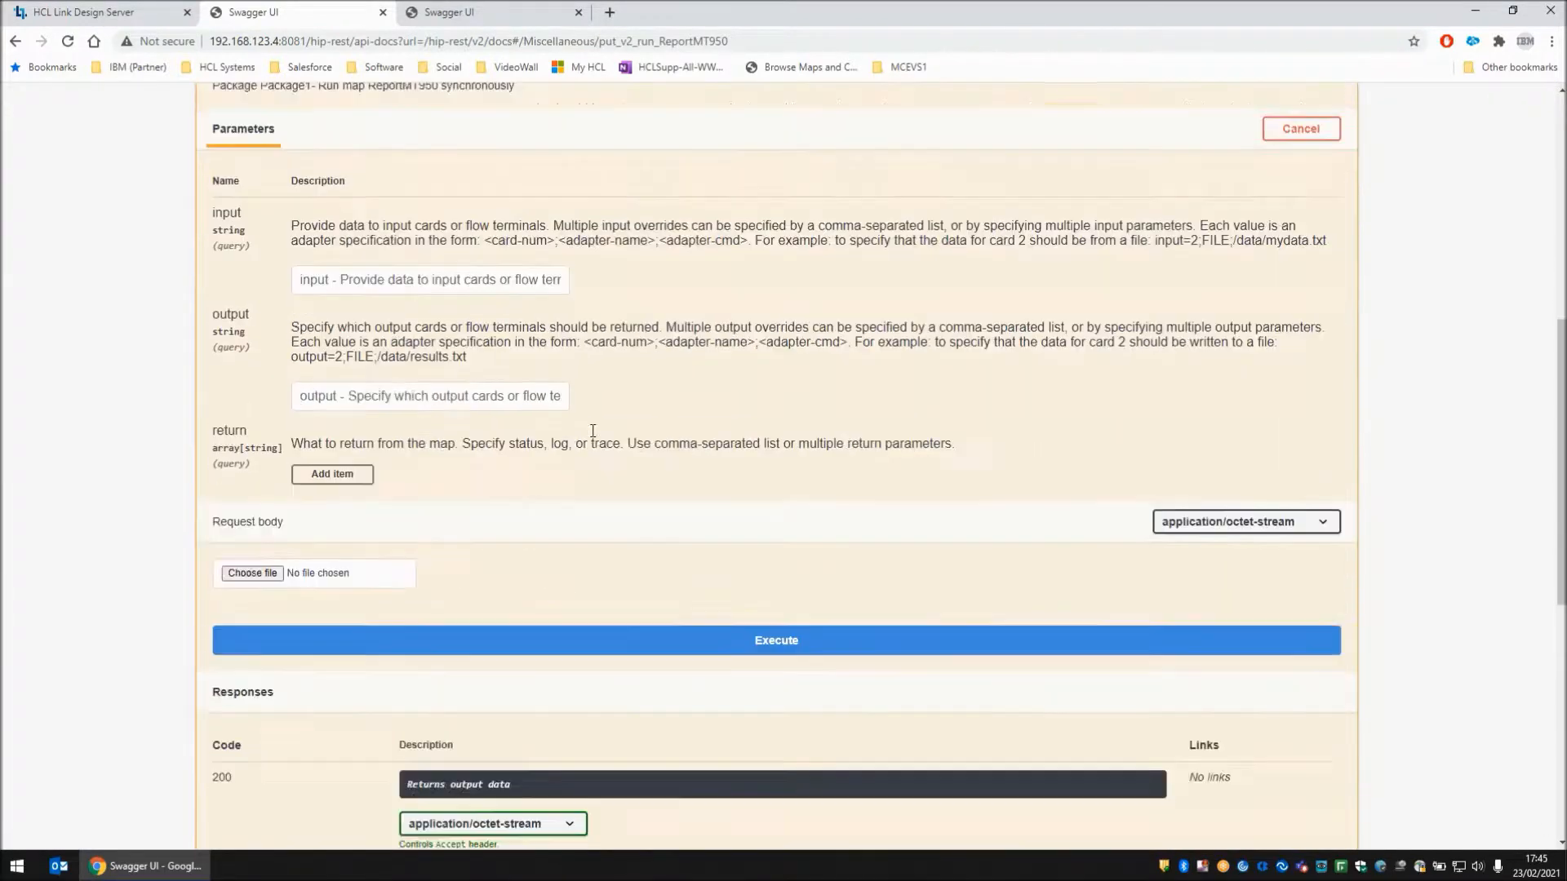
pyautogui.scroll(-3)
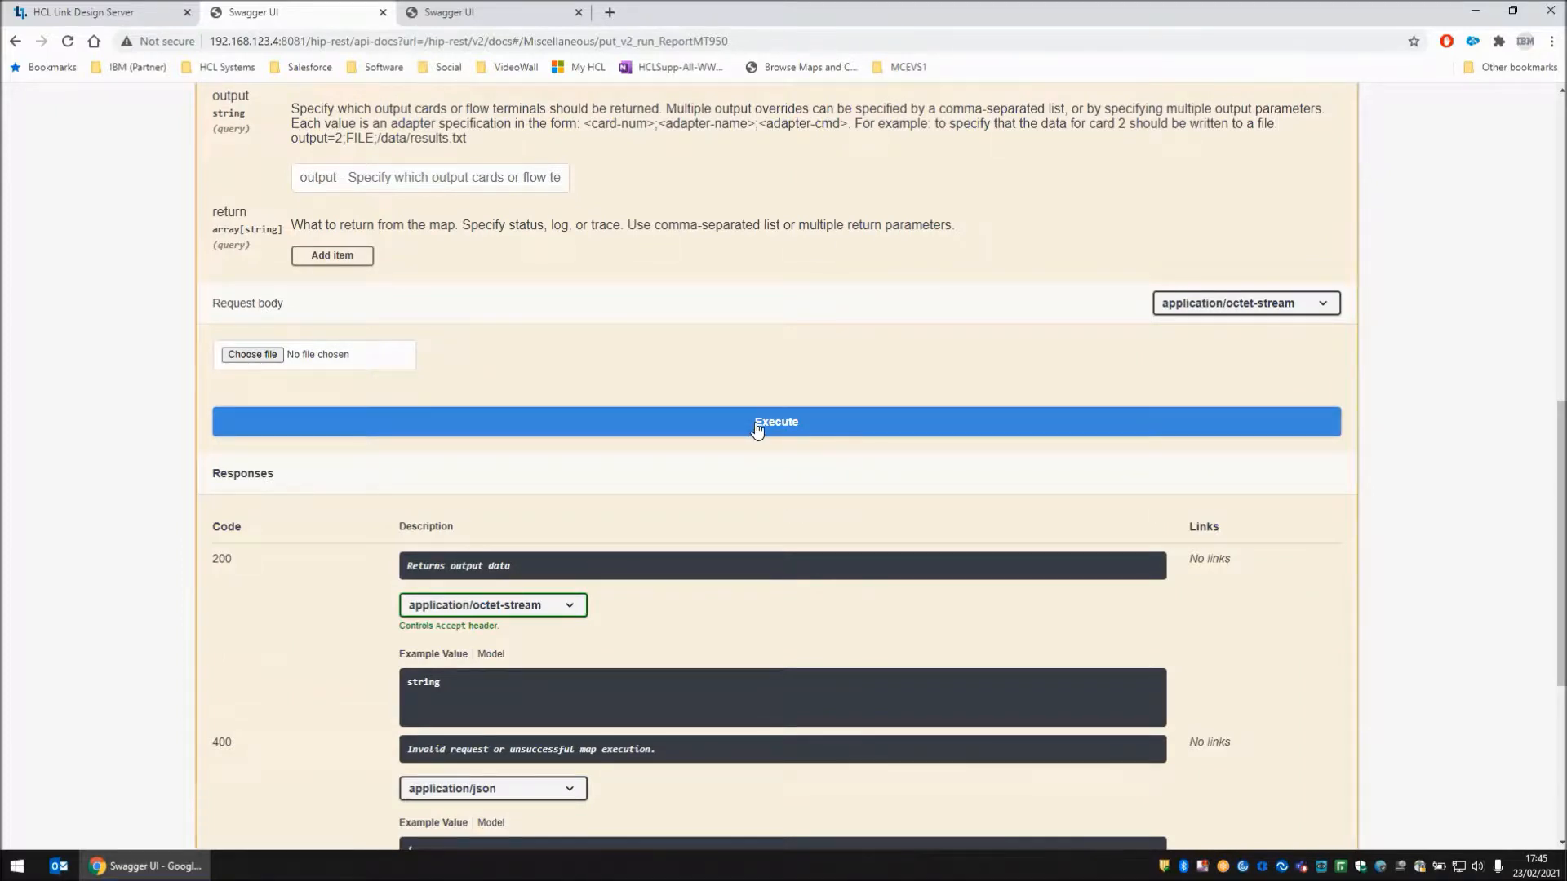
pyautogui.click(775, 421)
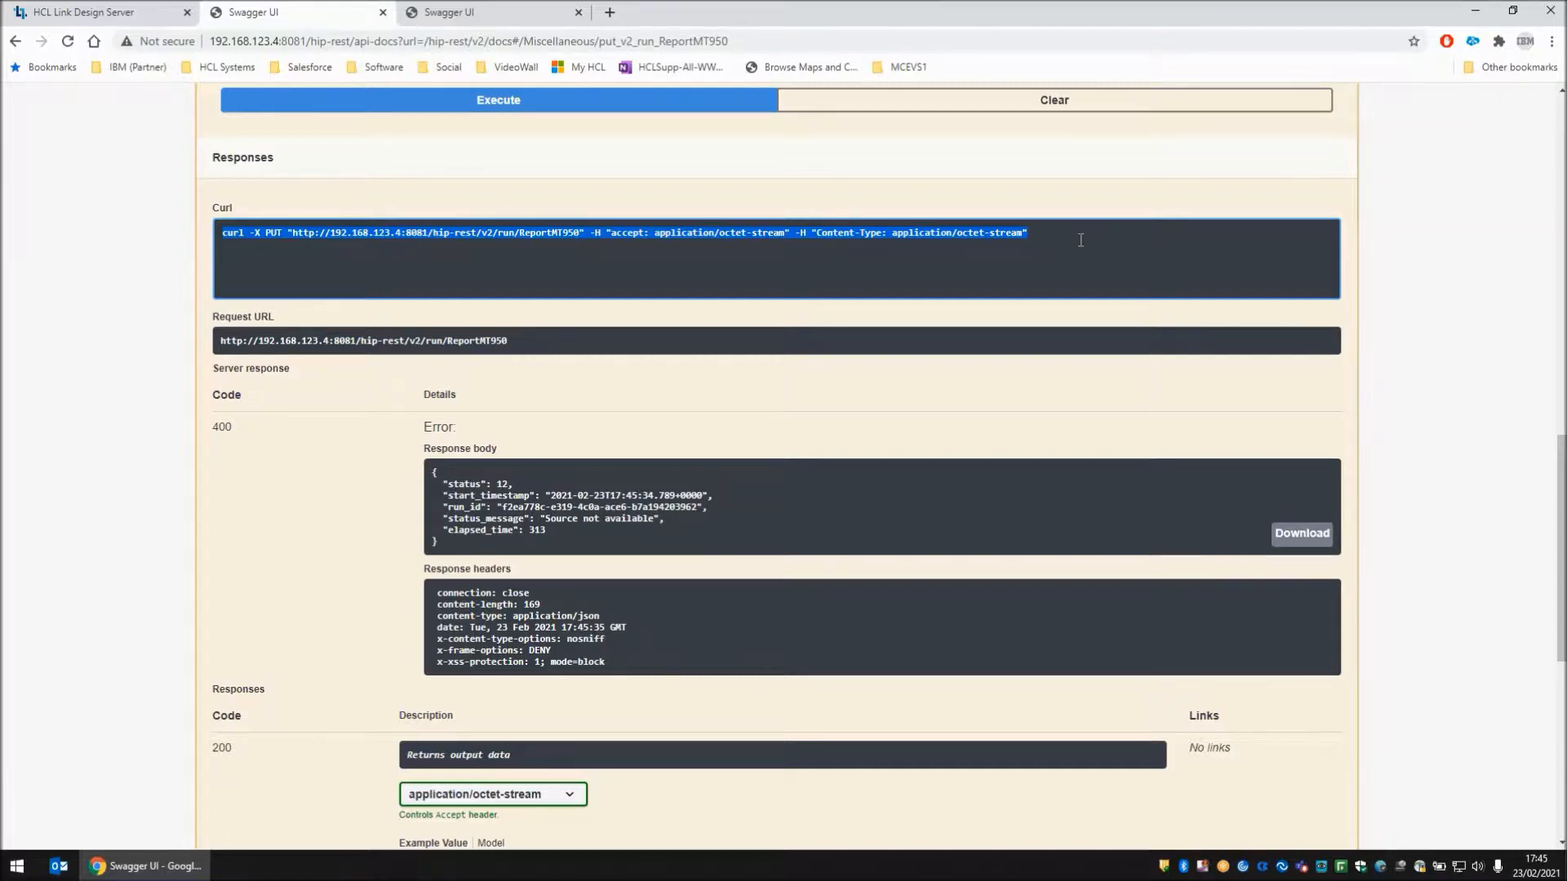
pyautogui.click(227, 865)
pyautogui.write('t:')
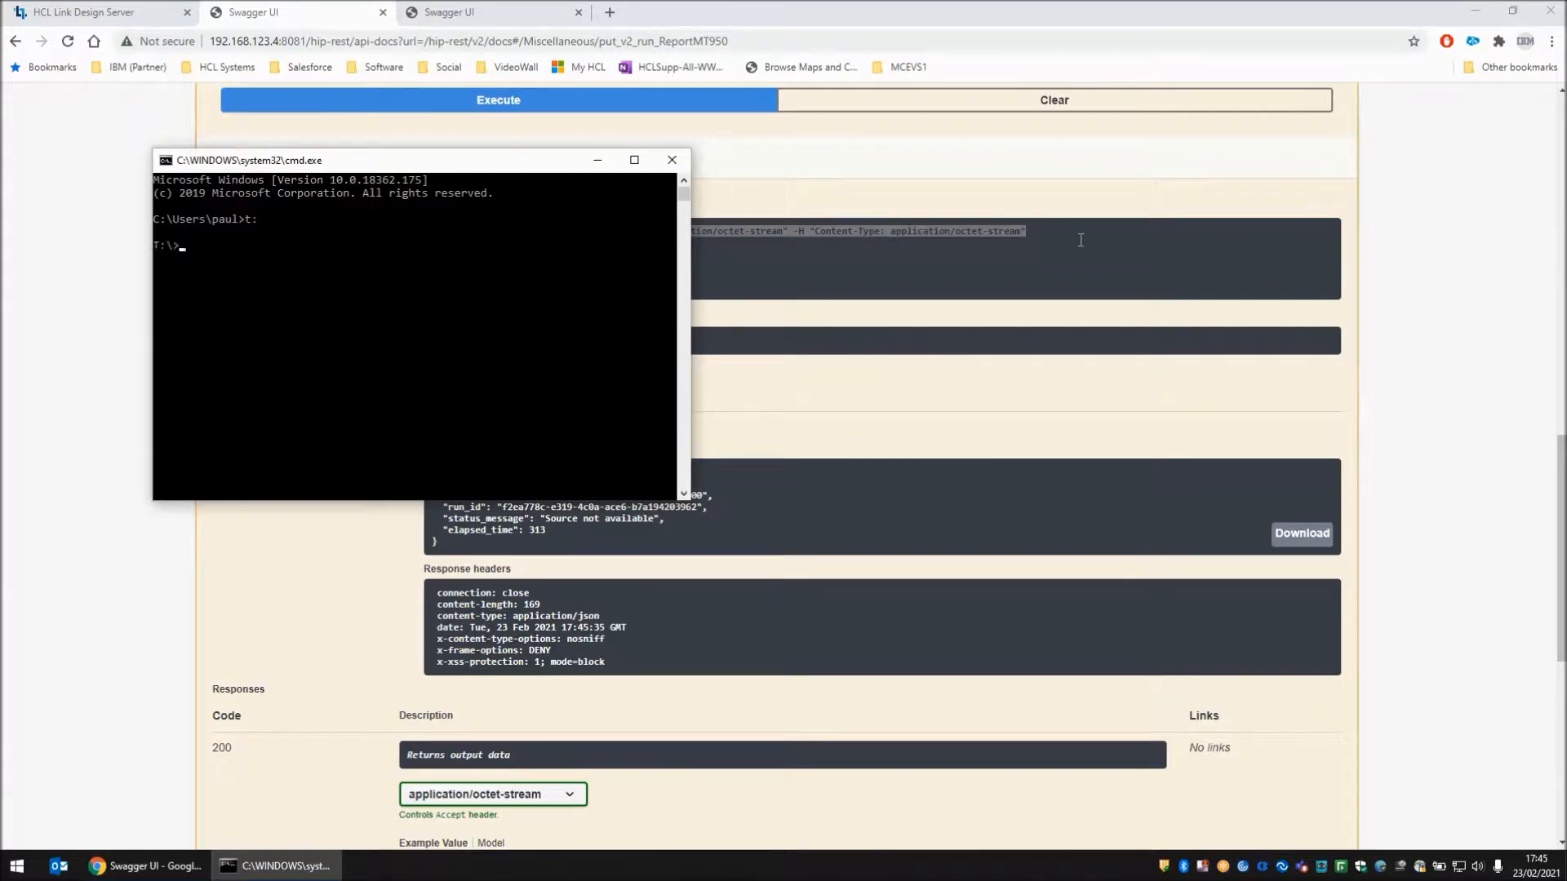
pyautogui.write('cd')
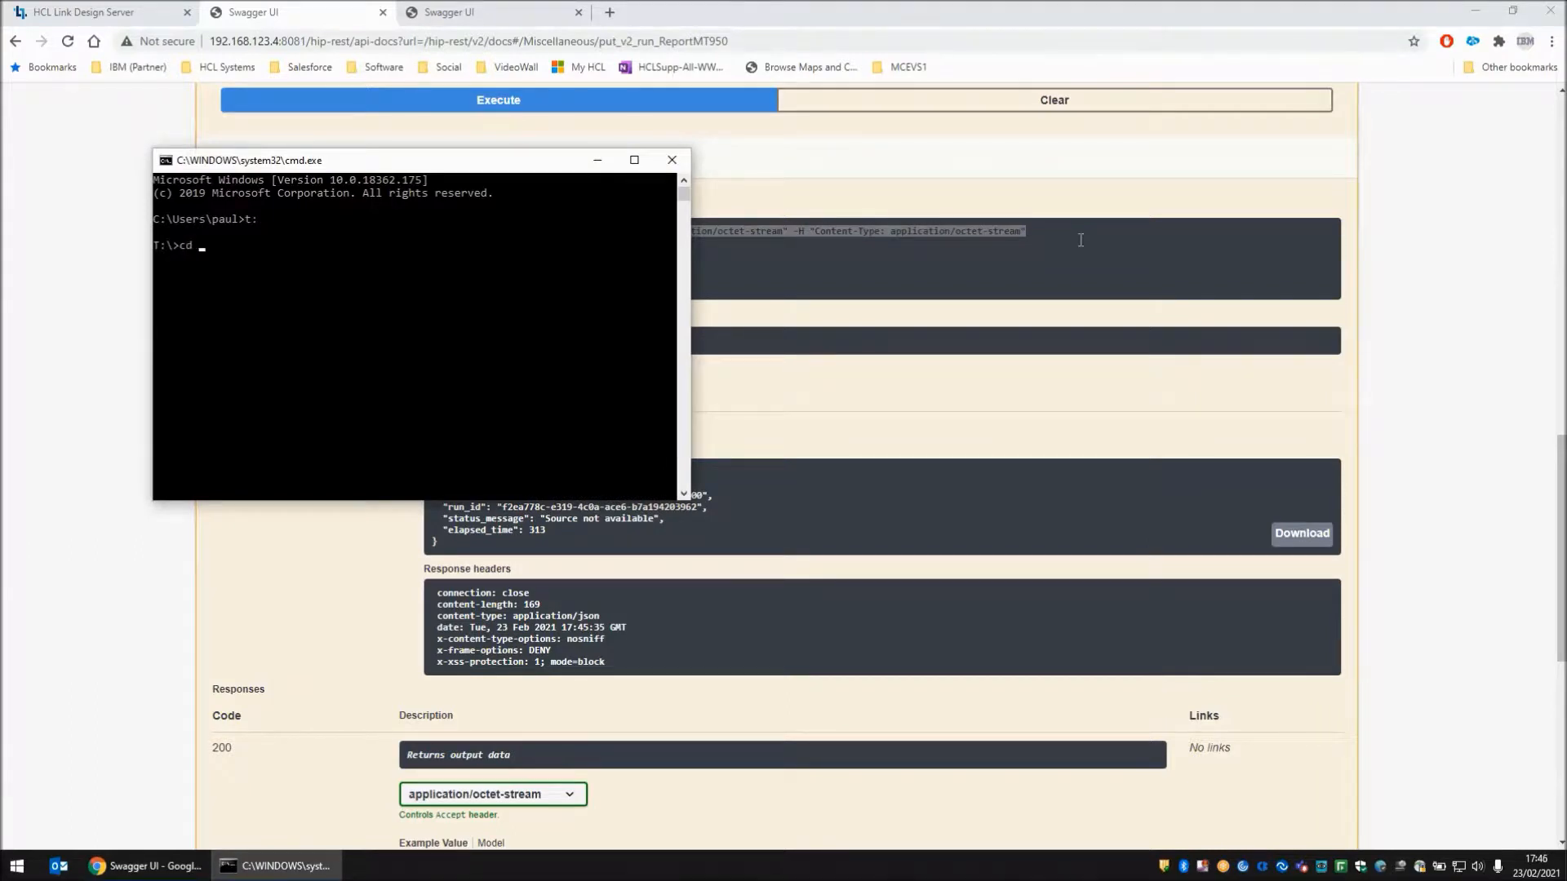
pyautogui.write('\\Swift2LMF')
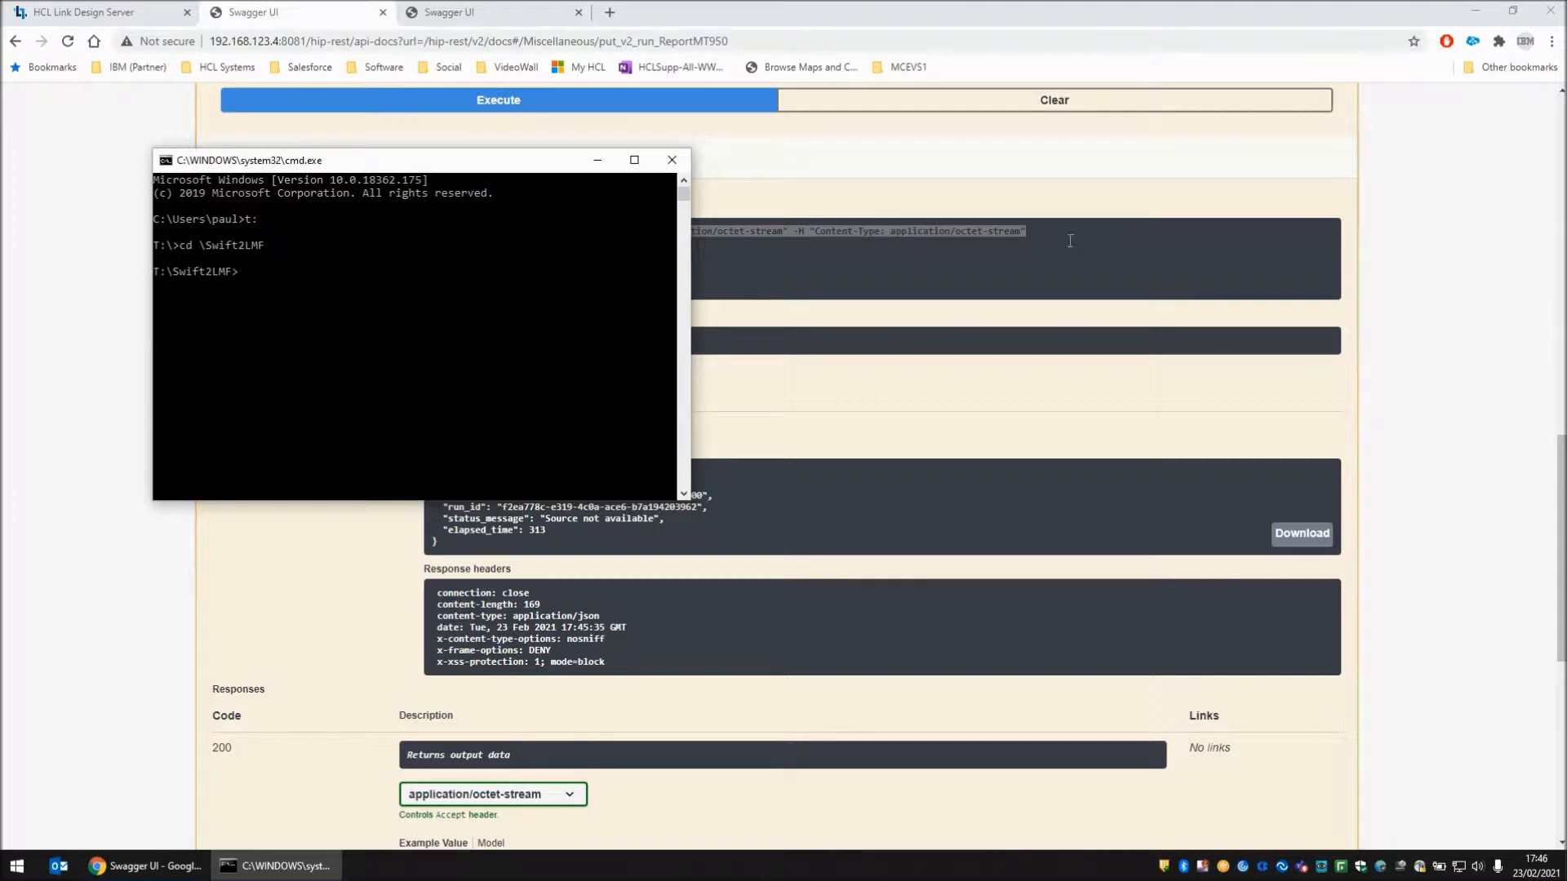
pyautogui.write('"How to - Copy.txt"')
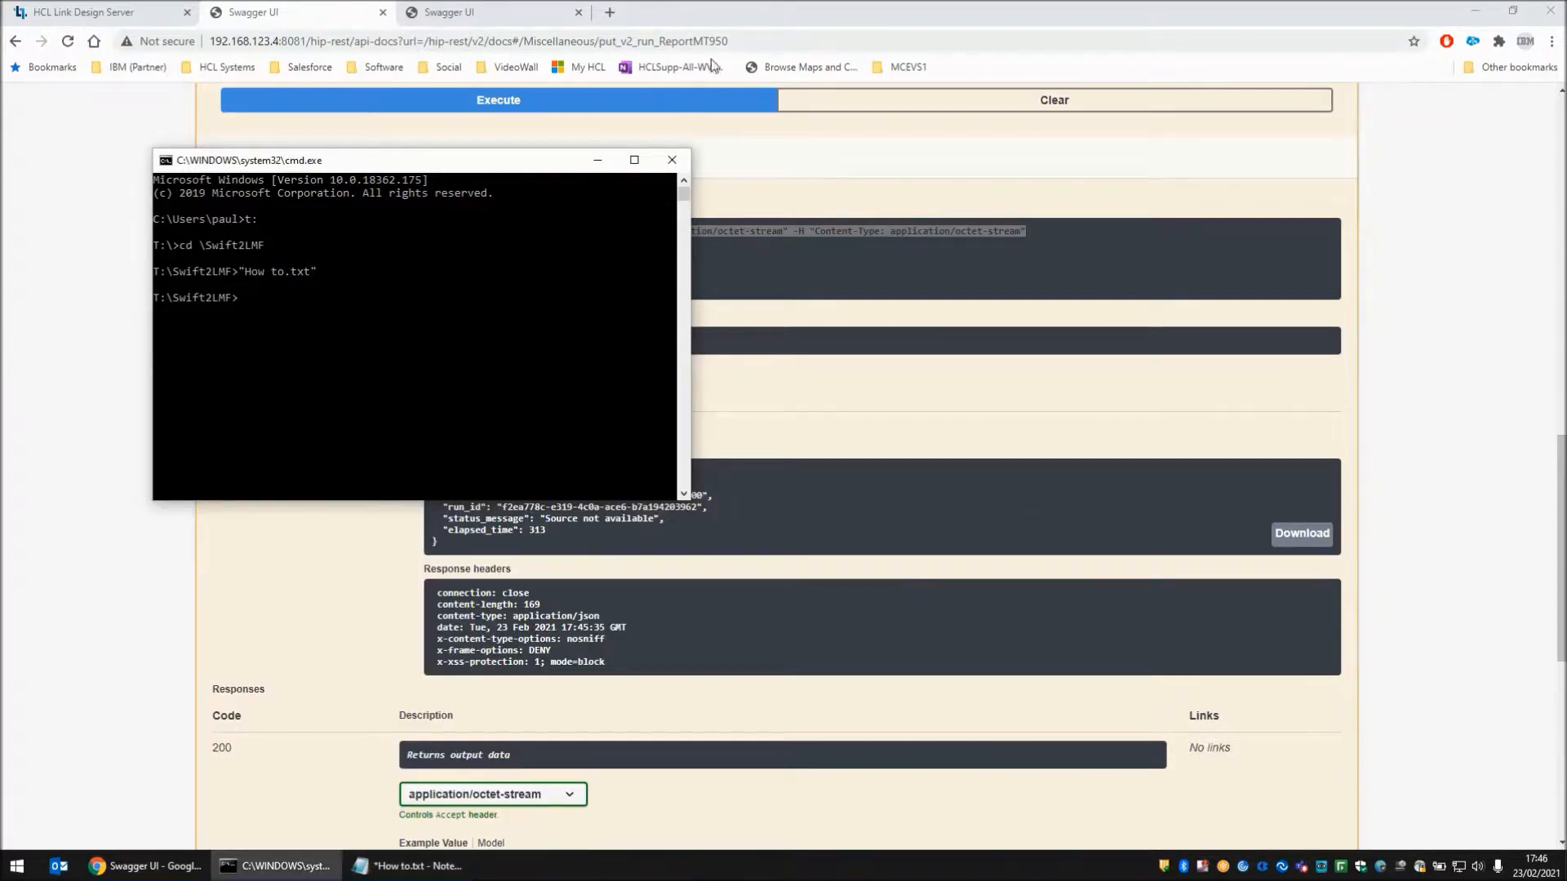
pyautogui.write('curl -X PUT "http://192.168.123.4:8081/hip-rest/v2/run/ReportMT950" -H "accept: application/octet-stream" -H "Content-Type: application/octet-stream" --data-binary "@MT950.good.txt')
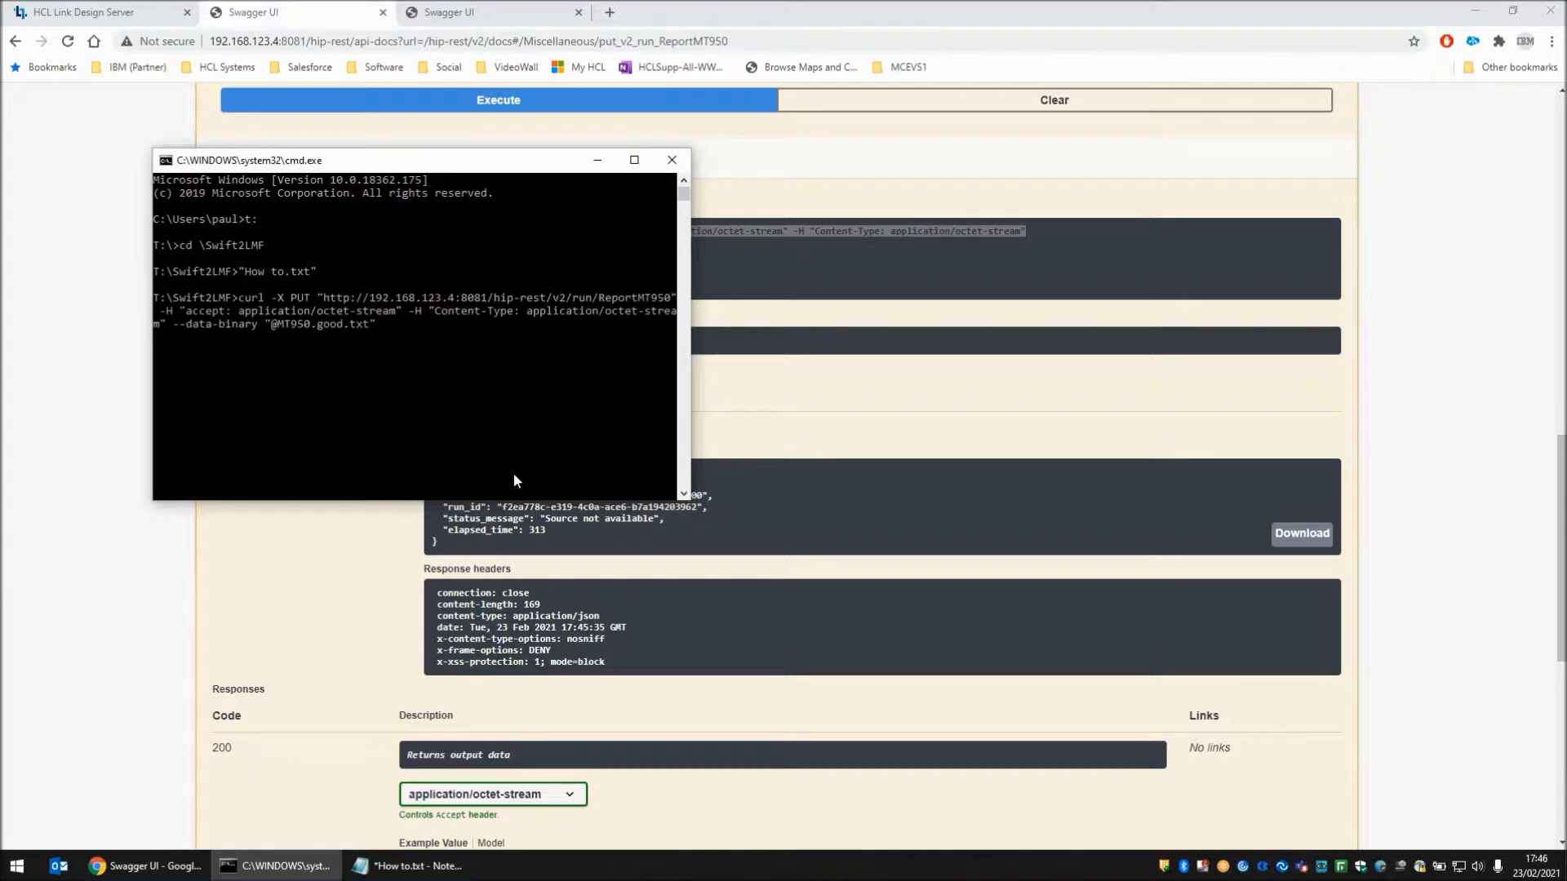
pyautogui.moveTo(251, 312)
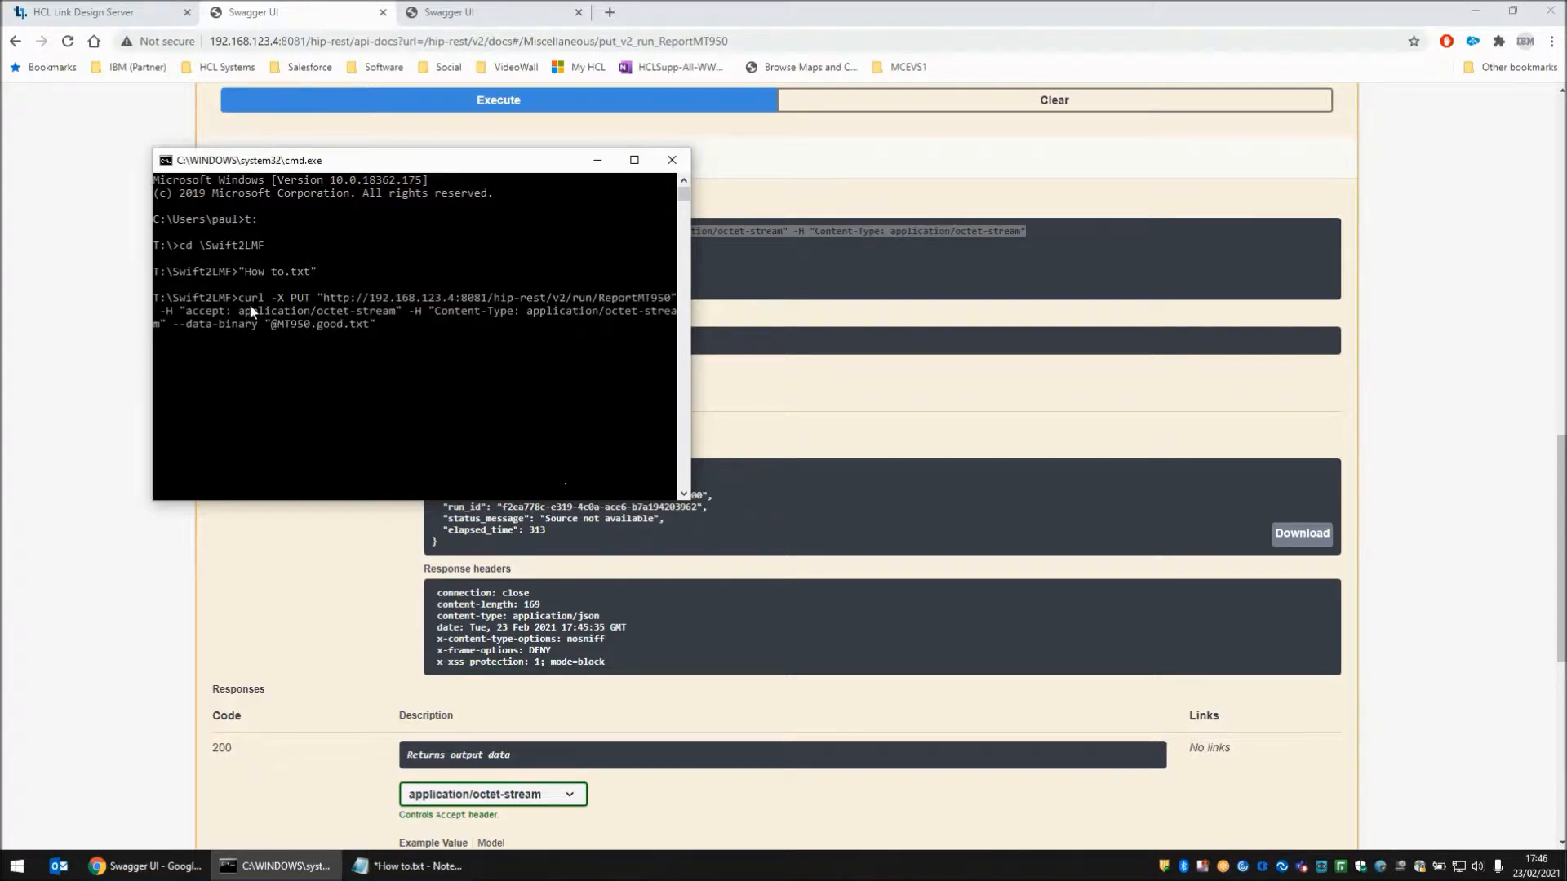
pyautogui.moveTo(504, 341)
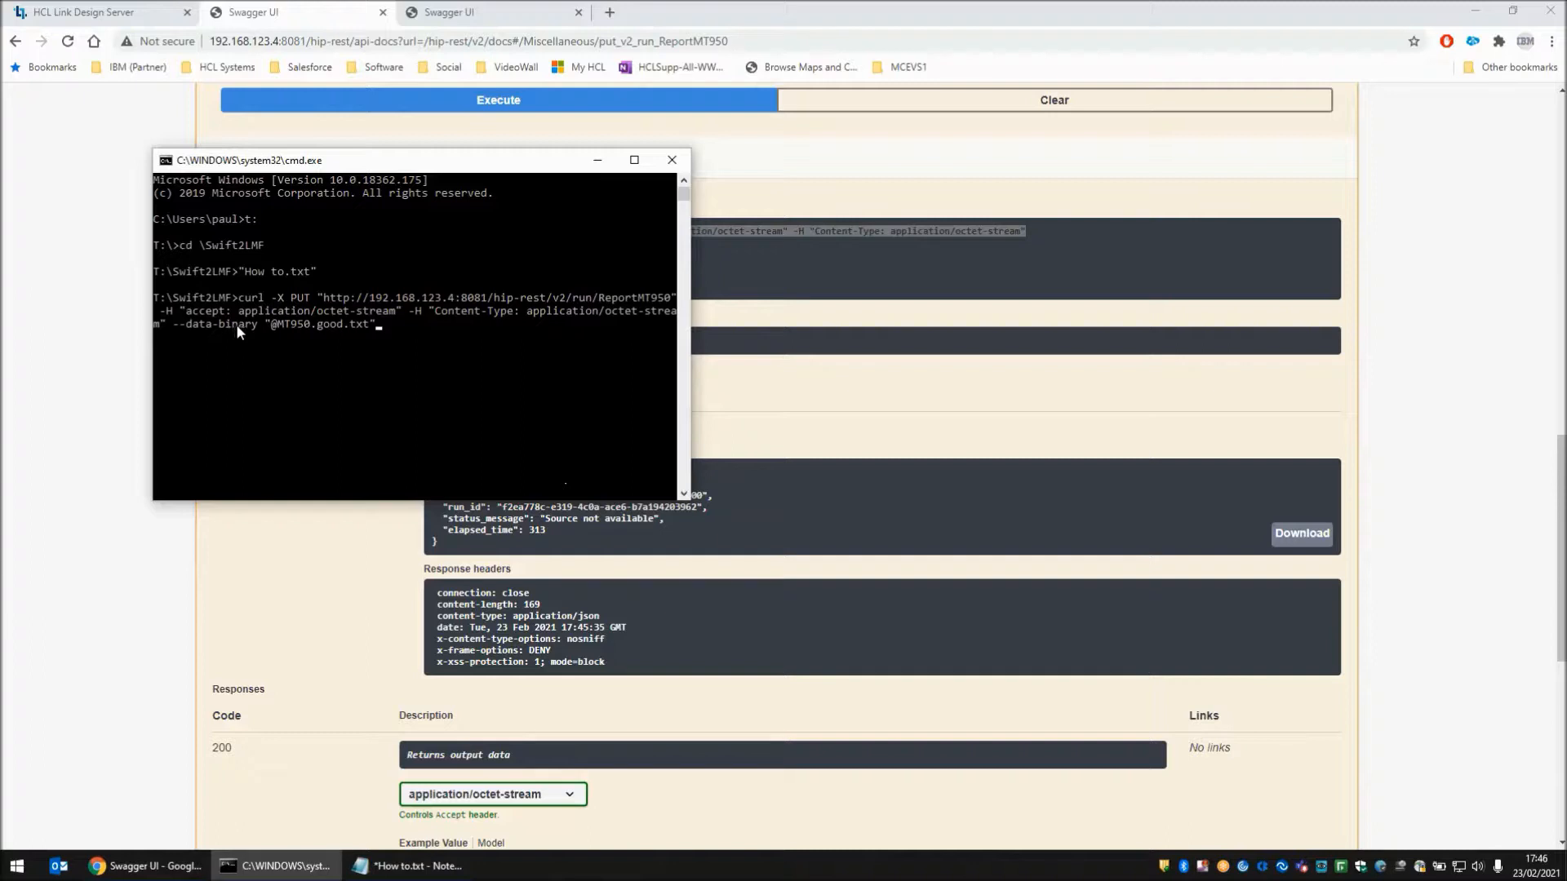
pyautogui.moveTo(272, 334)
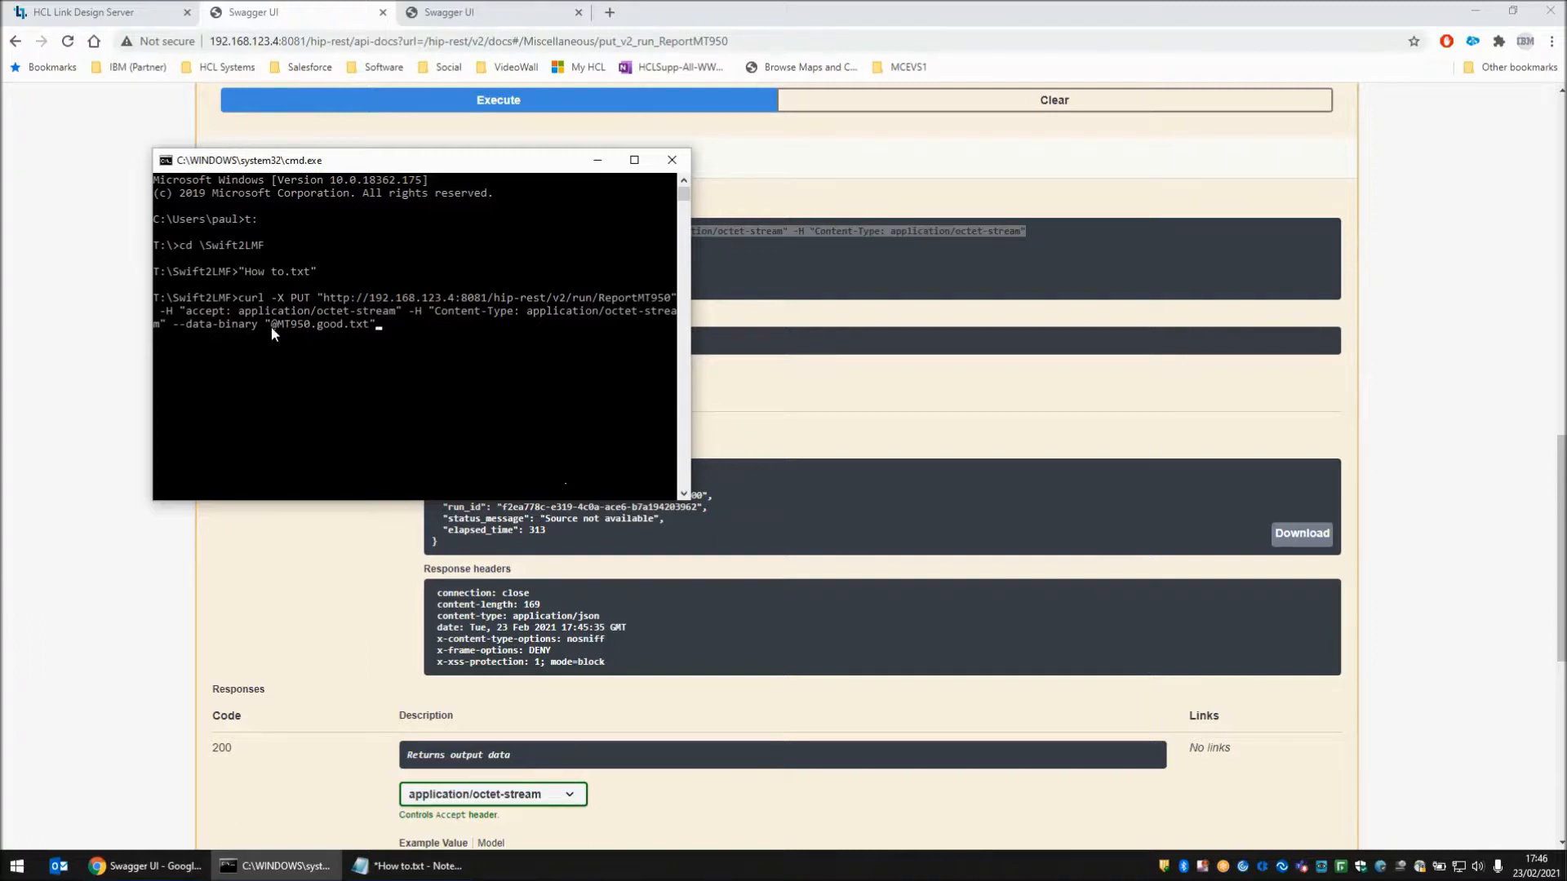
pyautogui.moveTo(286, 335)
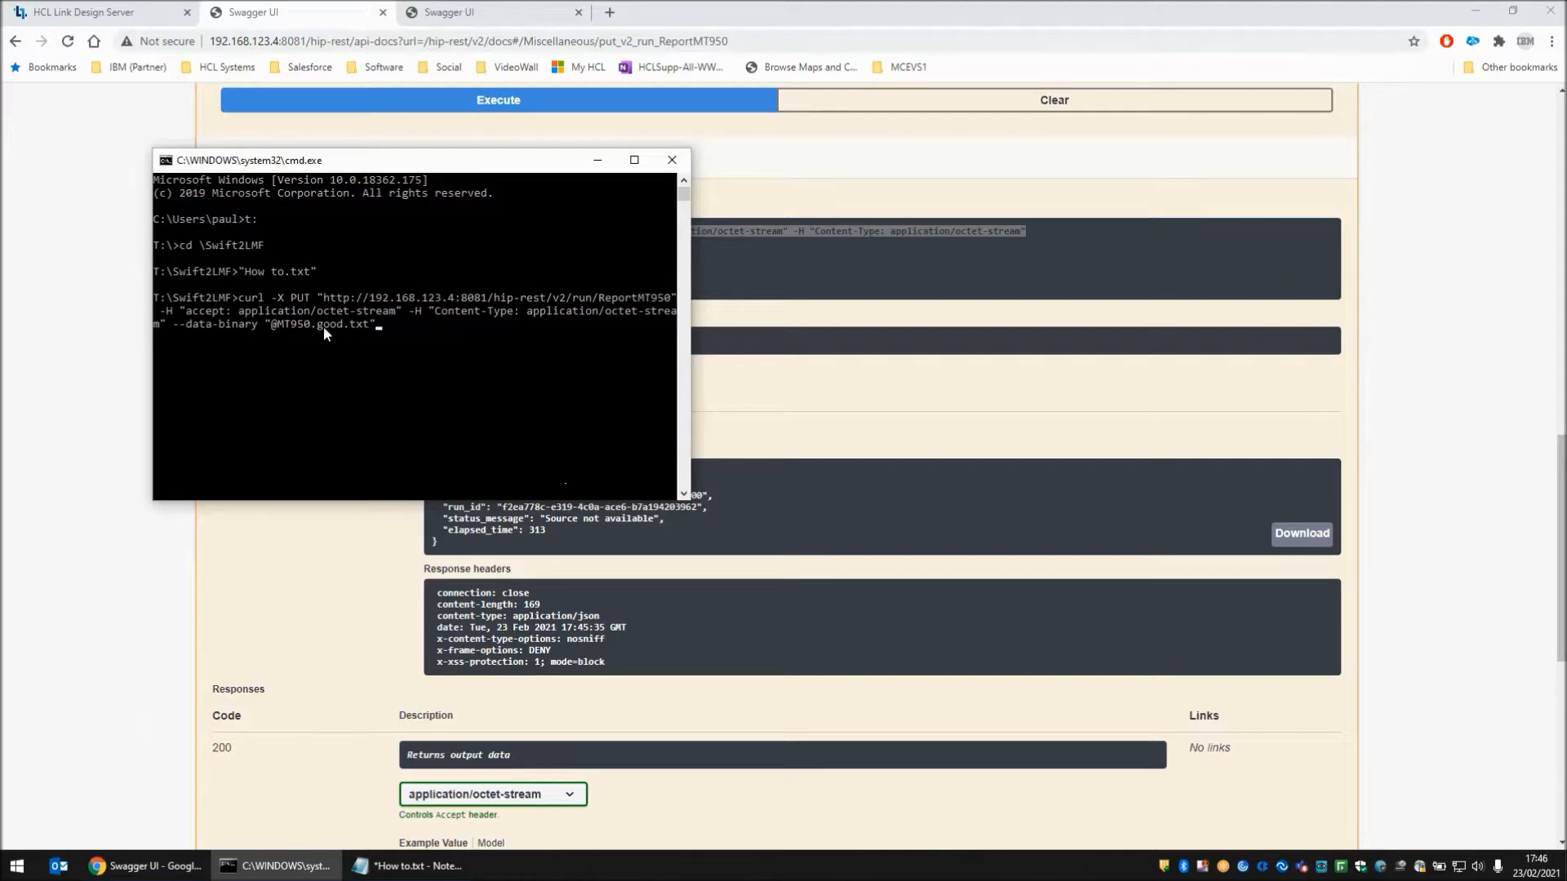
pyautogui.moveTo(435, 408)
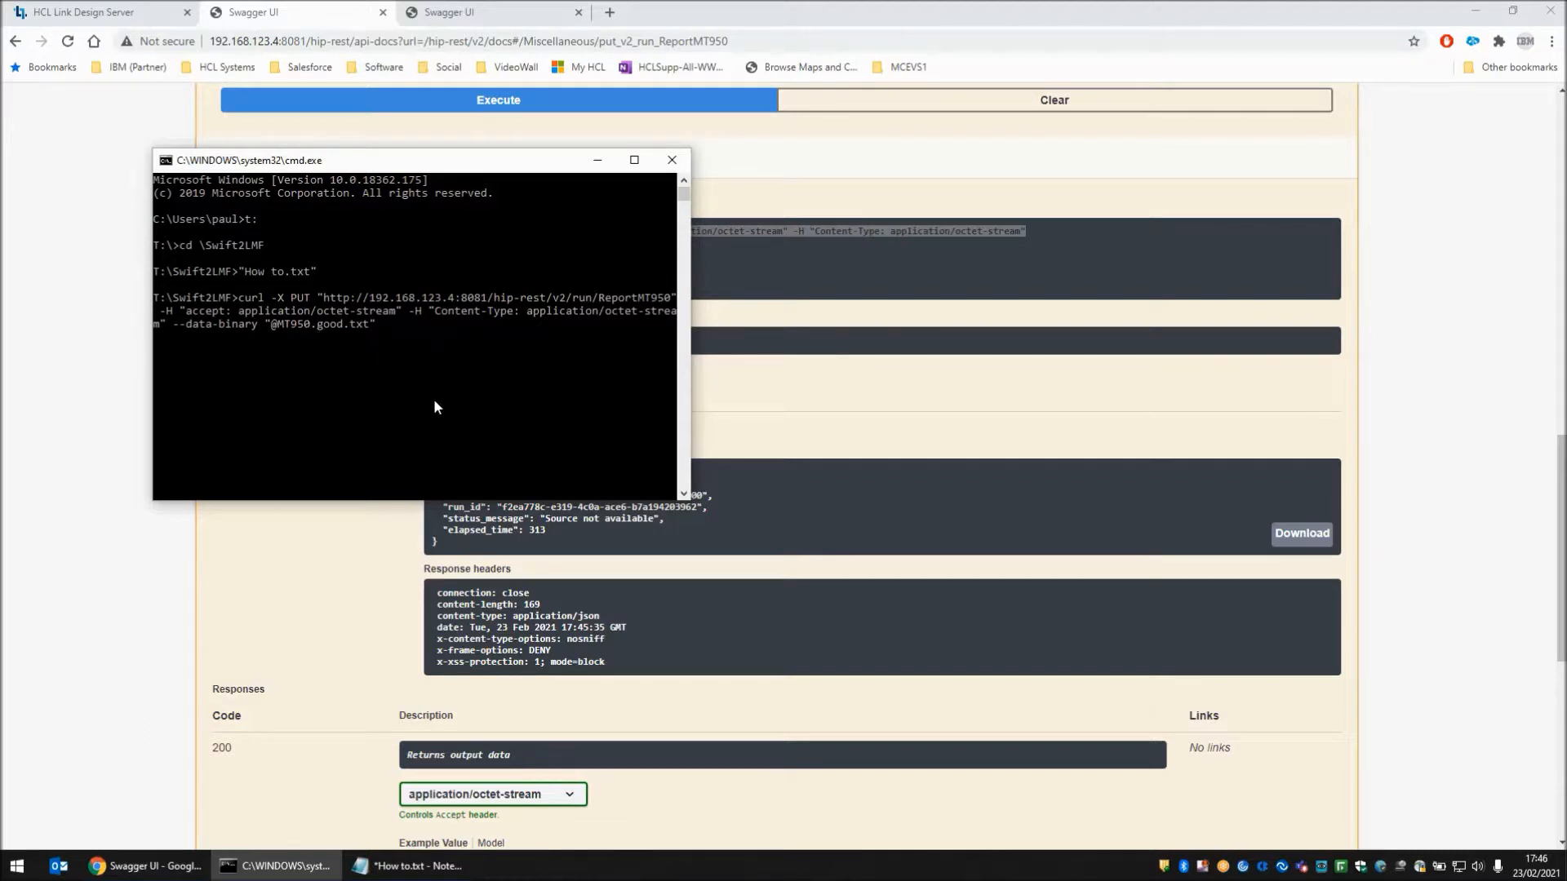
pyautogui.moveTo(419, 383)
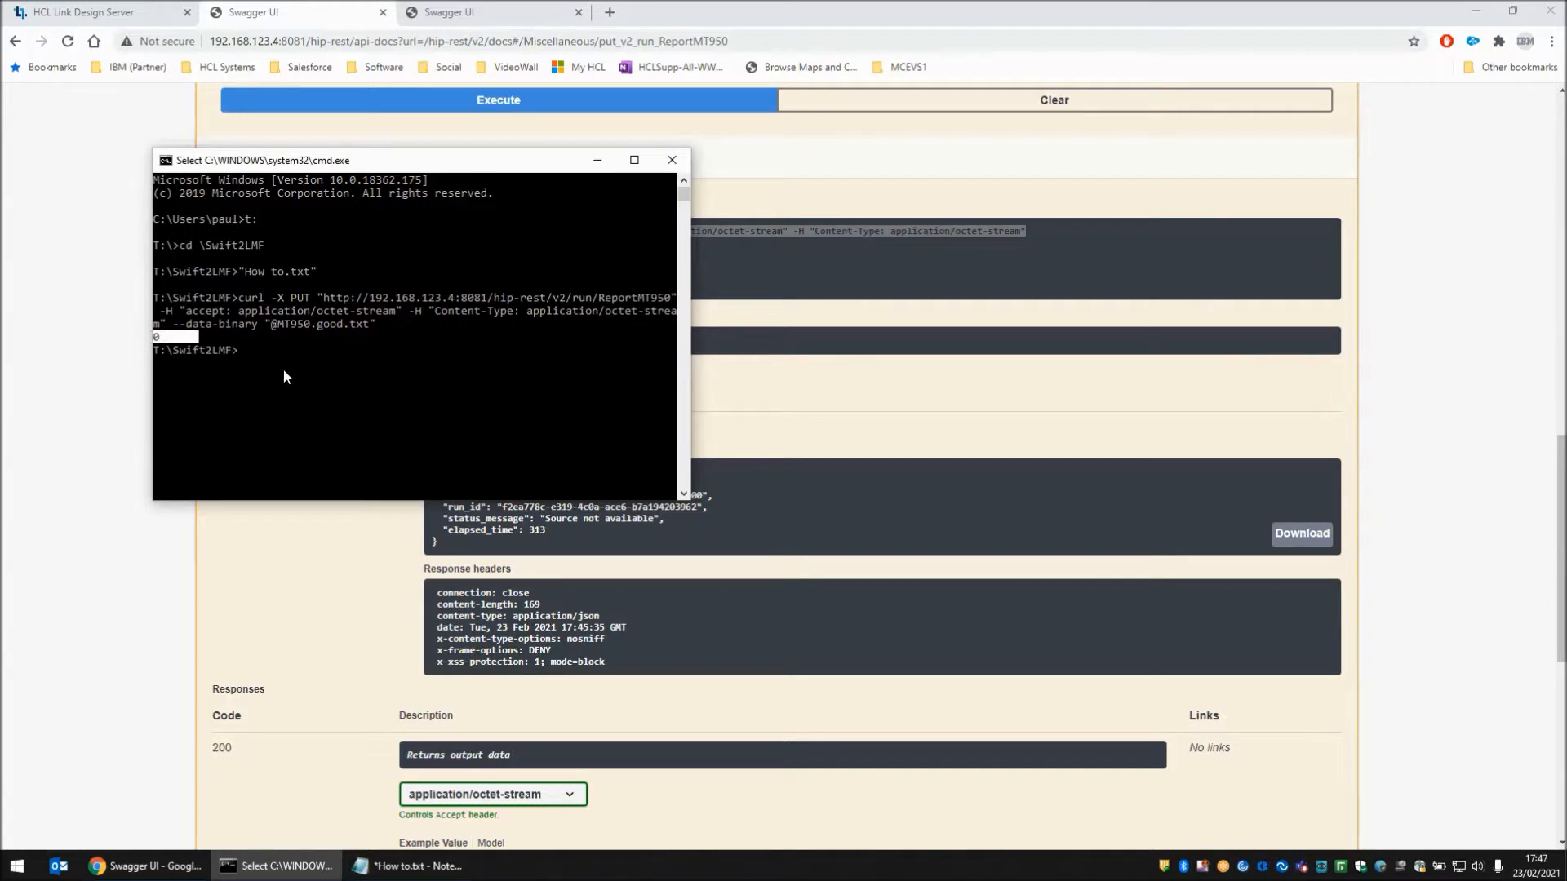
pyautogui.moveTo(303, 364)
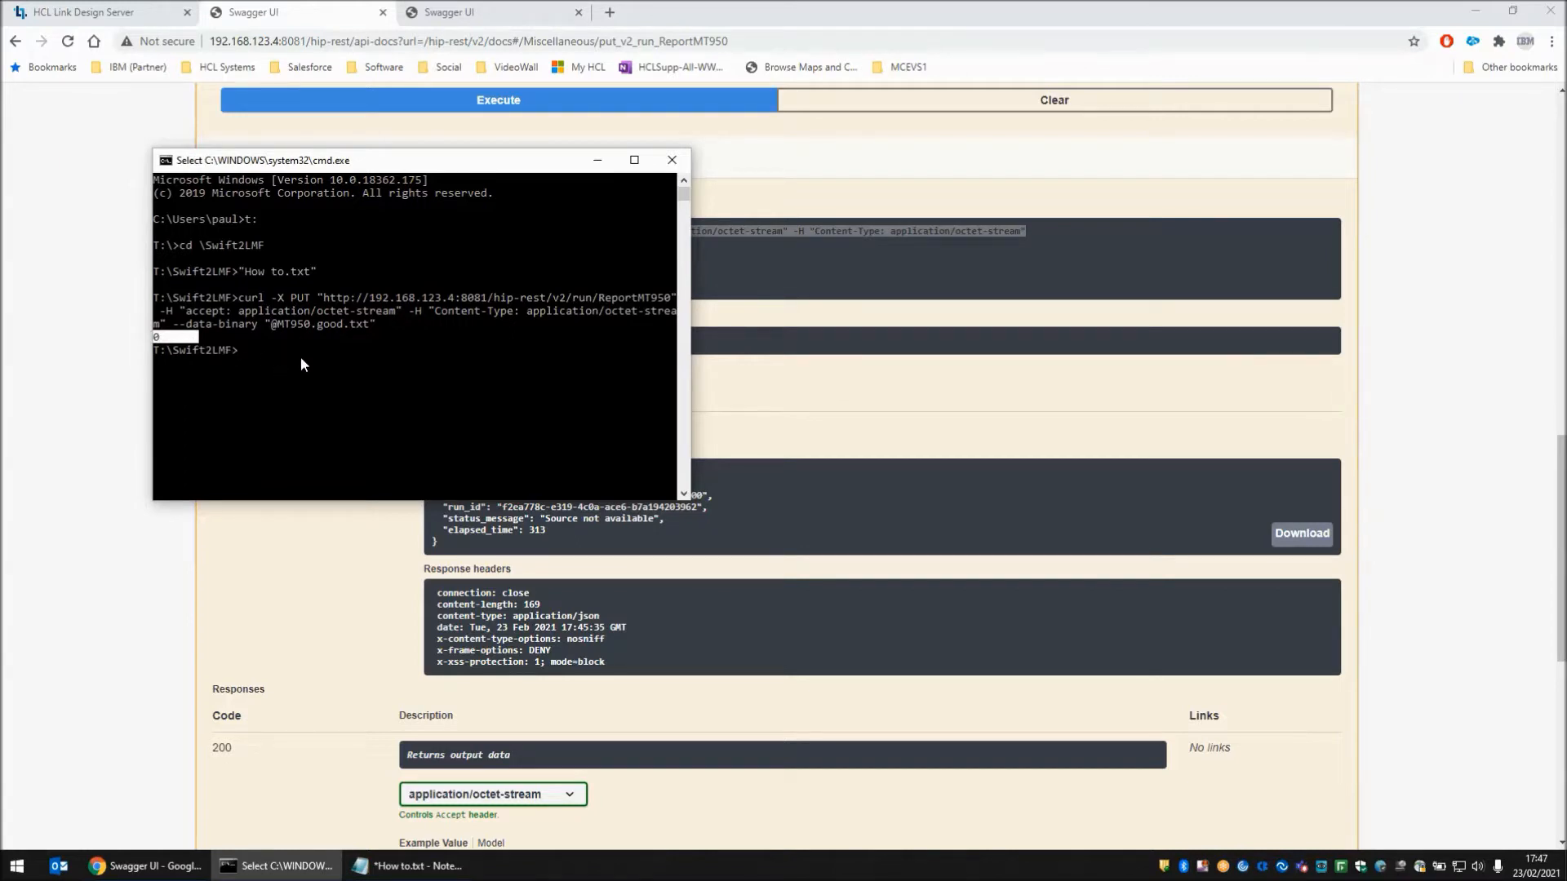
pyautogui.moveTo(293, 402)
pyautogui.write('curl -X PUT "http://192.168.123.4:8081/hip-rest/v2/run/ReportMT950" -H "accept: application/octet-stream" -H "Content-Type: application/octet-stream" --data-binary "@MT950.bad.txt"')
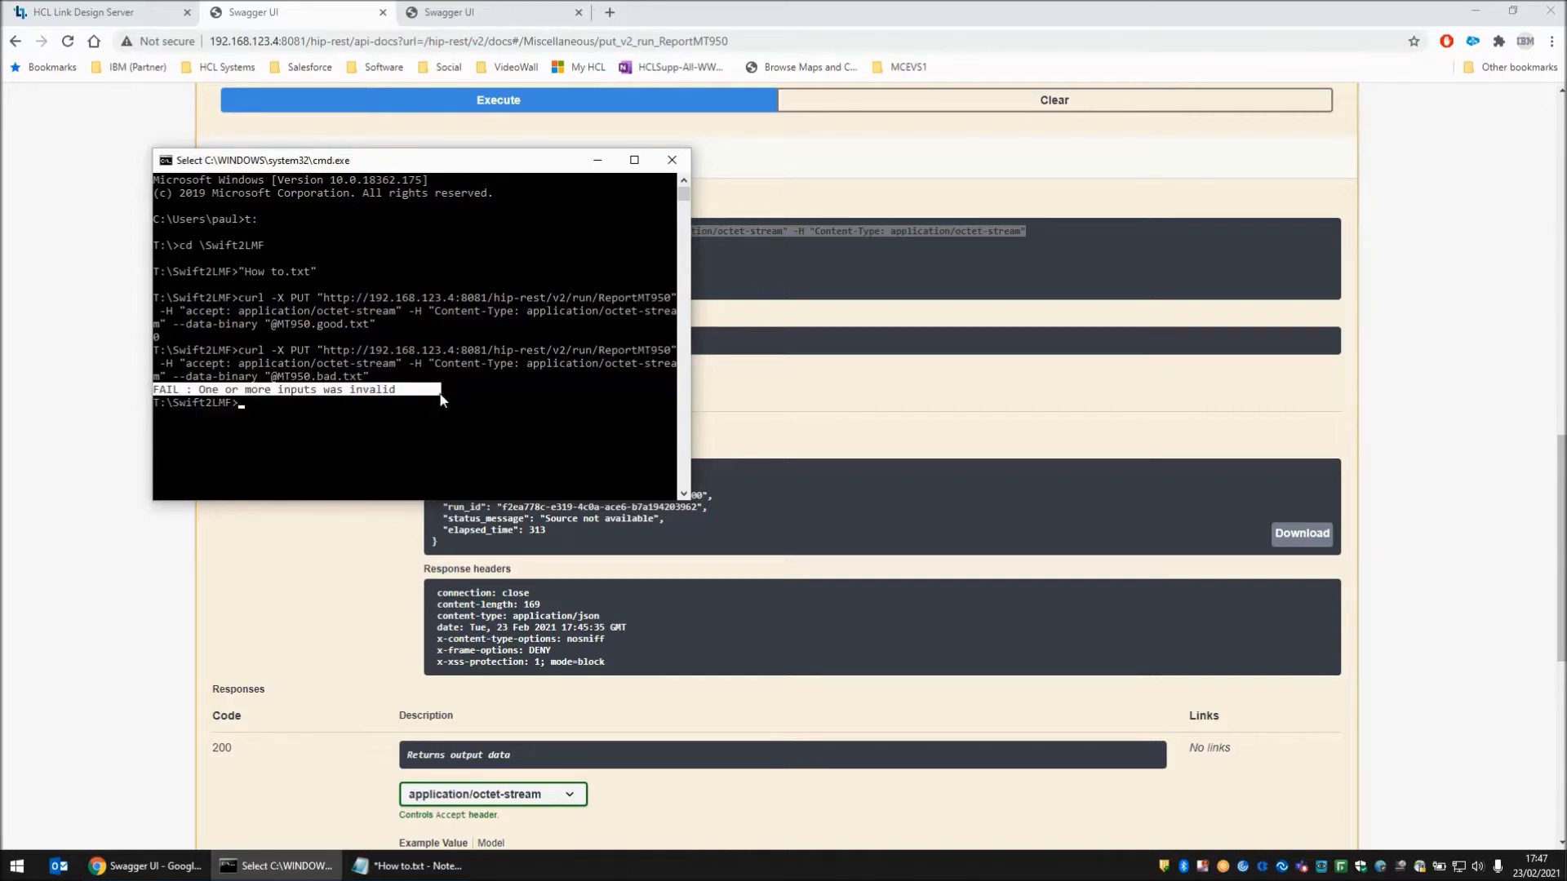
pyautogui.moveTo(463, 430)
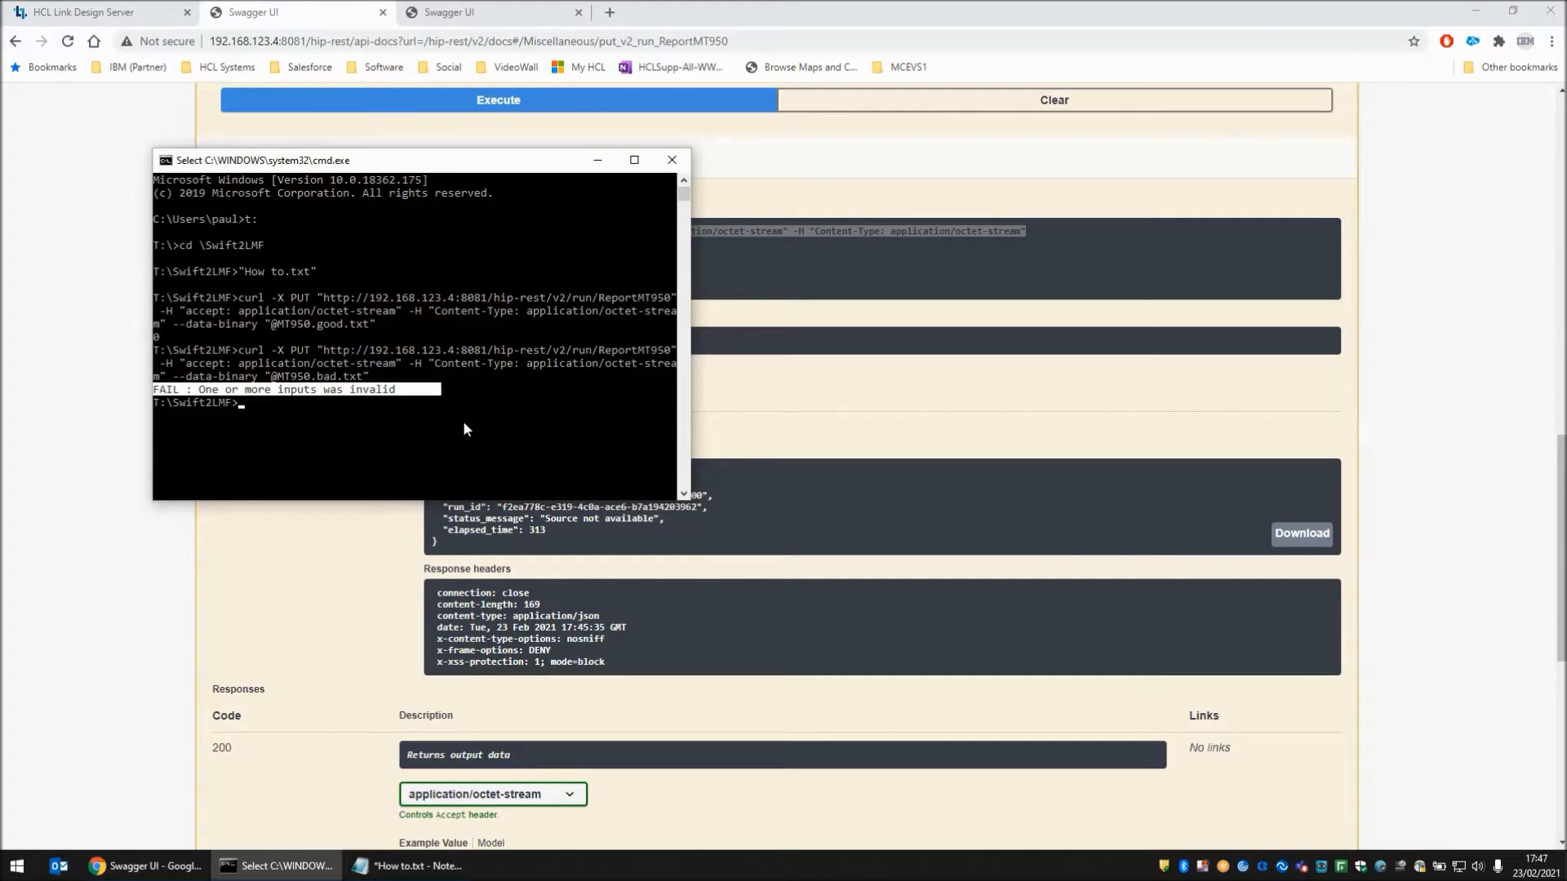
pyautogui.moveTo(460, 502)
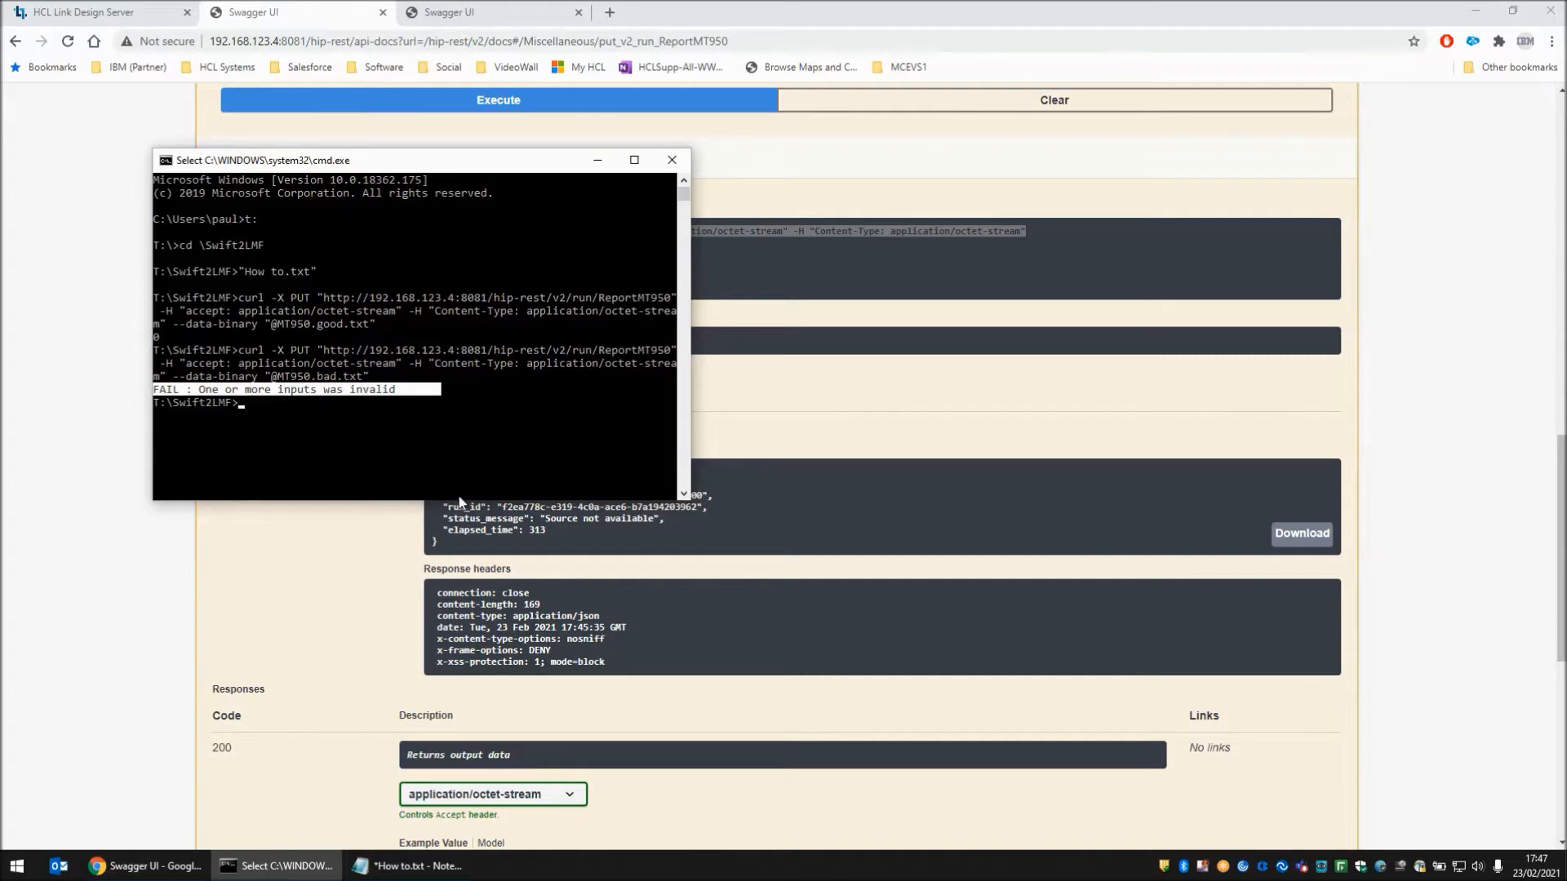